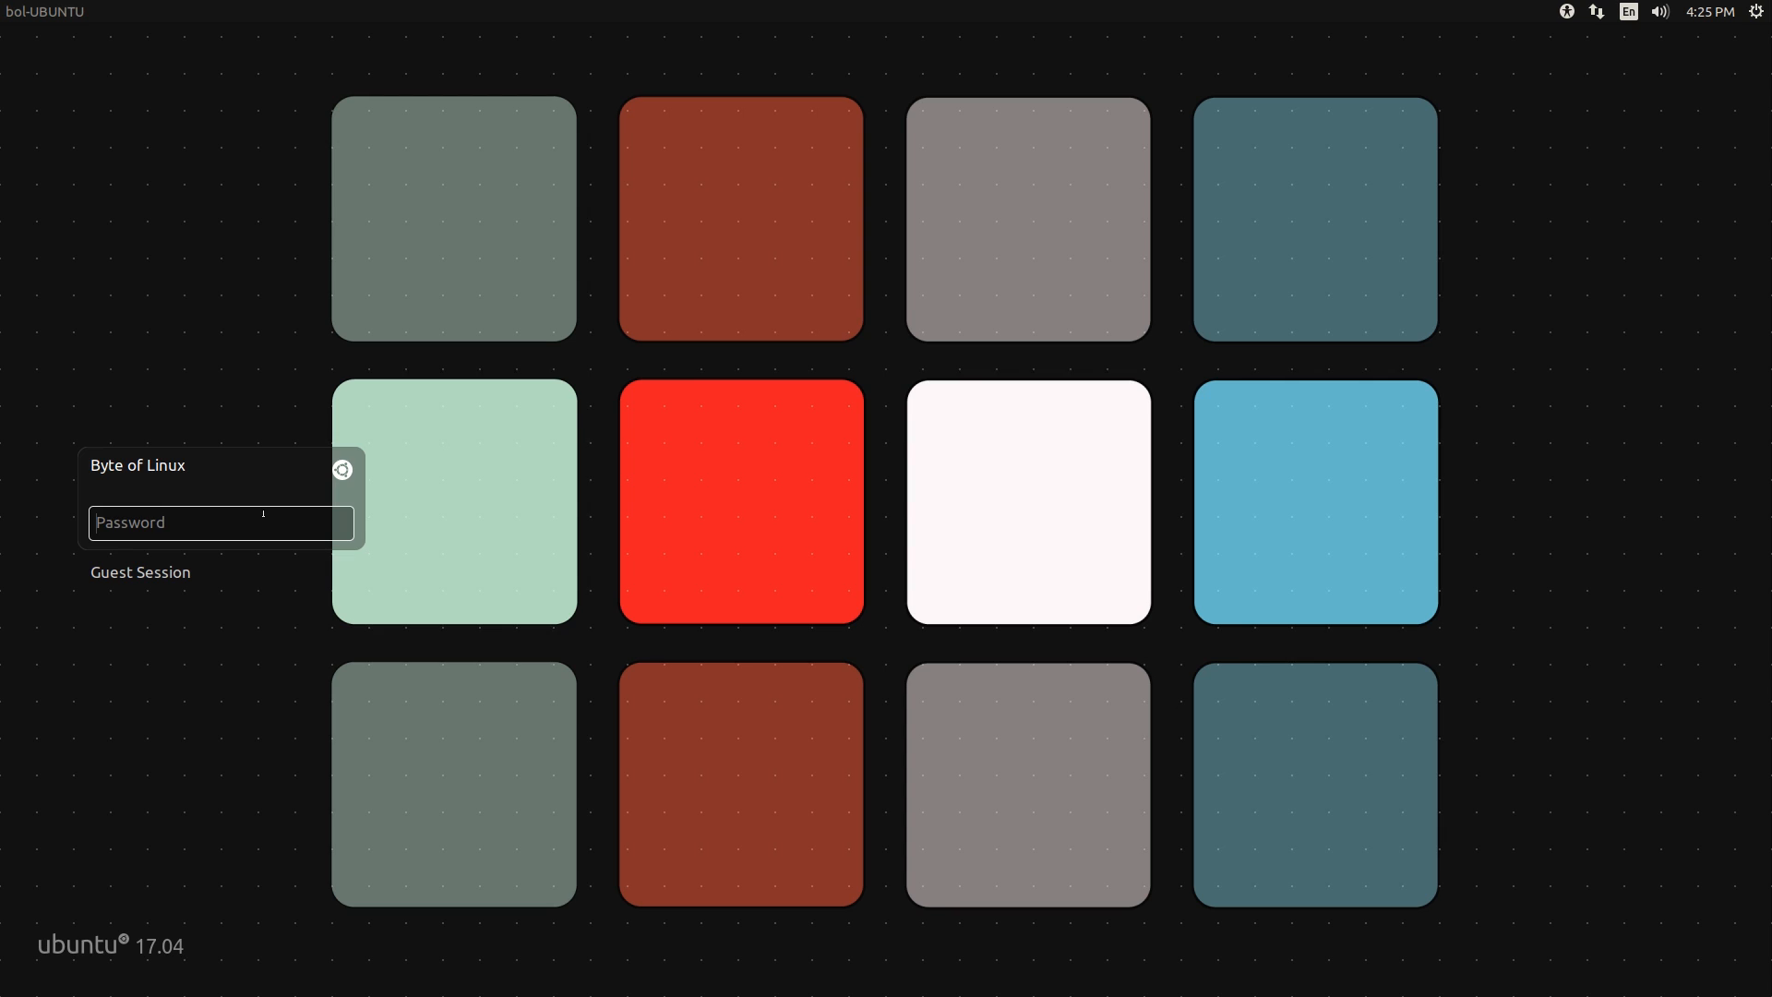
Step: Enter the account password and log in to the Ubuntu desktop
type("password")
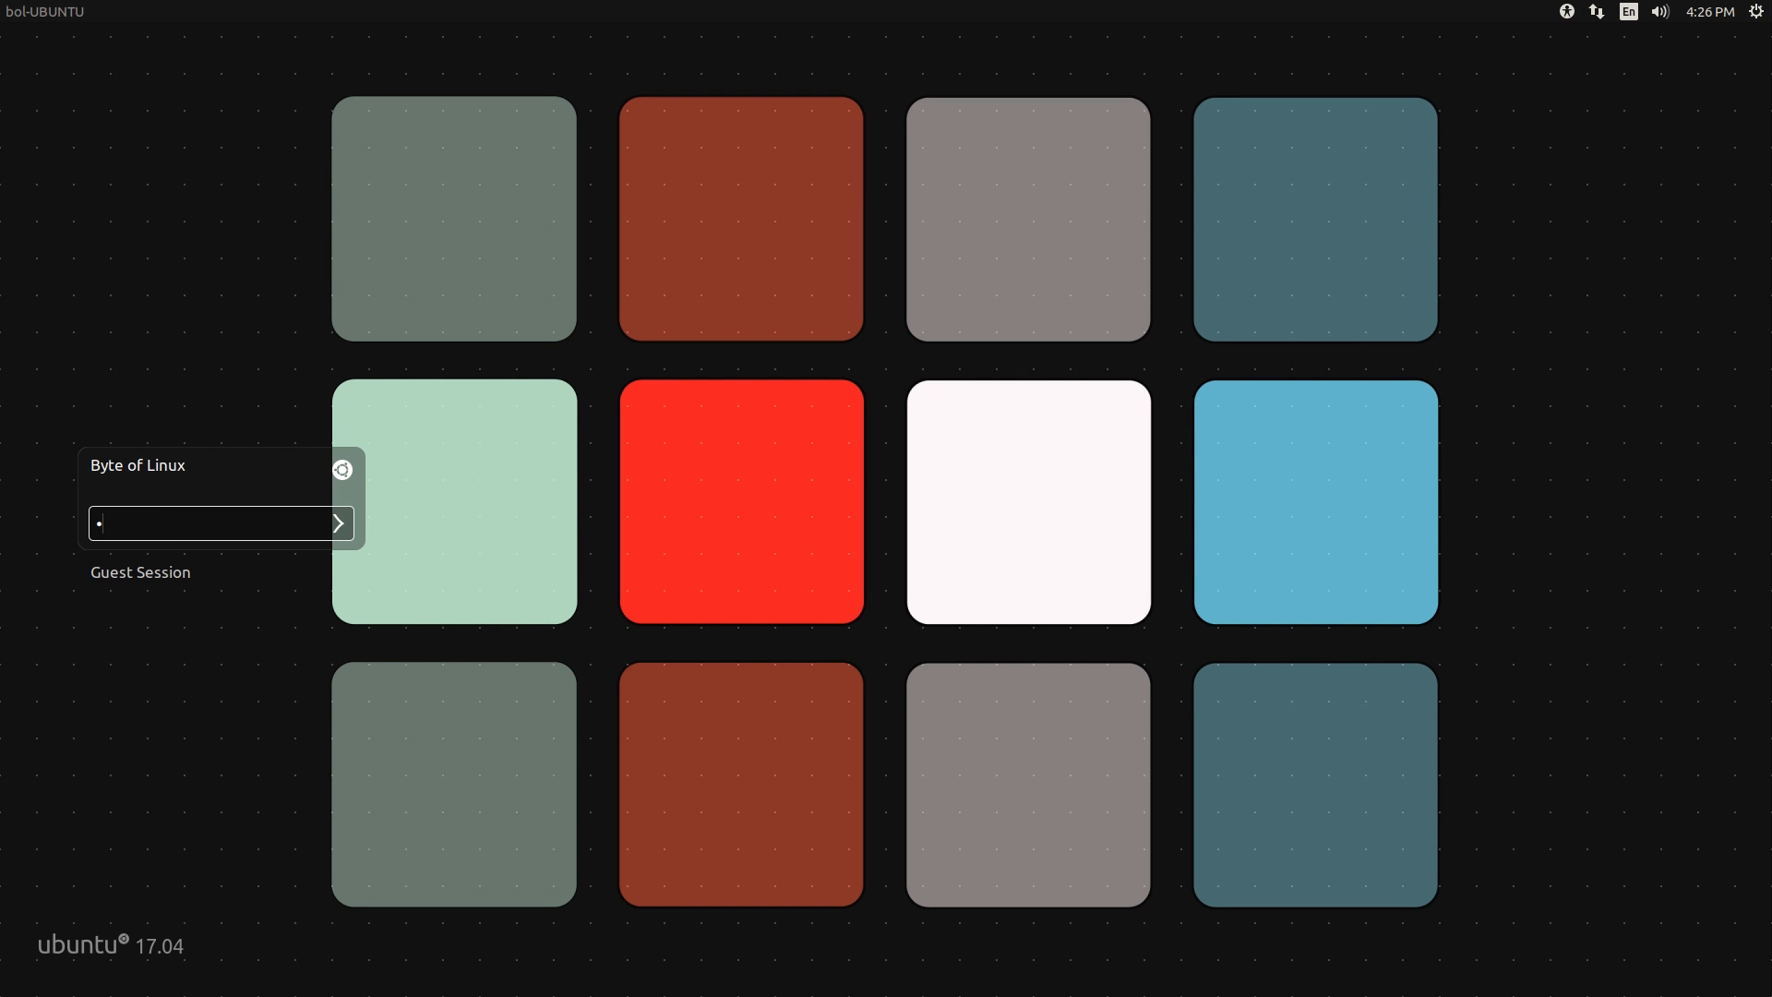
left_click(339, 522)
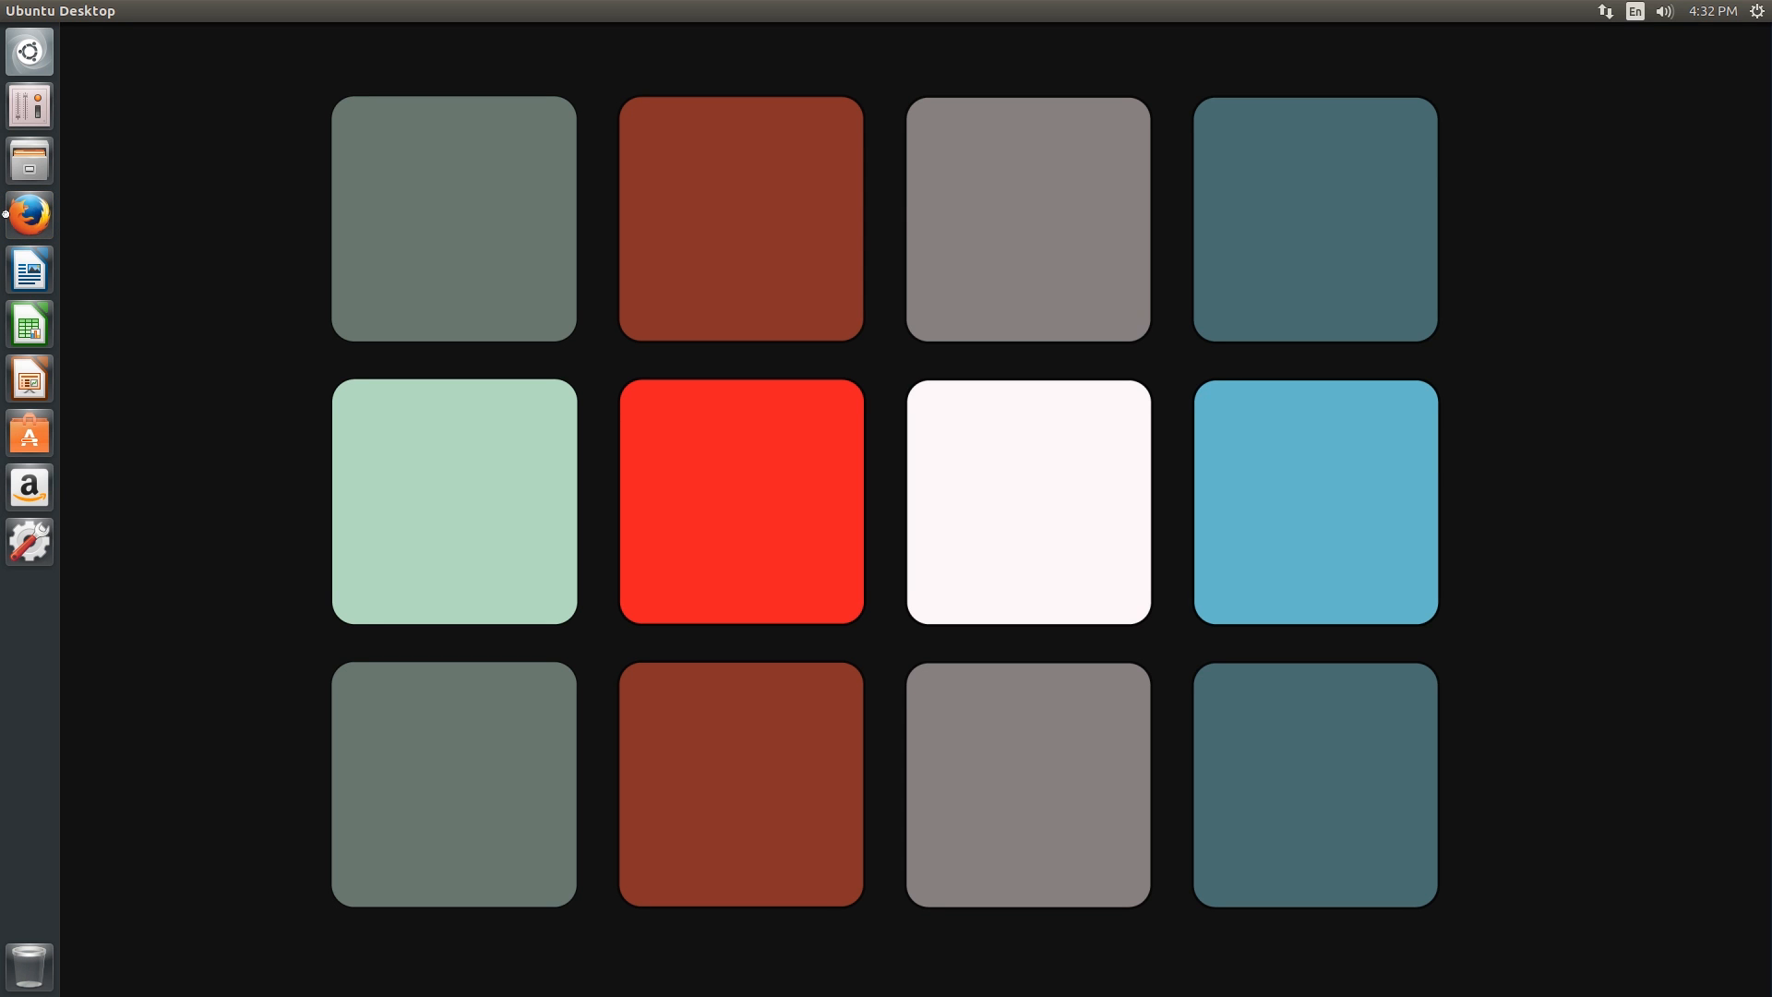
Step: Open anbox.io in Firefox and scroll to the Get started section
left_click(29, 215)
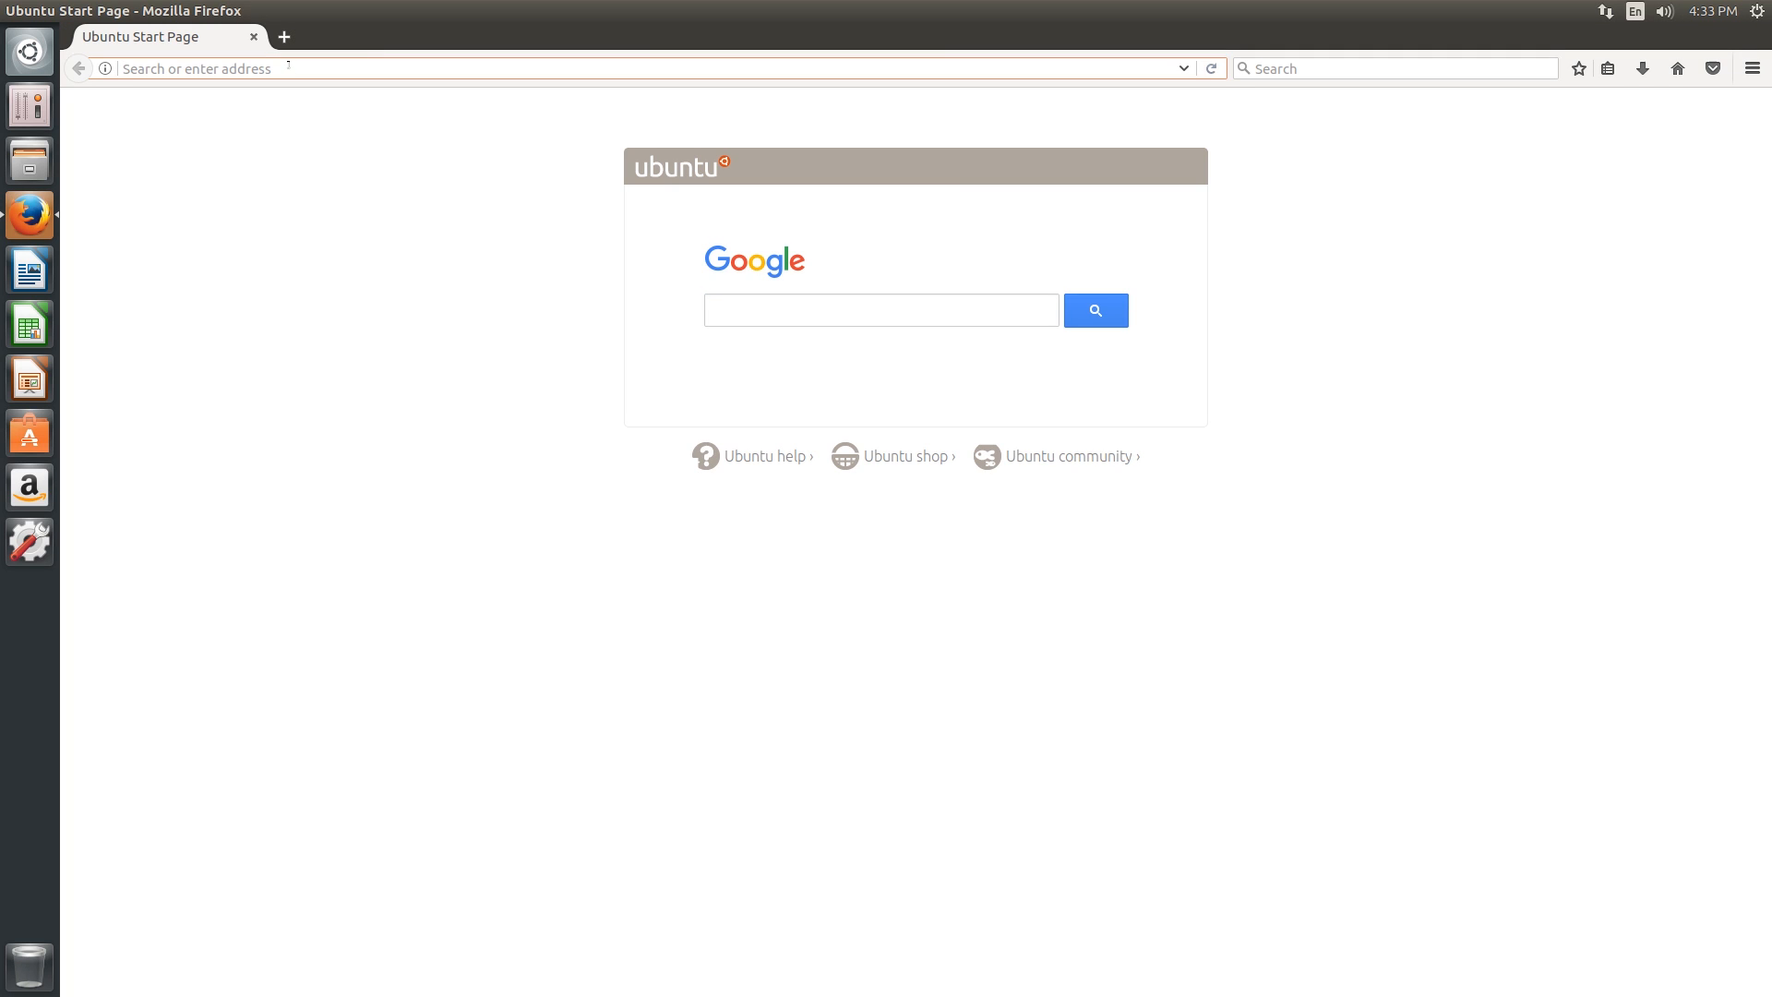
type("anobx")
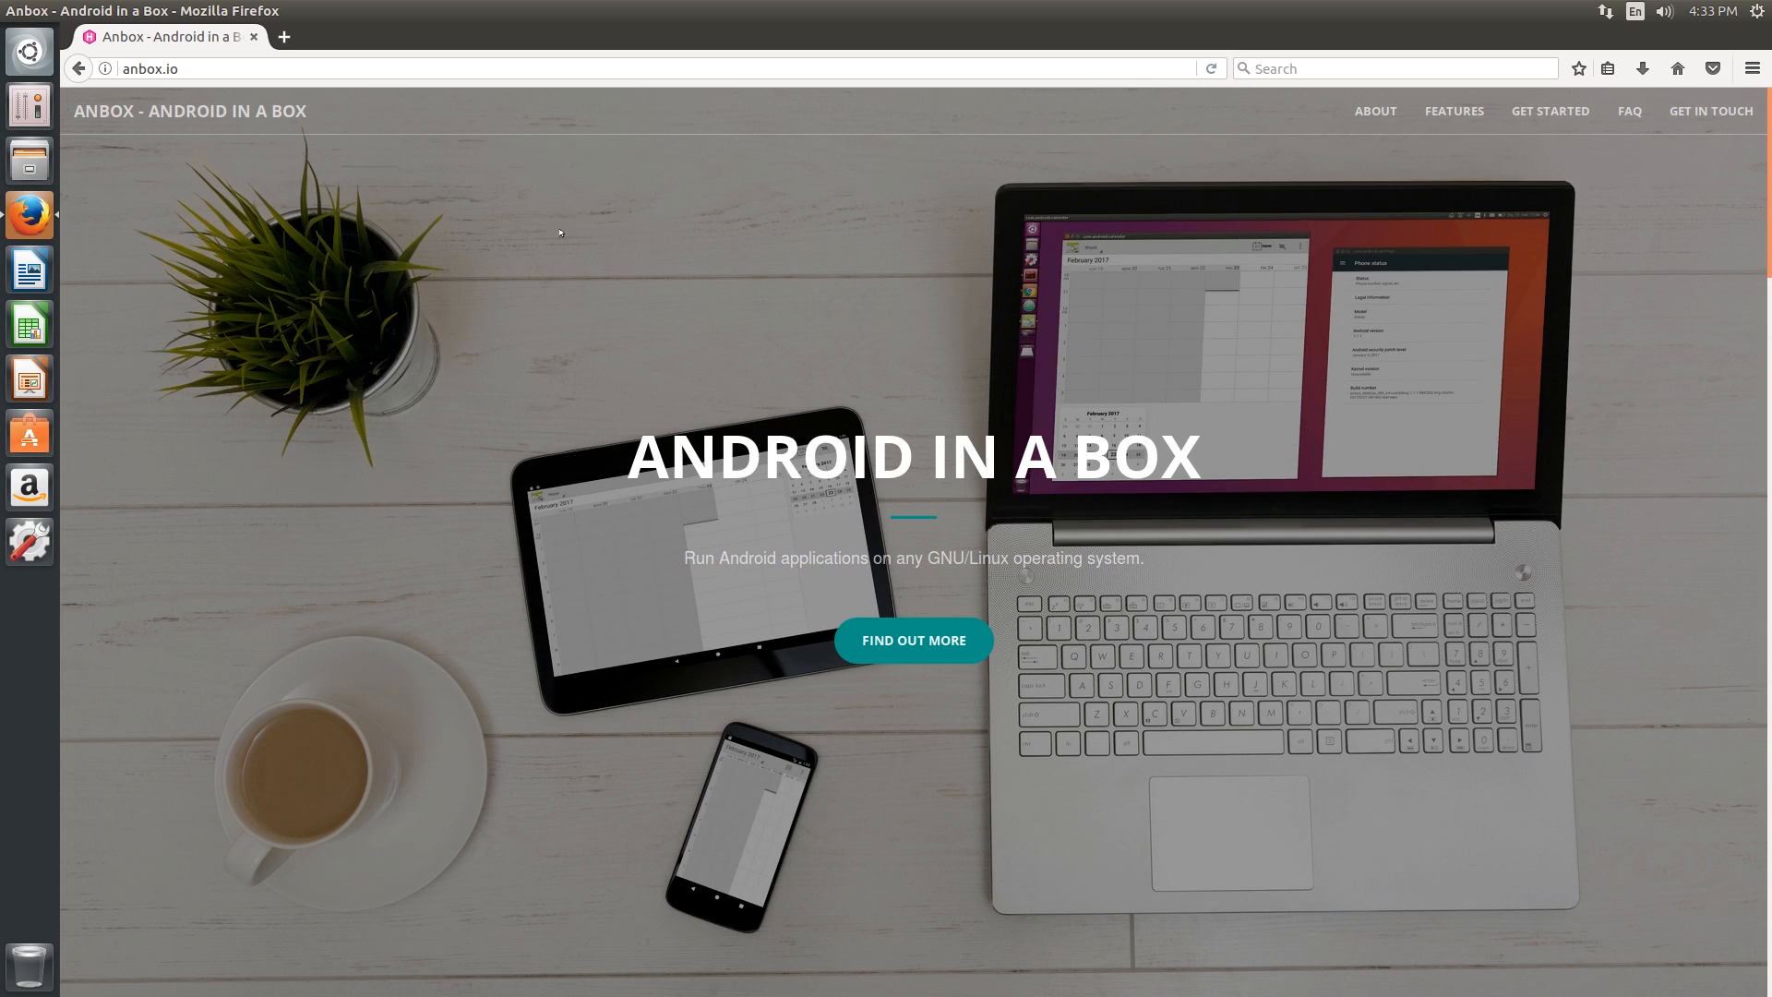
scroll("down", 3)
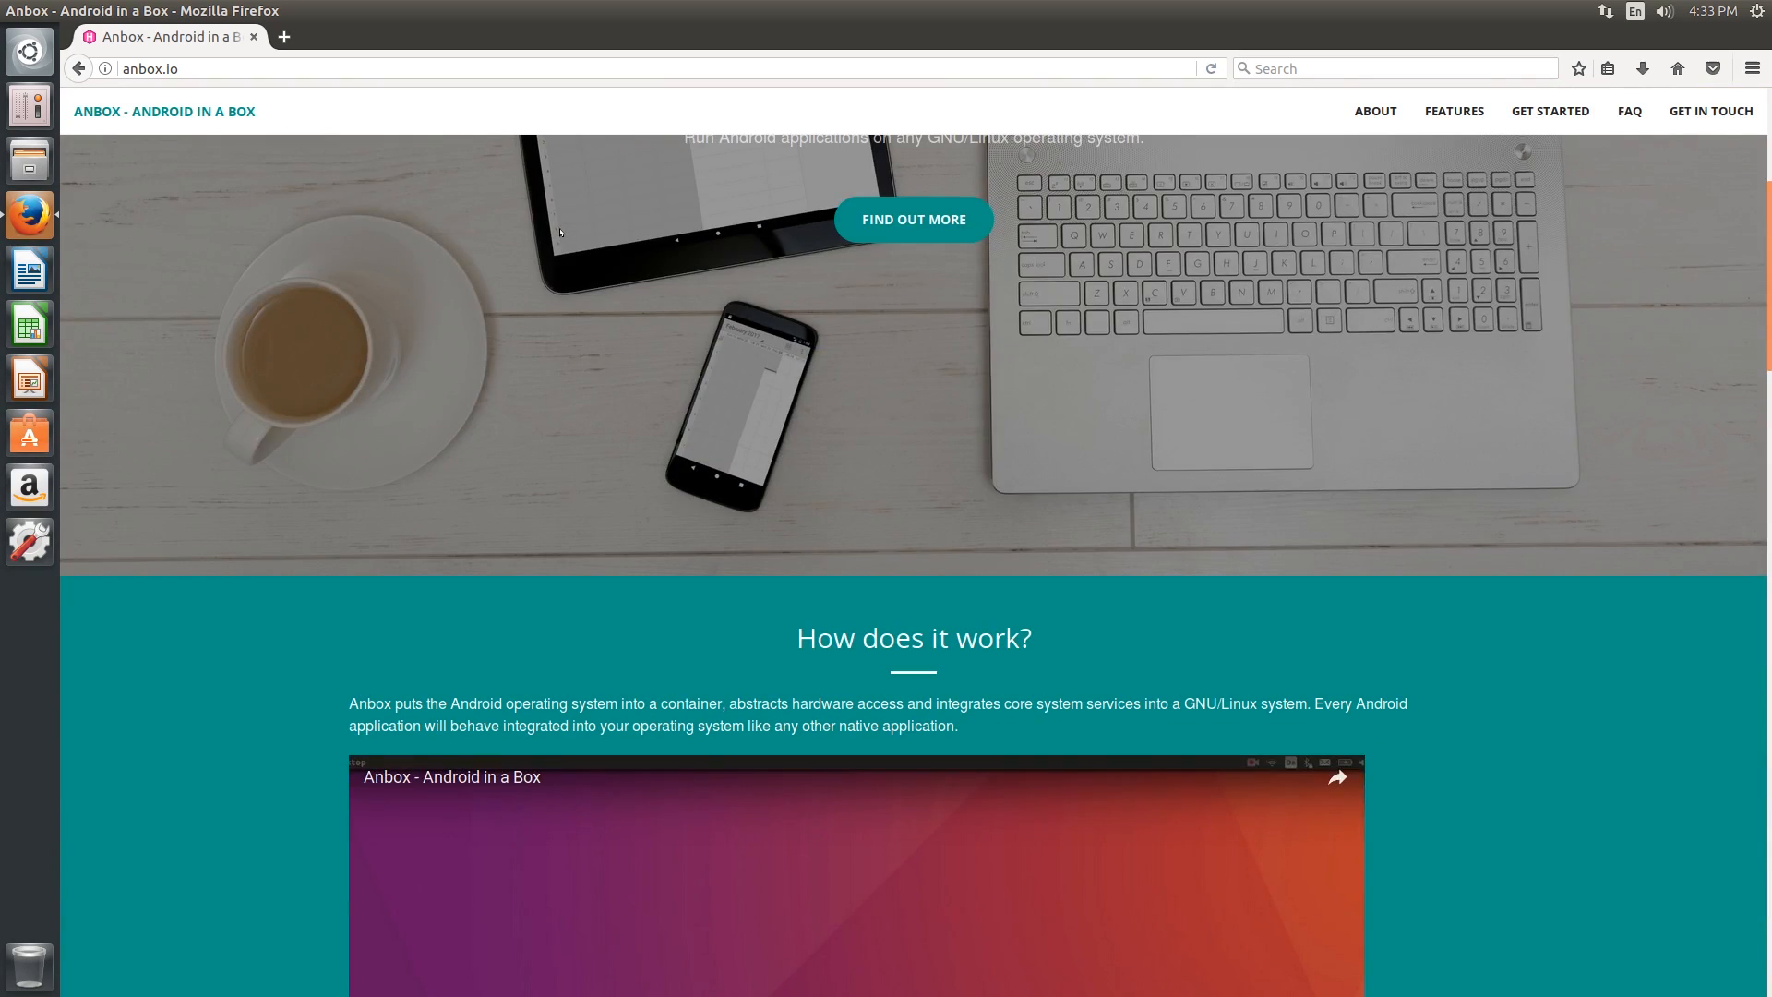
scroll("down", 3)
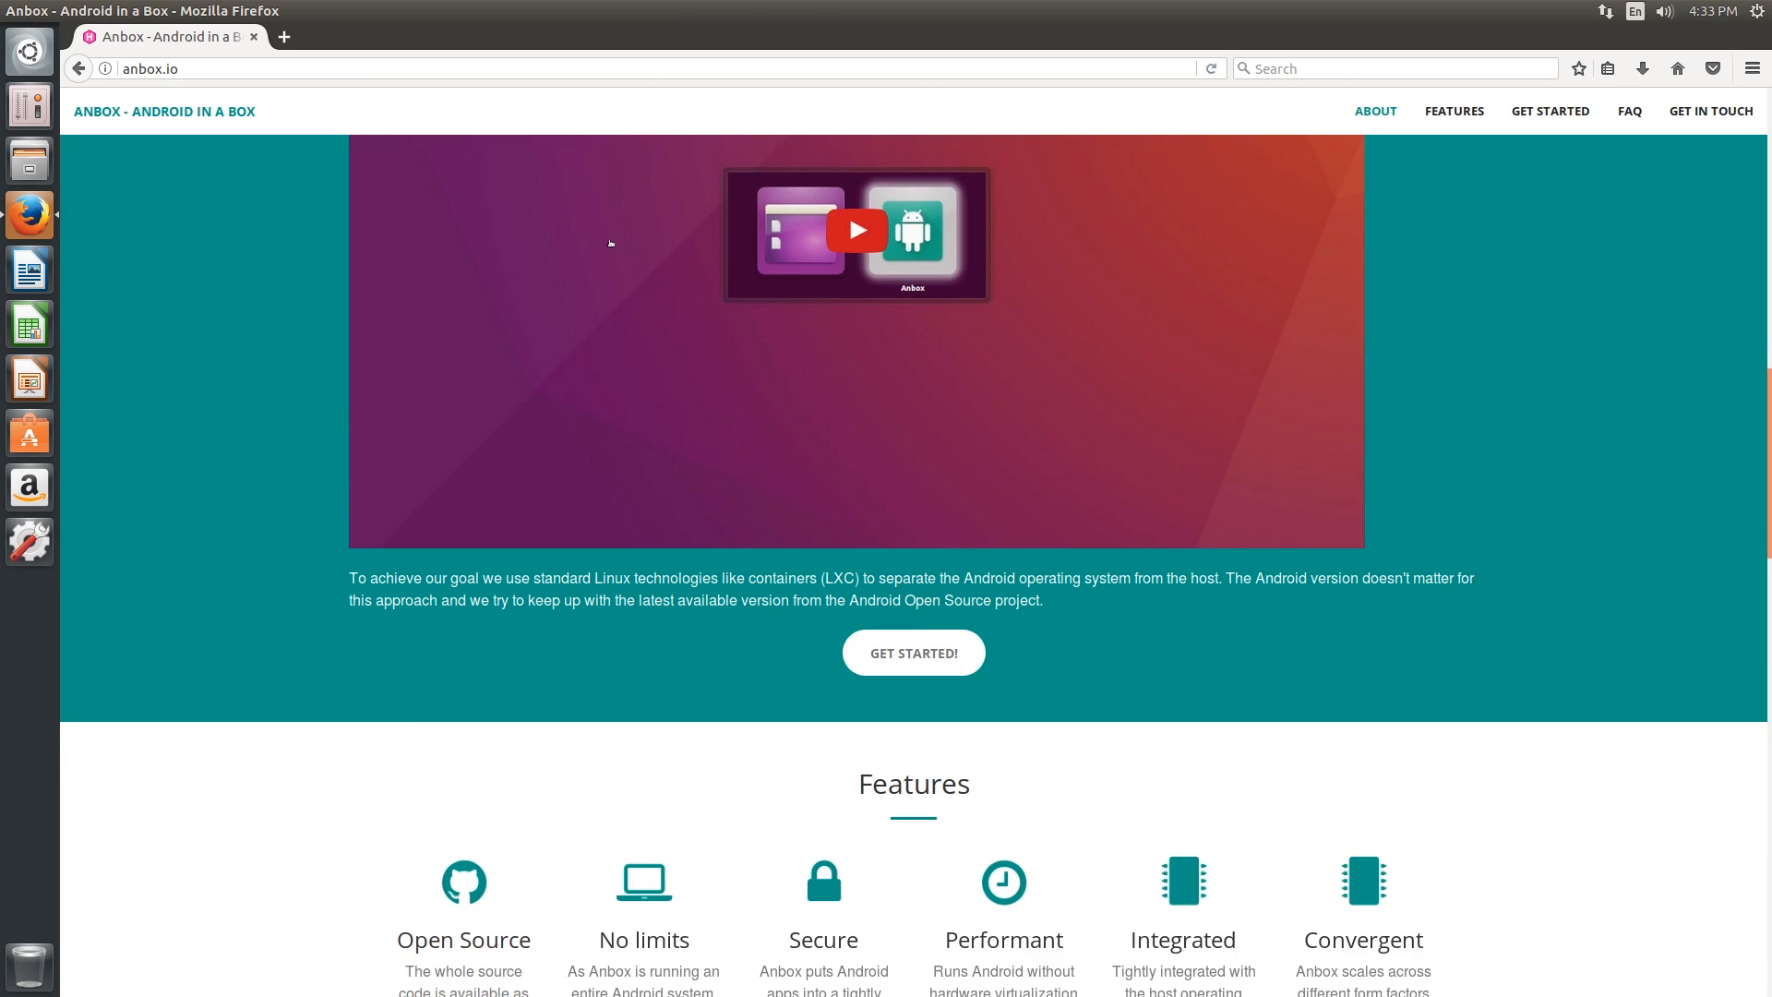
scroll("down", 3)
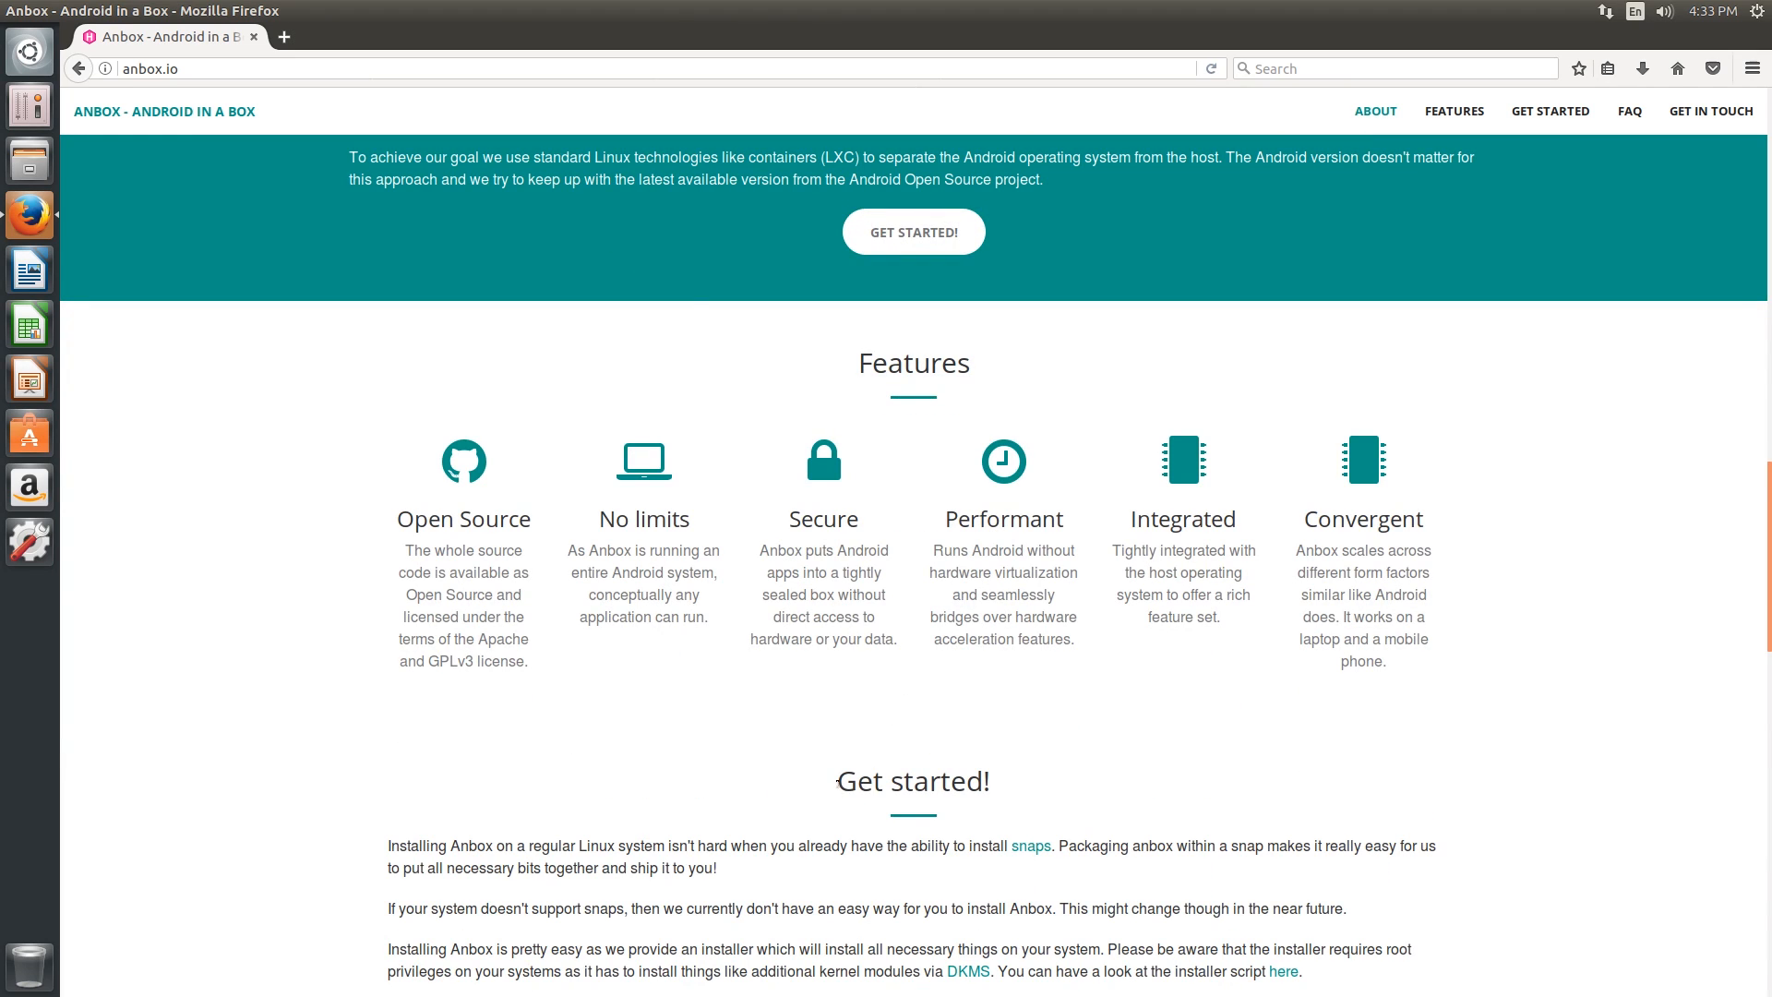
double_click(912, 781)
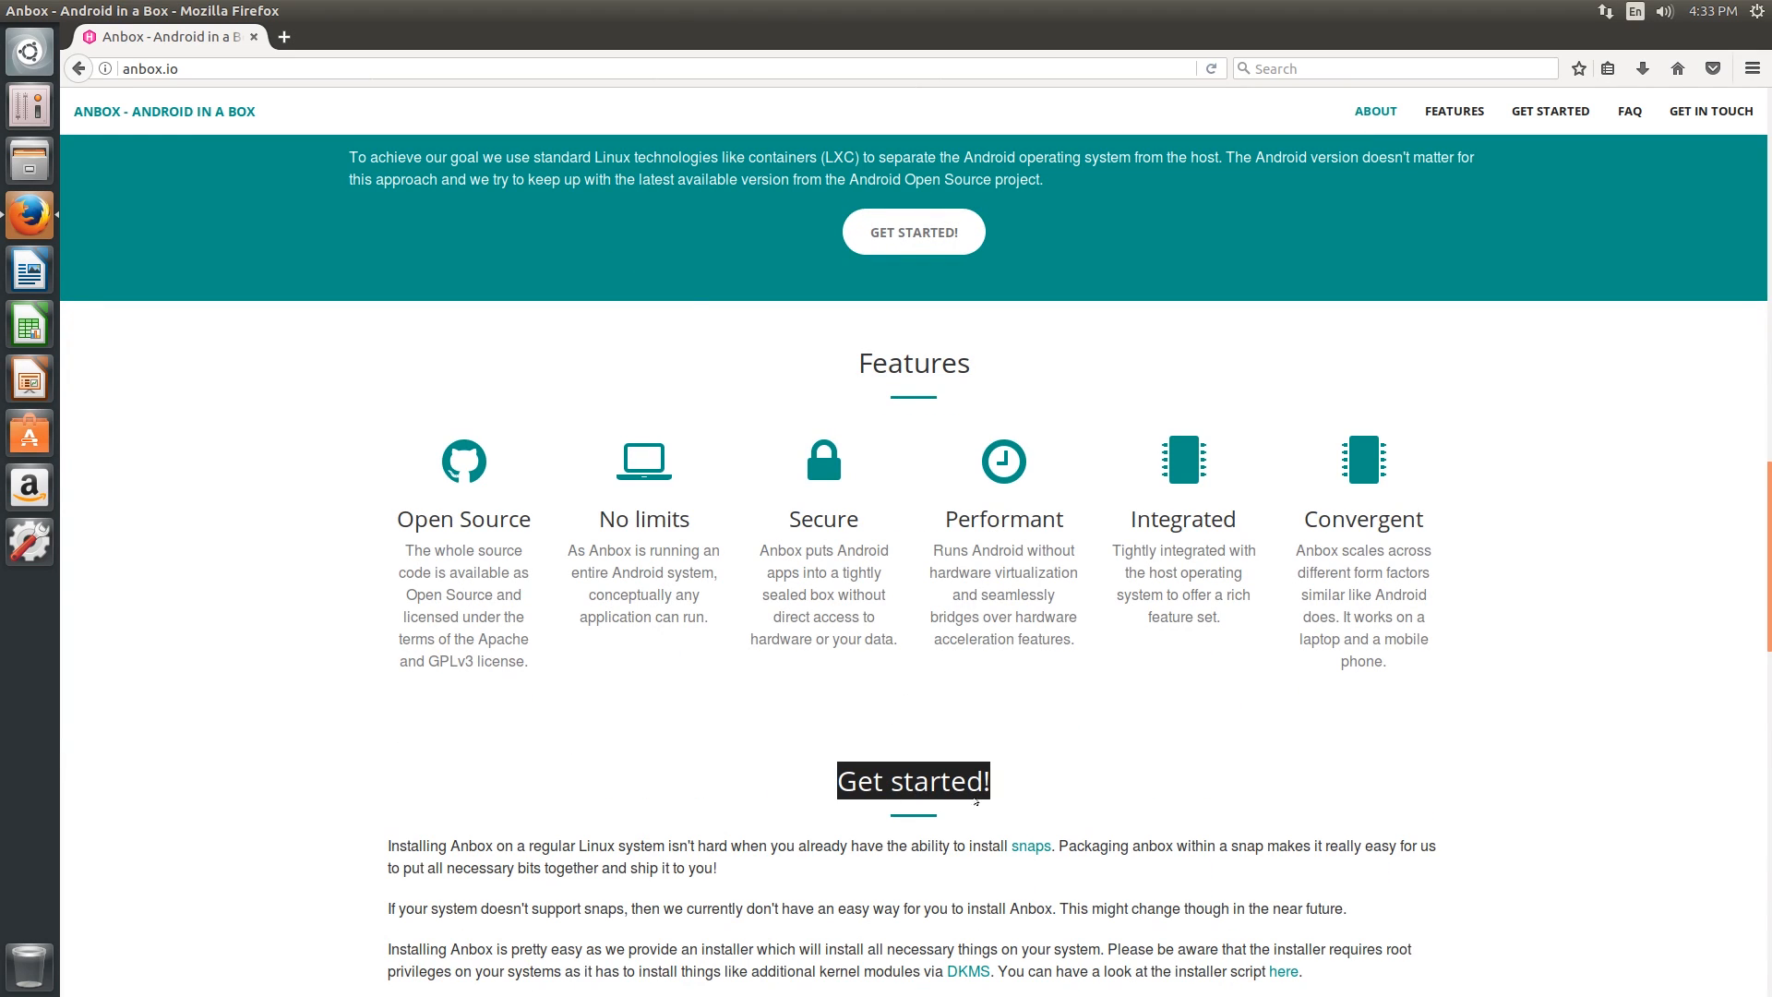
scroll("down", 3)
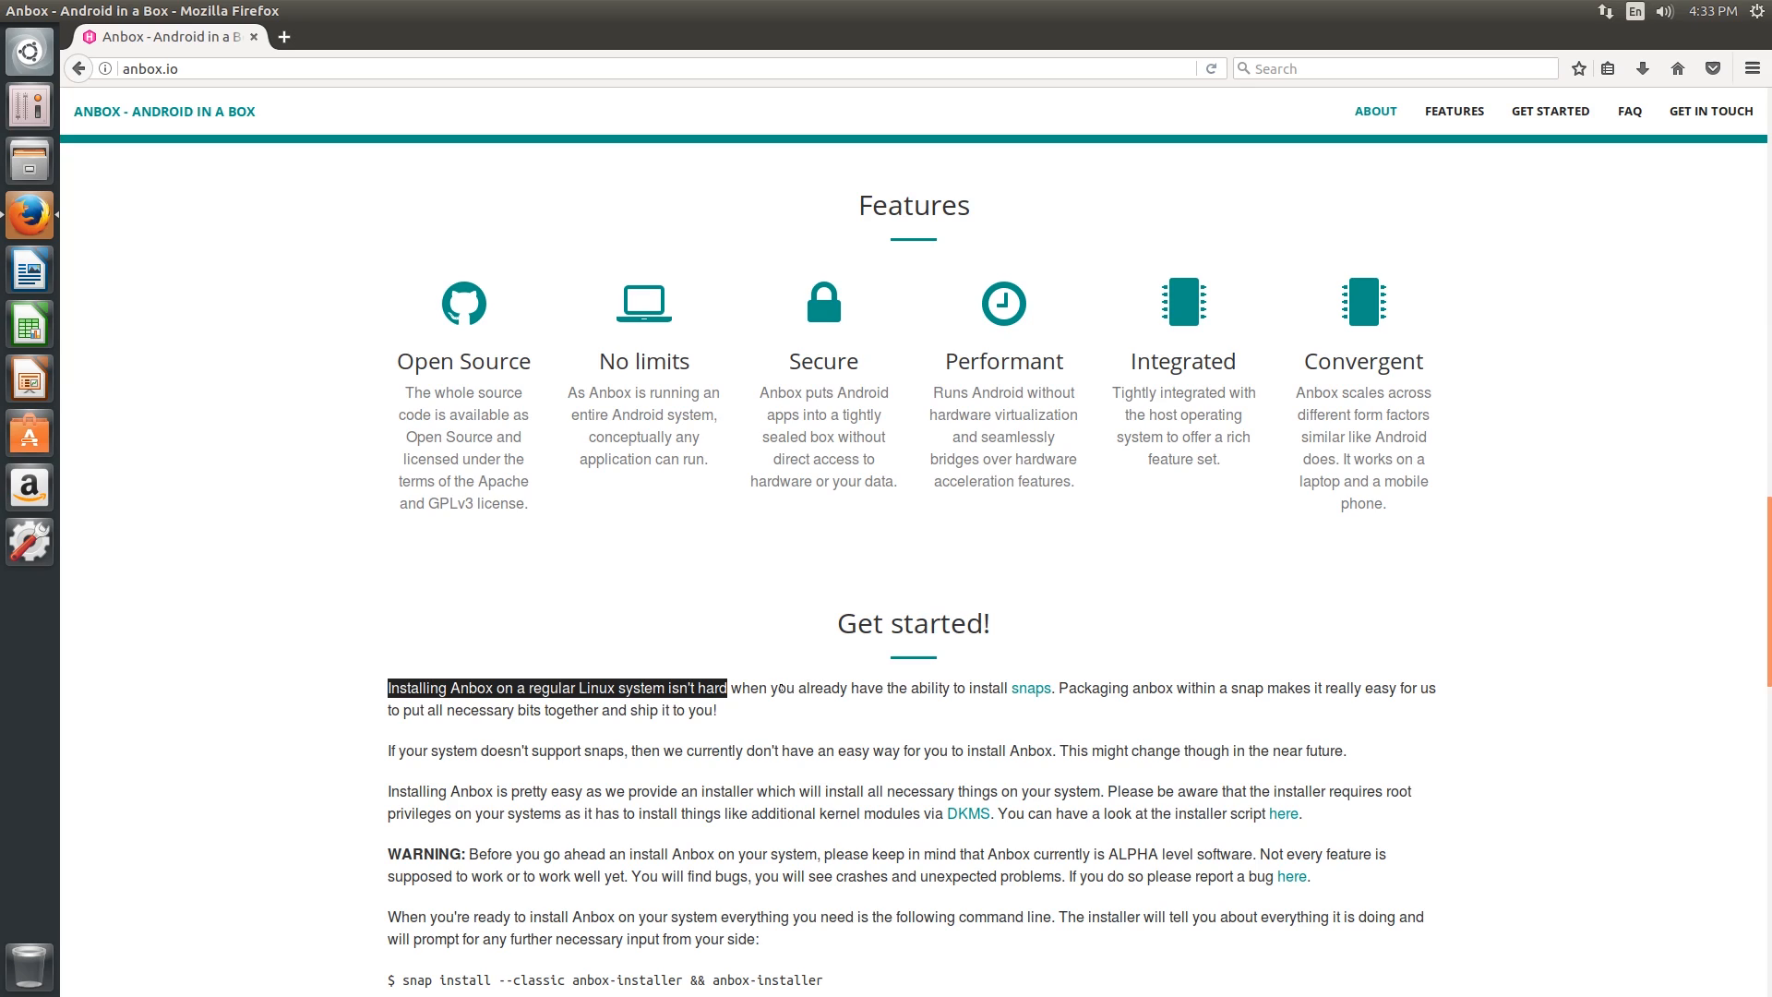
mouse_move(1029, 688)
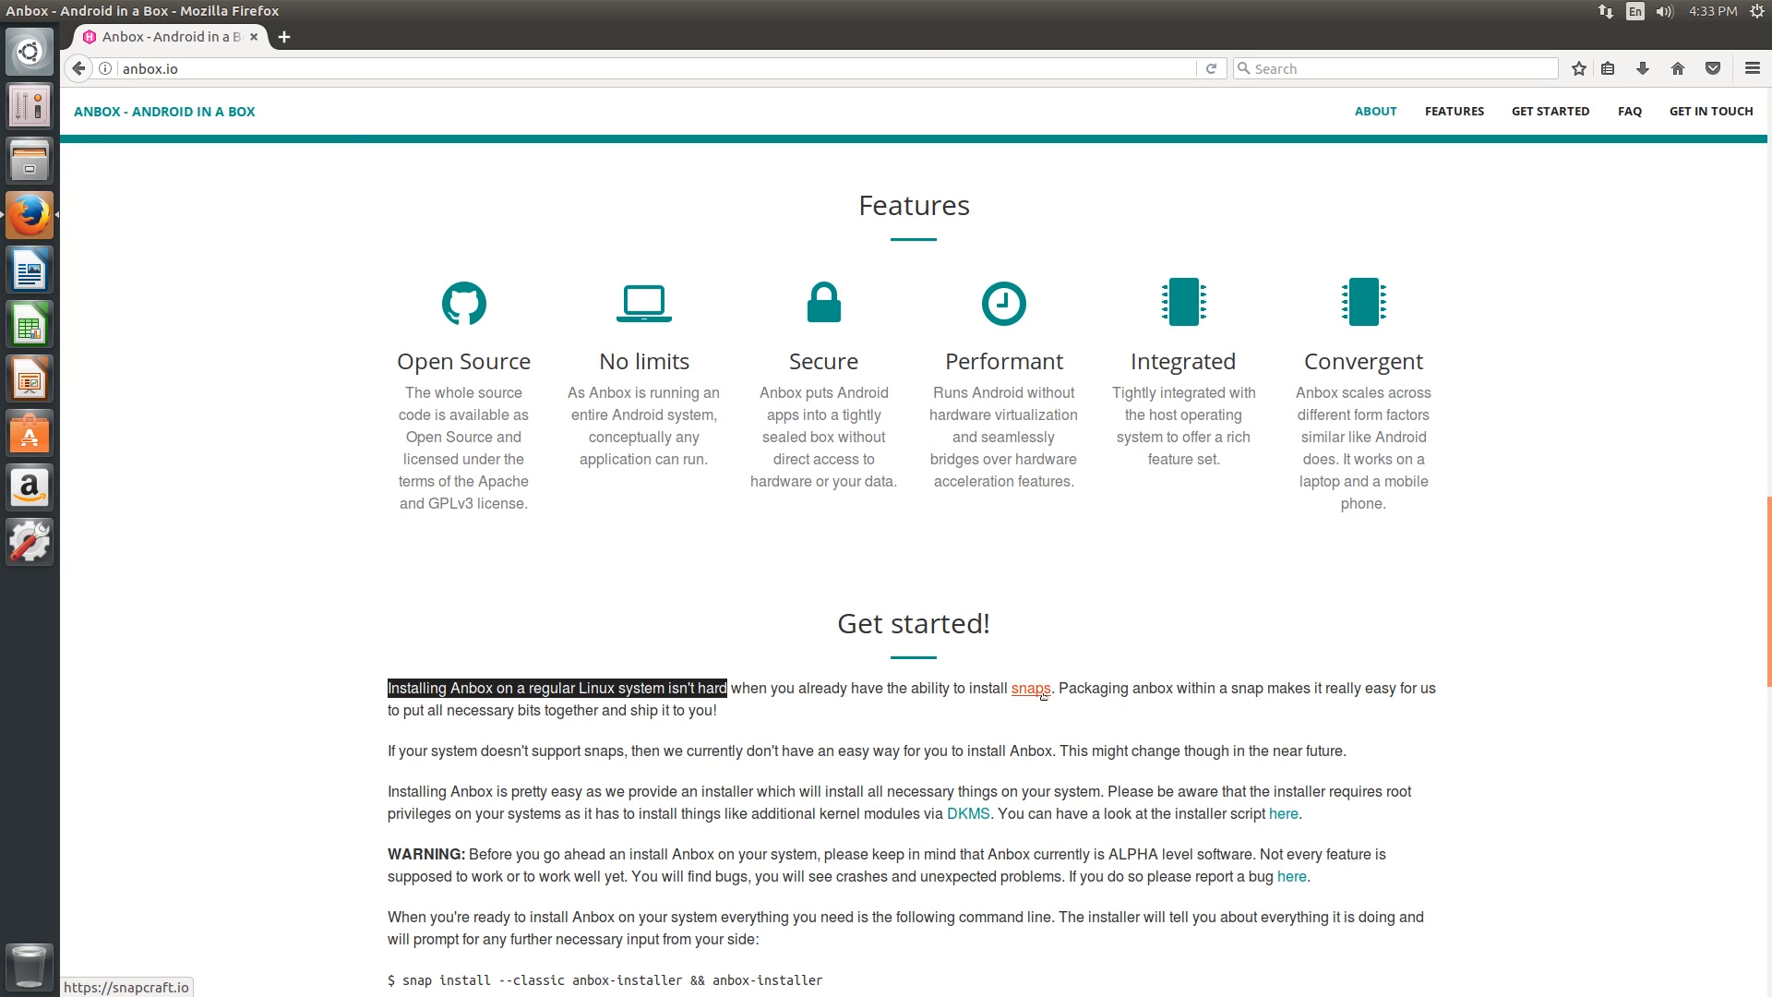
Step: Open the snaps link in a new snapcraft.io tab, then return to anbox.io
right_click(1029, 688)
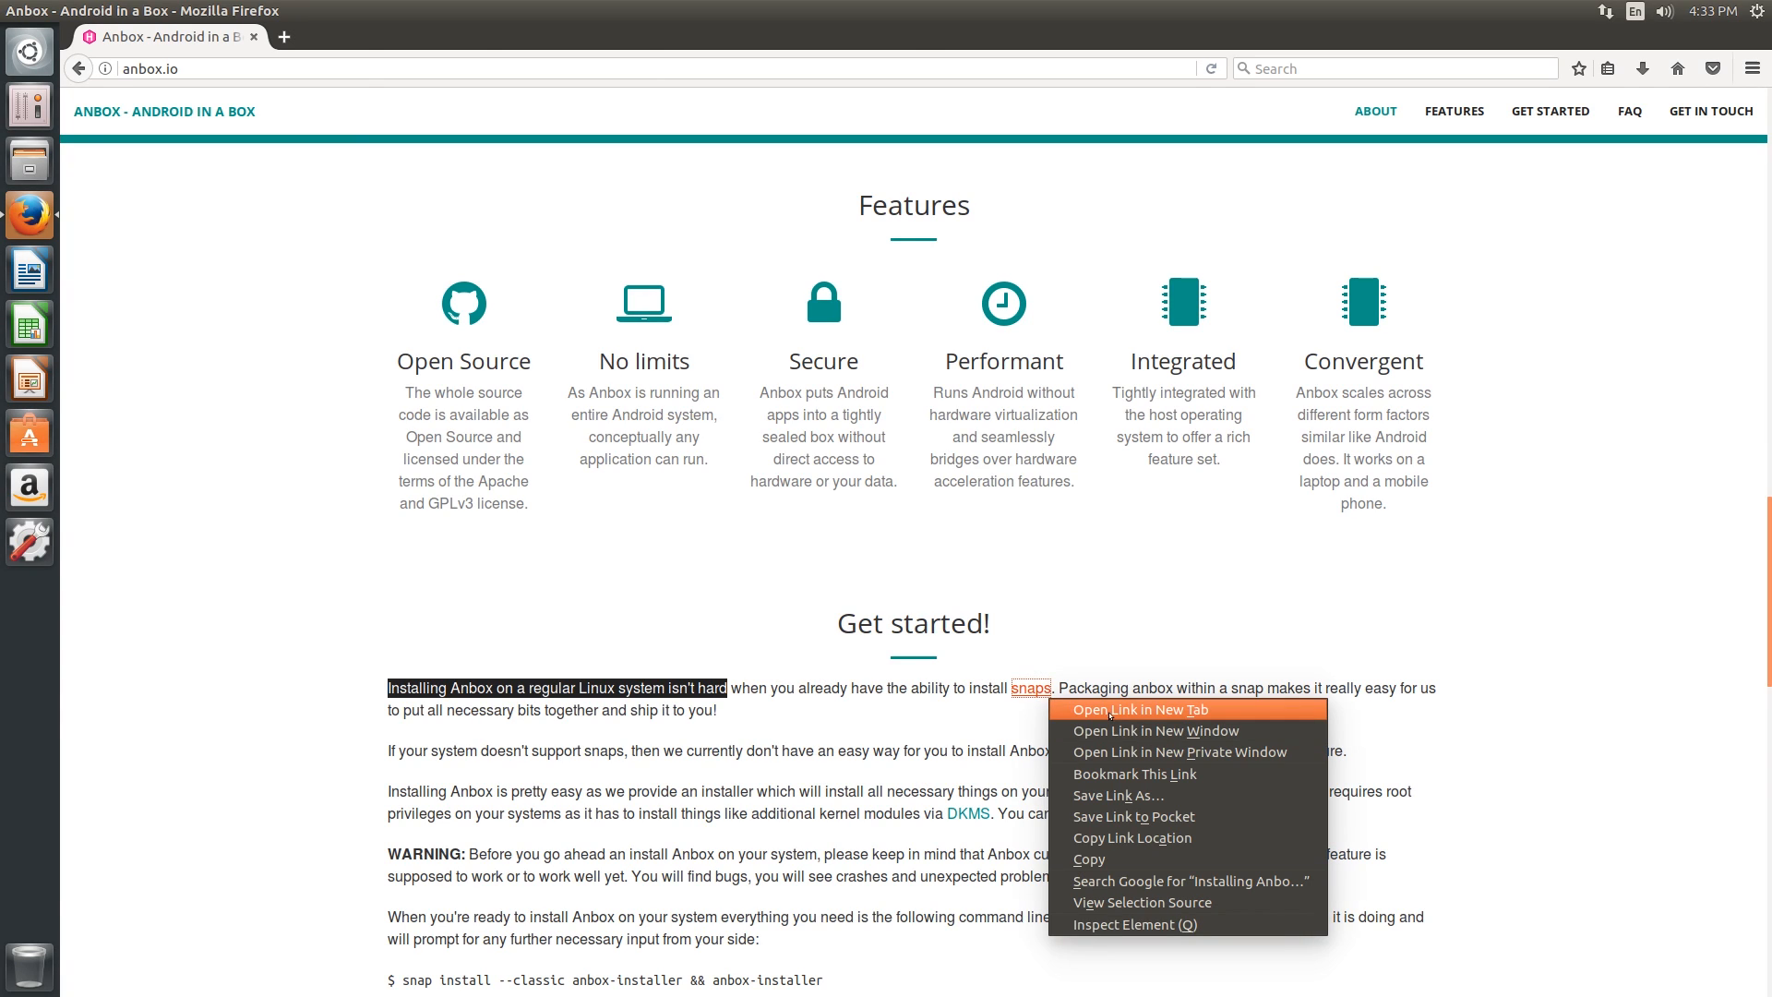
left_click(1138, 709)
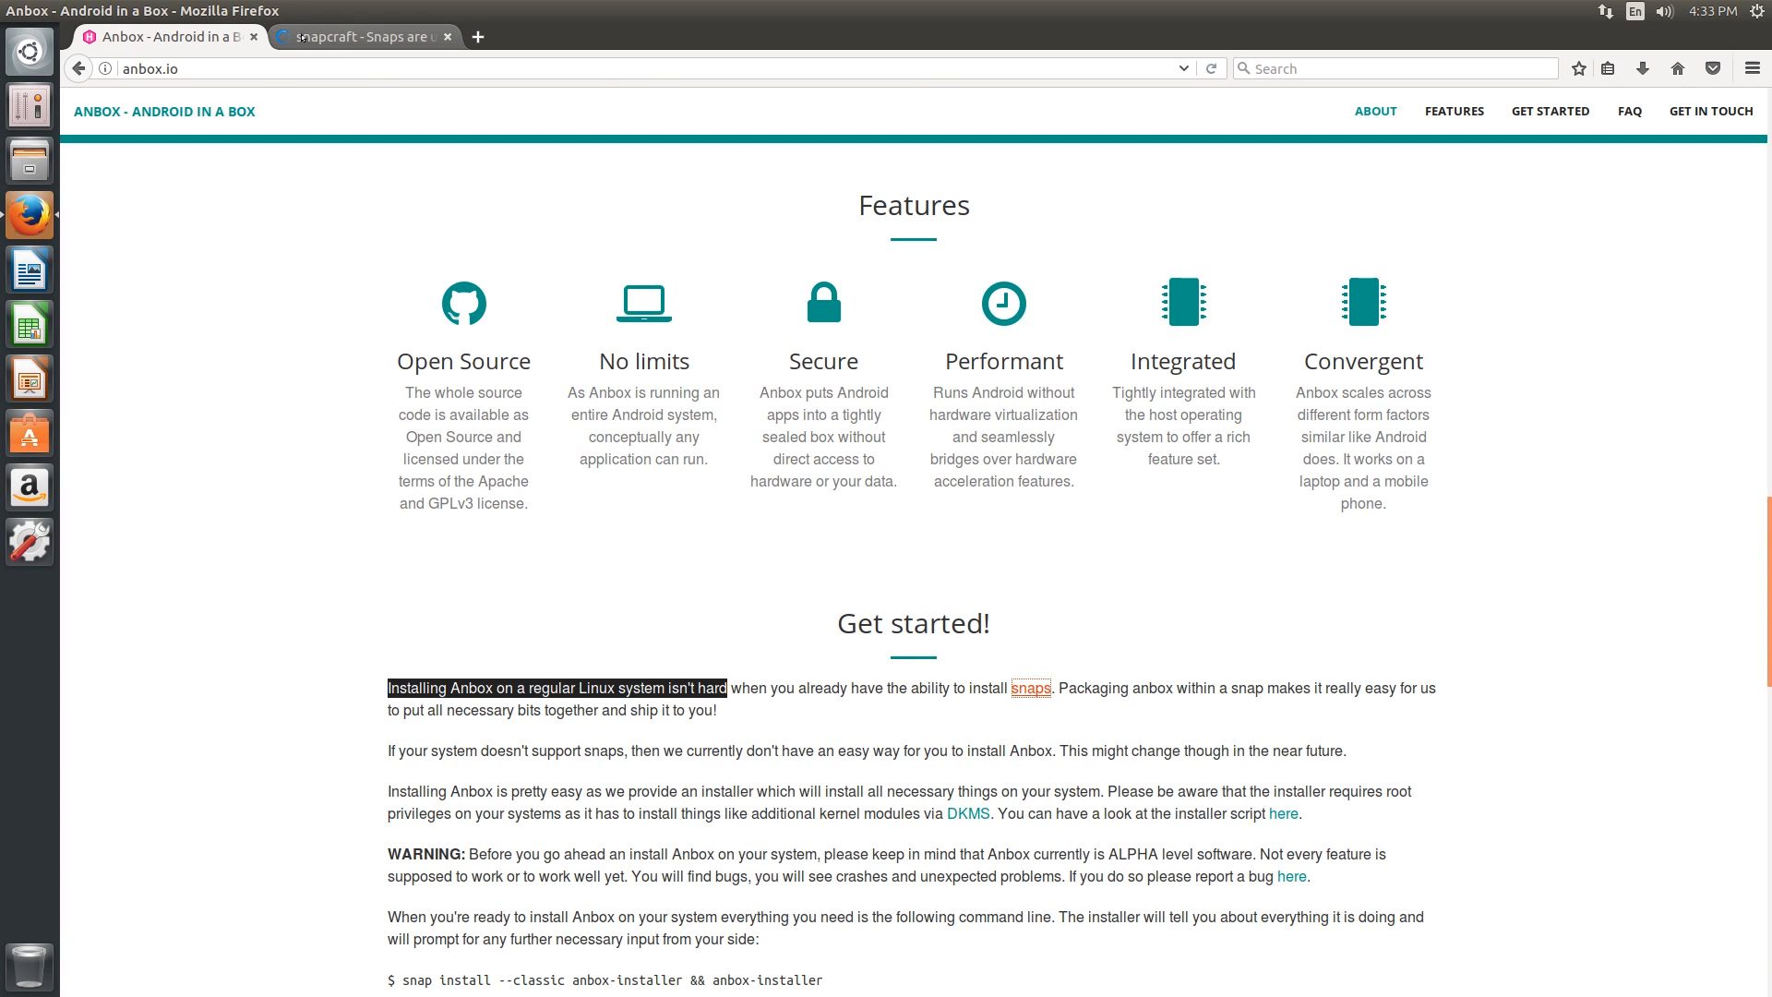
left_click(362, 36)
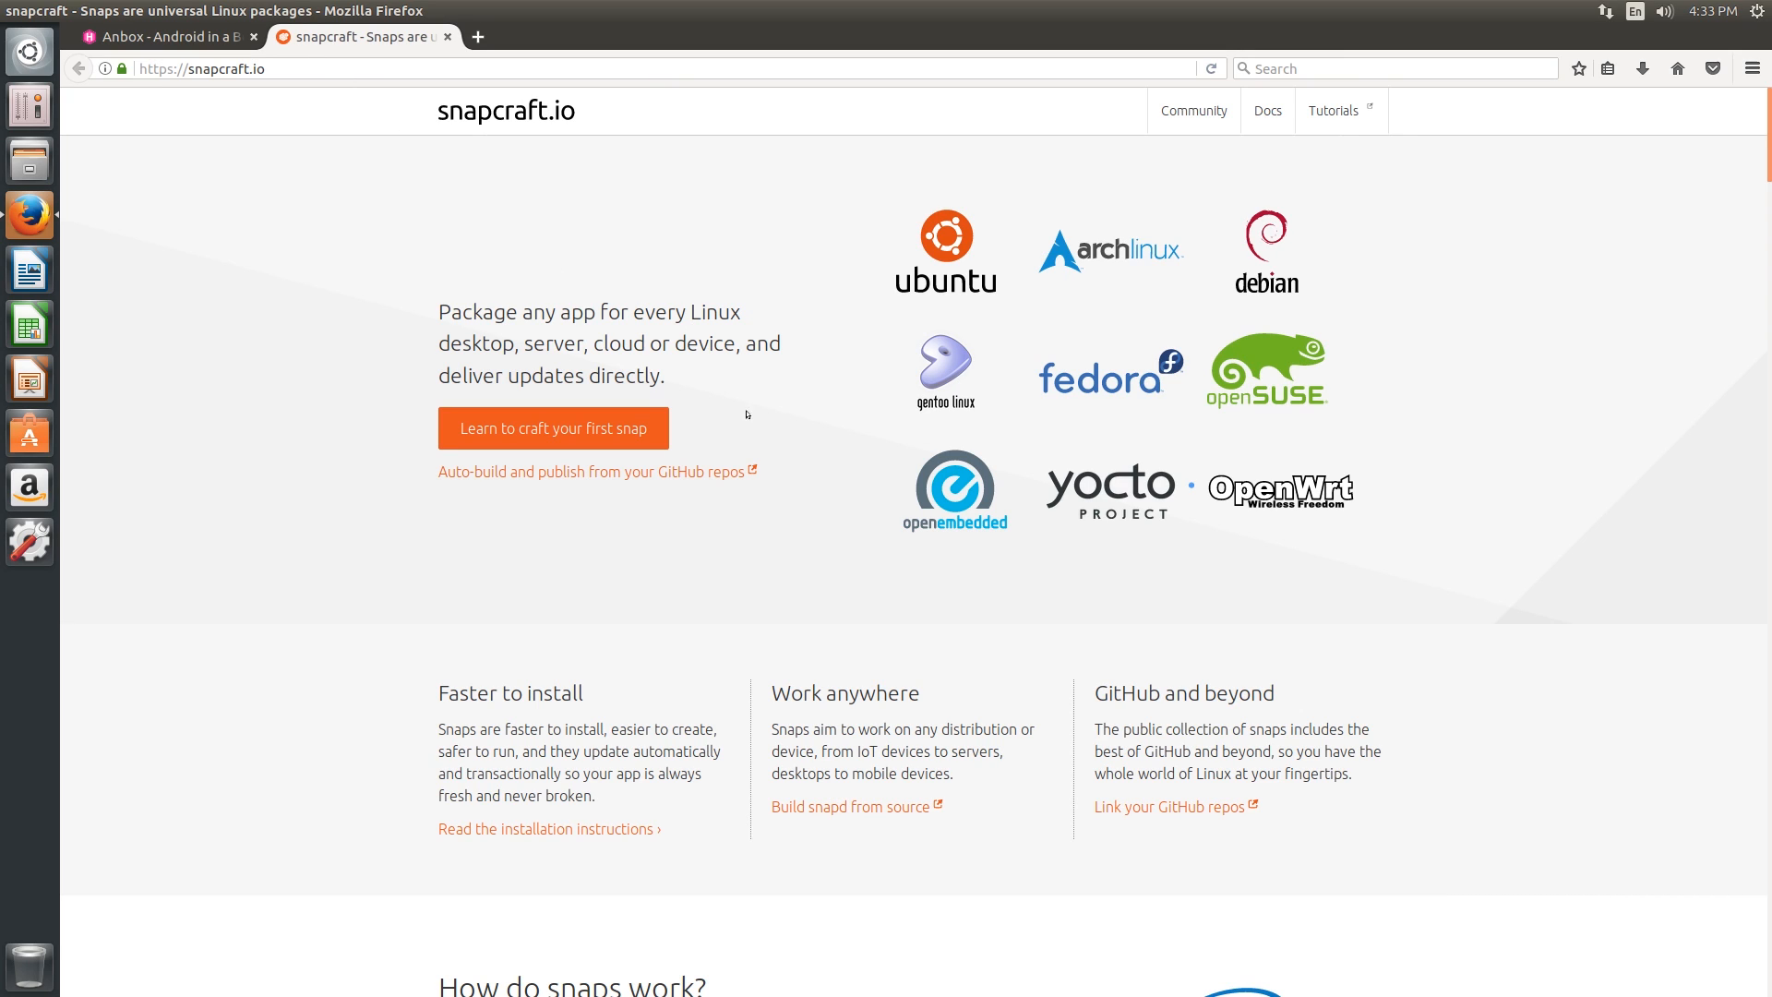
mouse_move(986, 462)
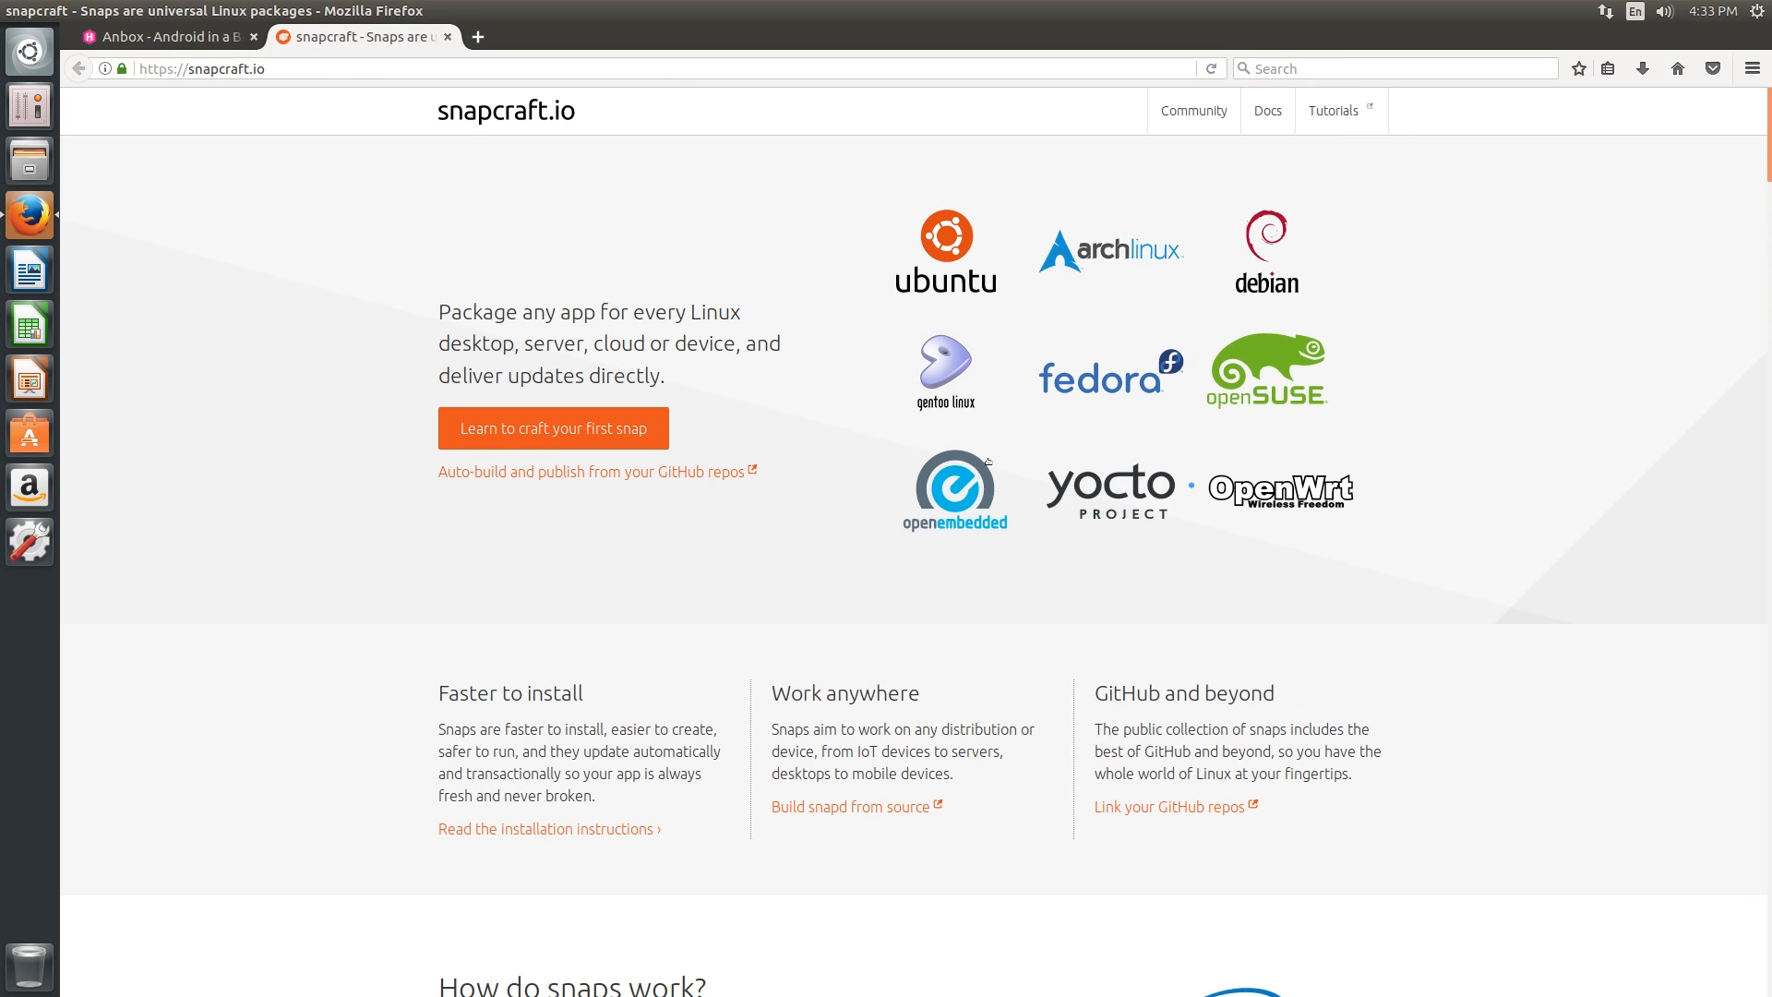
scroll("down", 3)
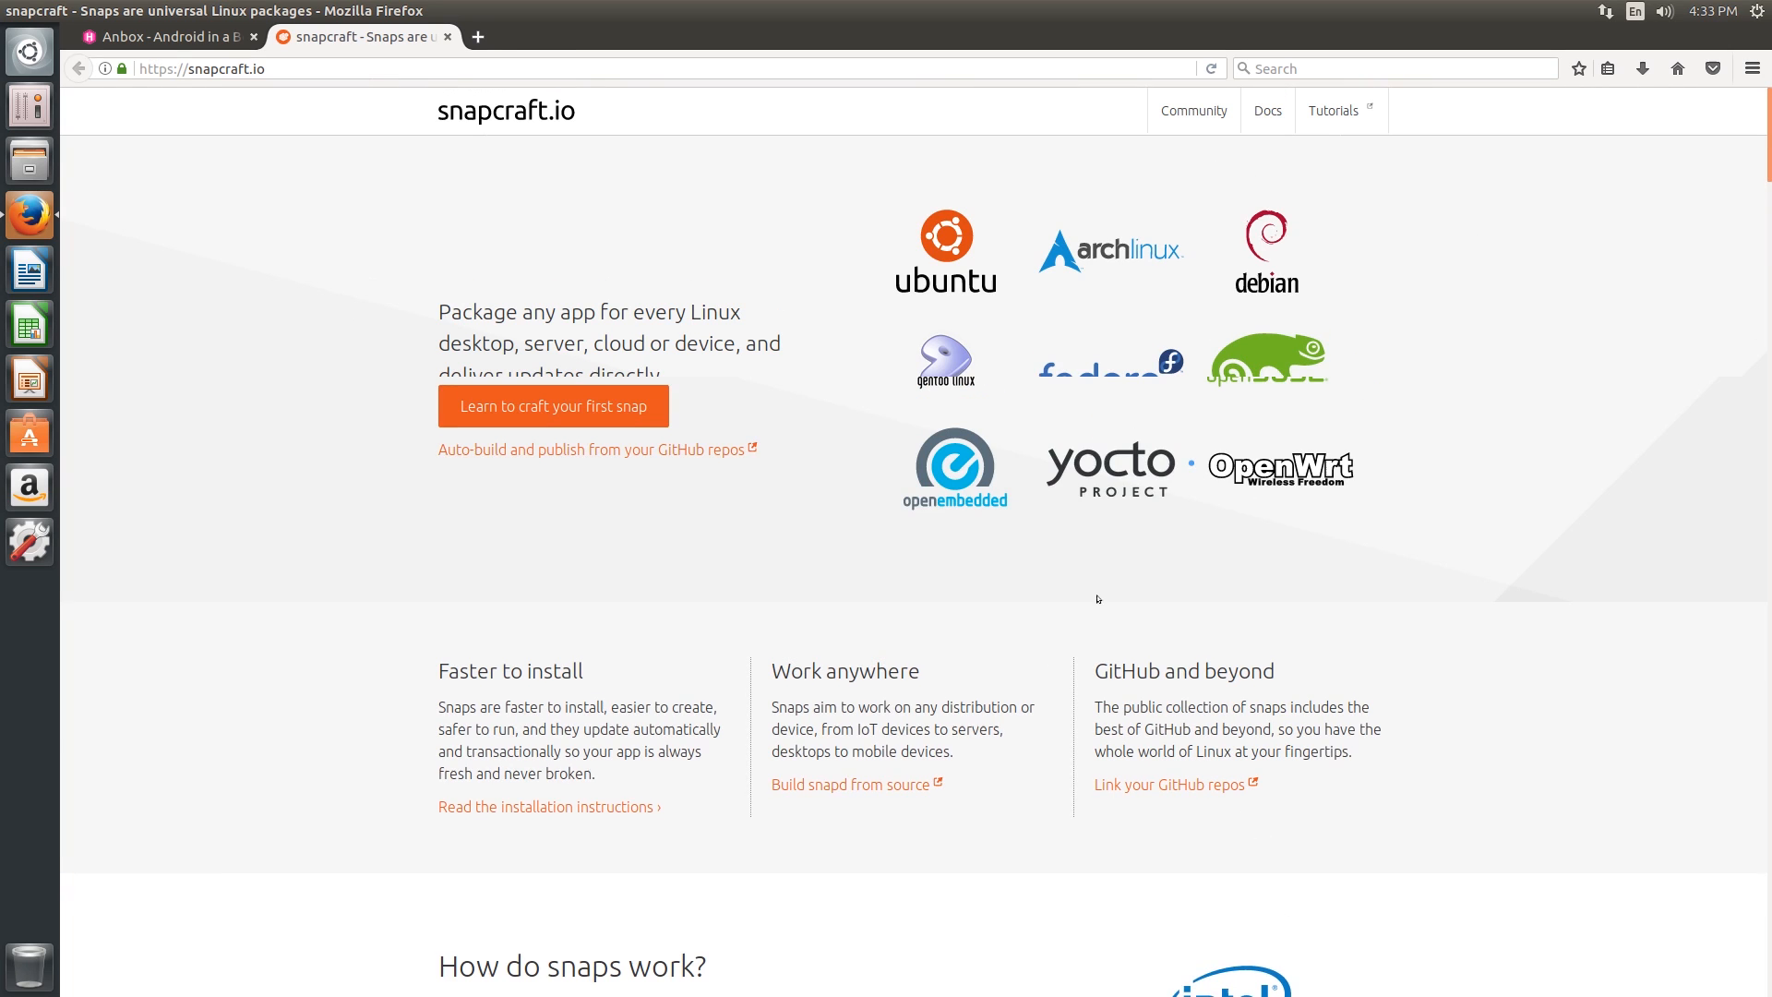
left_click(165, 36)
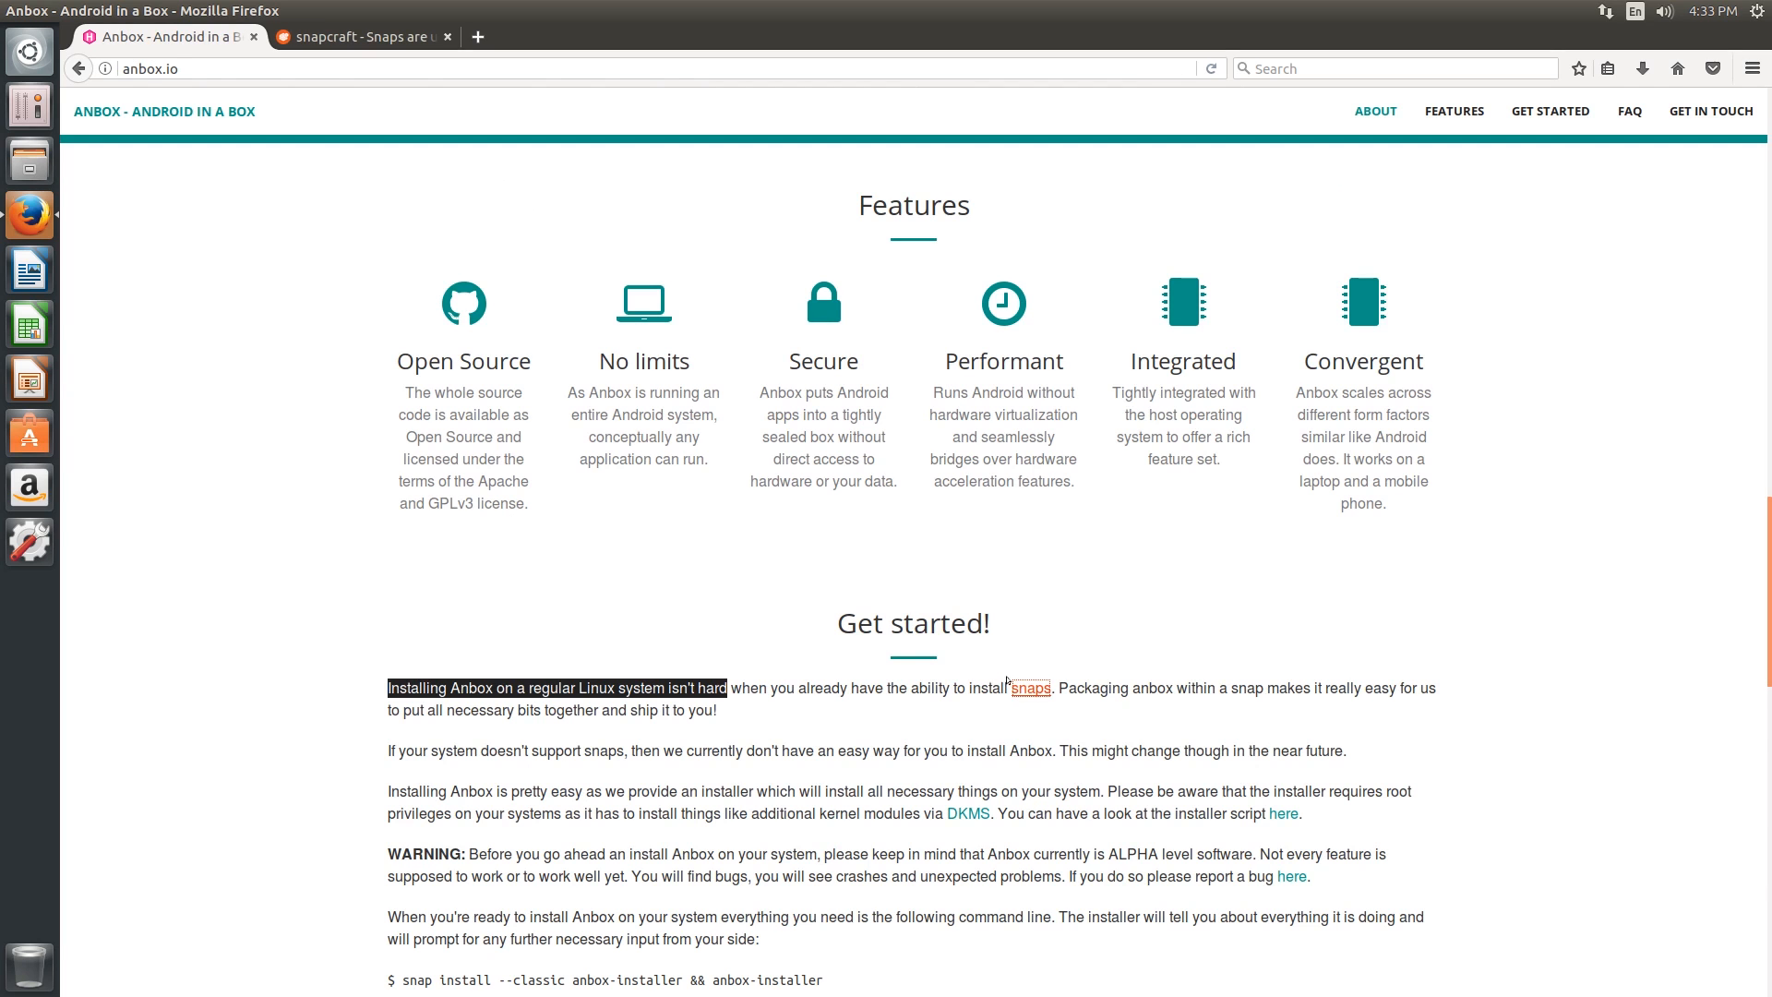
Step: Select the full snap installer command line on the Anbox page
scroll("down", 3)
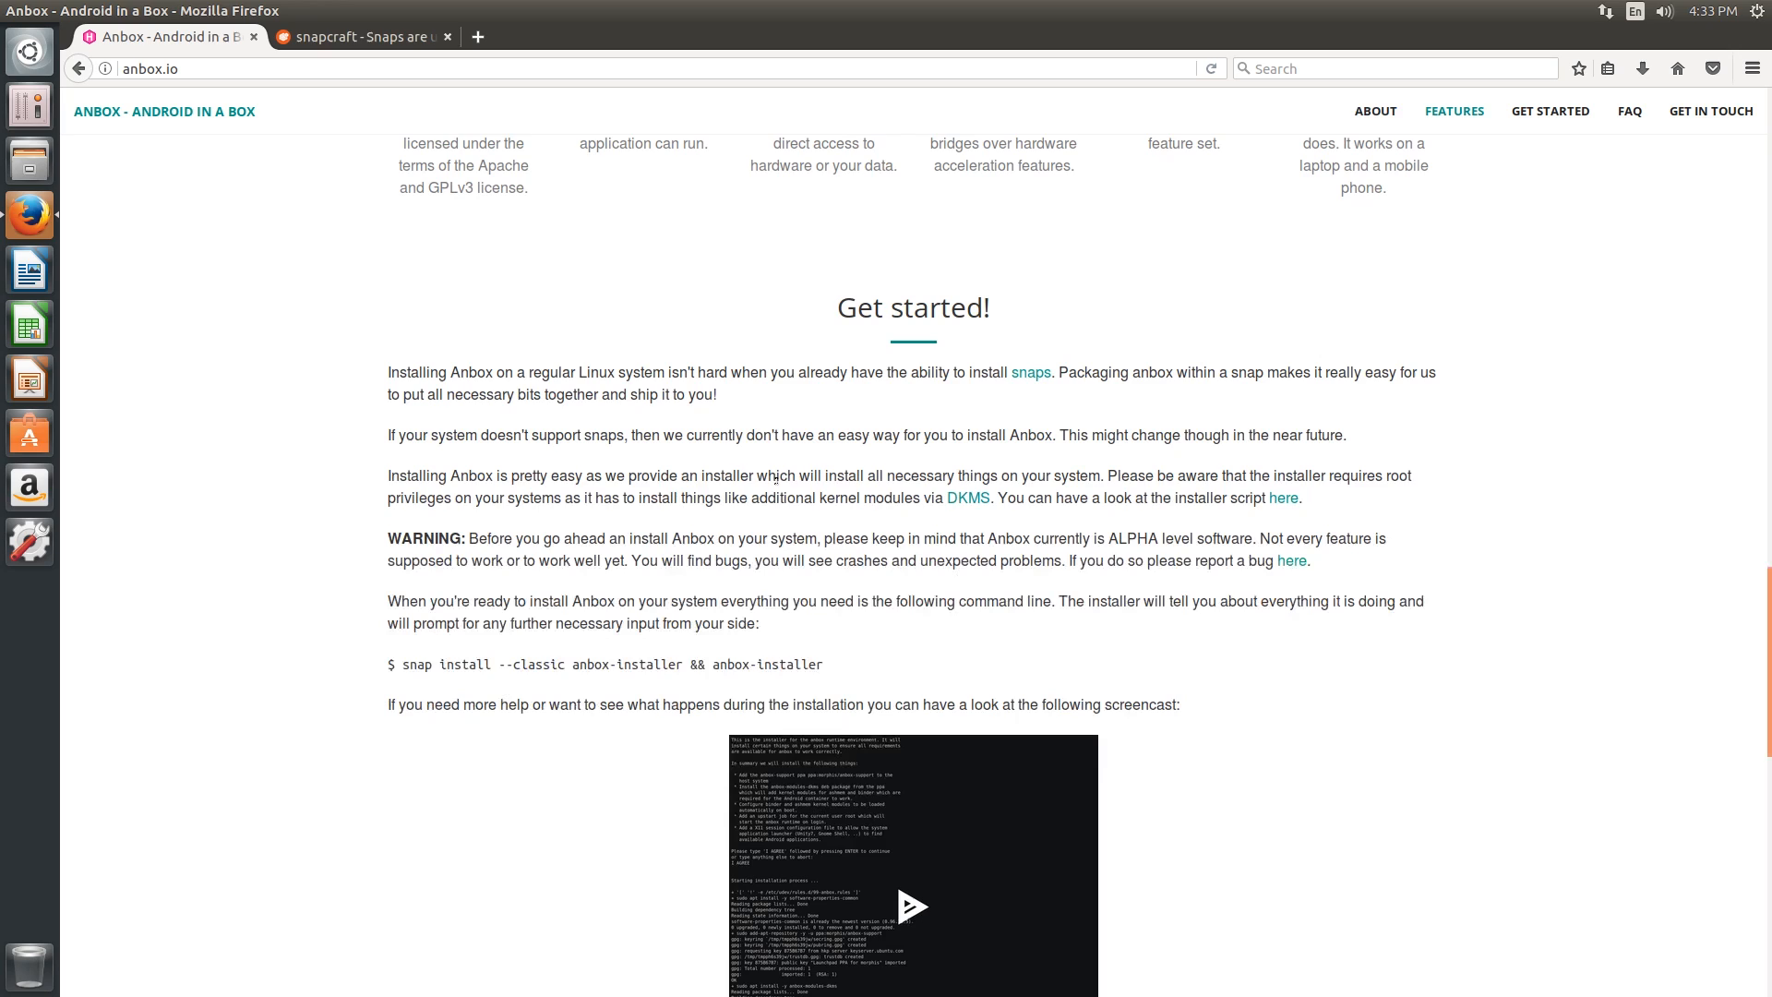
mouse_move(935, 532)
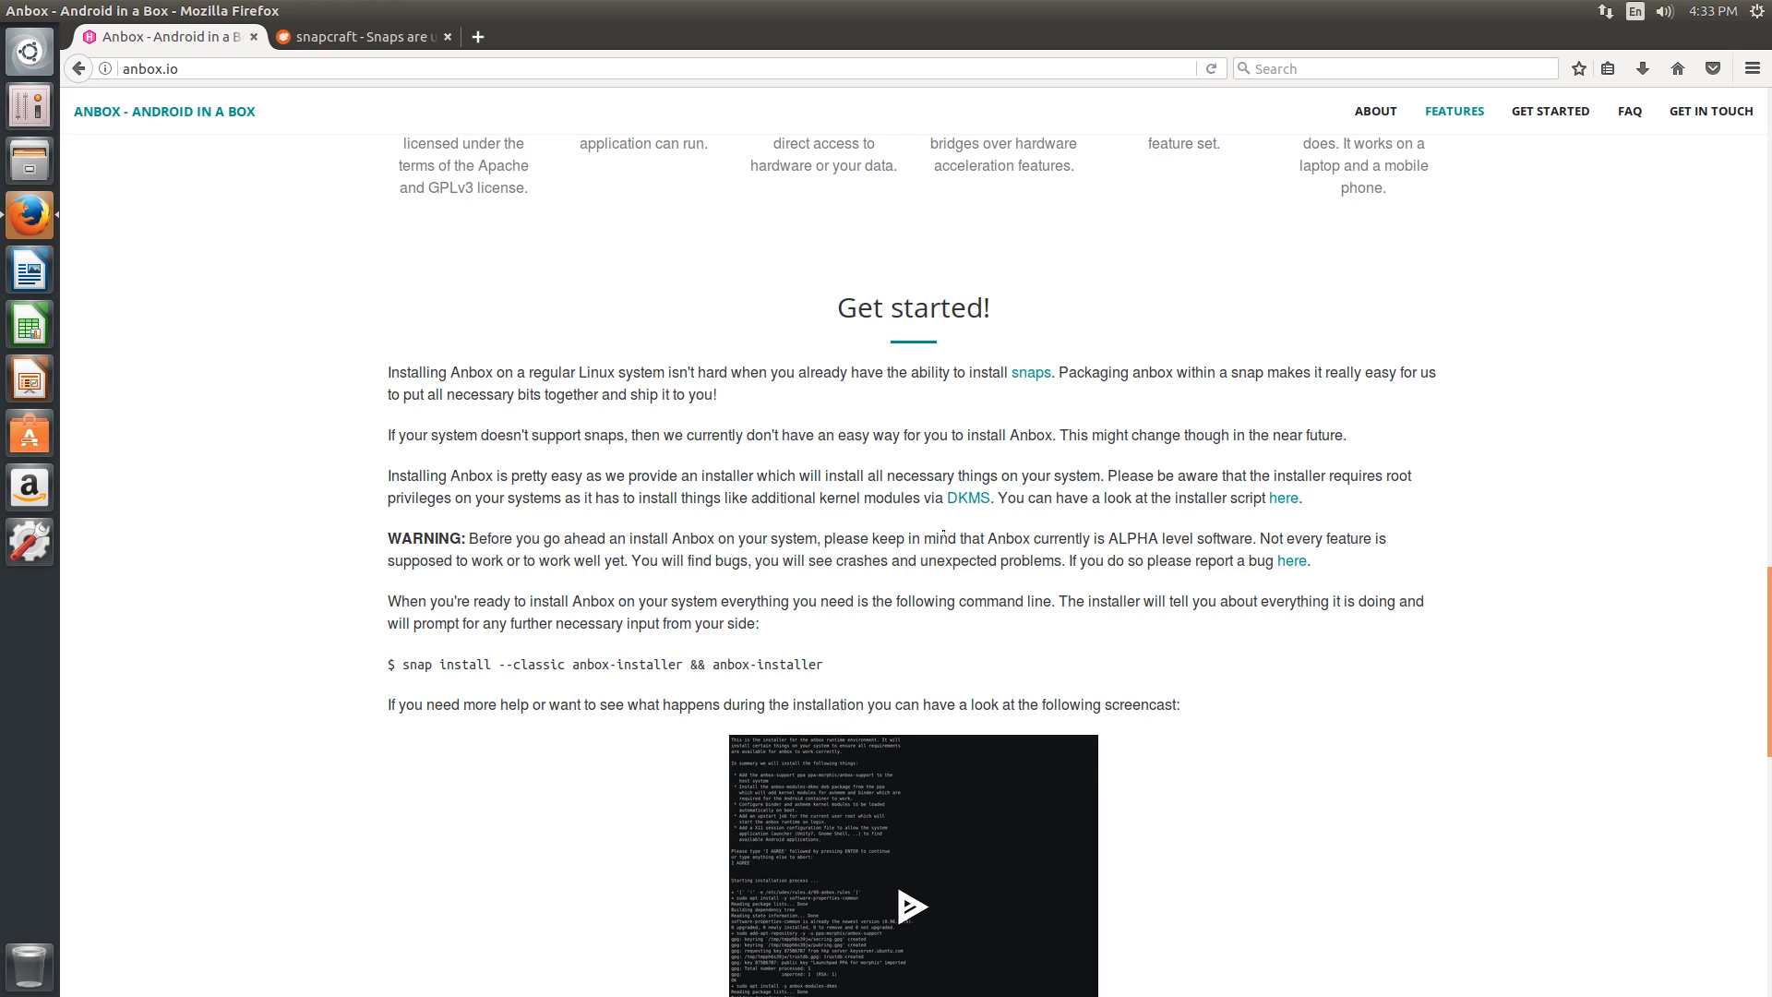
double_click(802, 665)
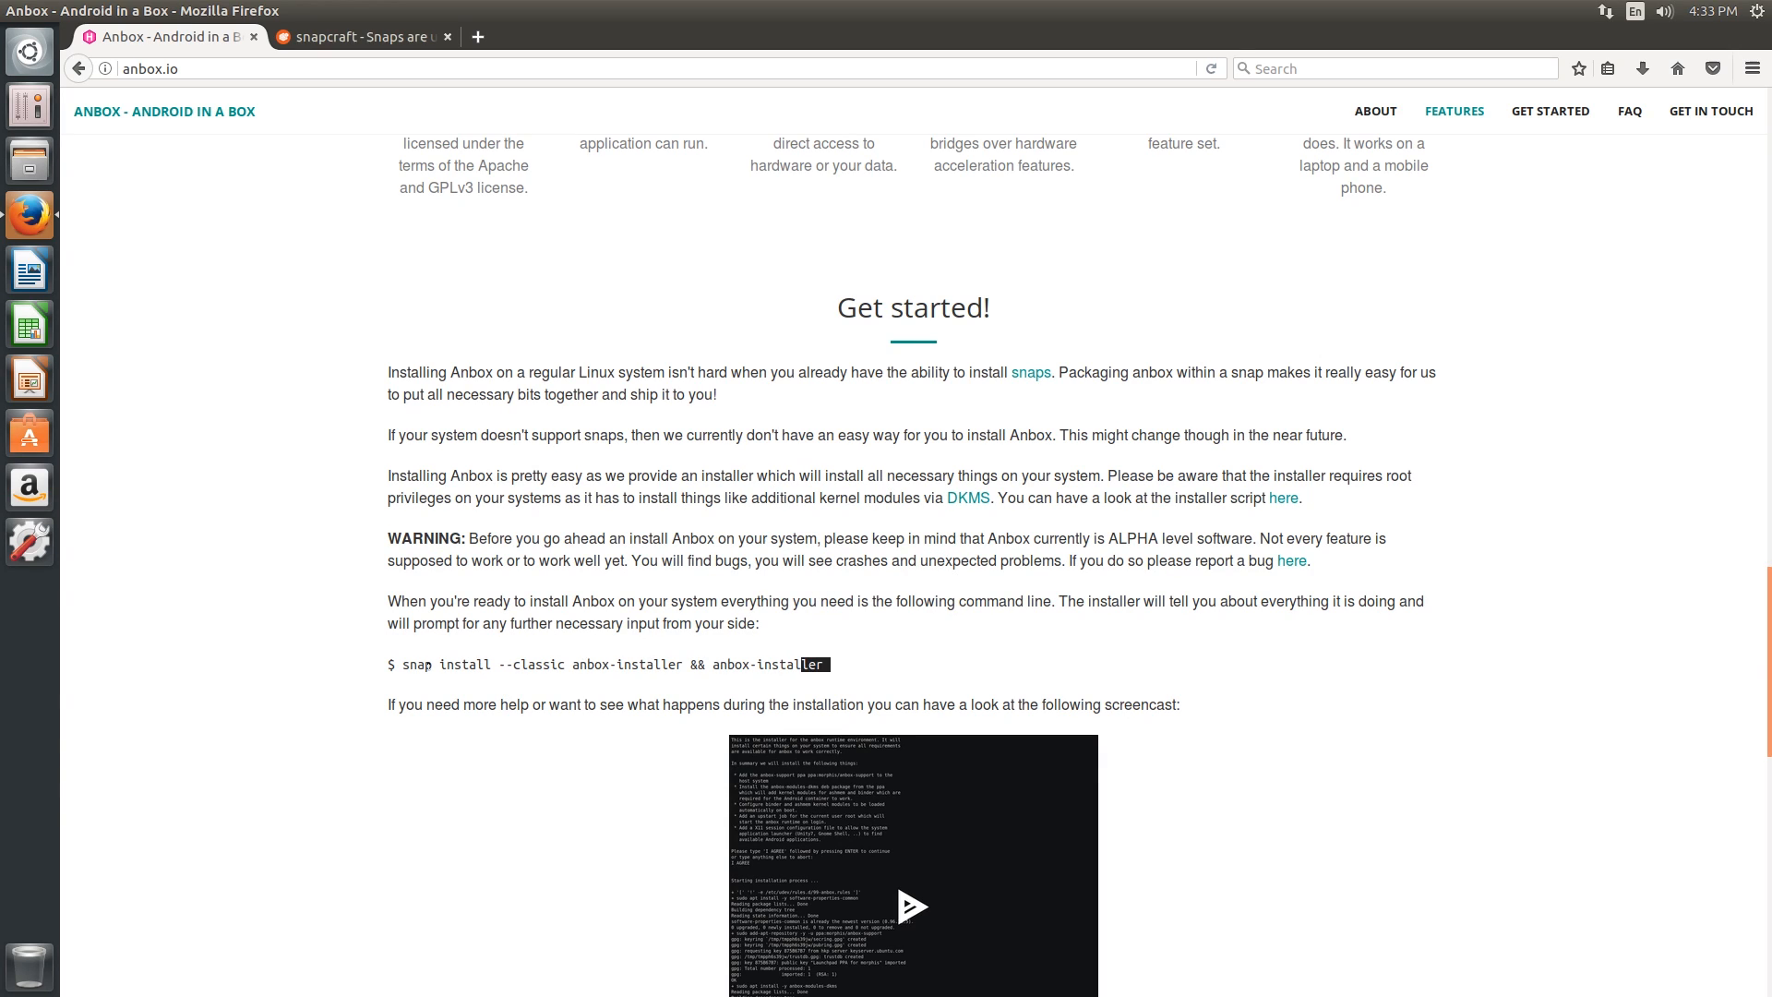
triple_click(605, 664)
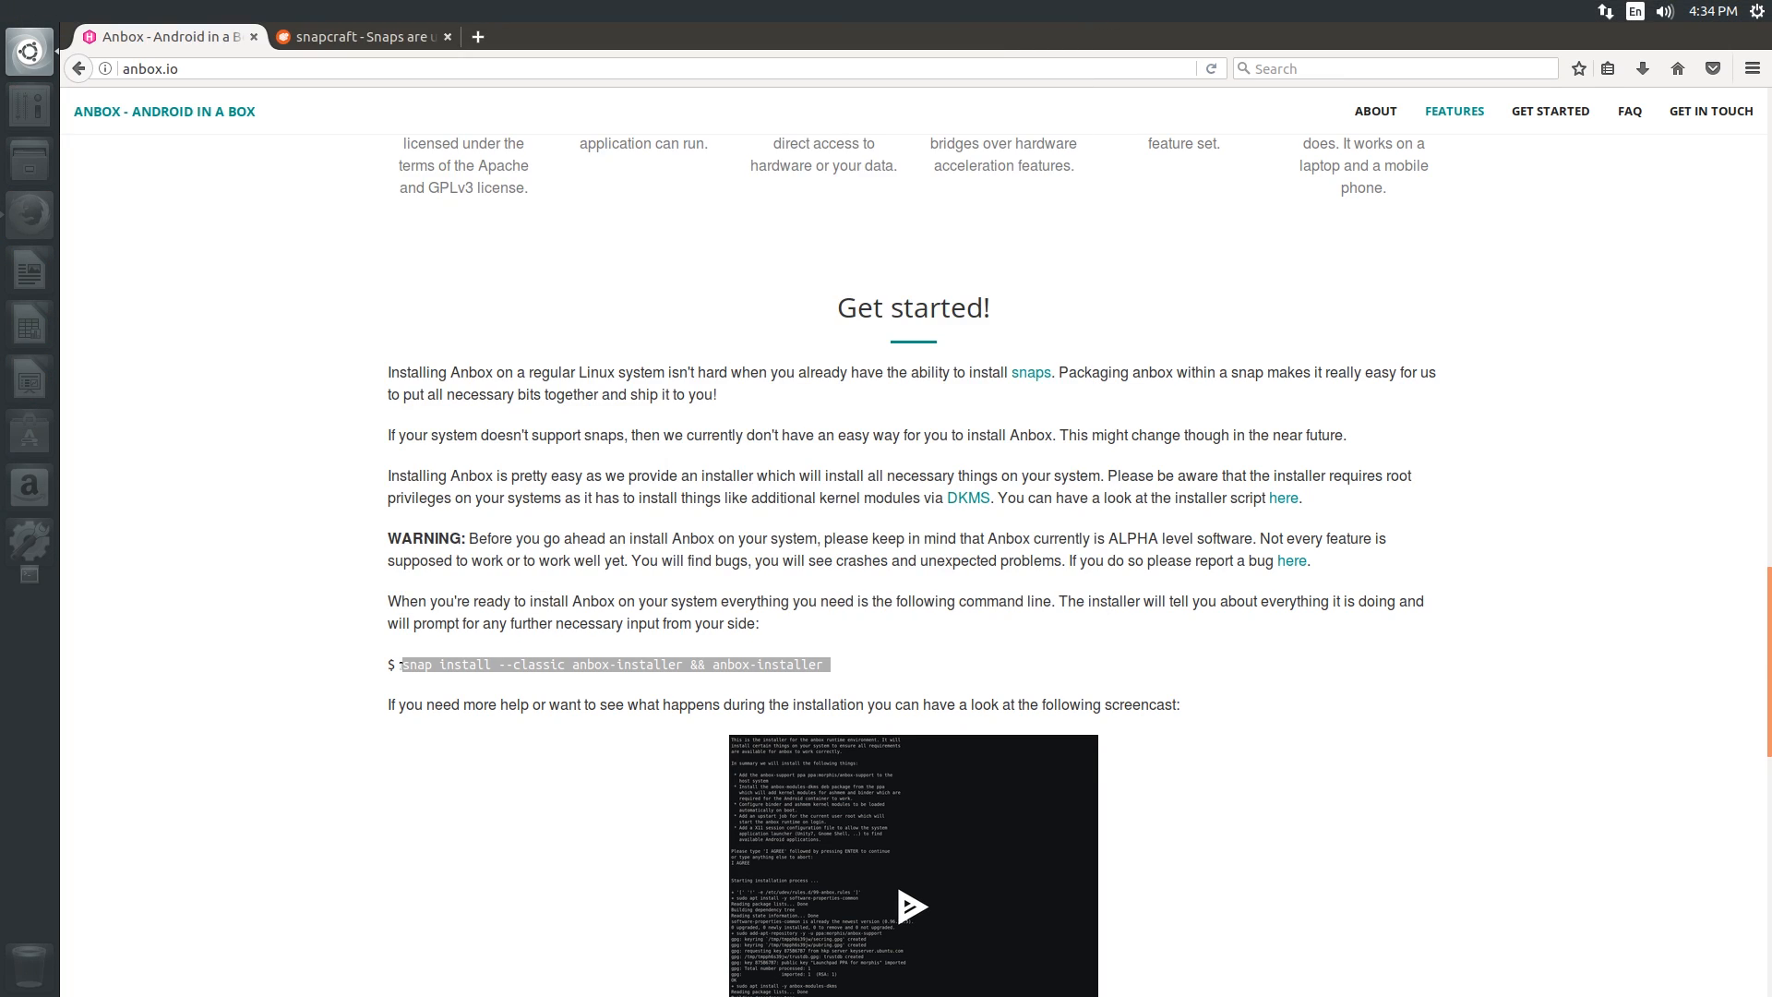
Step: Start the Anbox installer in a terminal with the administrator password
left_click(28, 596)
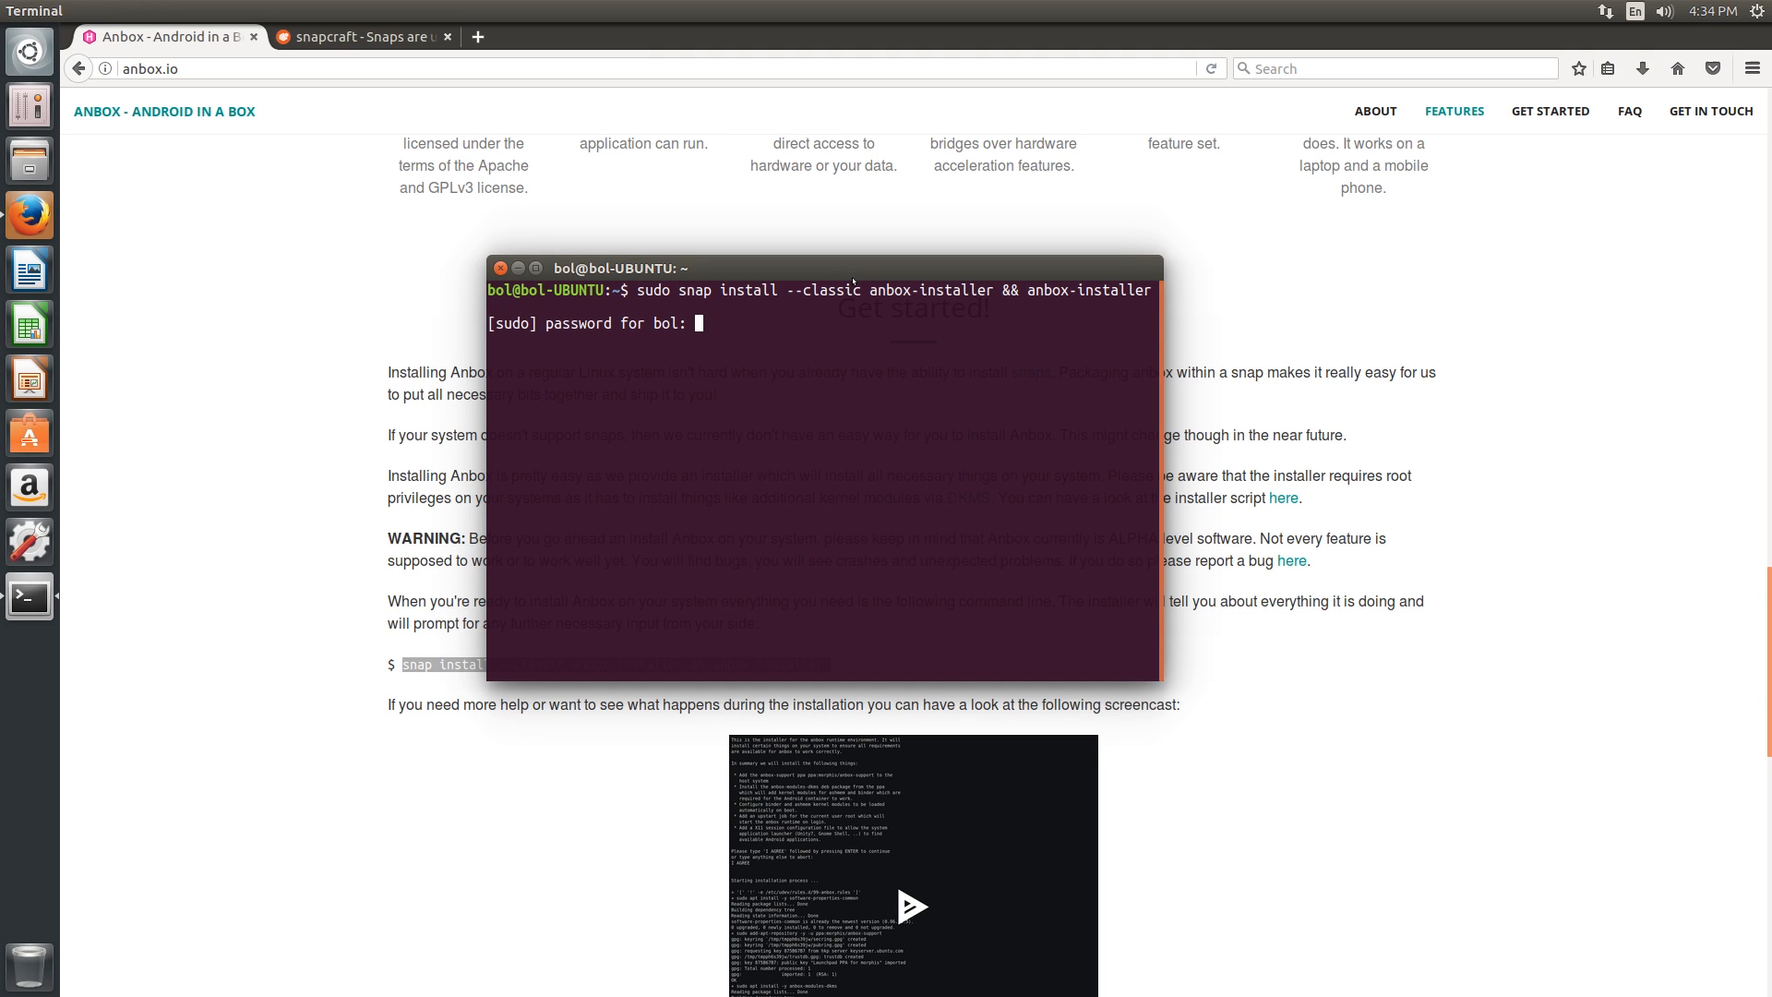
key("Return")
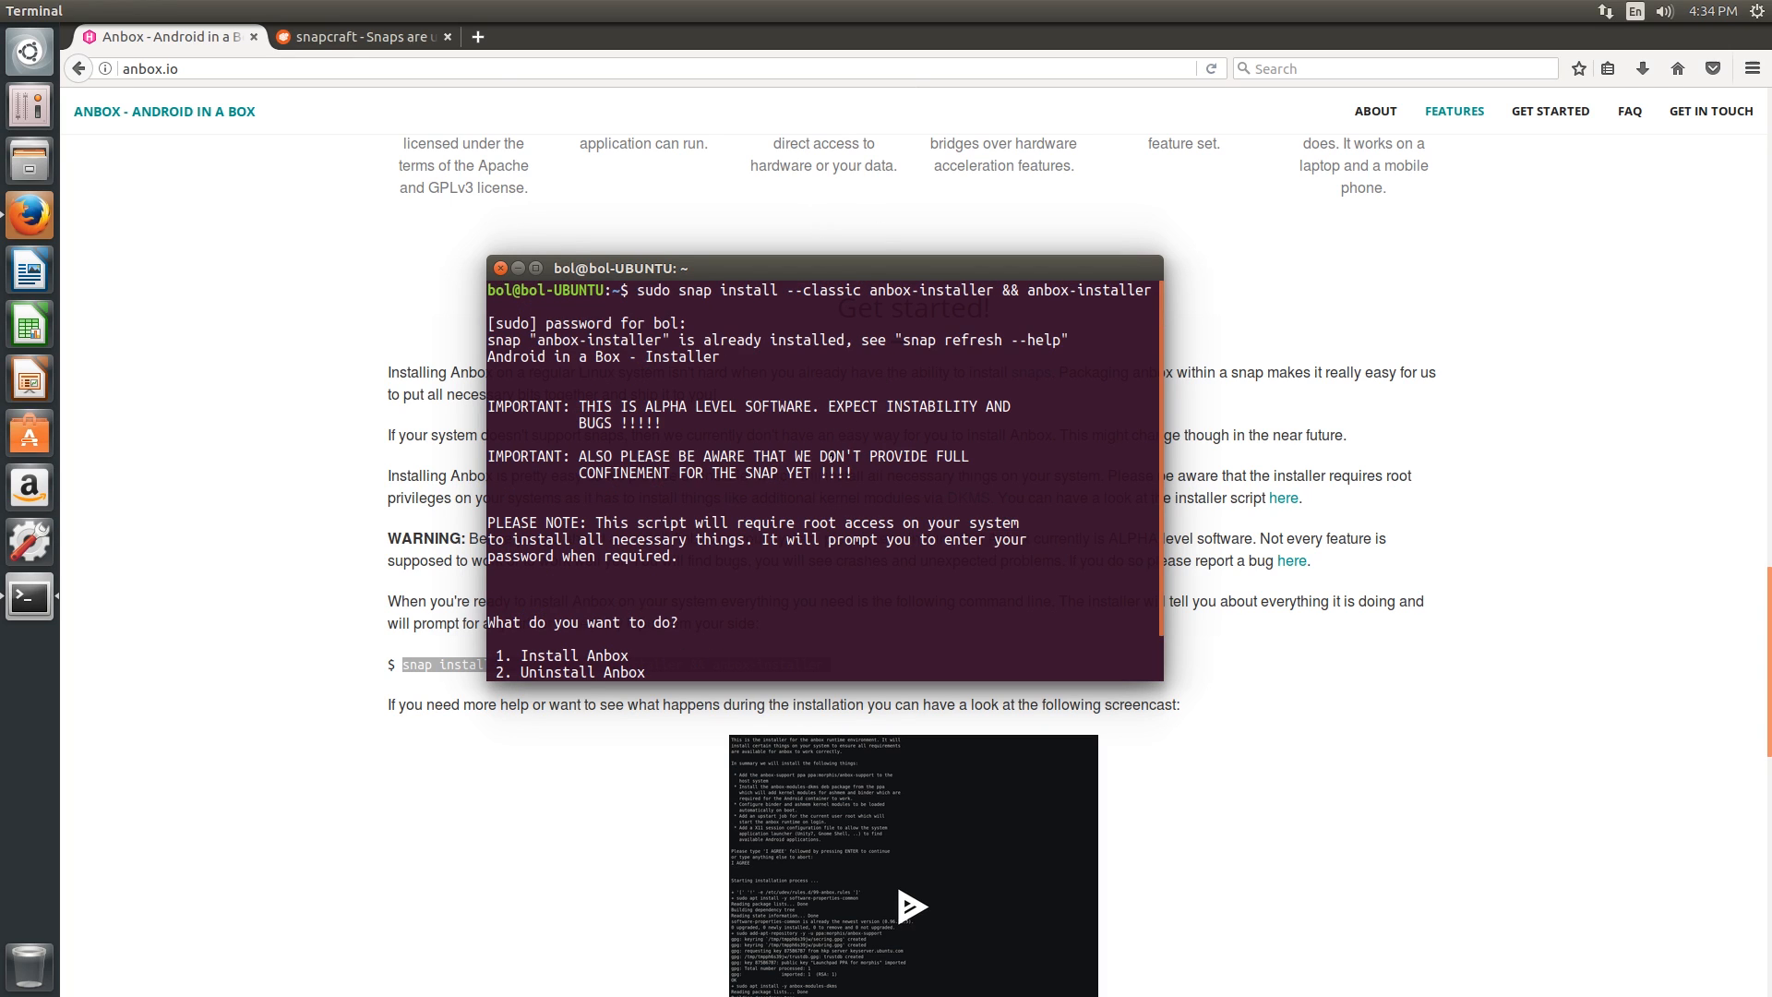
key("Return")
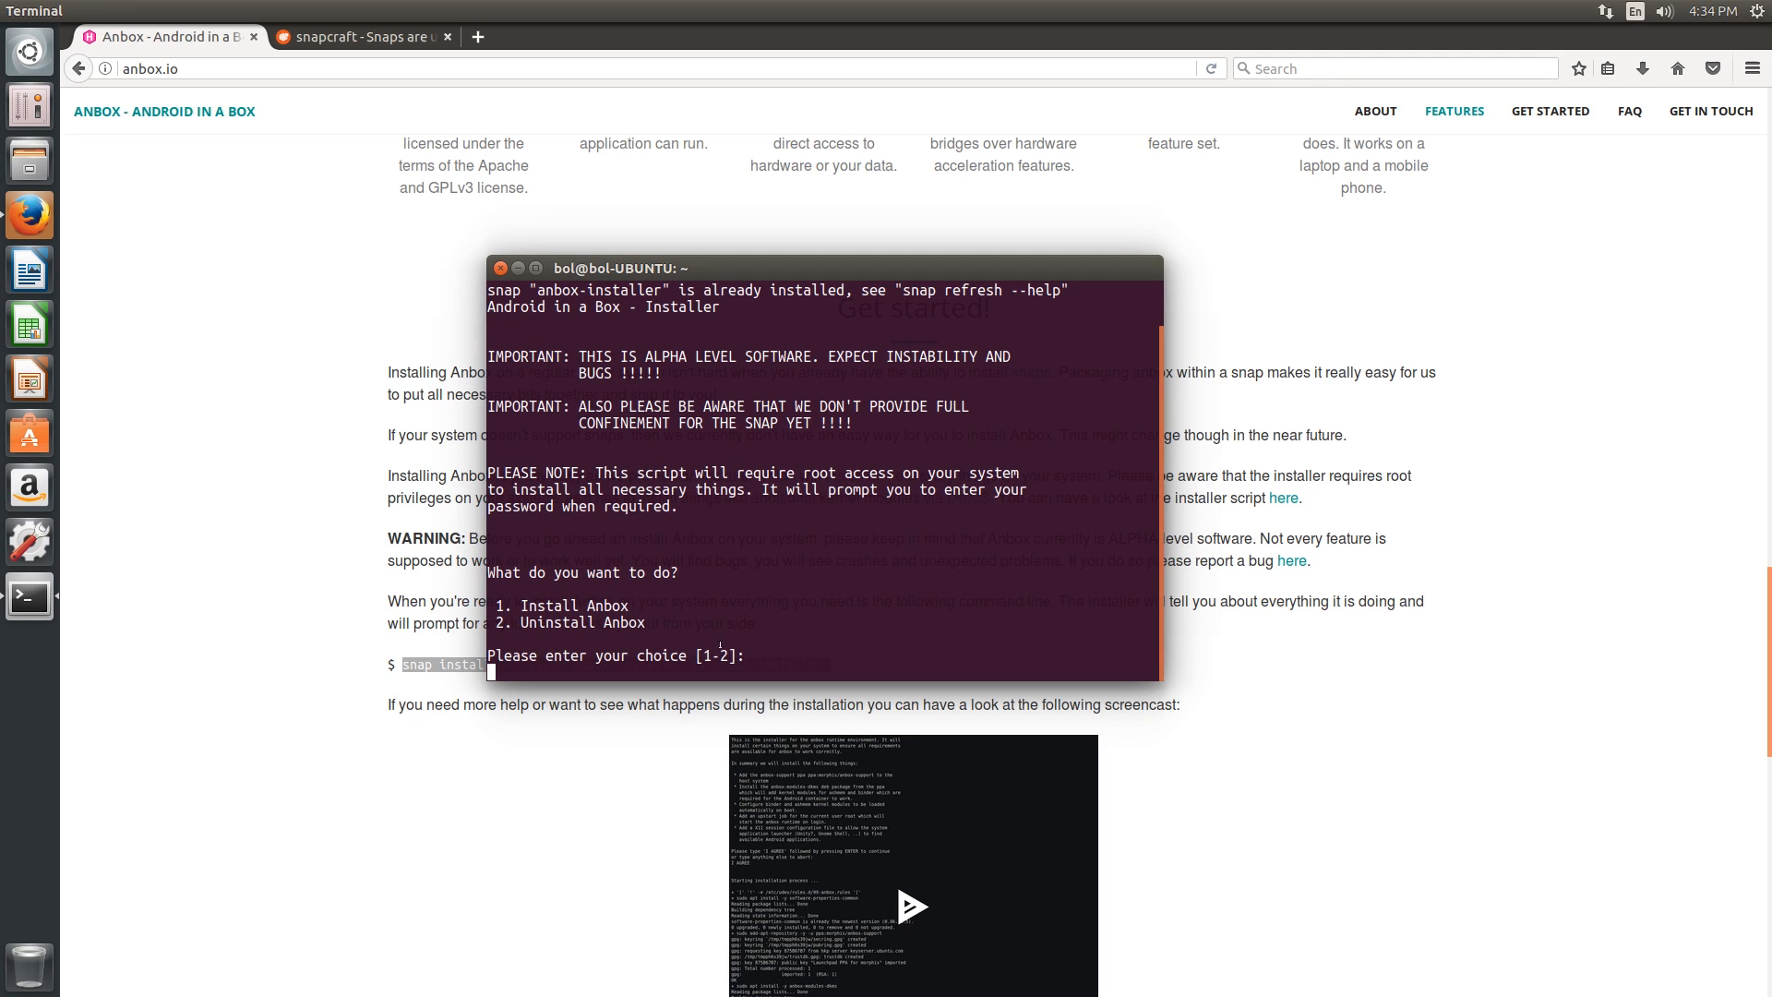
Step: Choose option 1 to install Anbox, accept with 'I AGREE', and follow it to Done
type("1")
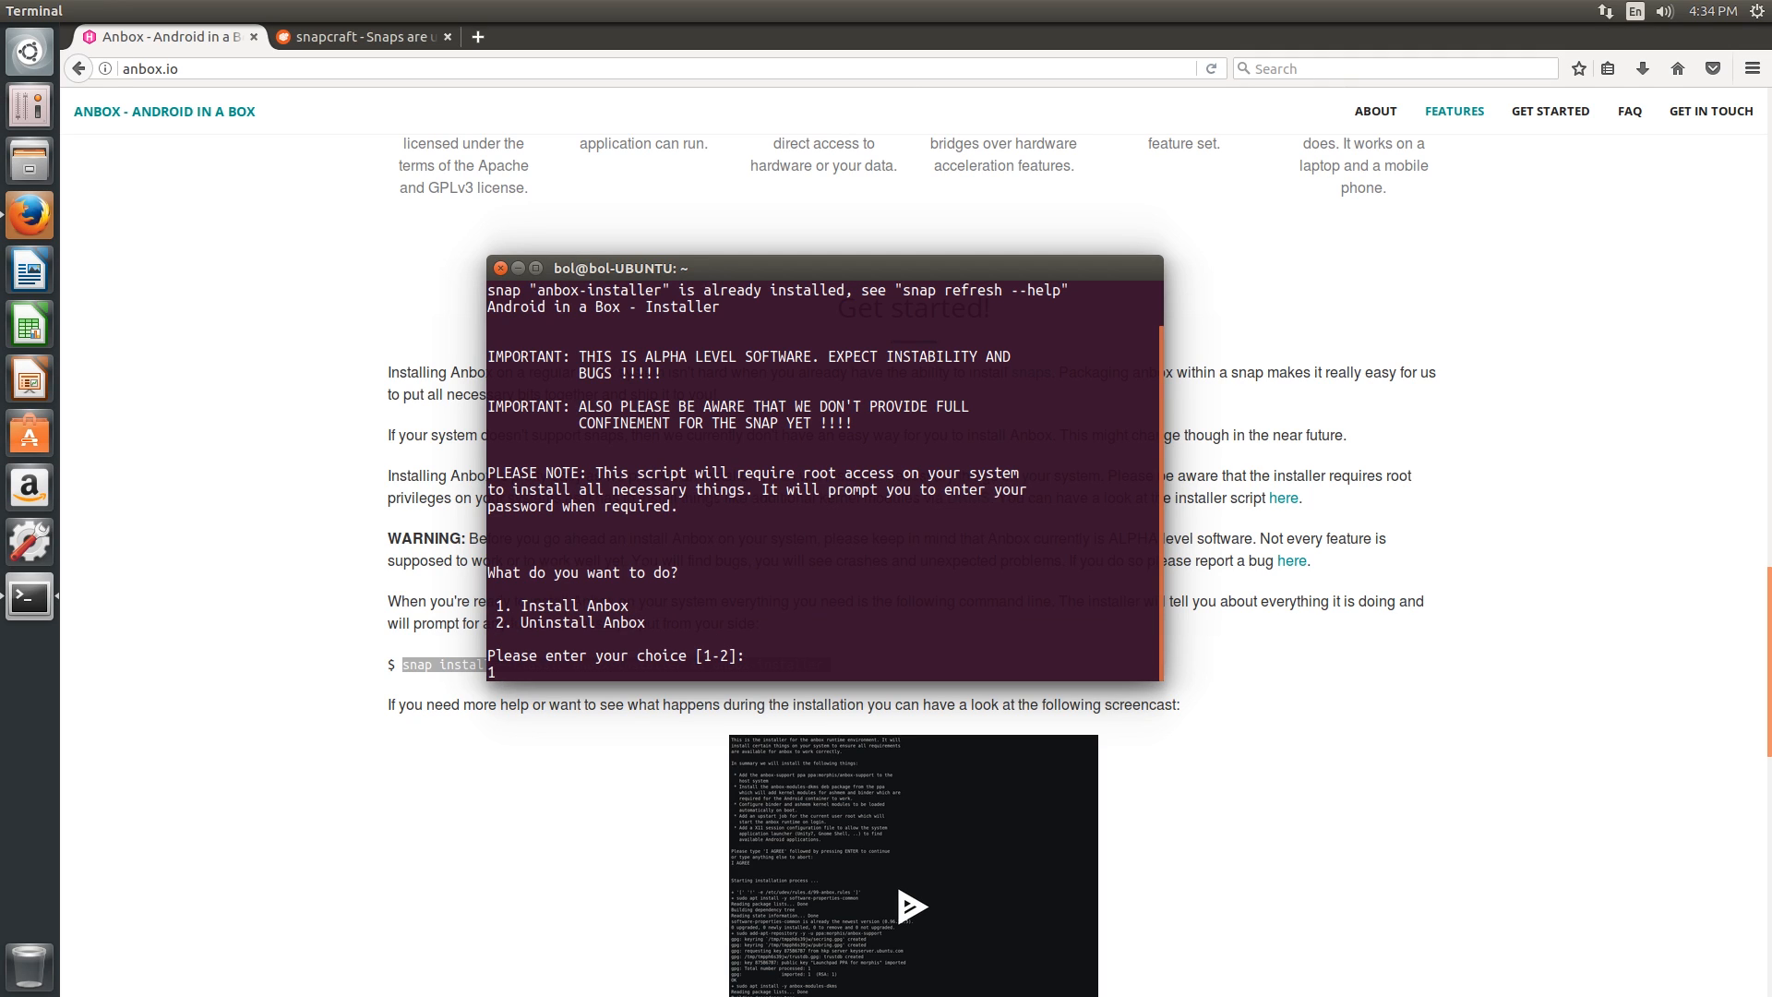
key("Return")
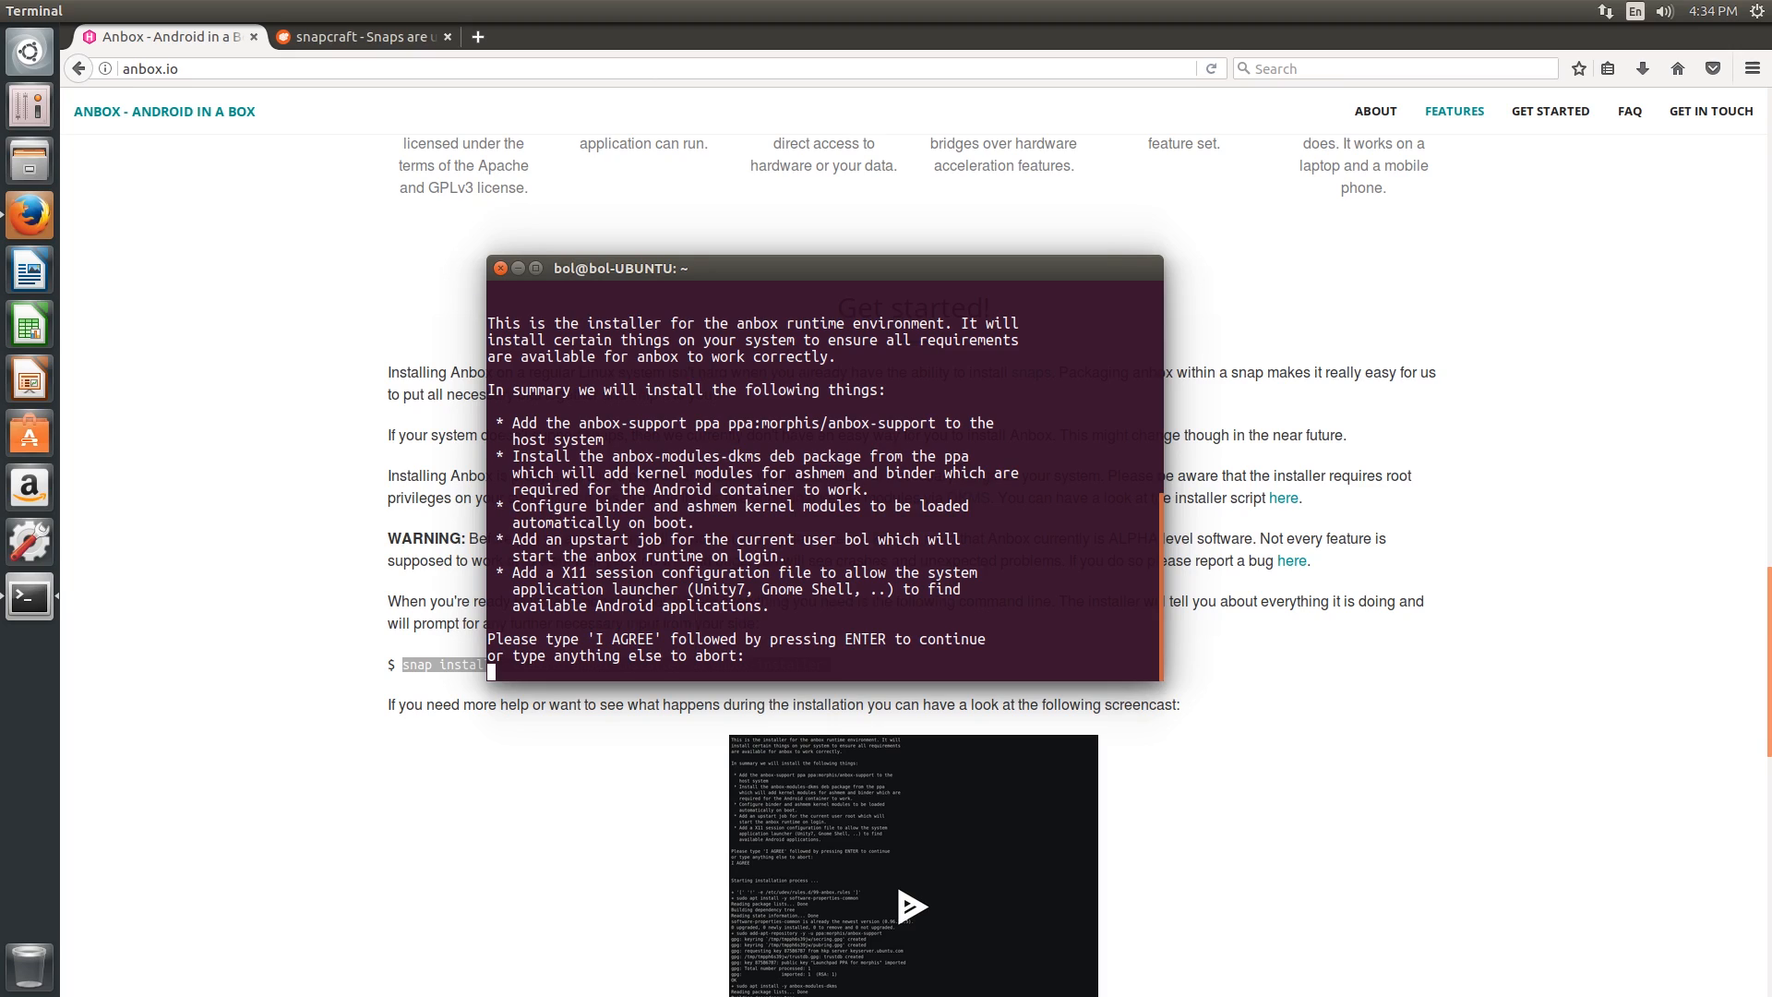
type("I AGREE")
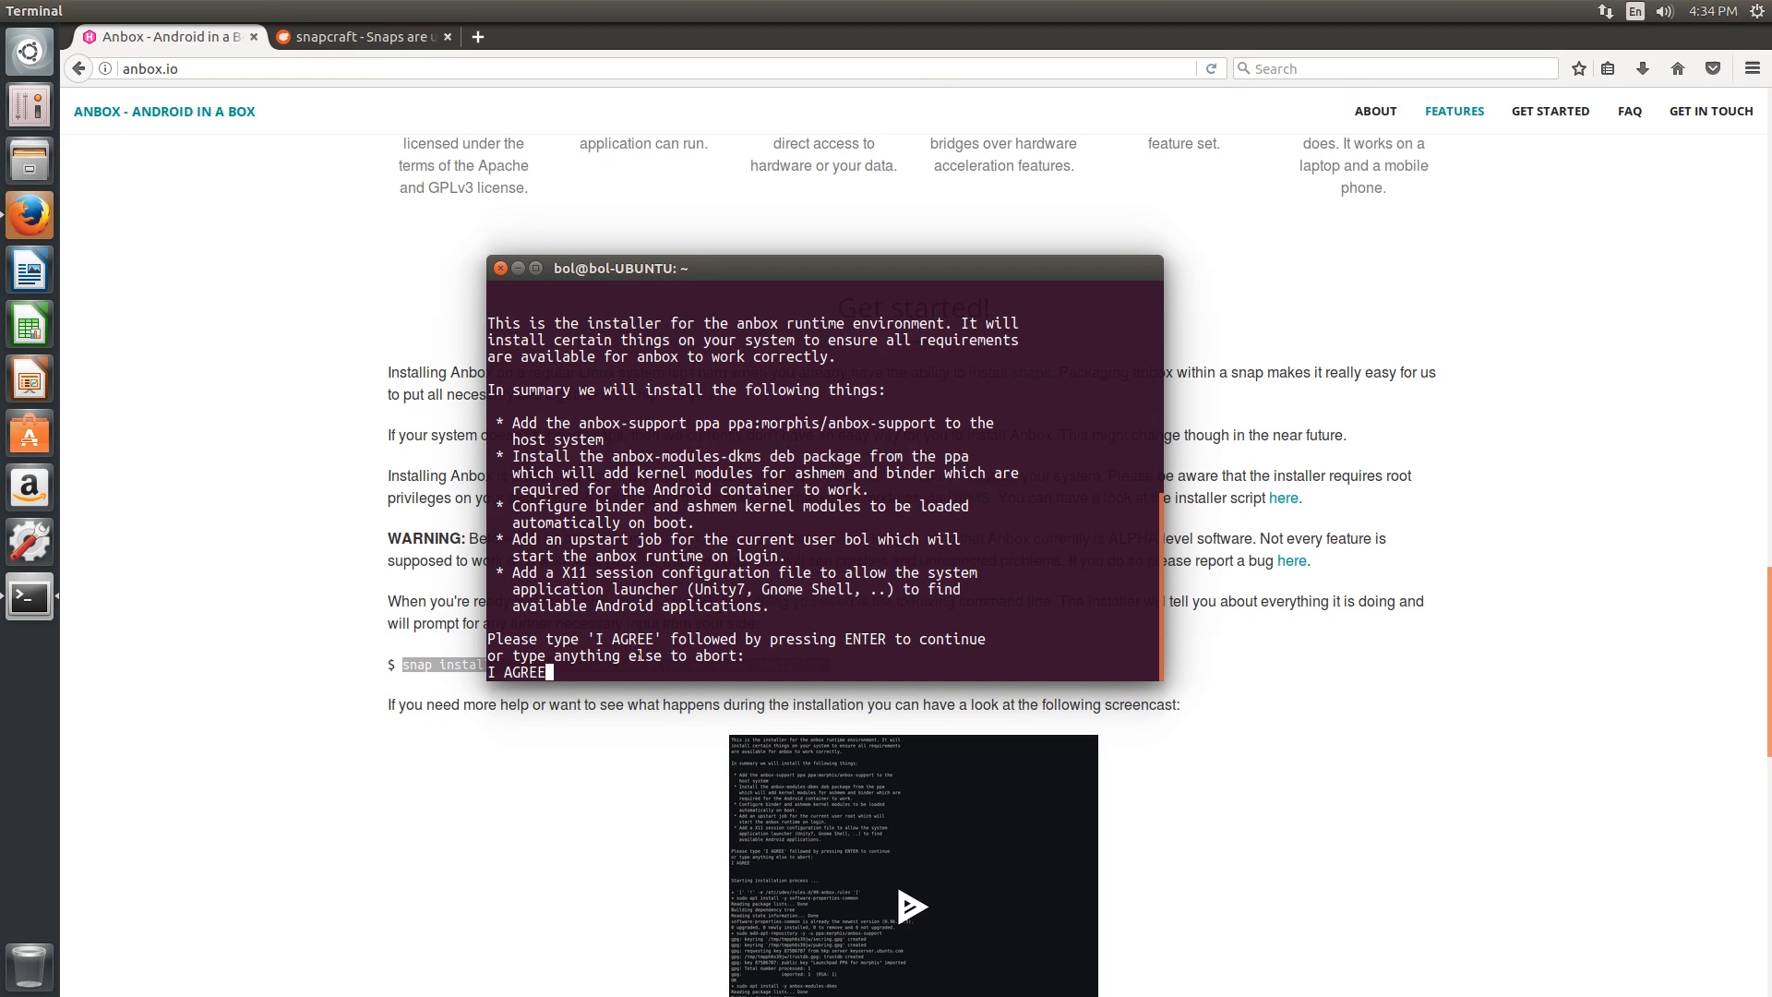
key("Return")
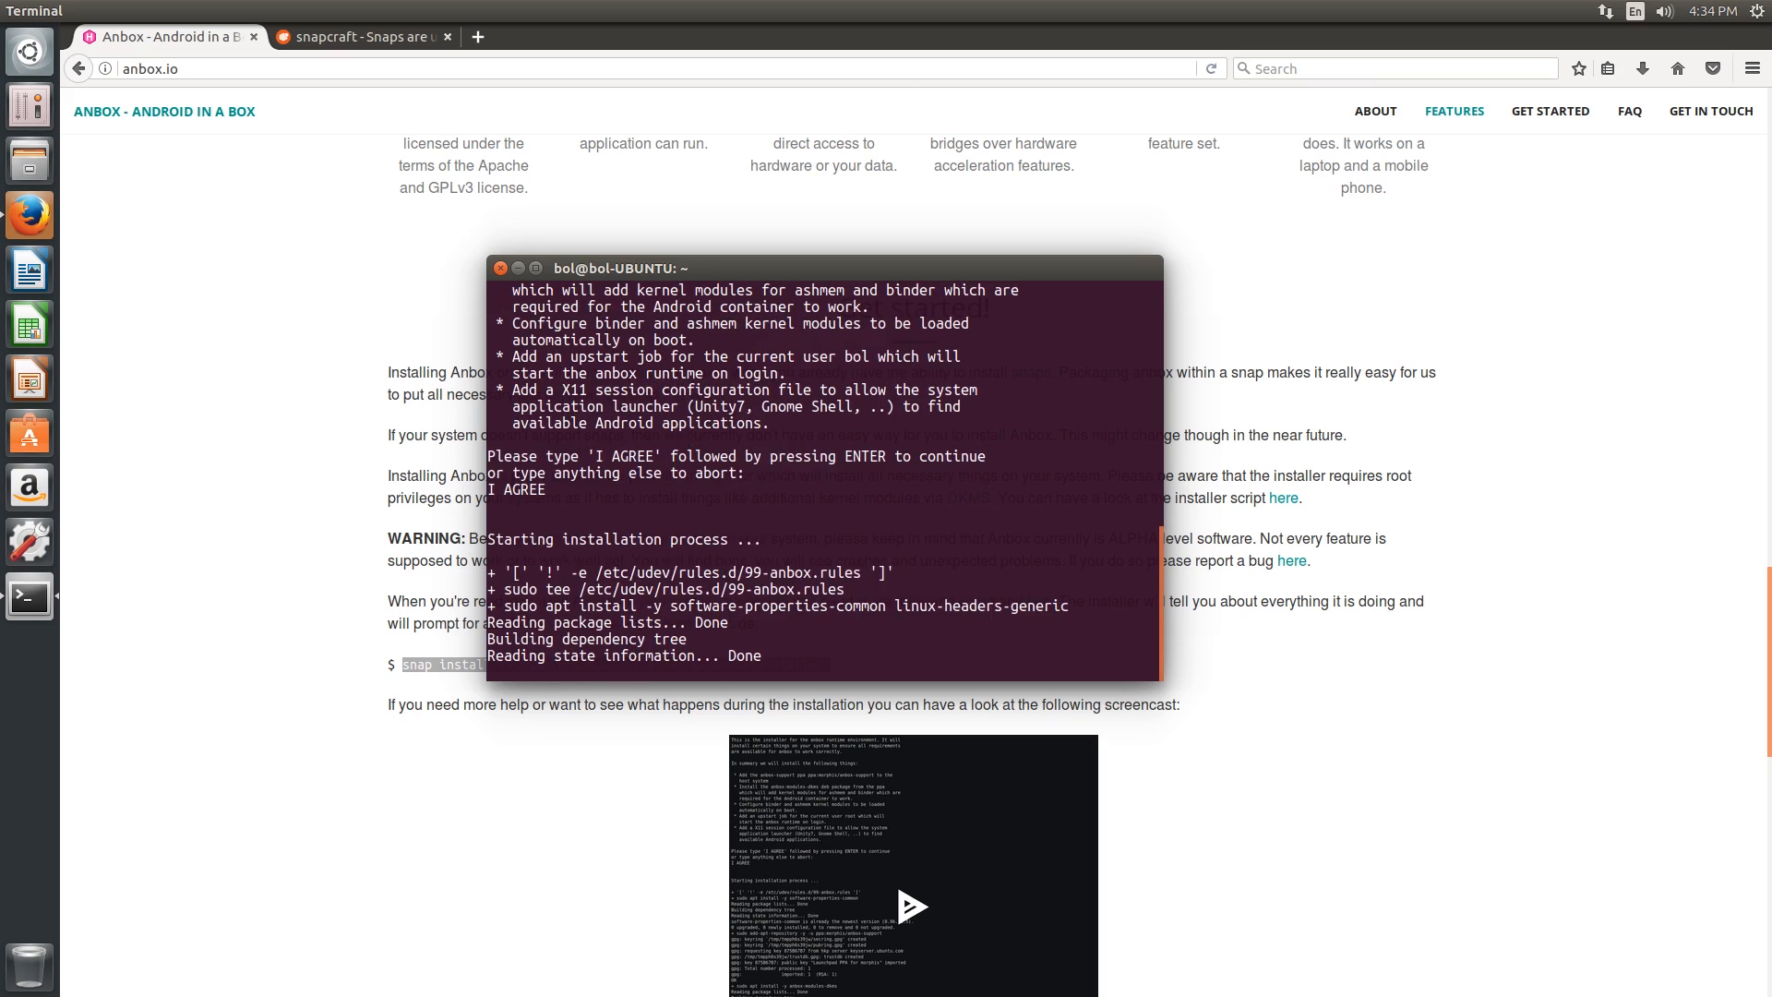
scroll("down", 3)
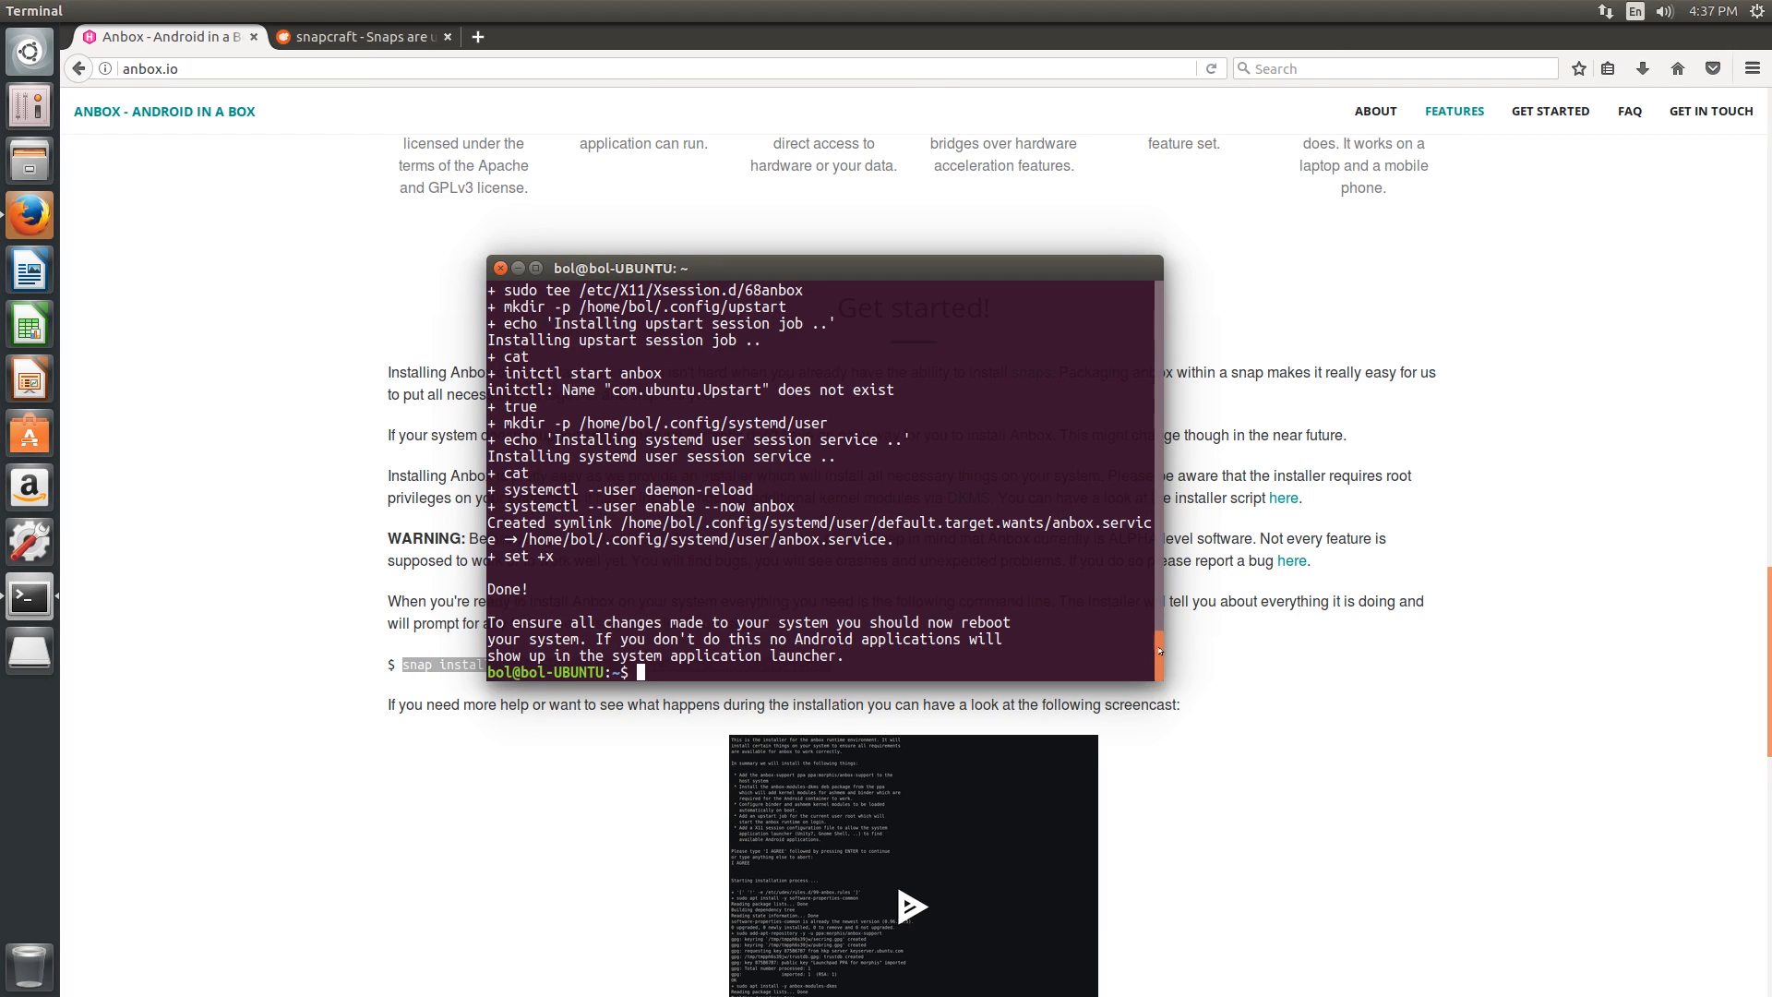
mouse_move(1183, 579)
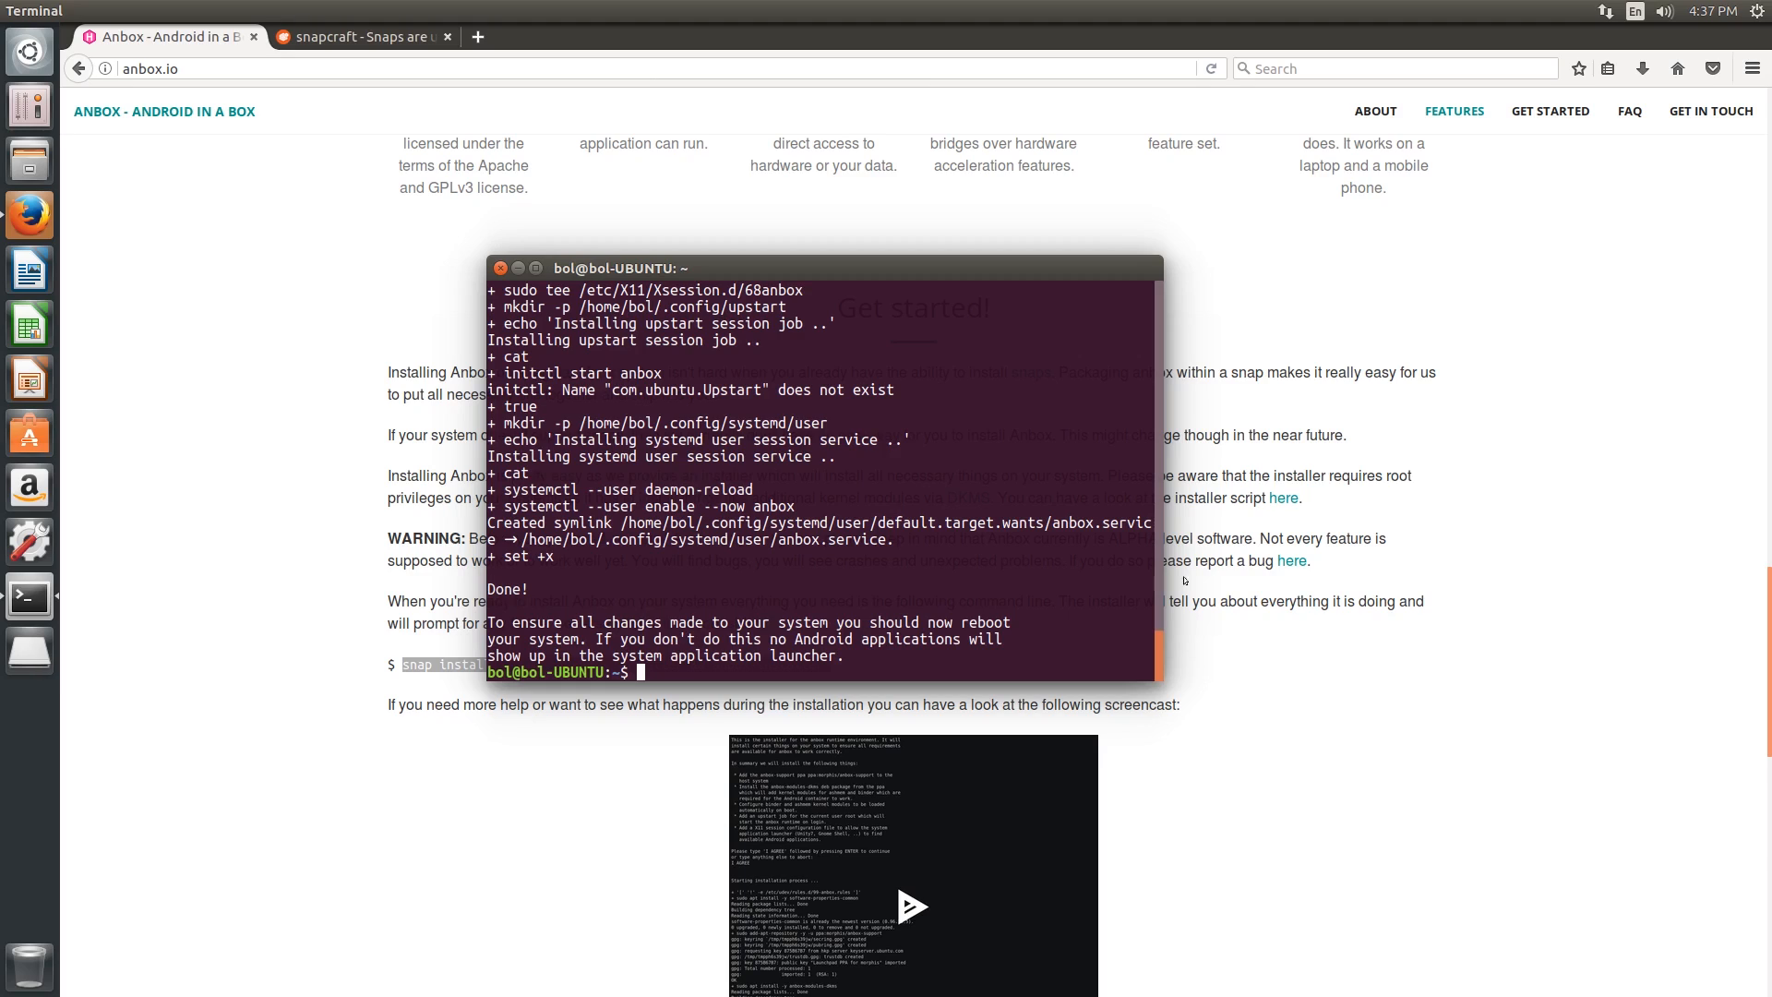
mouse_move(1536, 643)
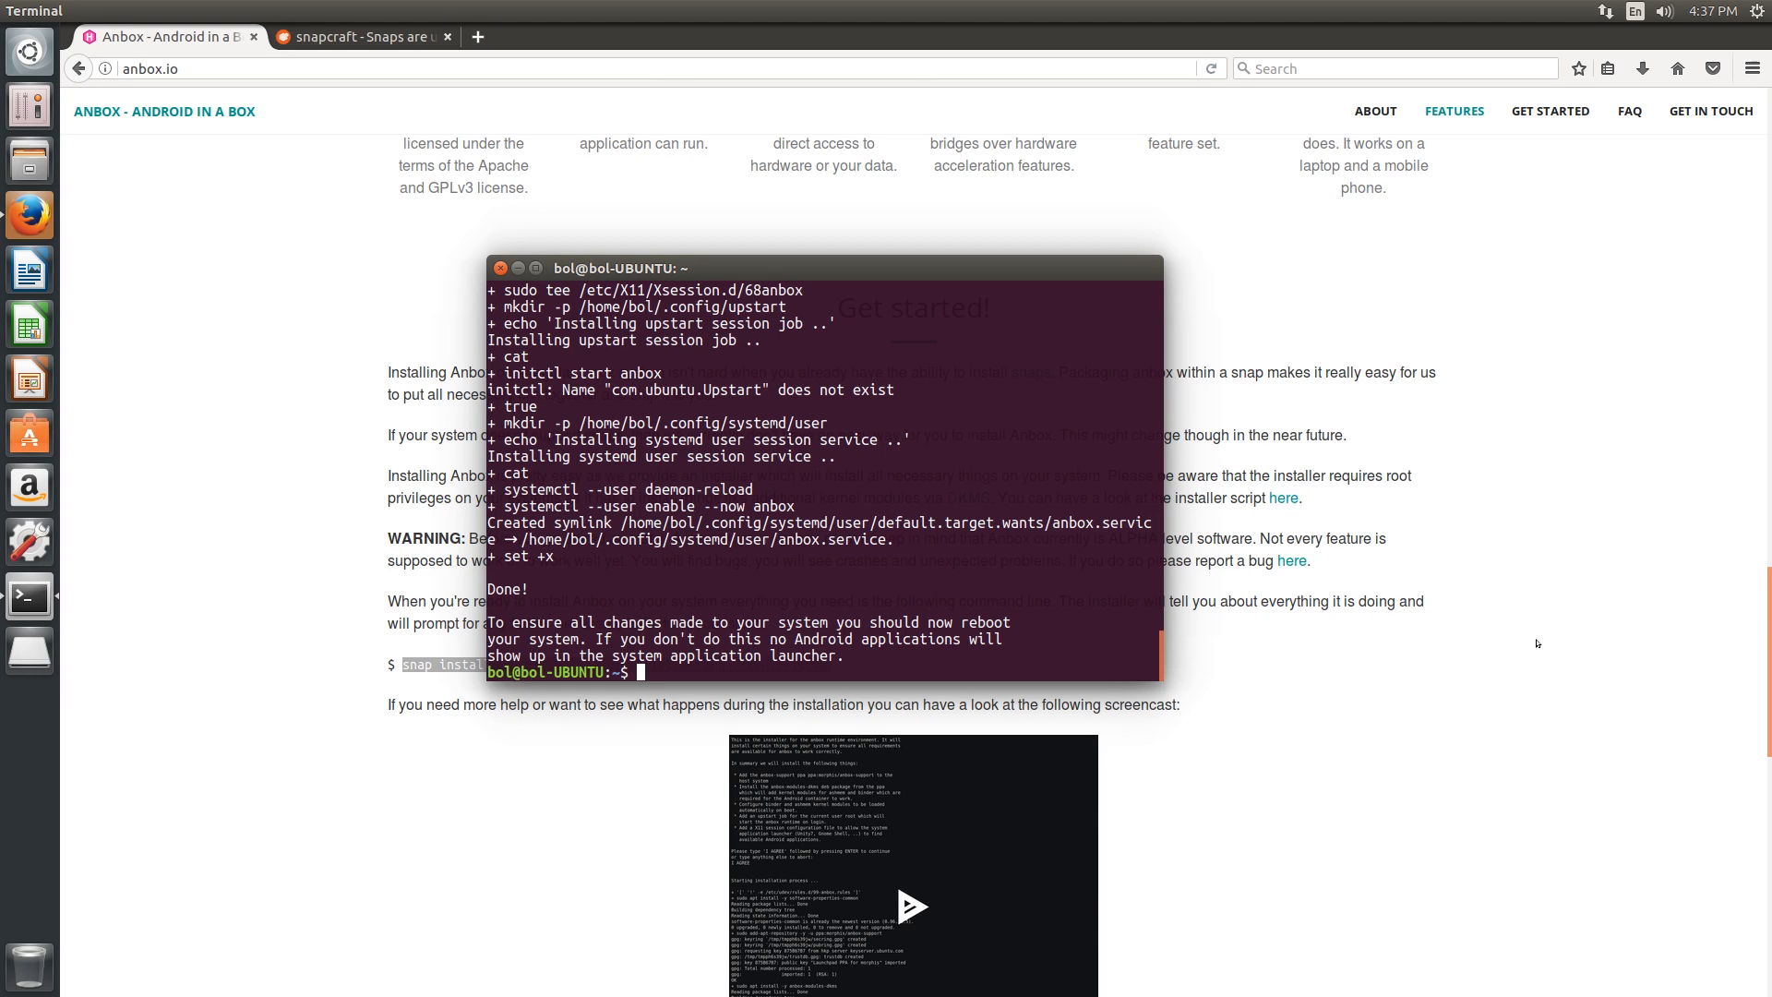
scroll("down", 3)
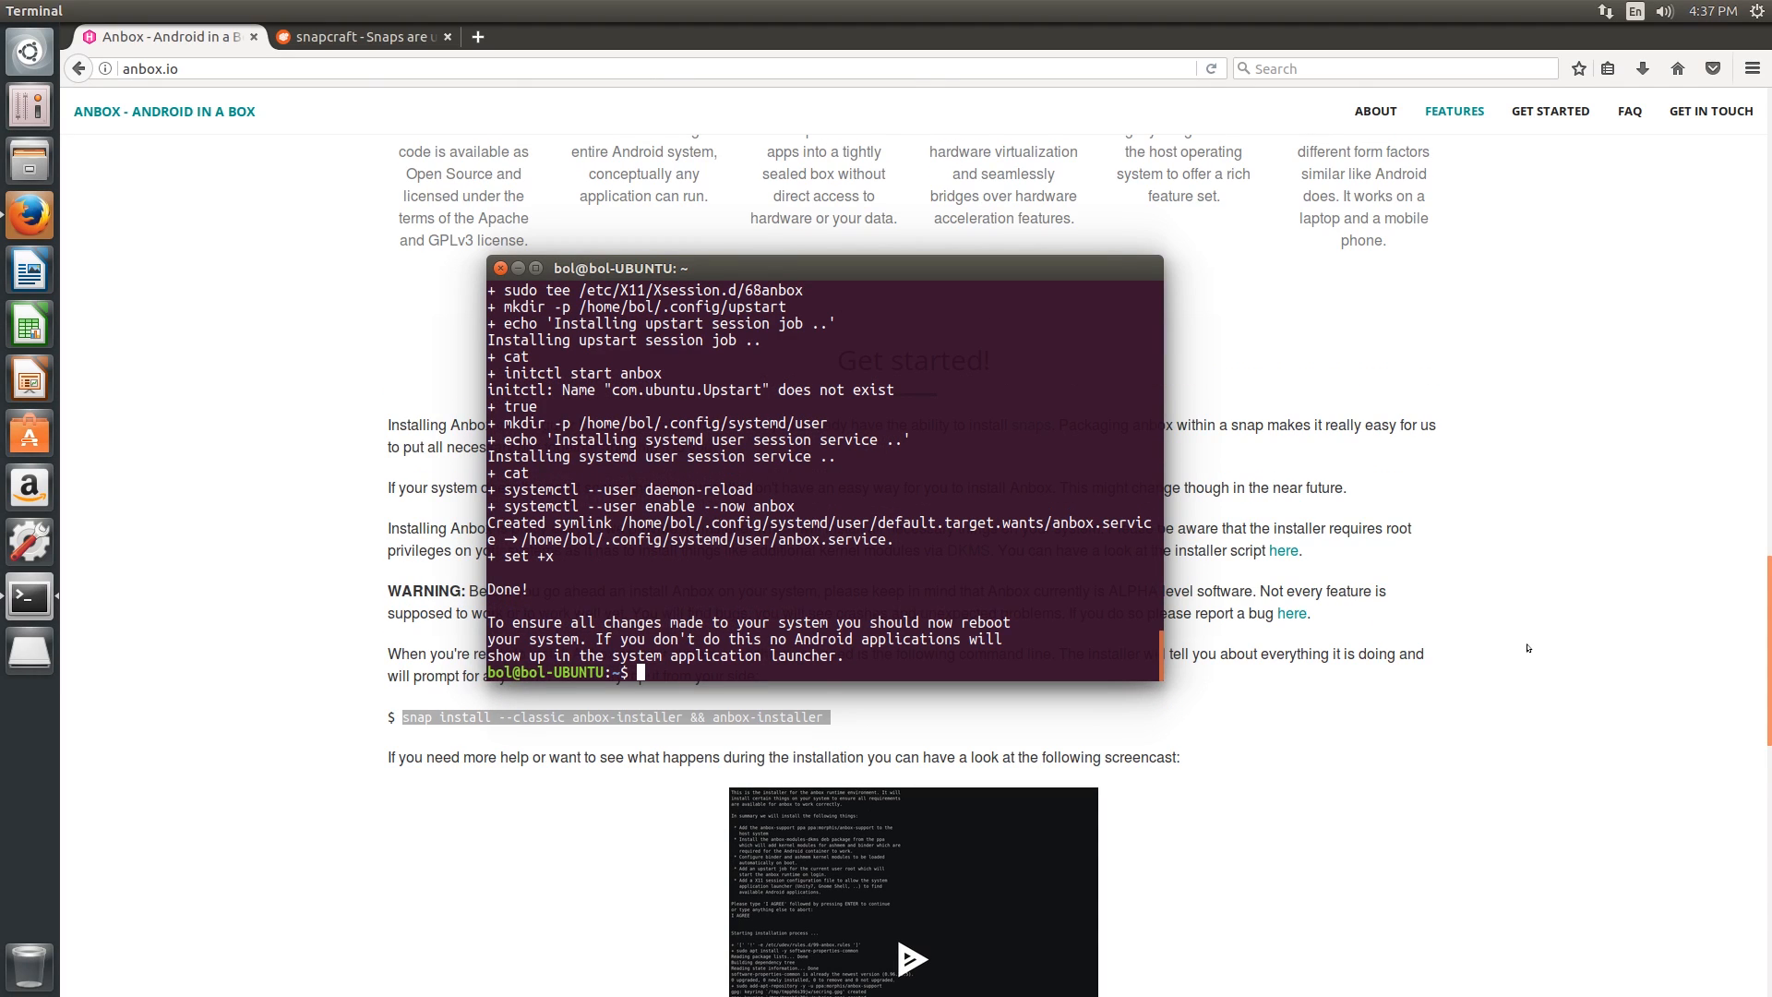
mouse_move(859, 658)
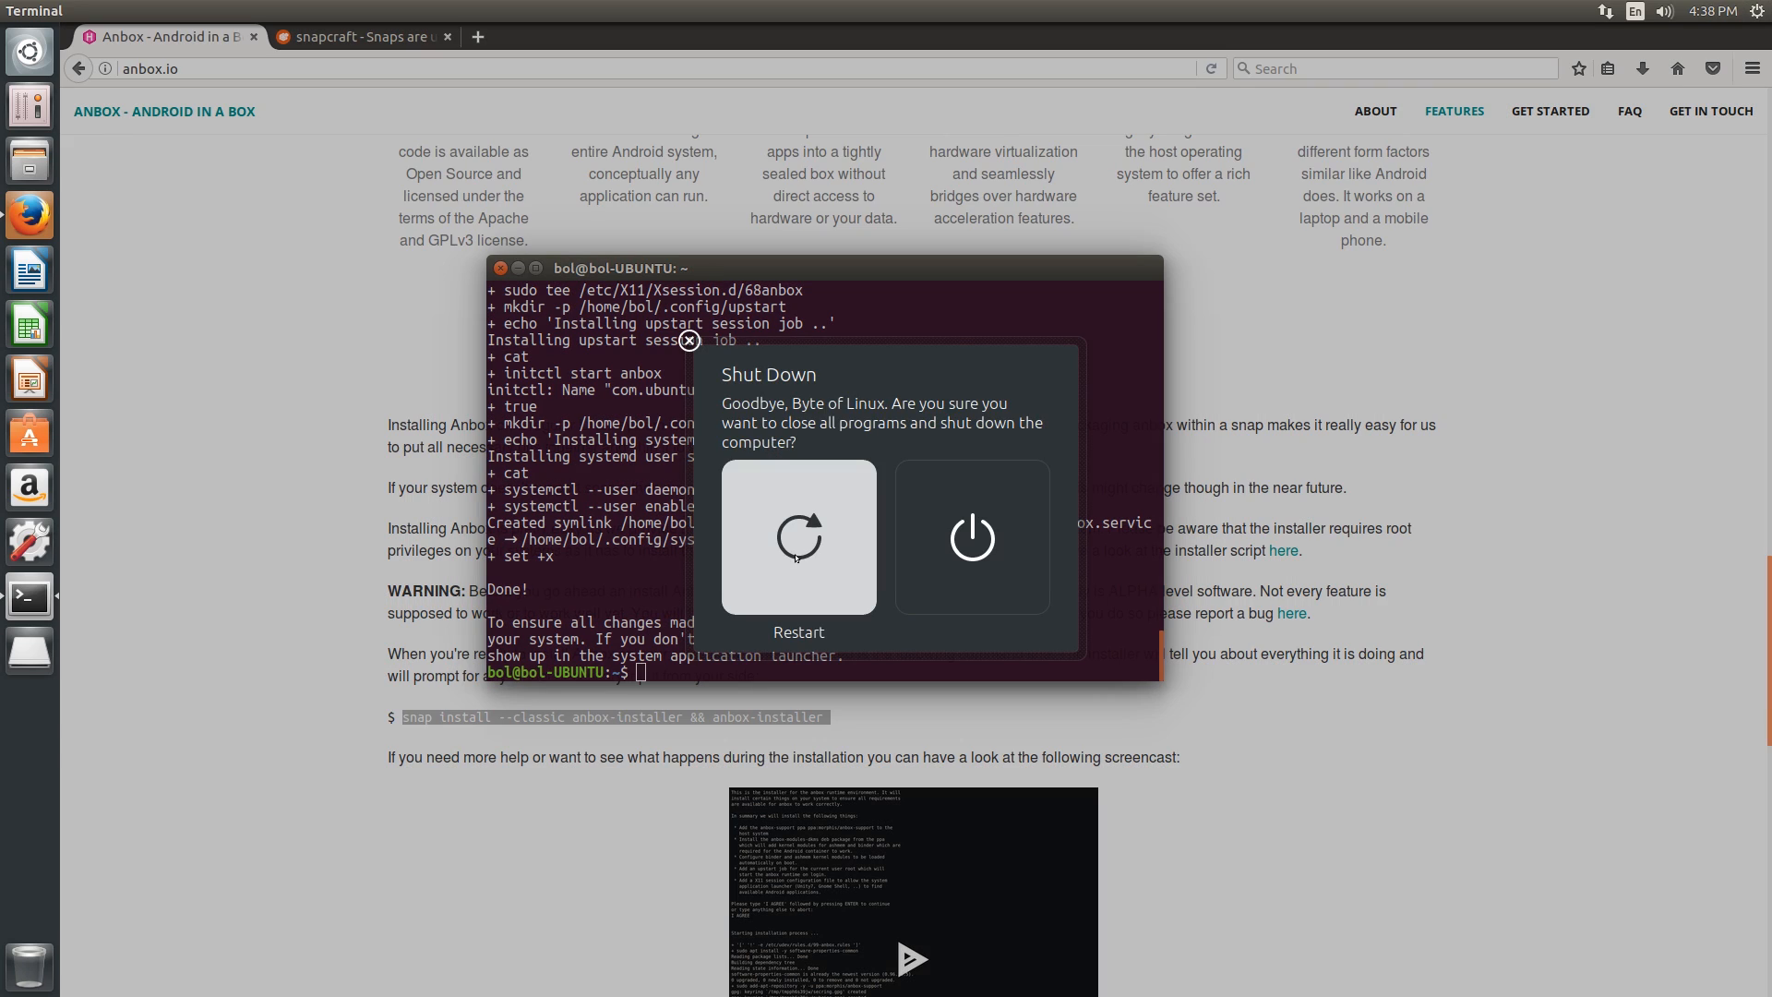
Step: Restart the computer, then scroll through the 326 MB Volume's Android folders in Files
left_click(796, 537)
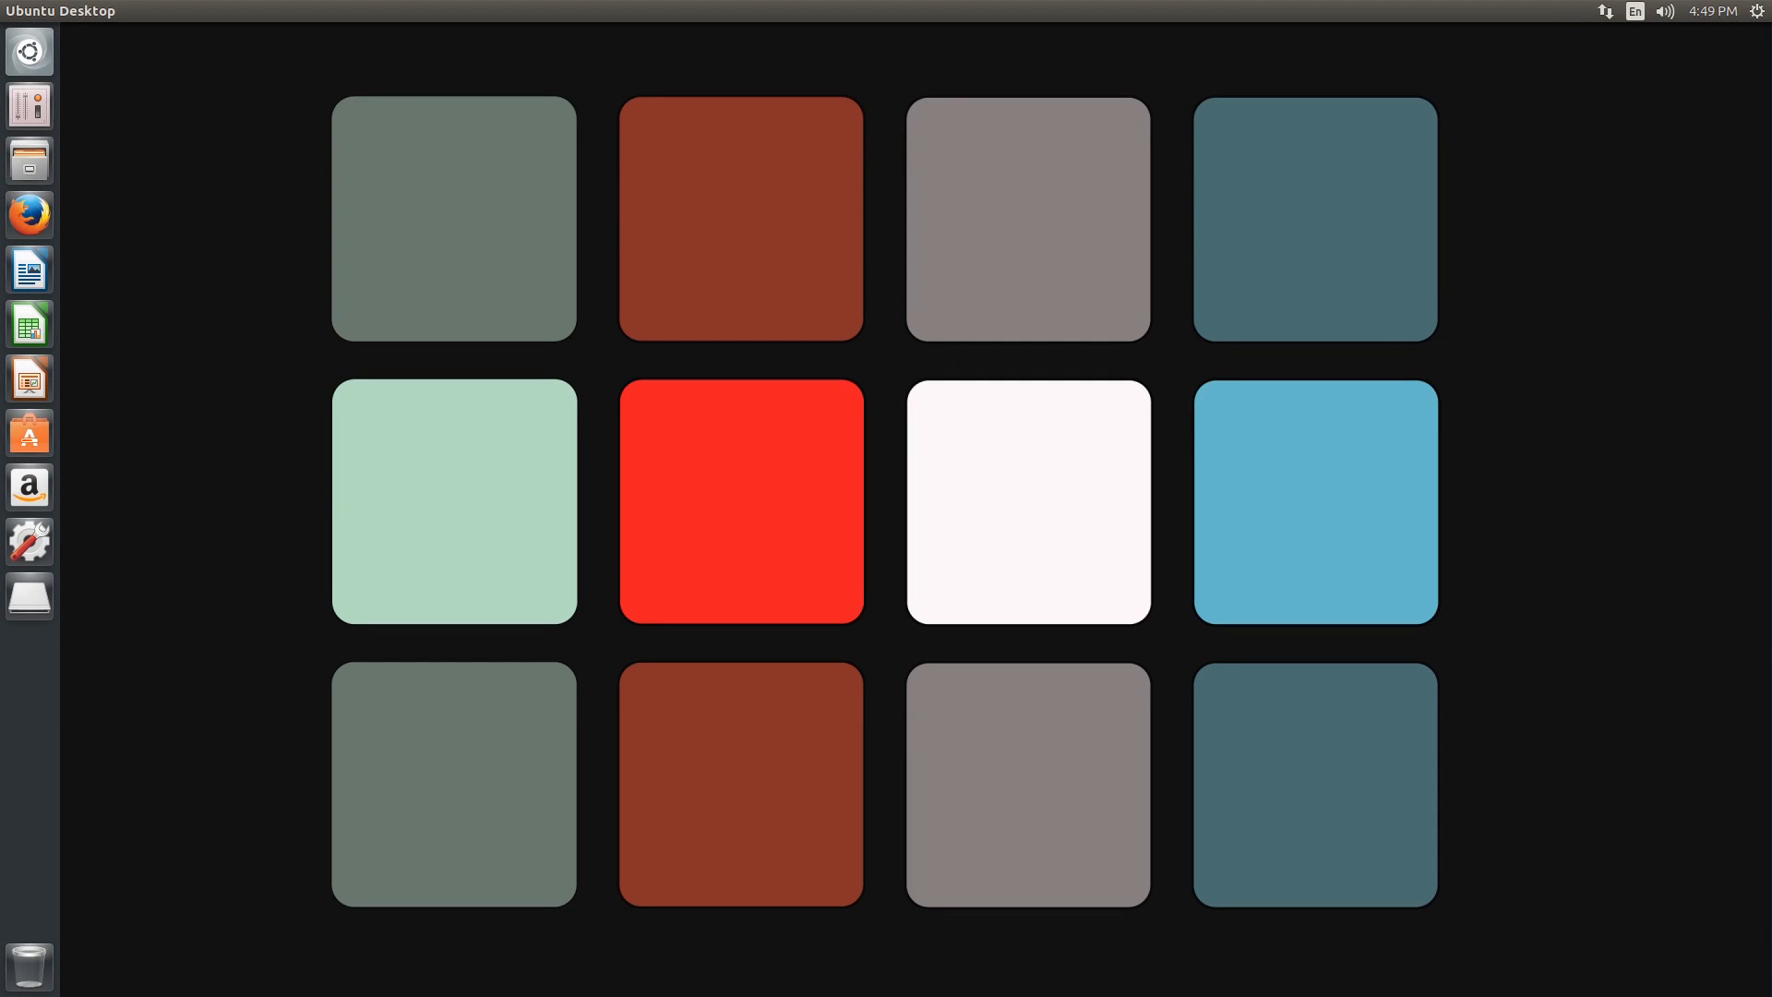
mouse_move(549, 483)
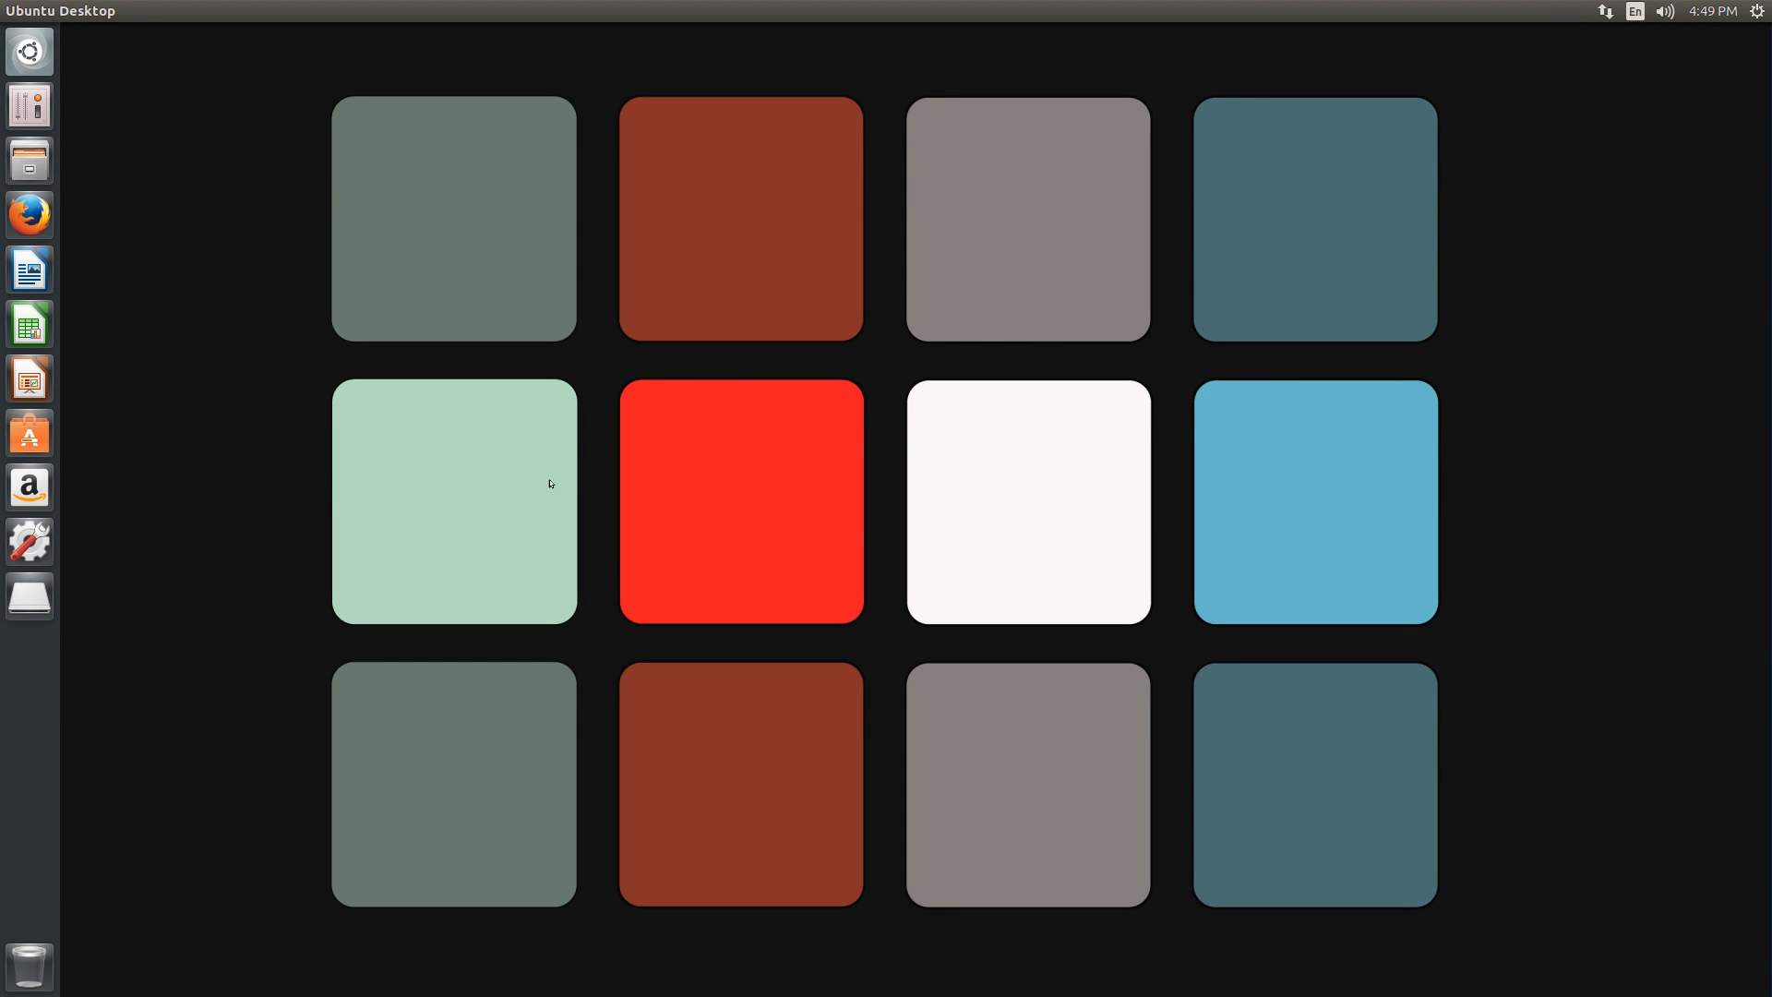
mouse_move(28, 595)
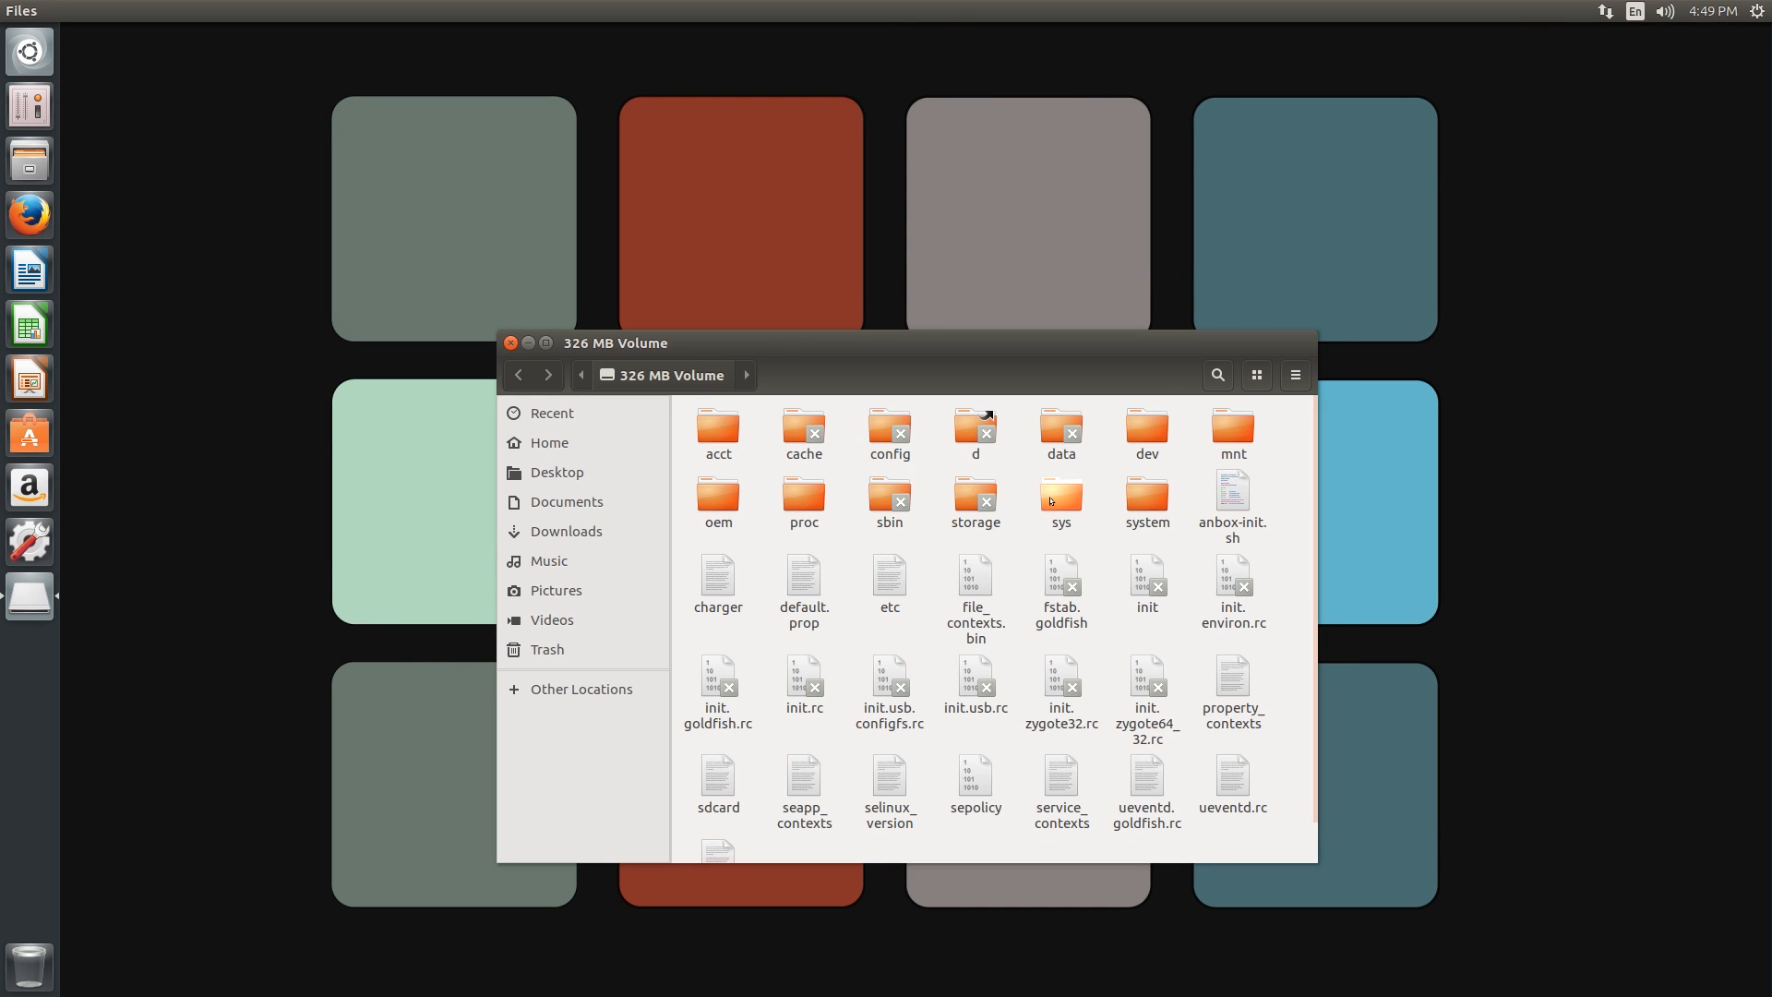
scroll("down", 3)
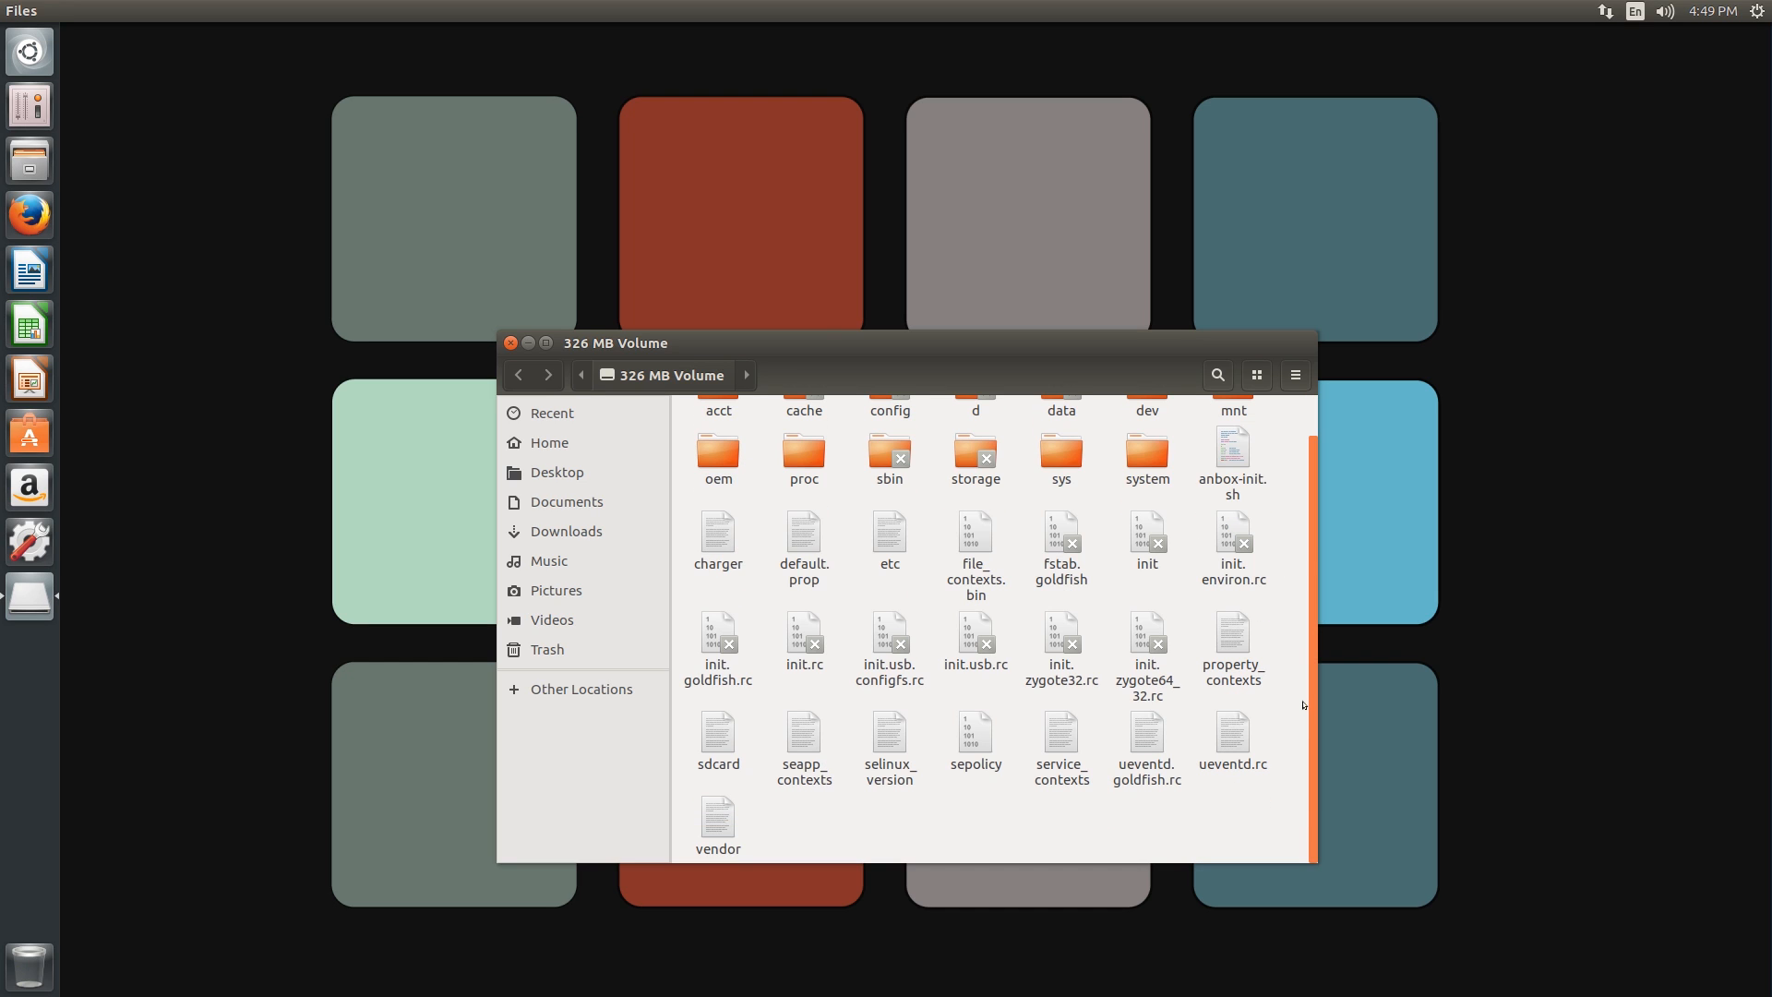
scroll("up", 3)
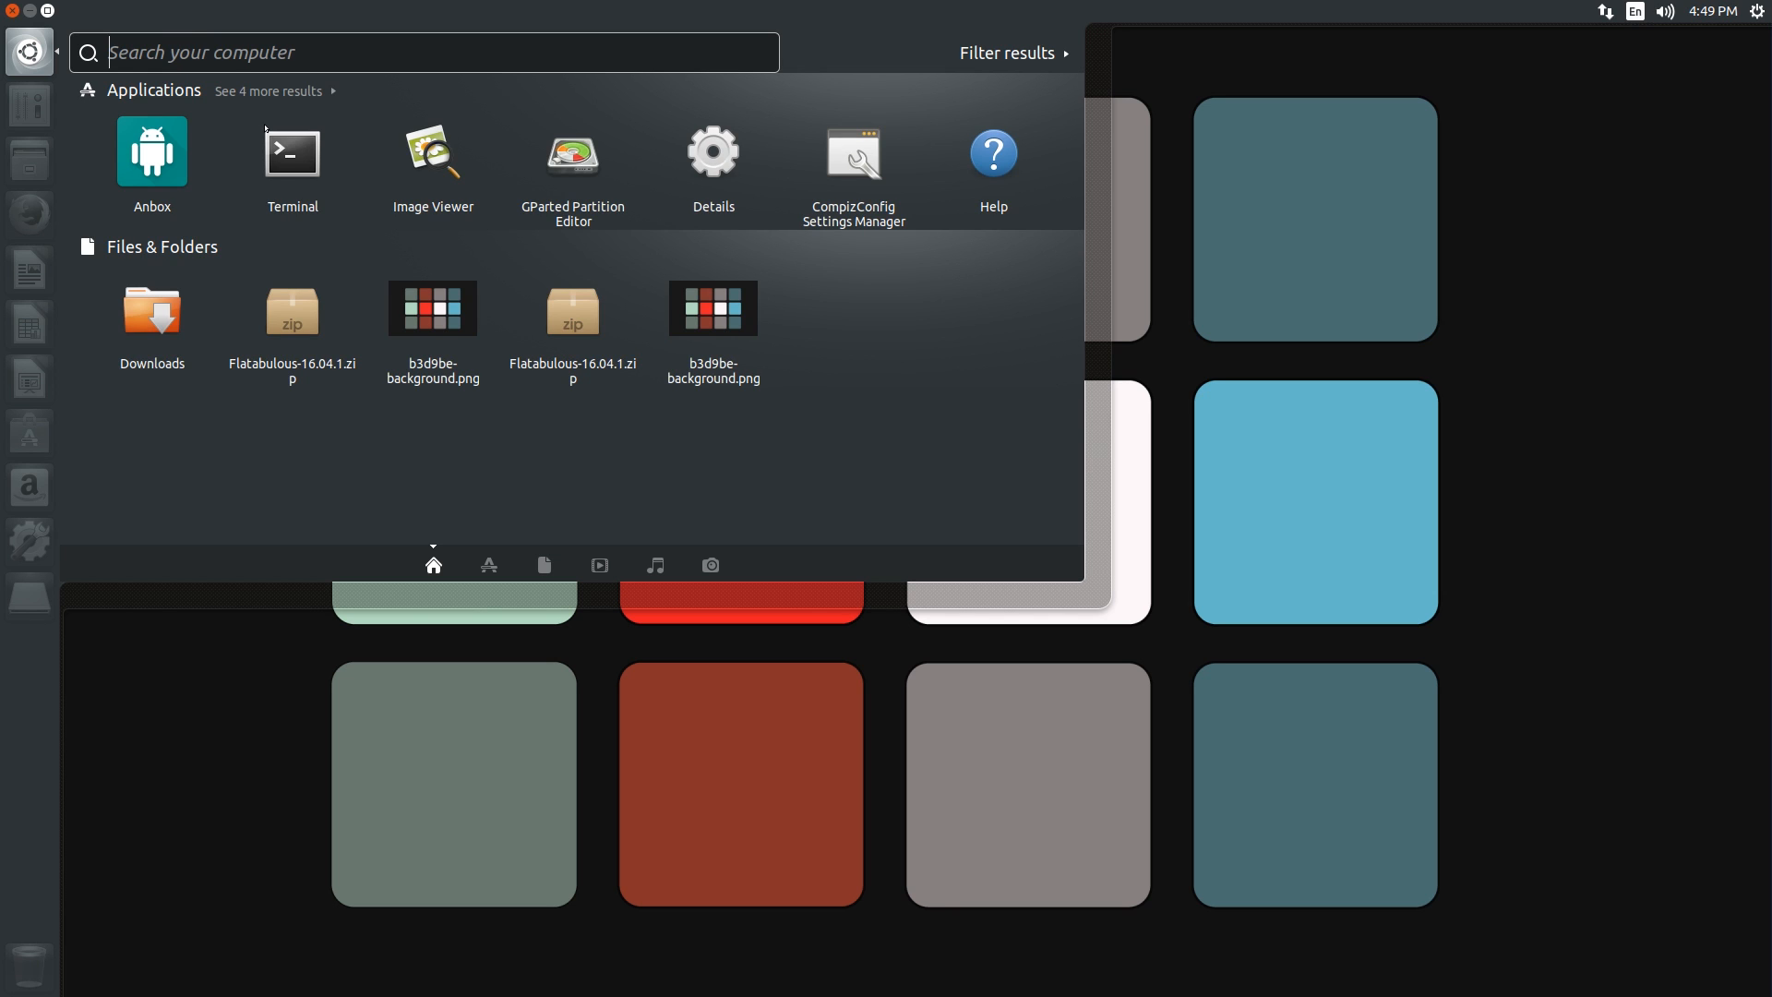
Step: Run anbox session-manager in Terminal, then launch the Anbox Application Manager
type("term")
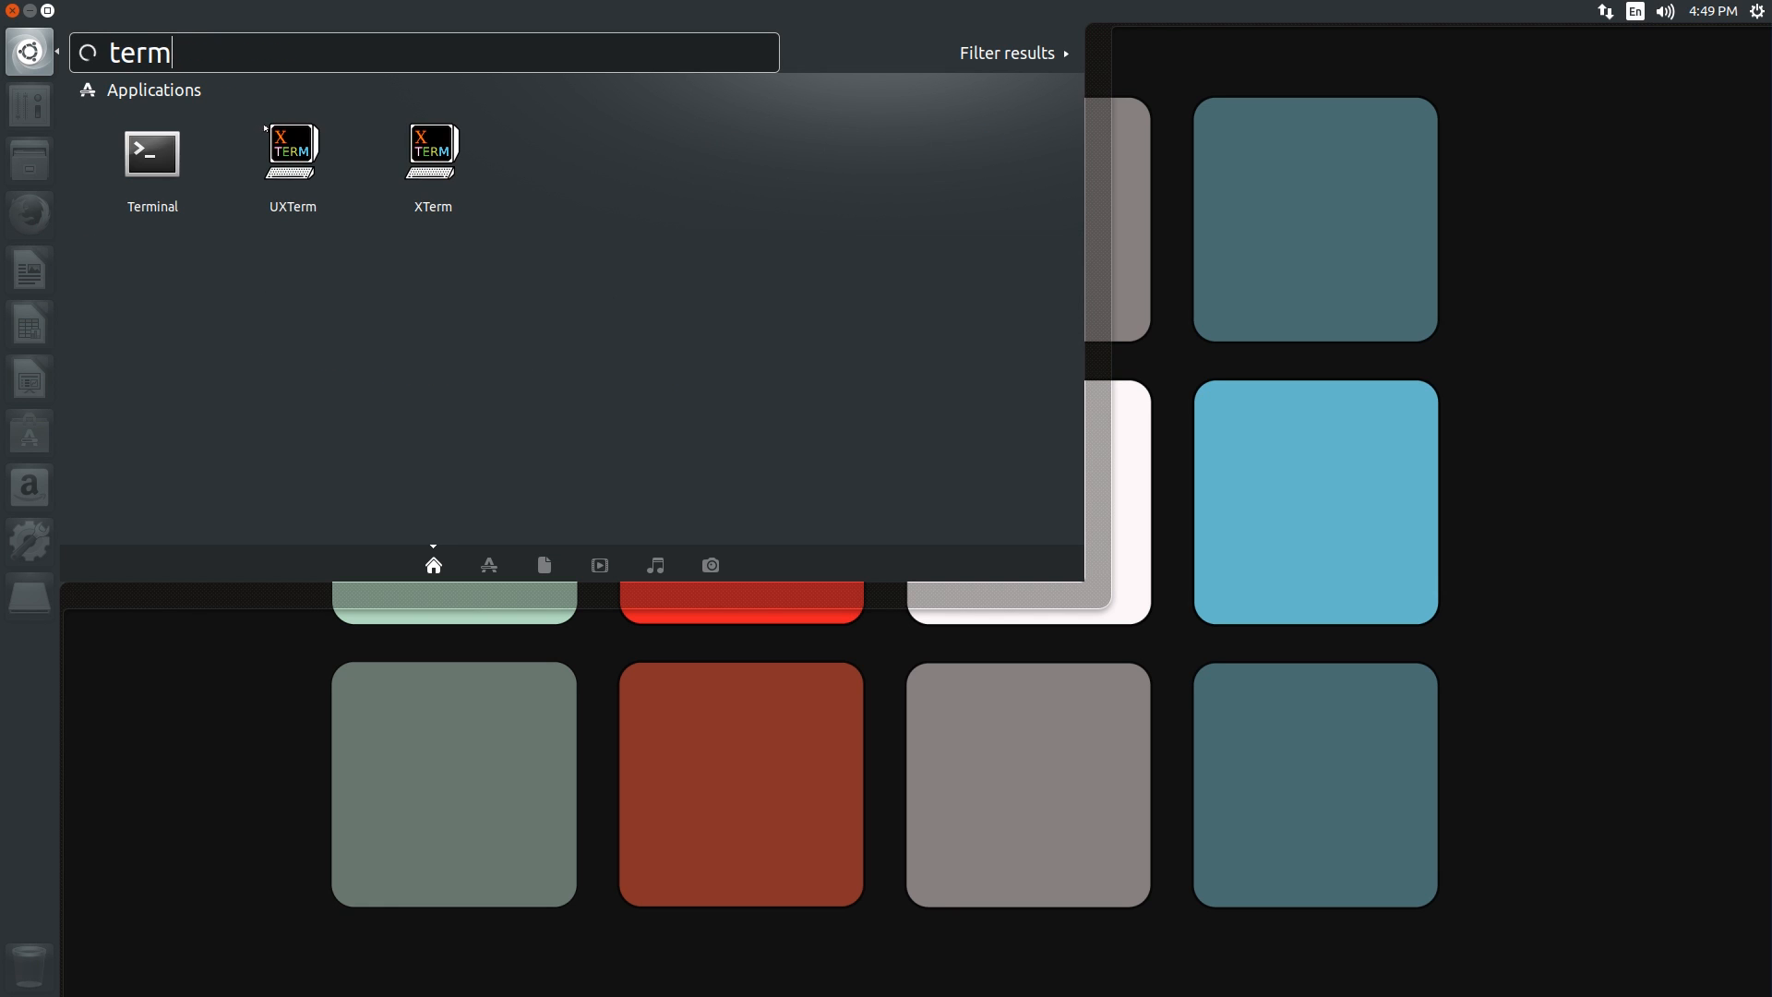
key("Escape")
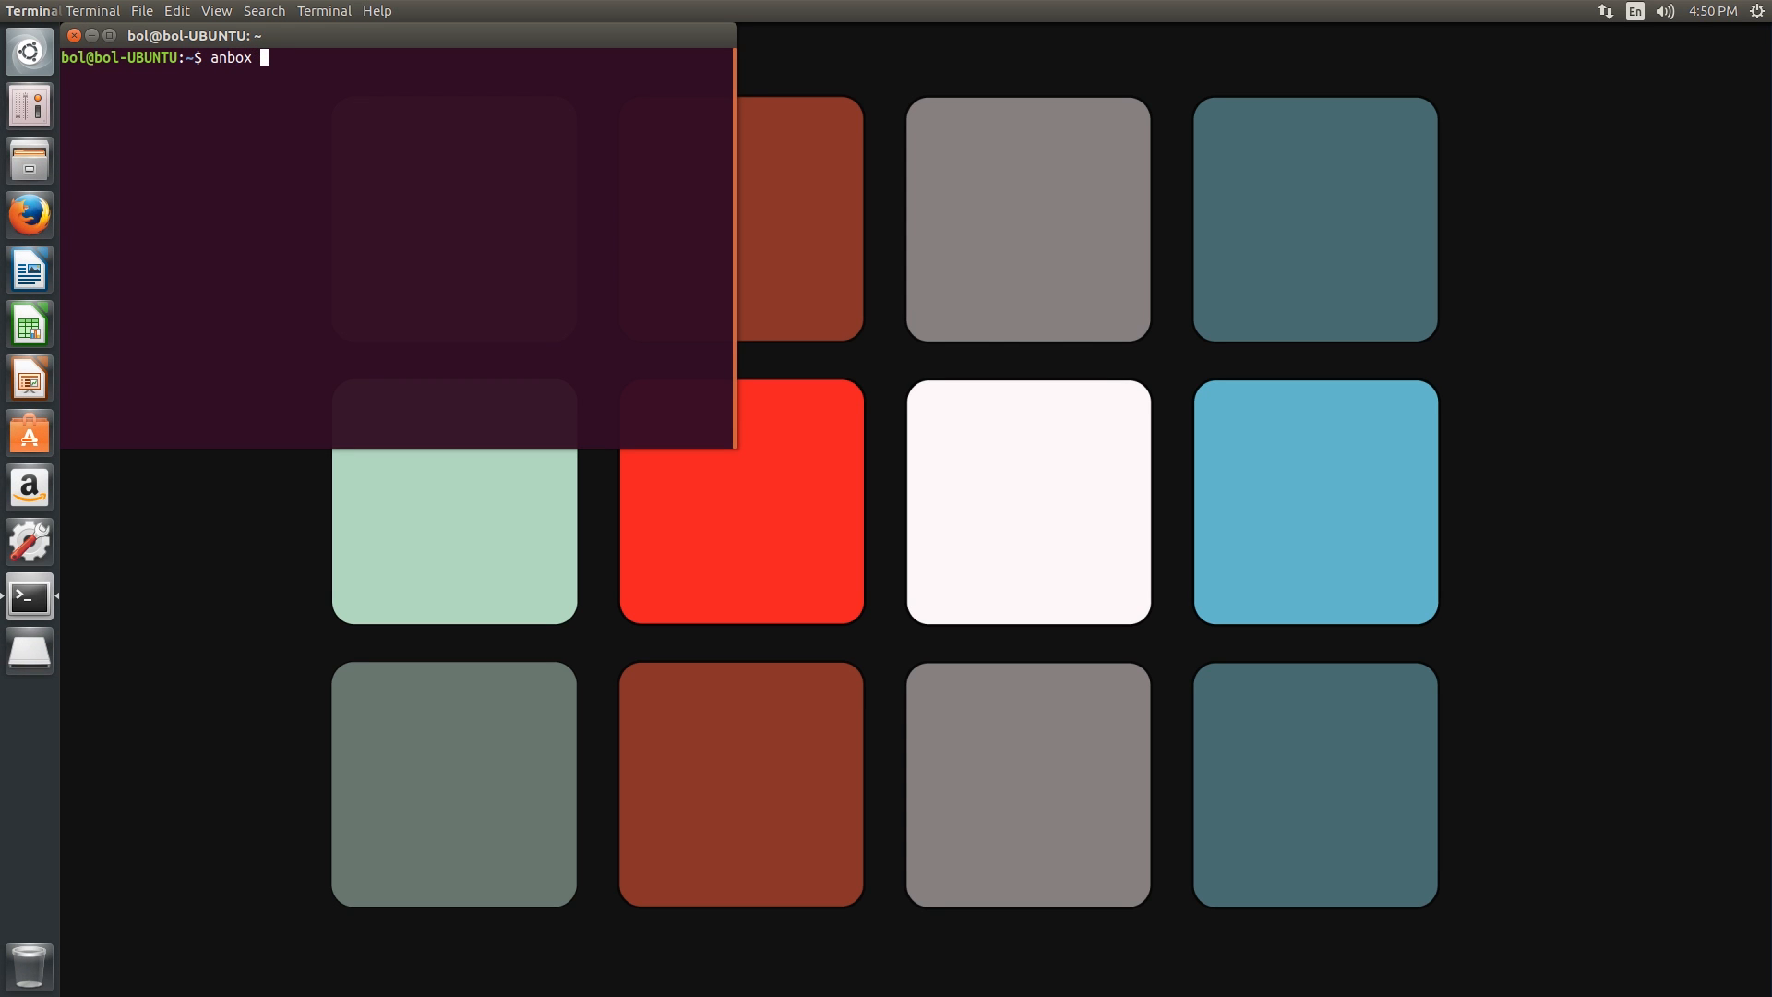
type("session-manager")
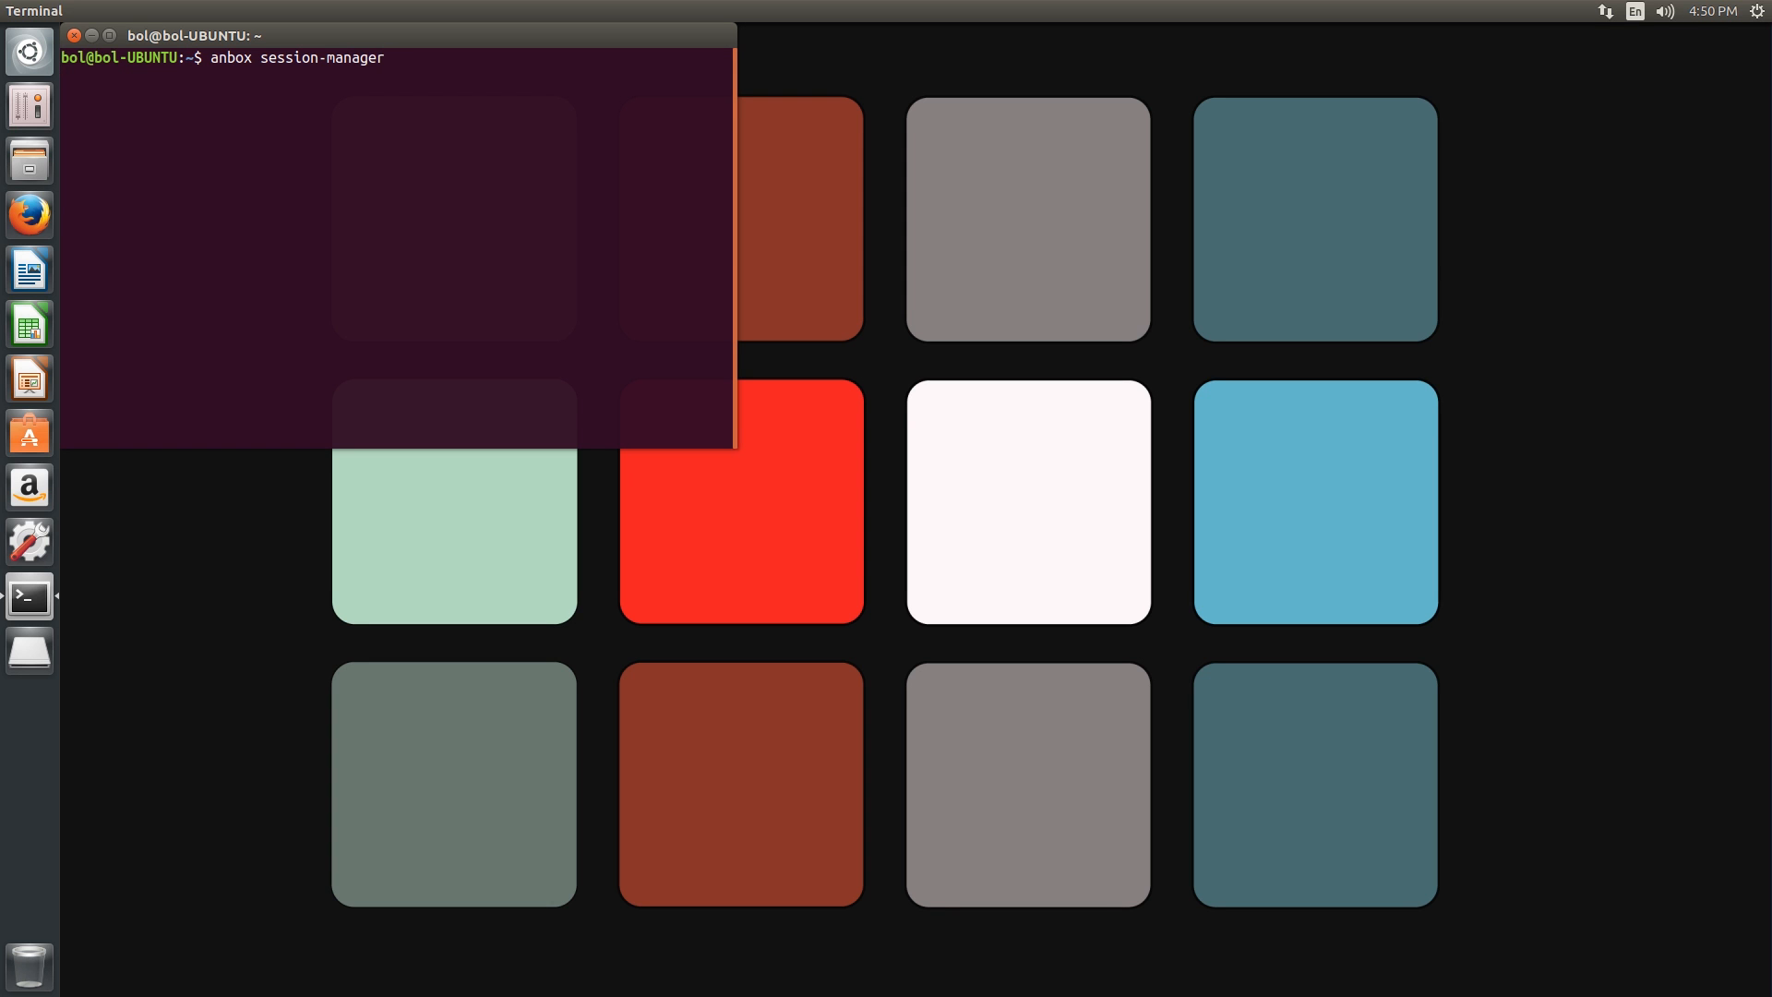
key("Return")
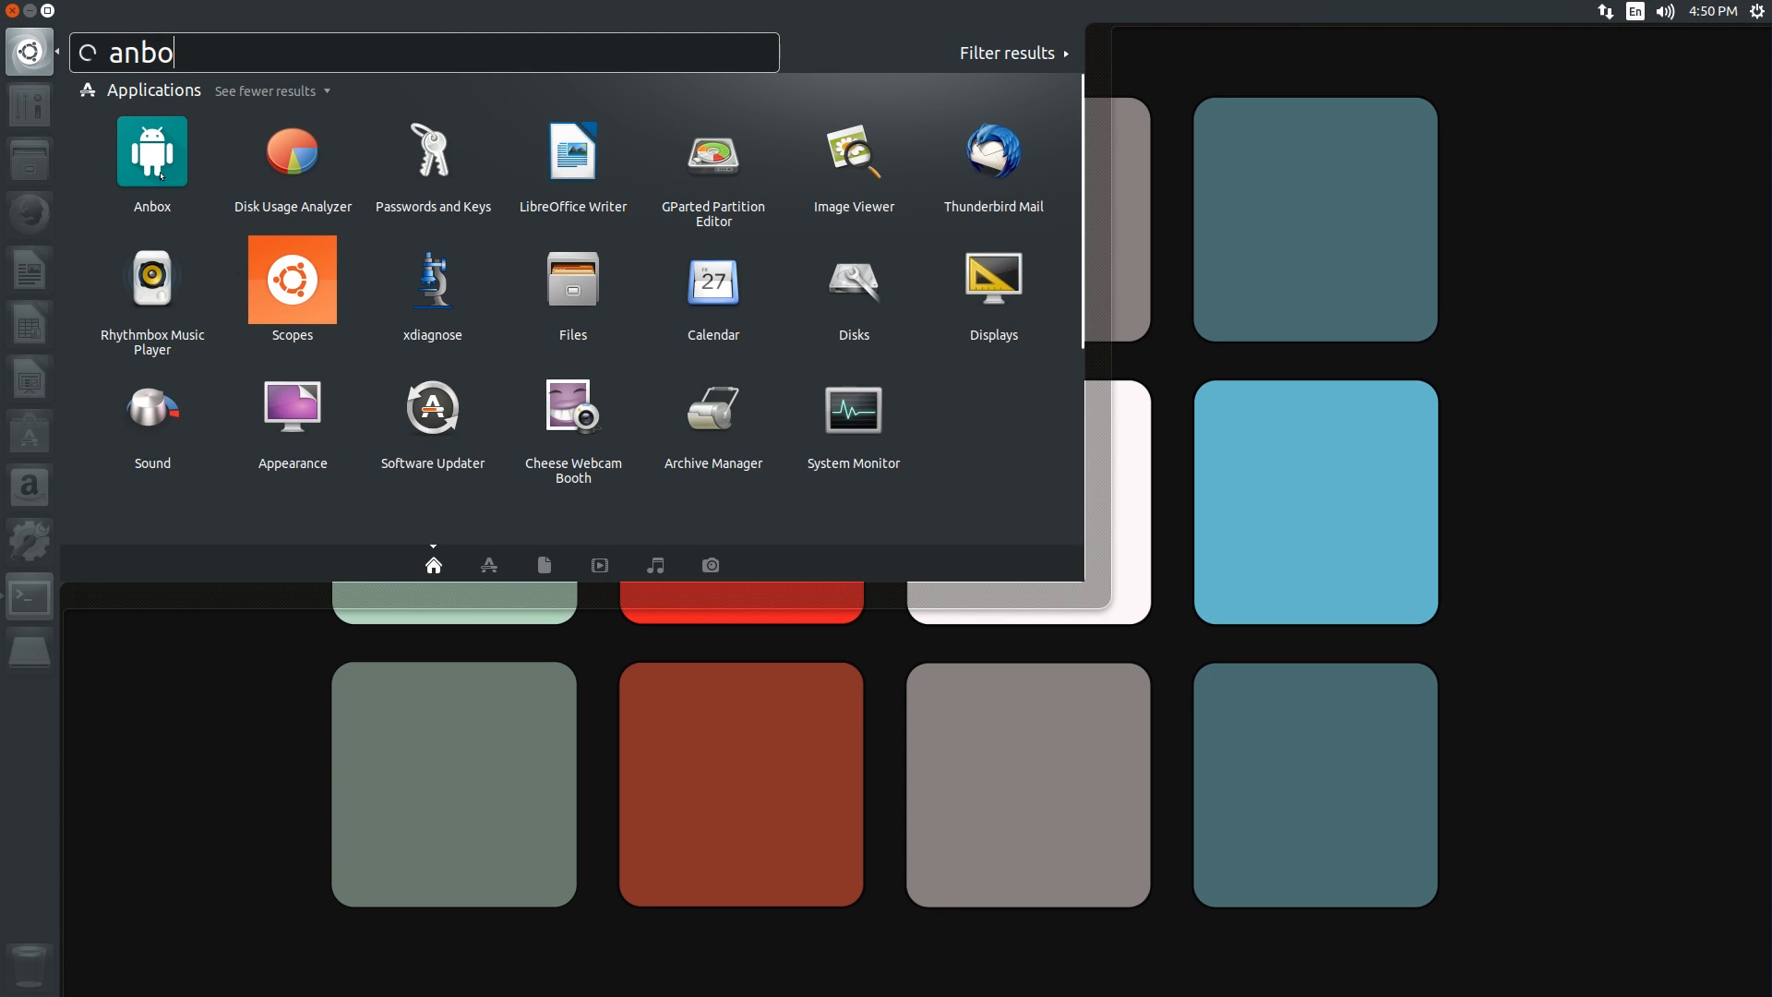
type("x")
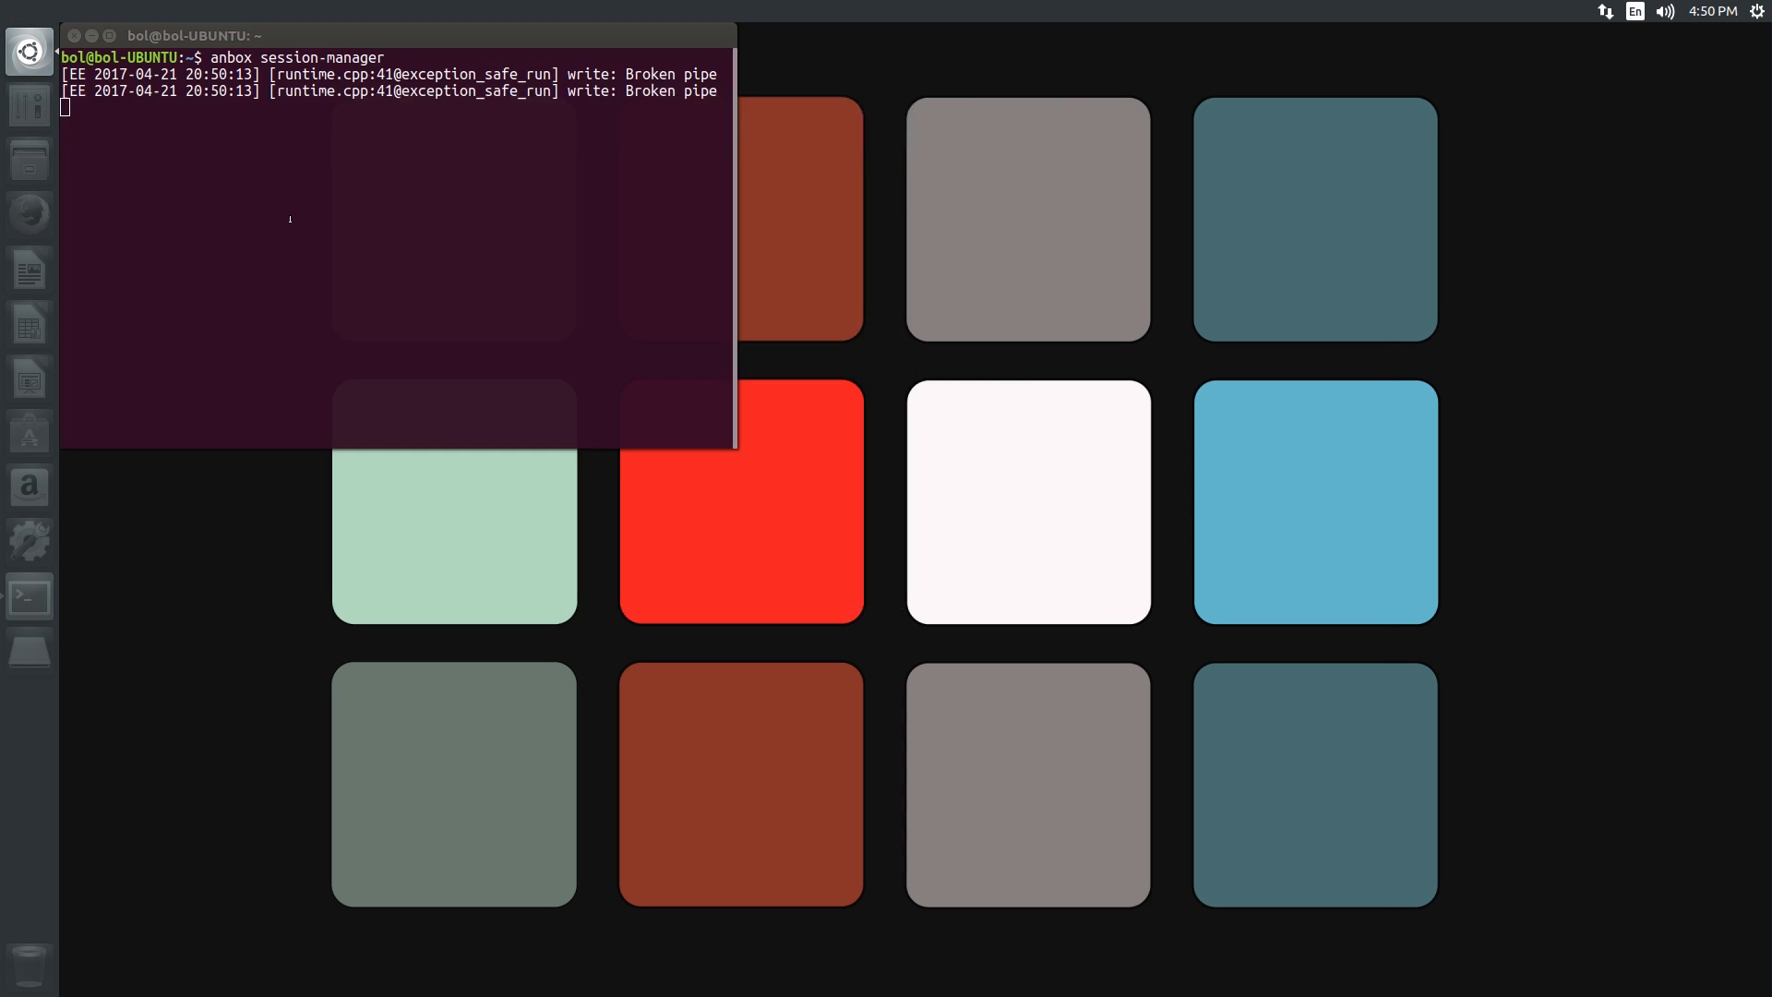
left_click(28, 649)
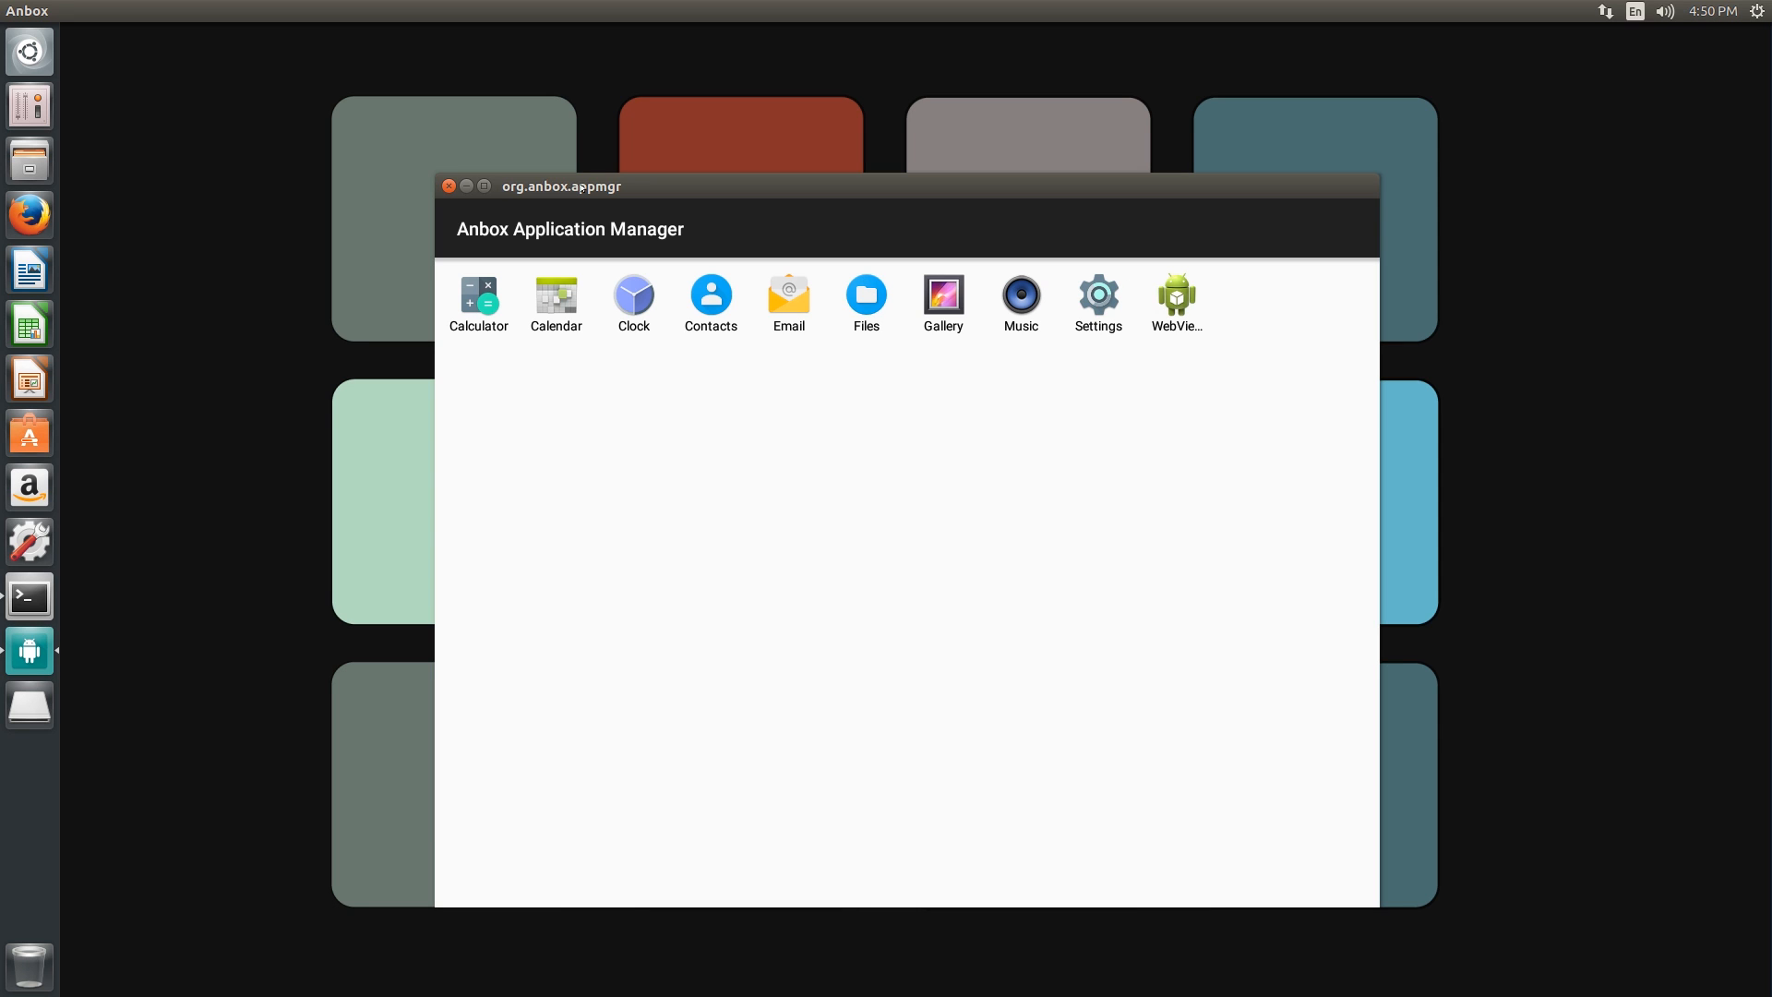
mouse_move(1055, 359)
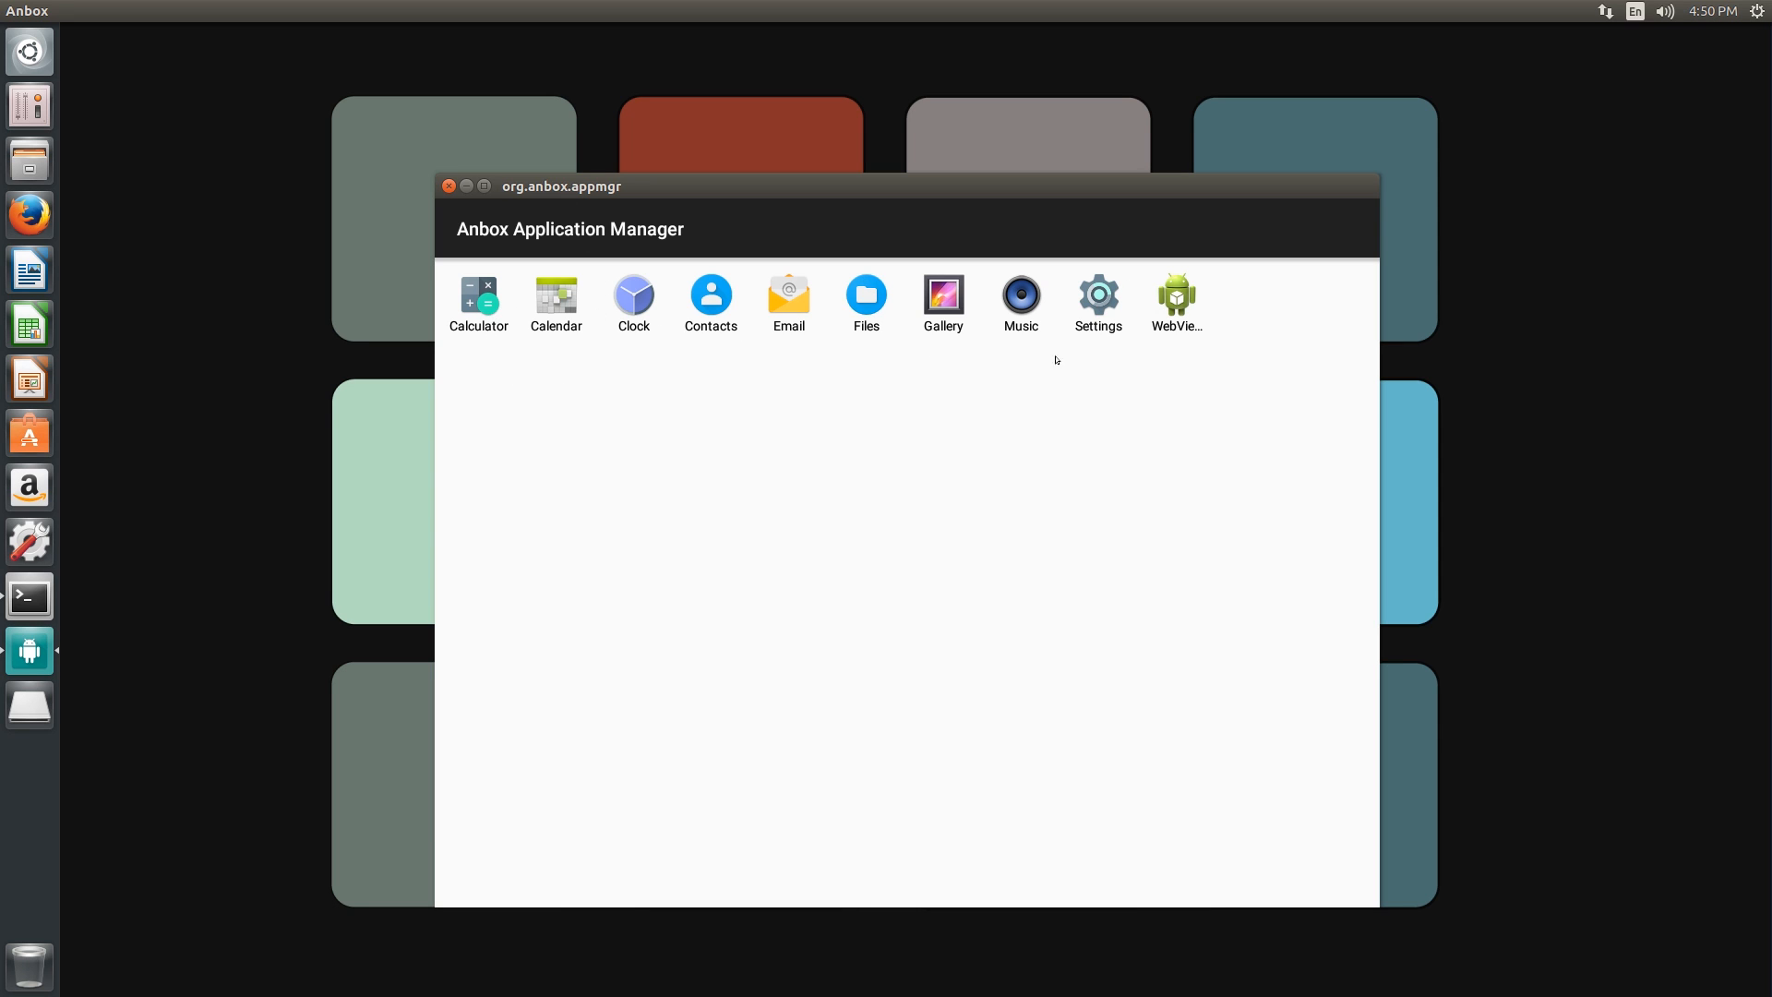
mouse_move(649, 322)
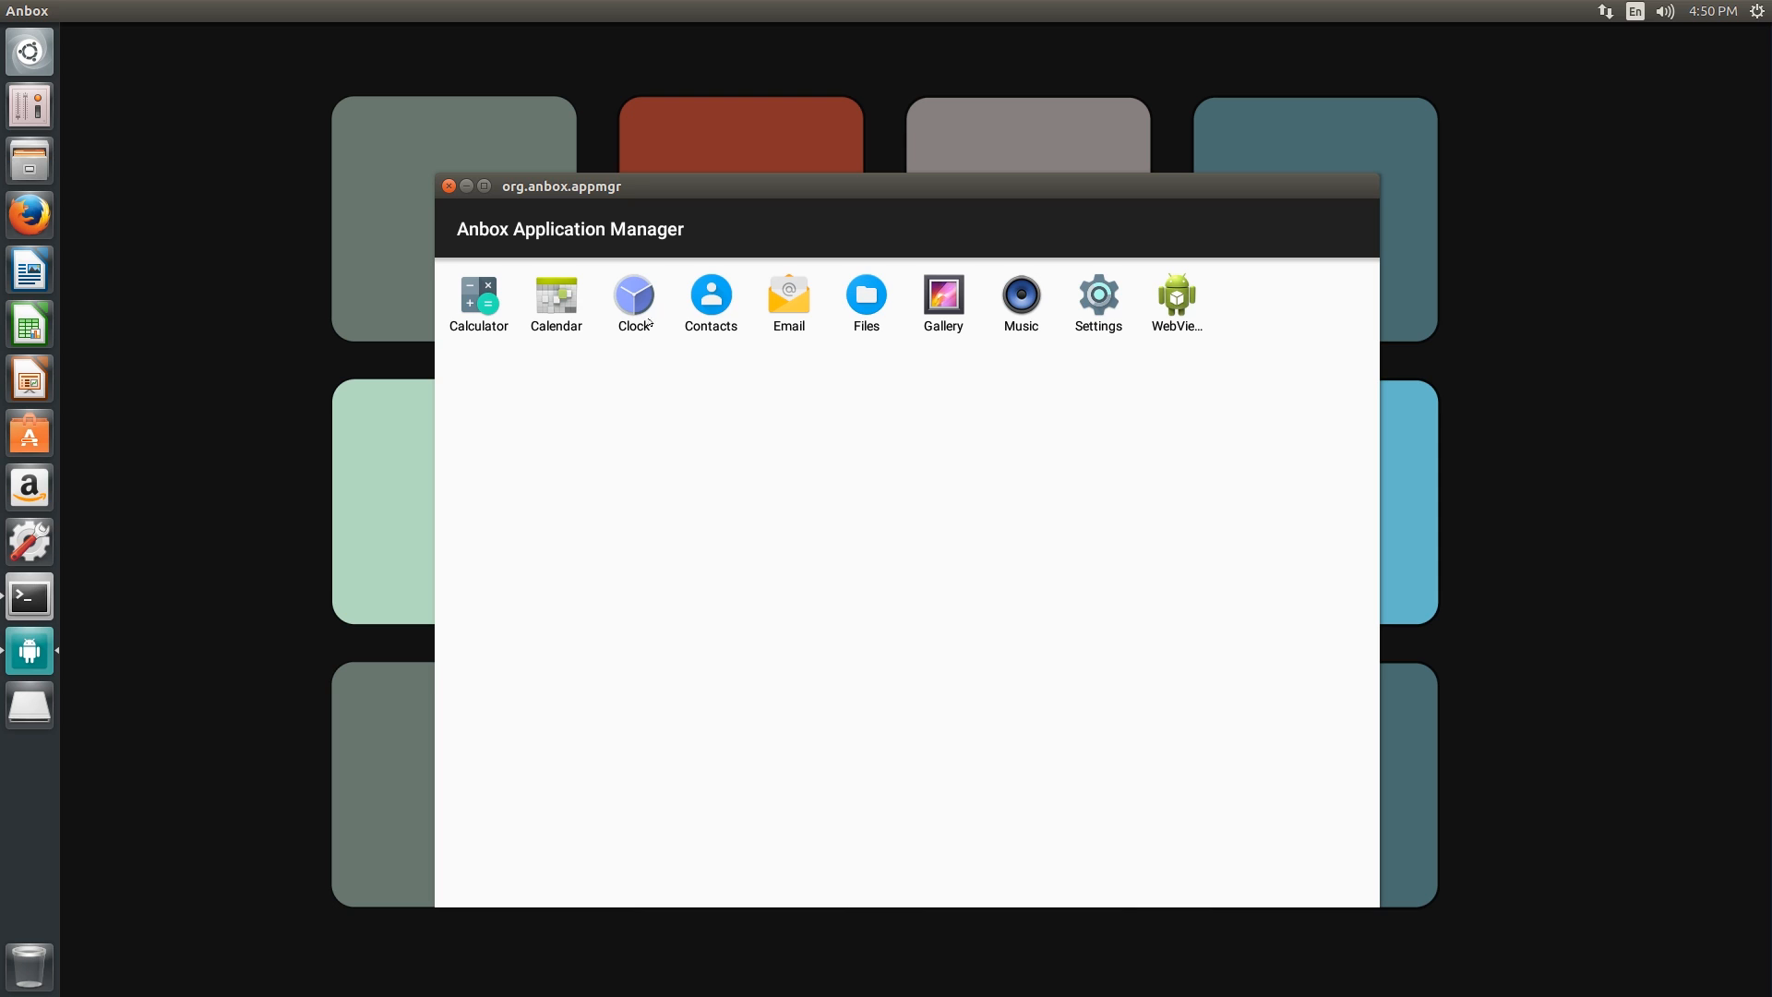
mouse_move(956, 314)
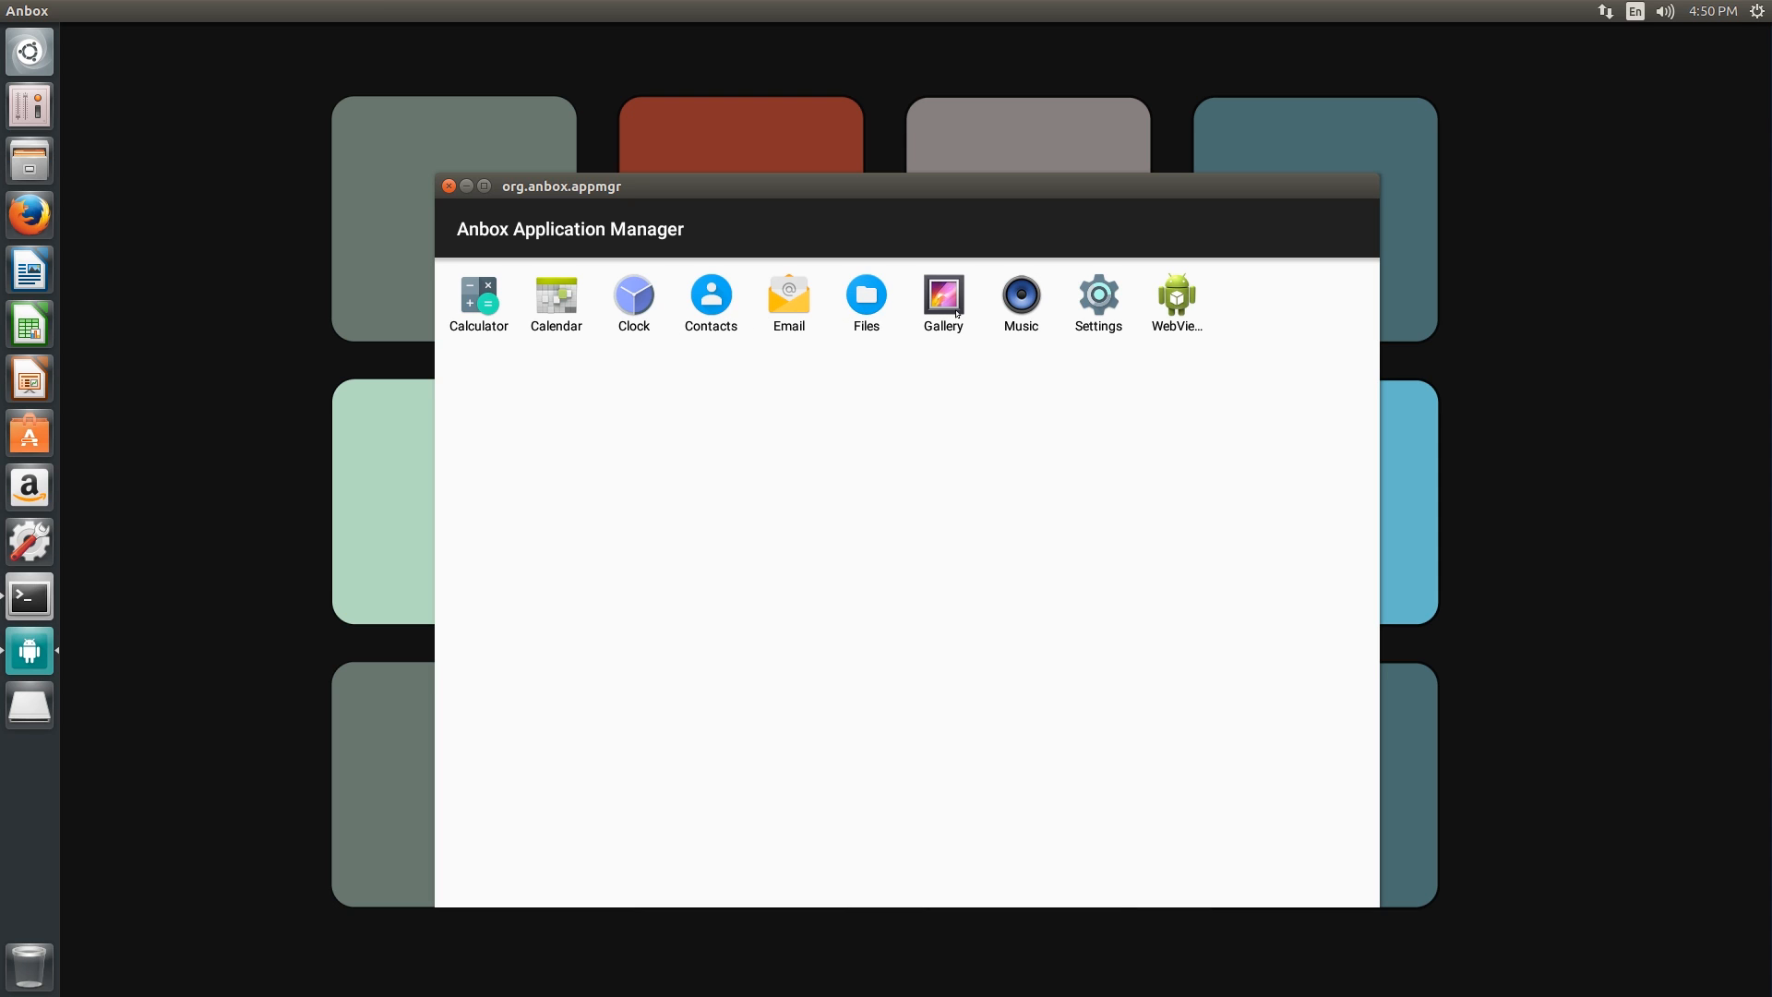
mouse_move(1175, 316)
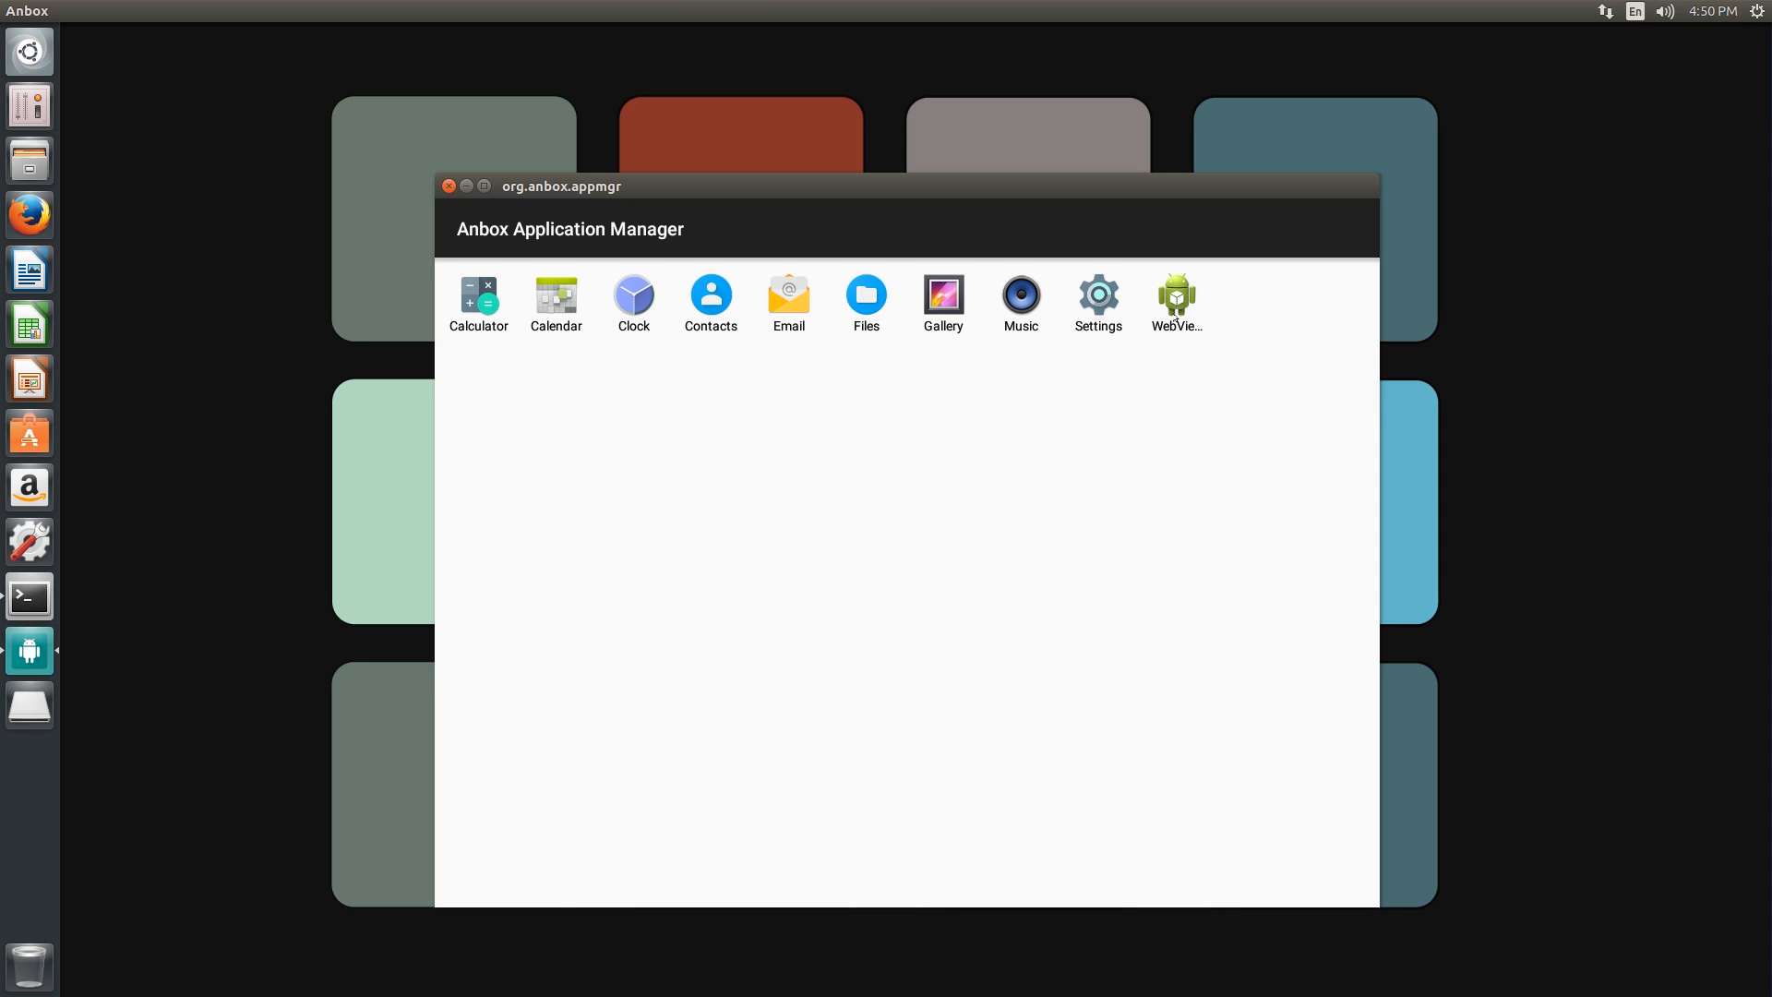
mouse_move(371, 326)
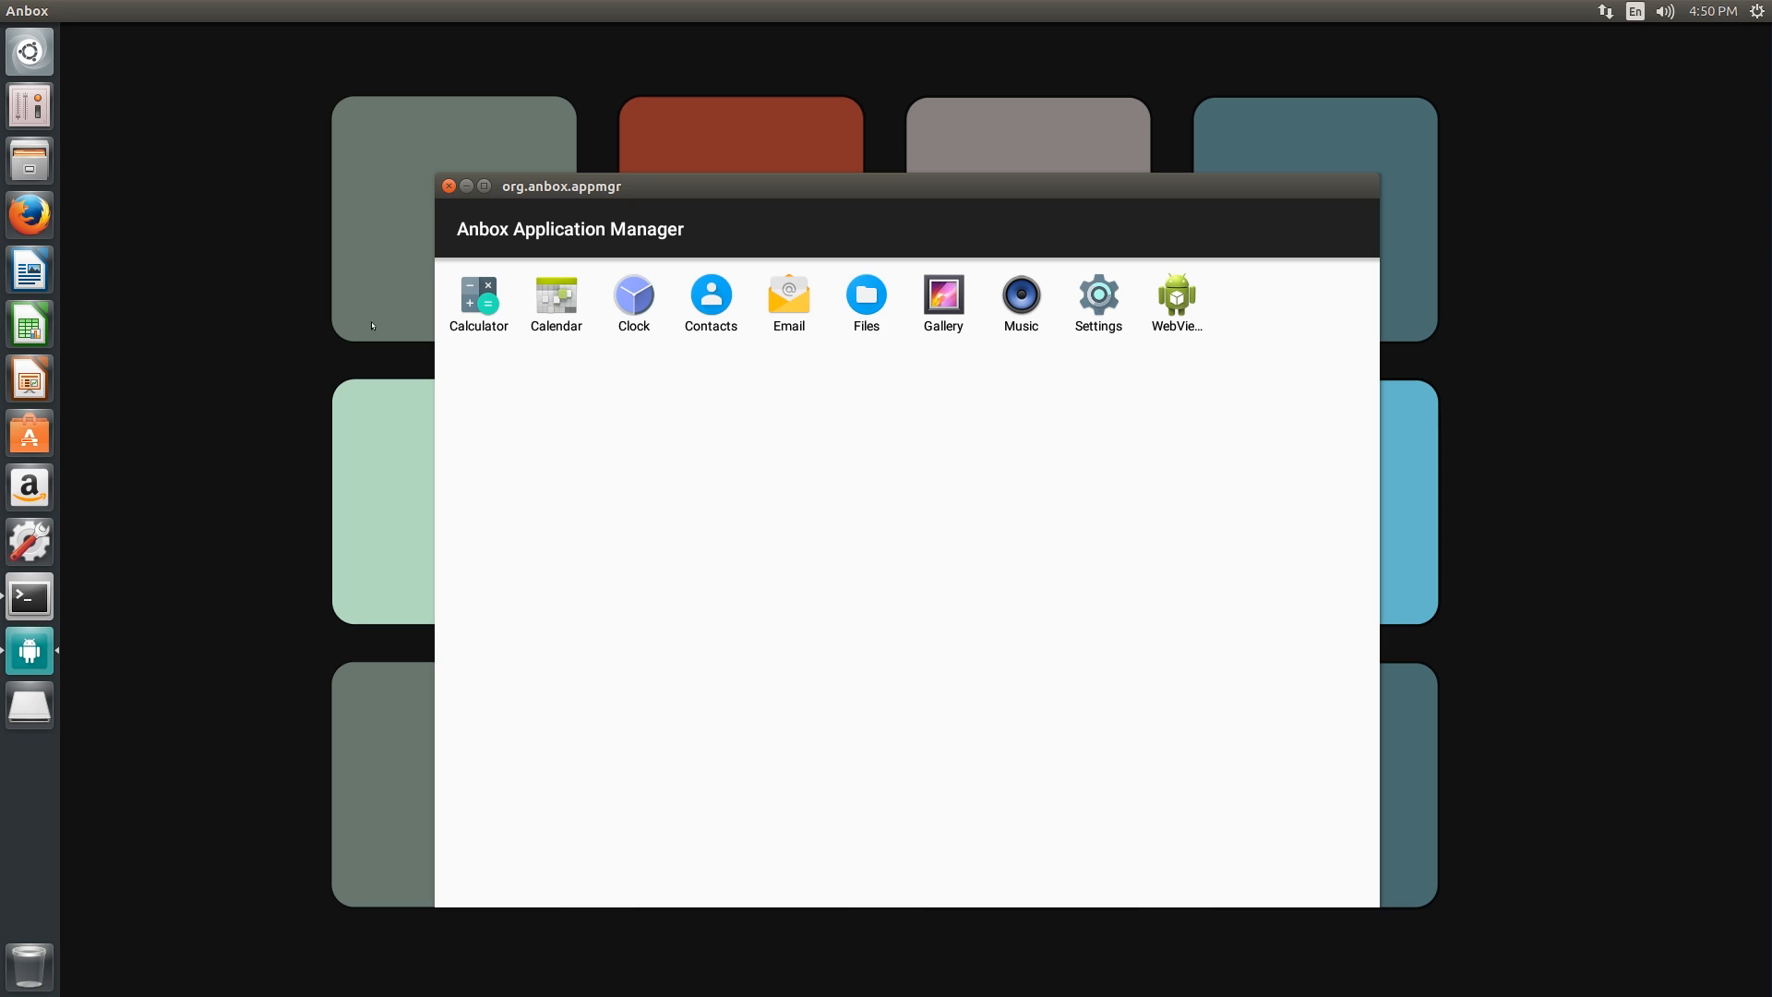
mouse_move(663, 488)
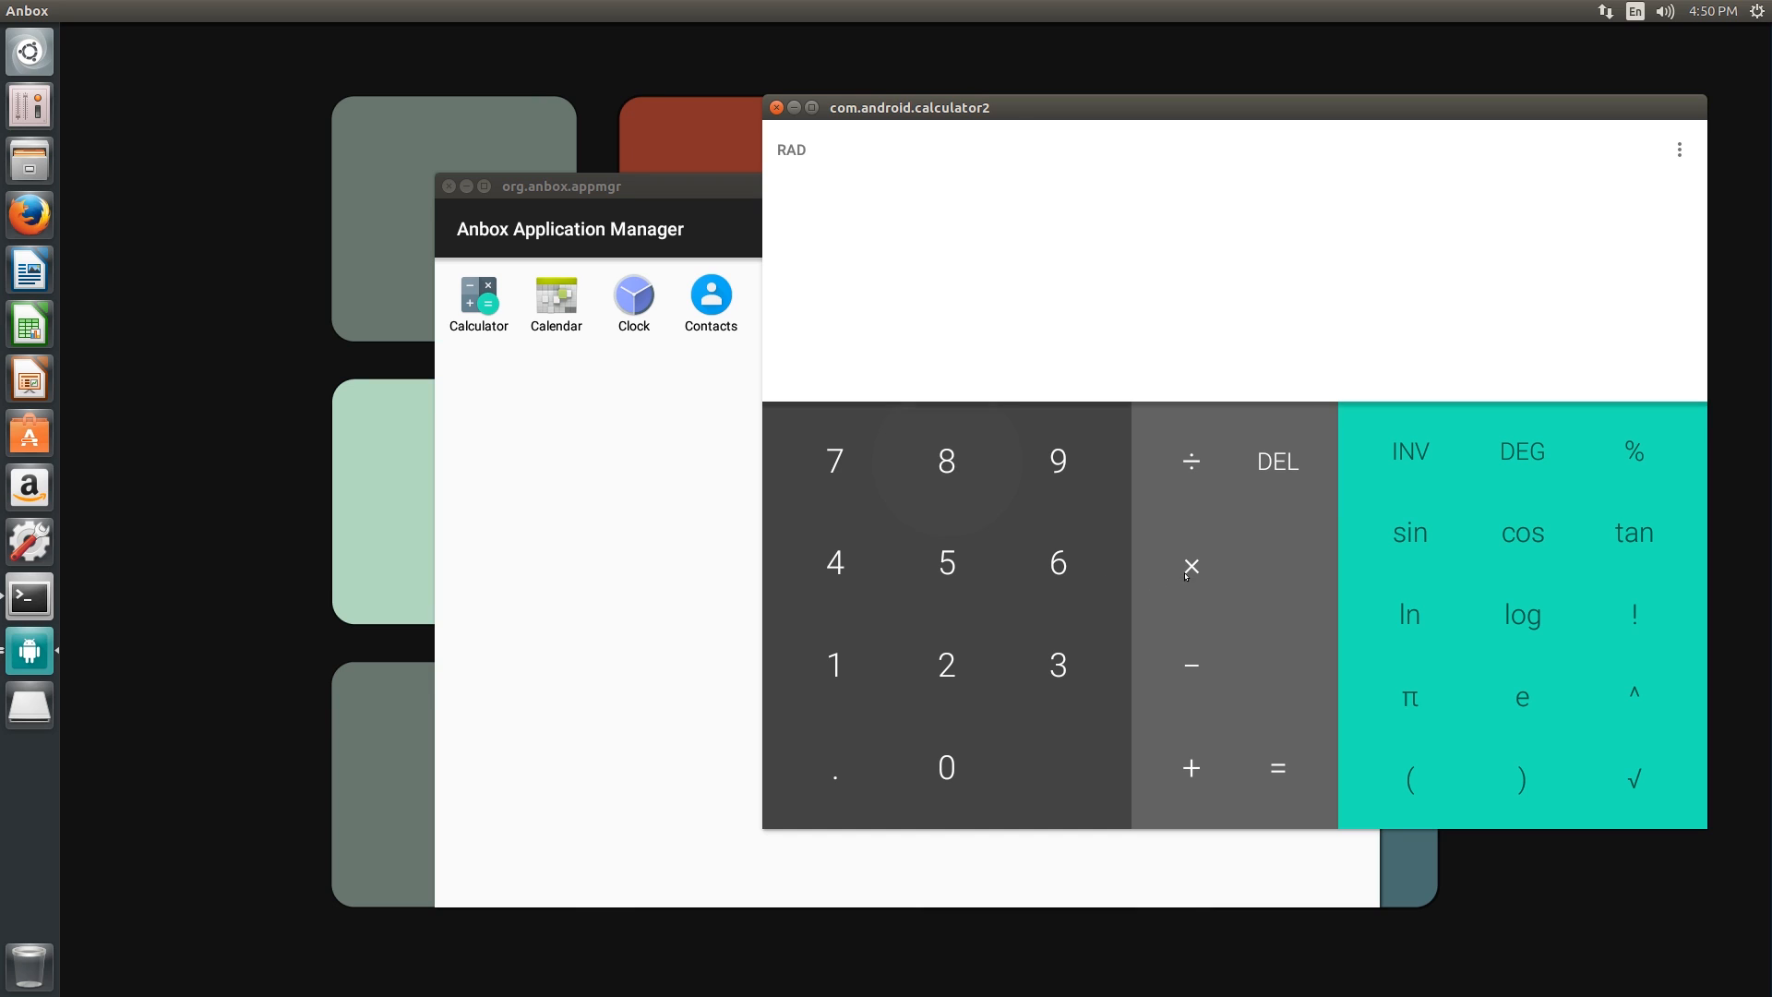
Step: Finish 78×6 = 468 in Calculator, close it, then open and close Clock
left_click(1057, 563)
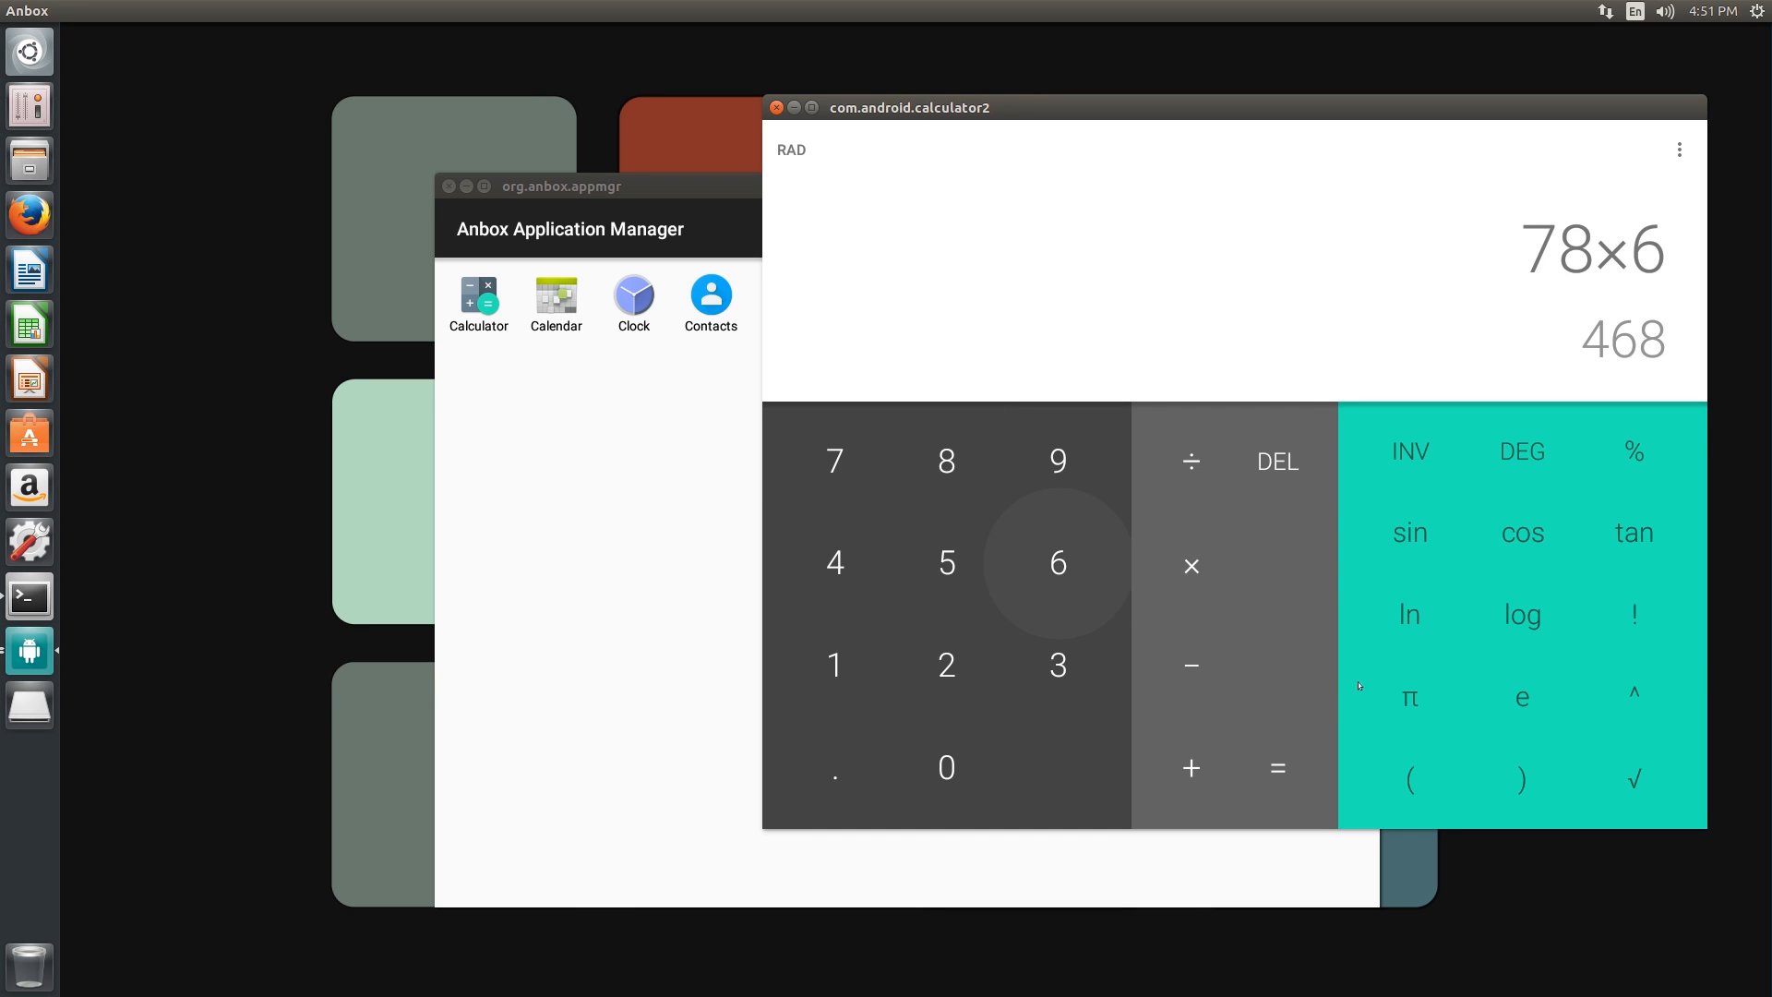
left_click(776, 107)
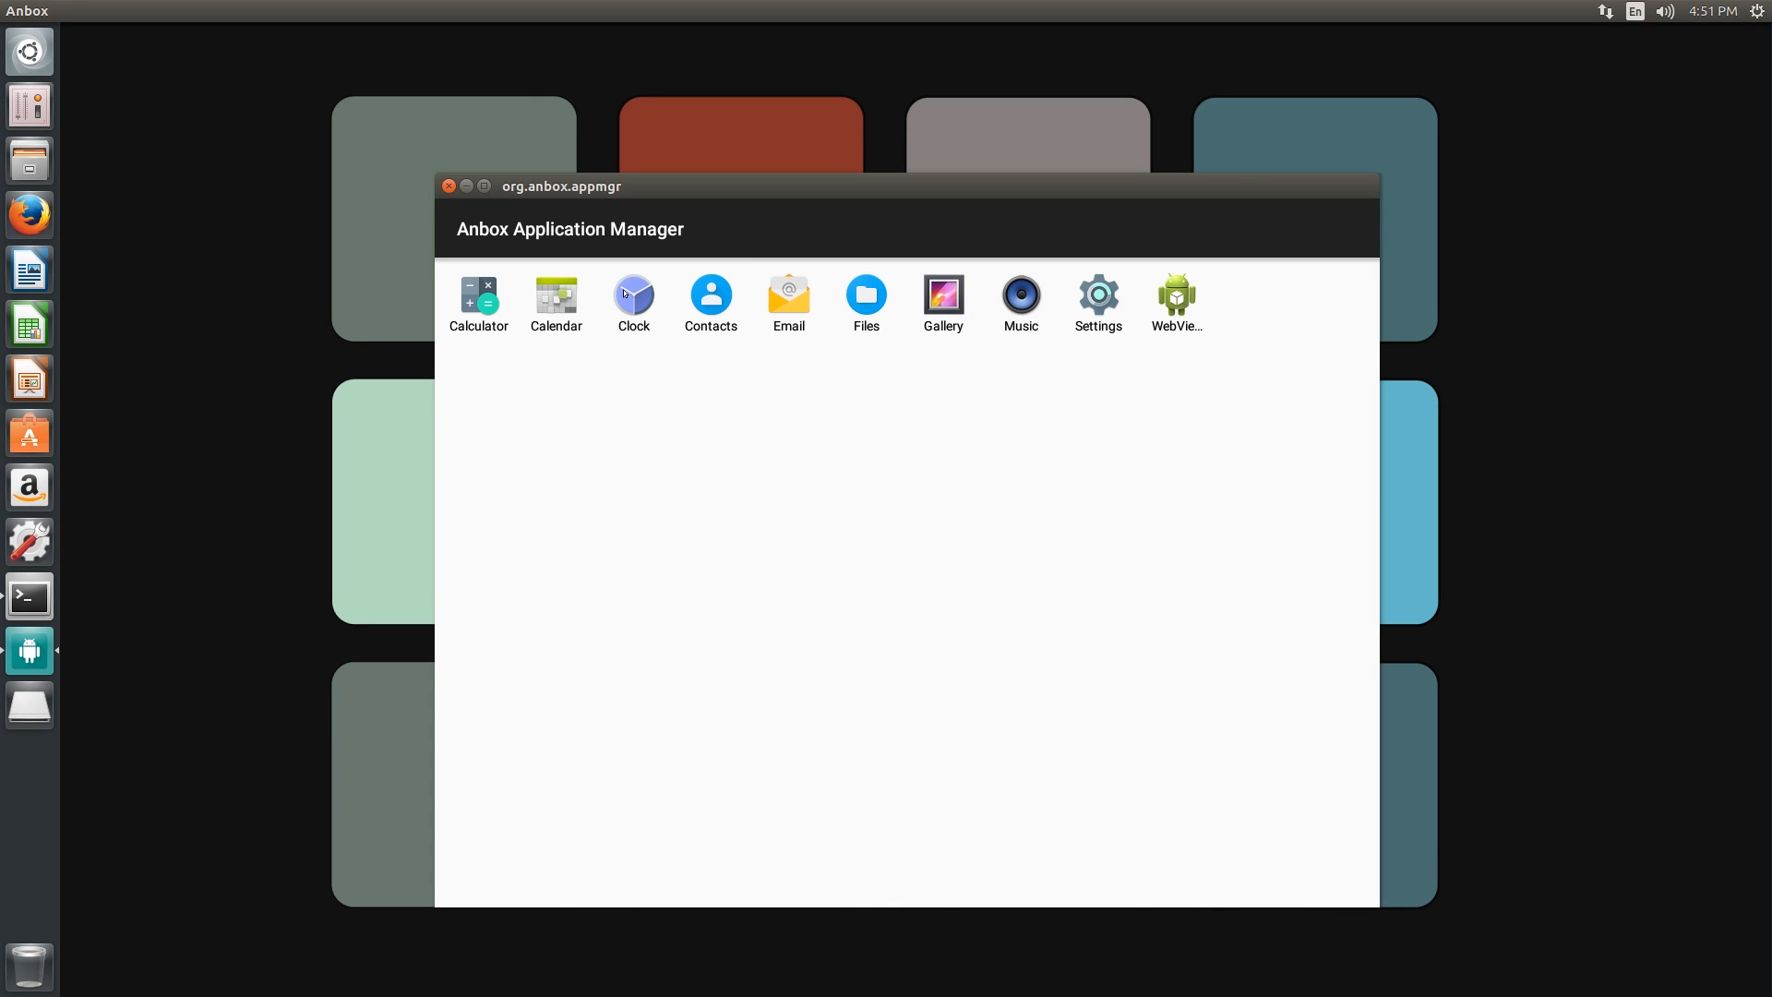
left_click(633, 294)
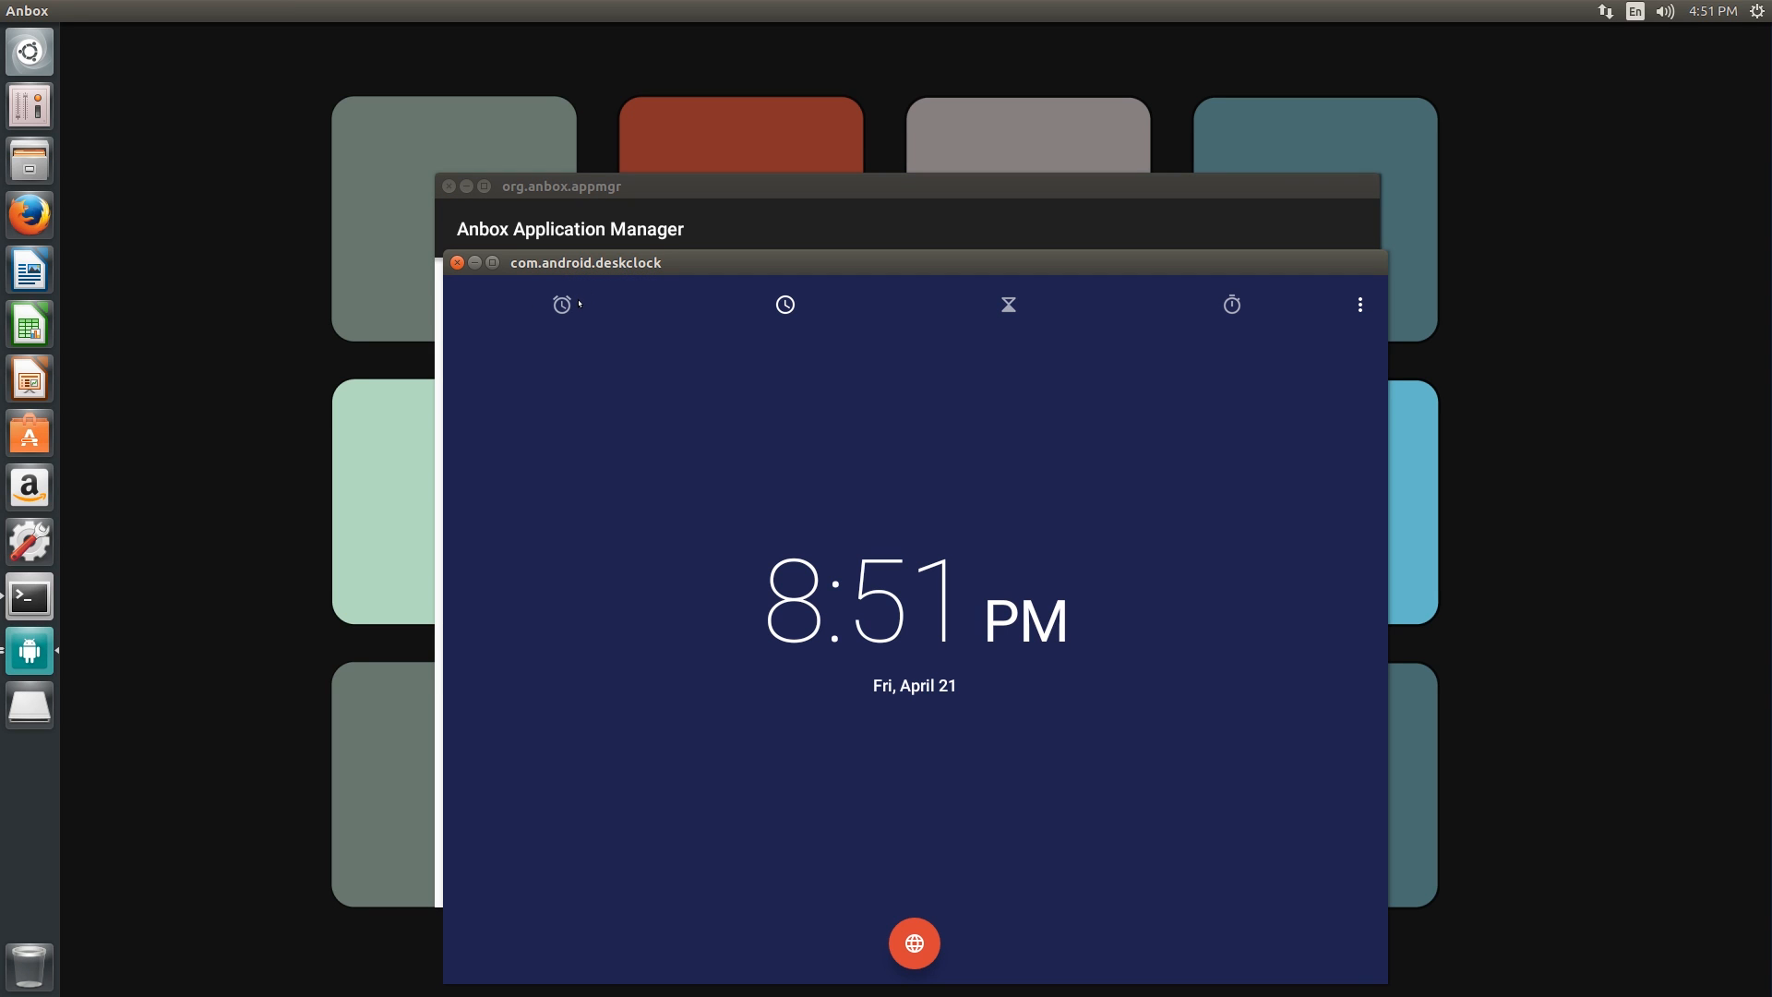
left_click(456, 262)
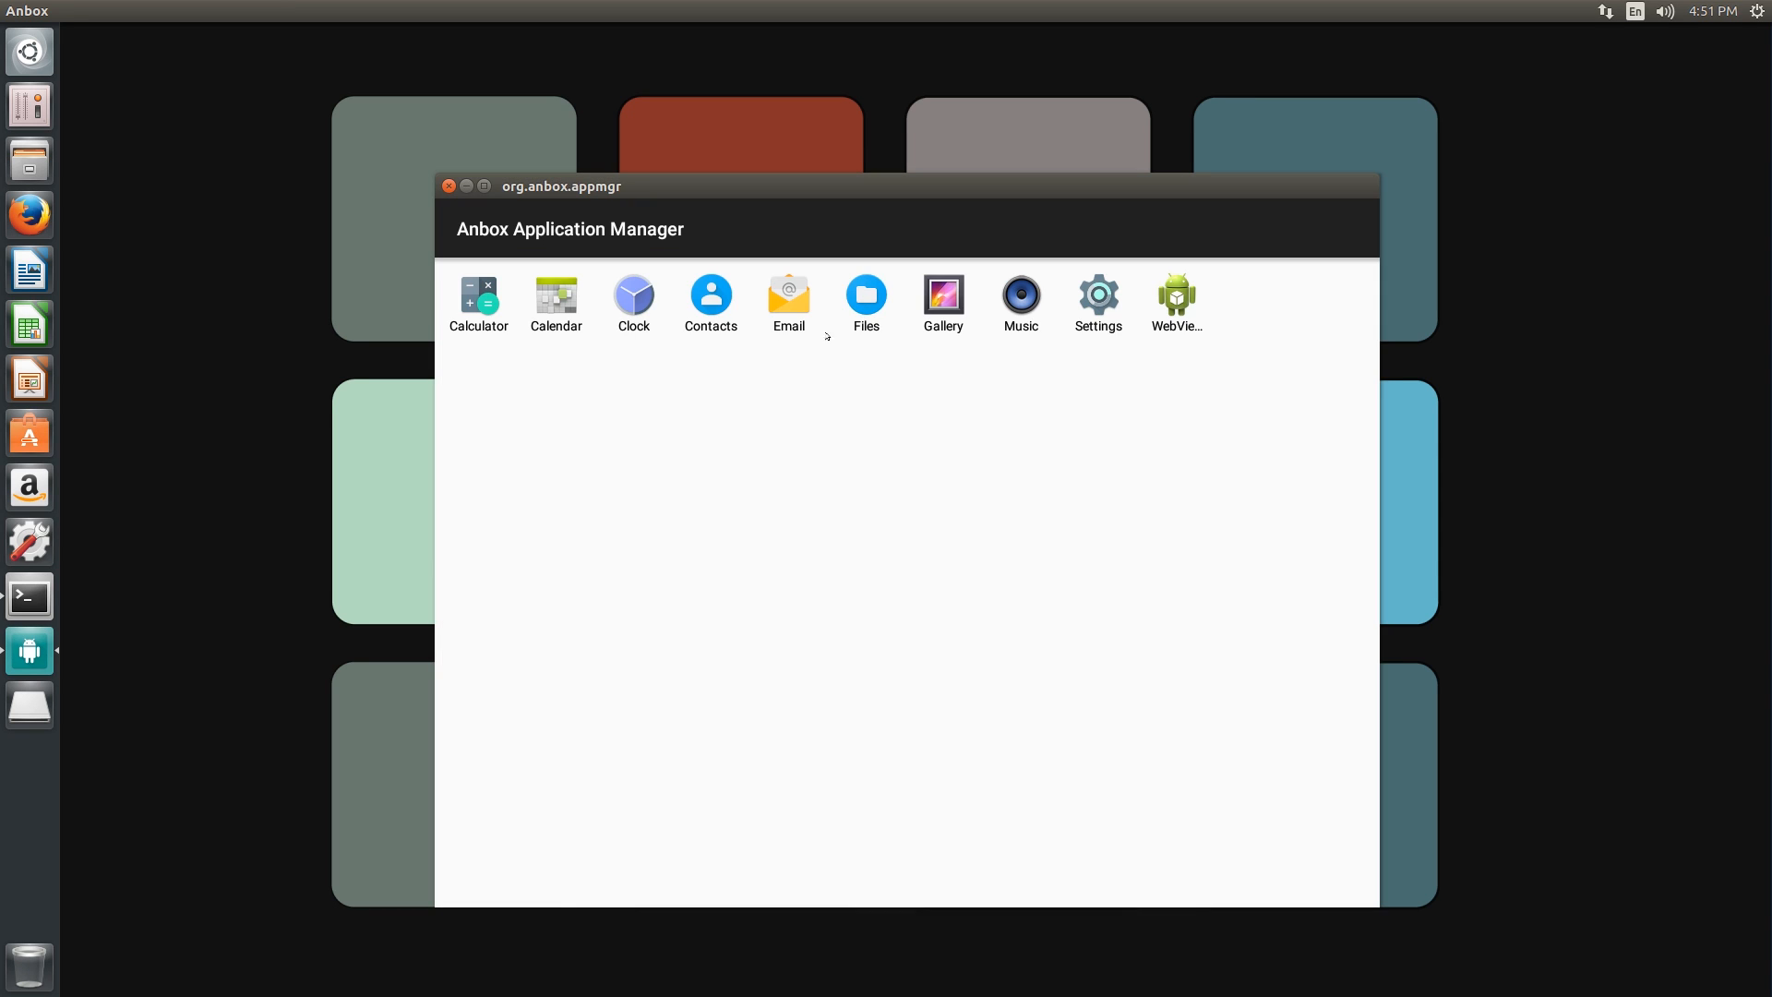
mouse_move(1118, 323)
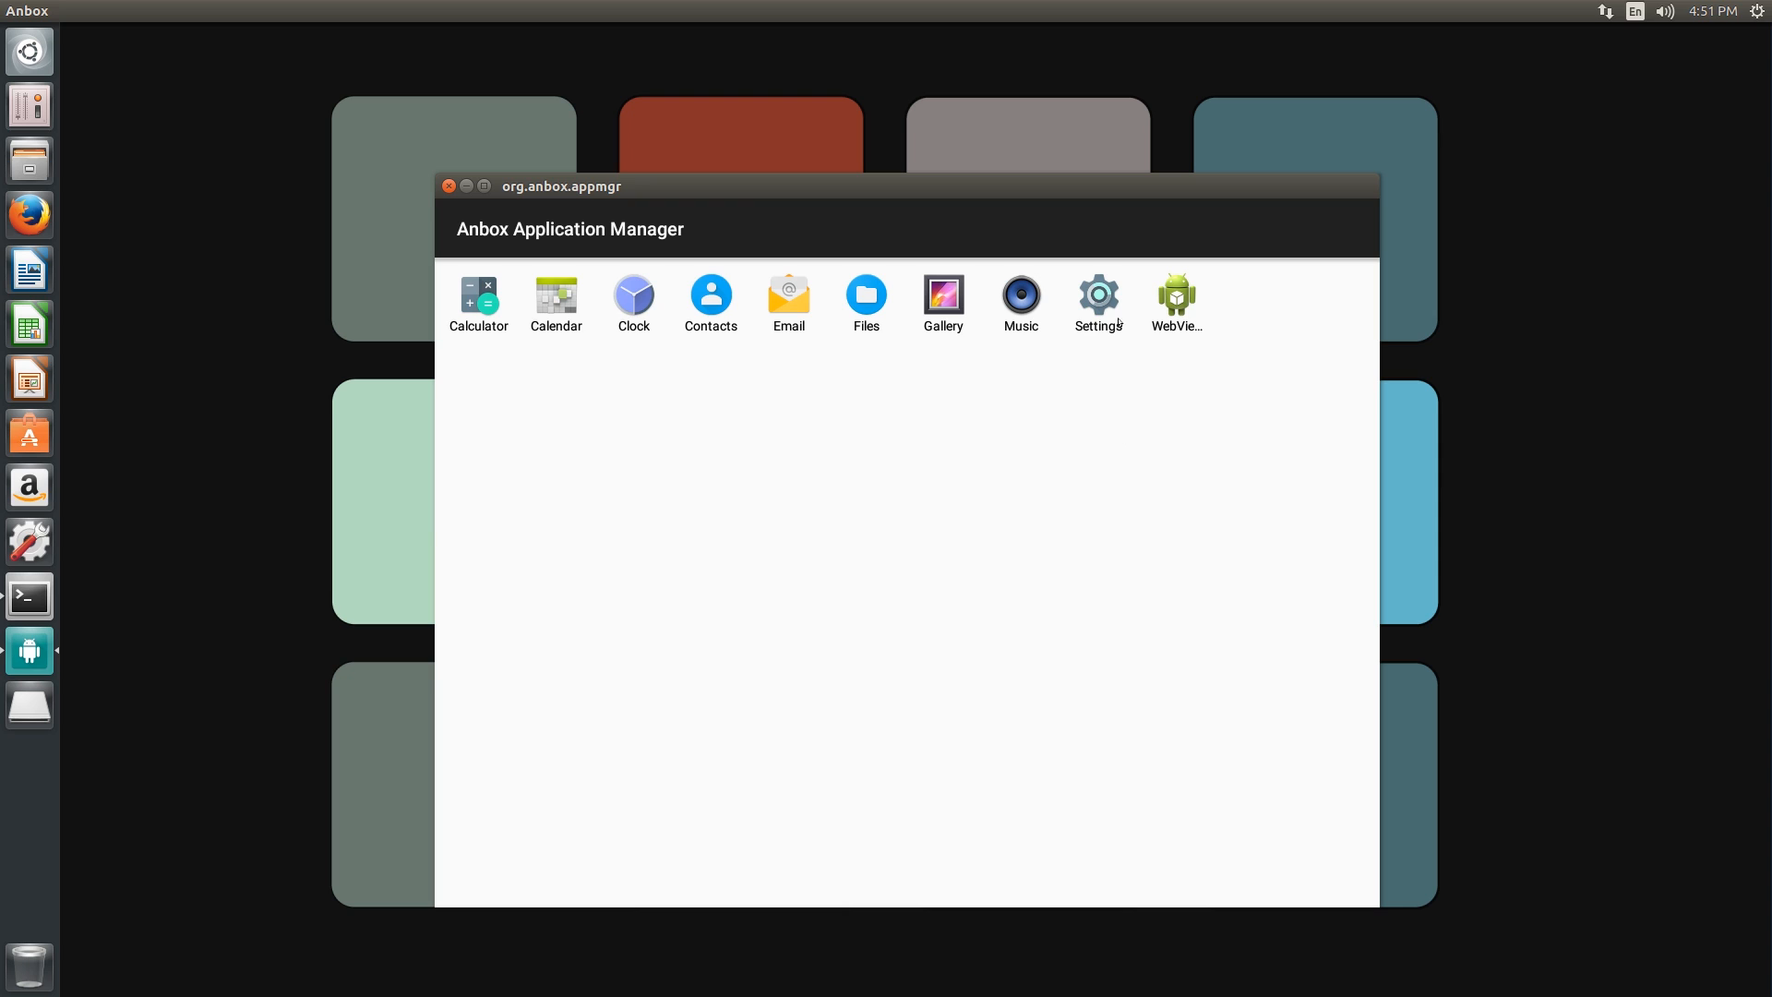
Step: In Android Settings, view Memory usage, then open About emulated device showing Android 7.1.1
left_click(1096, 296)
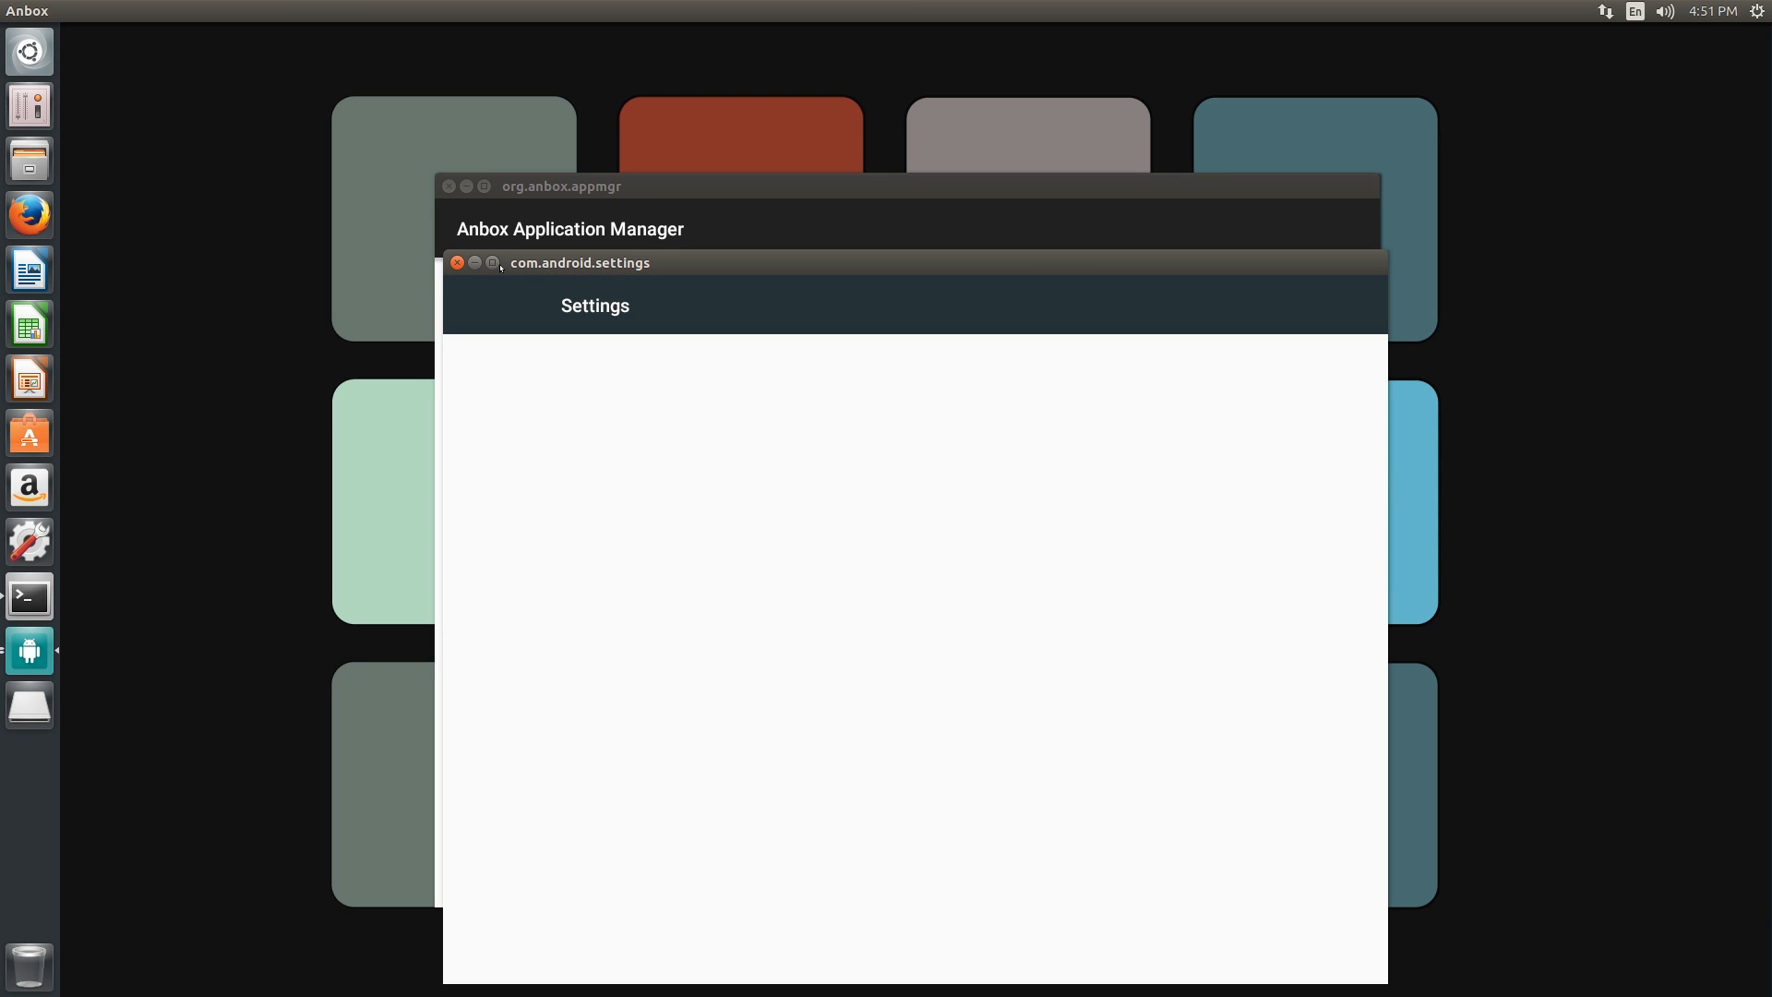
left_click(492, 262)
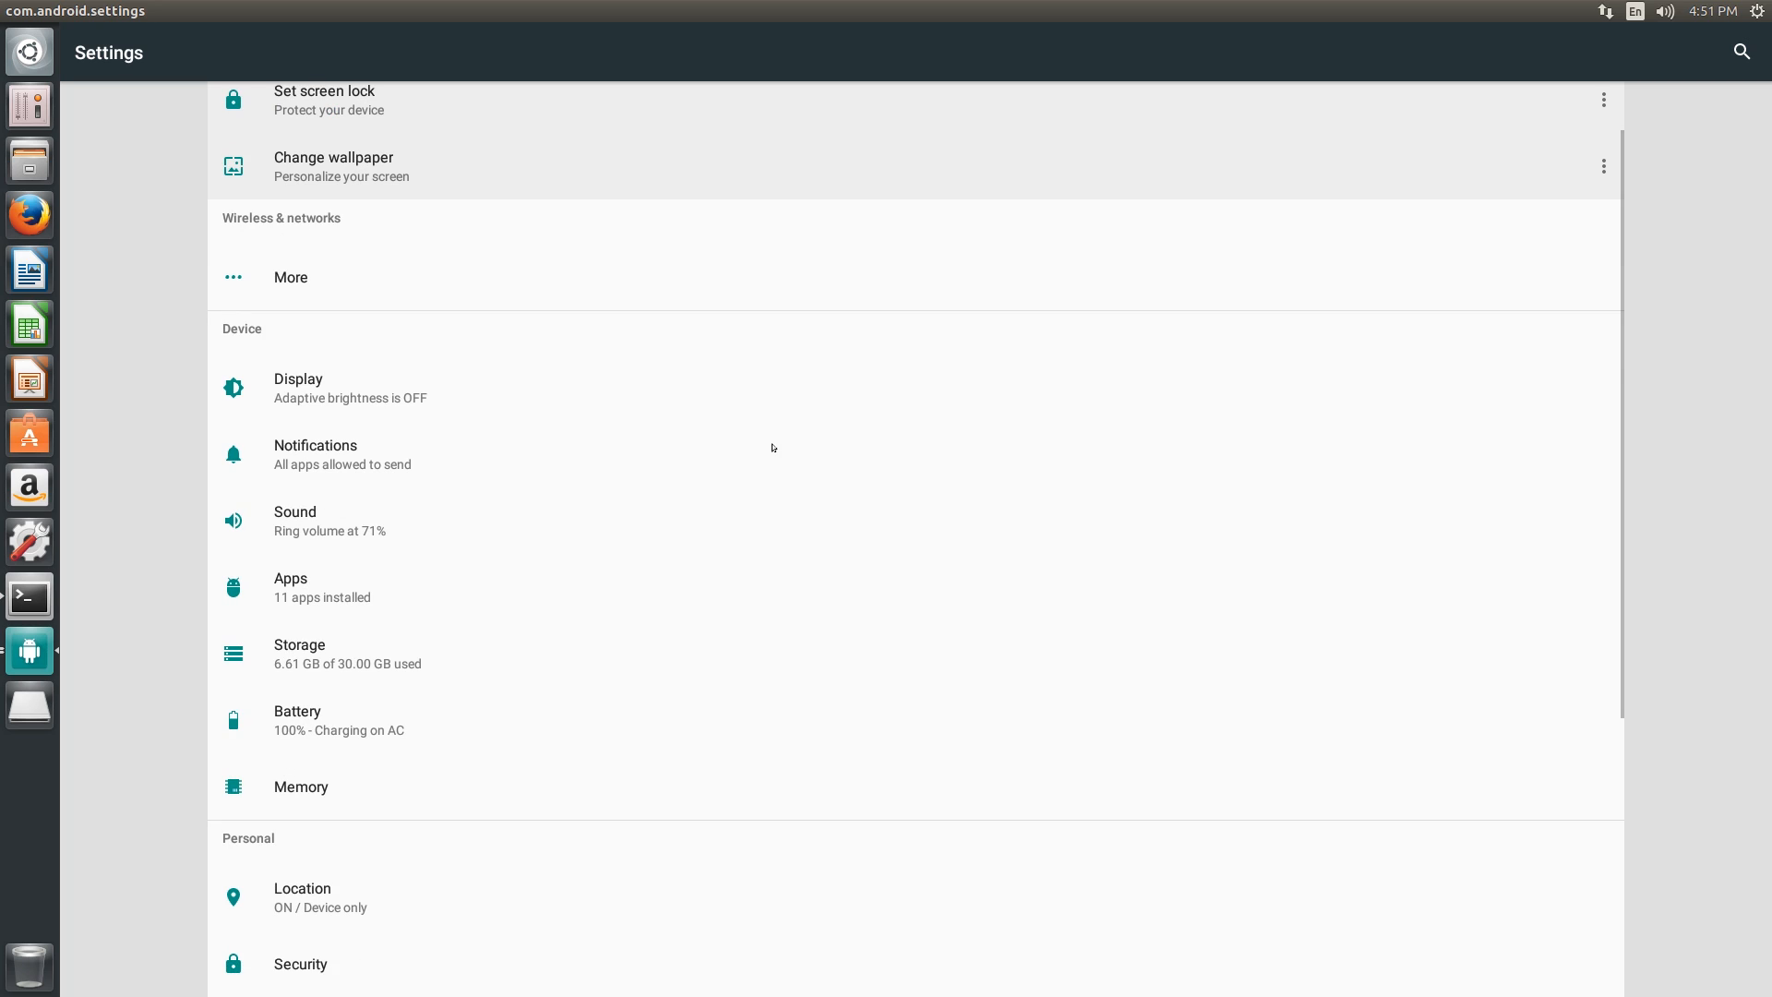
scroll("down", 3)
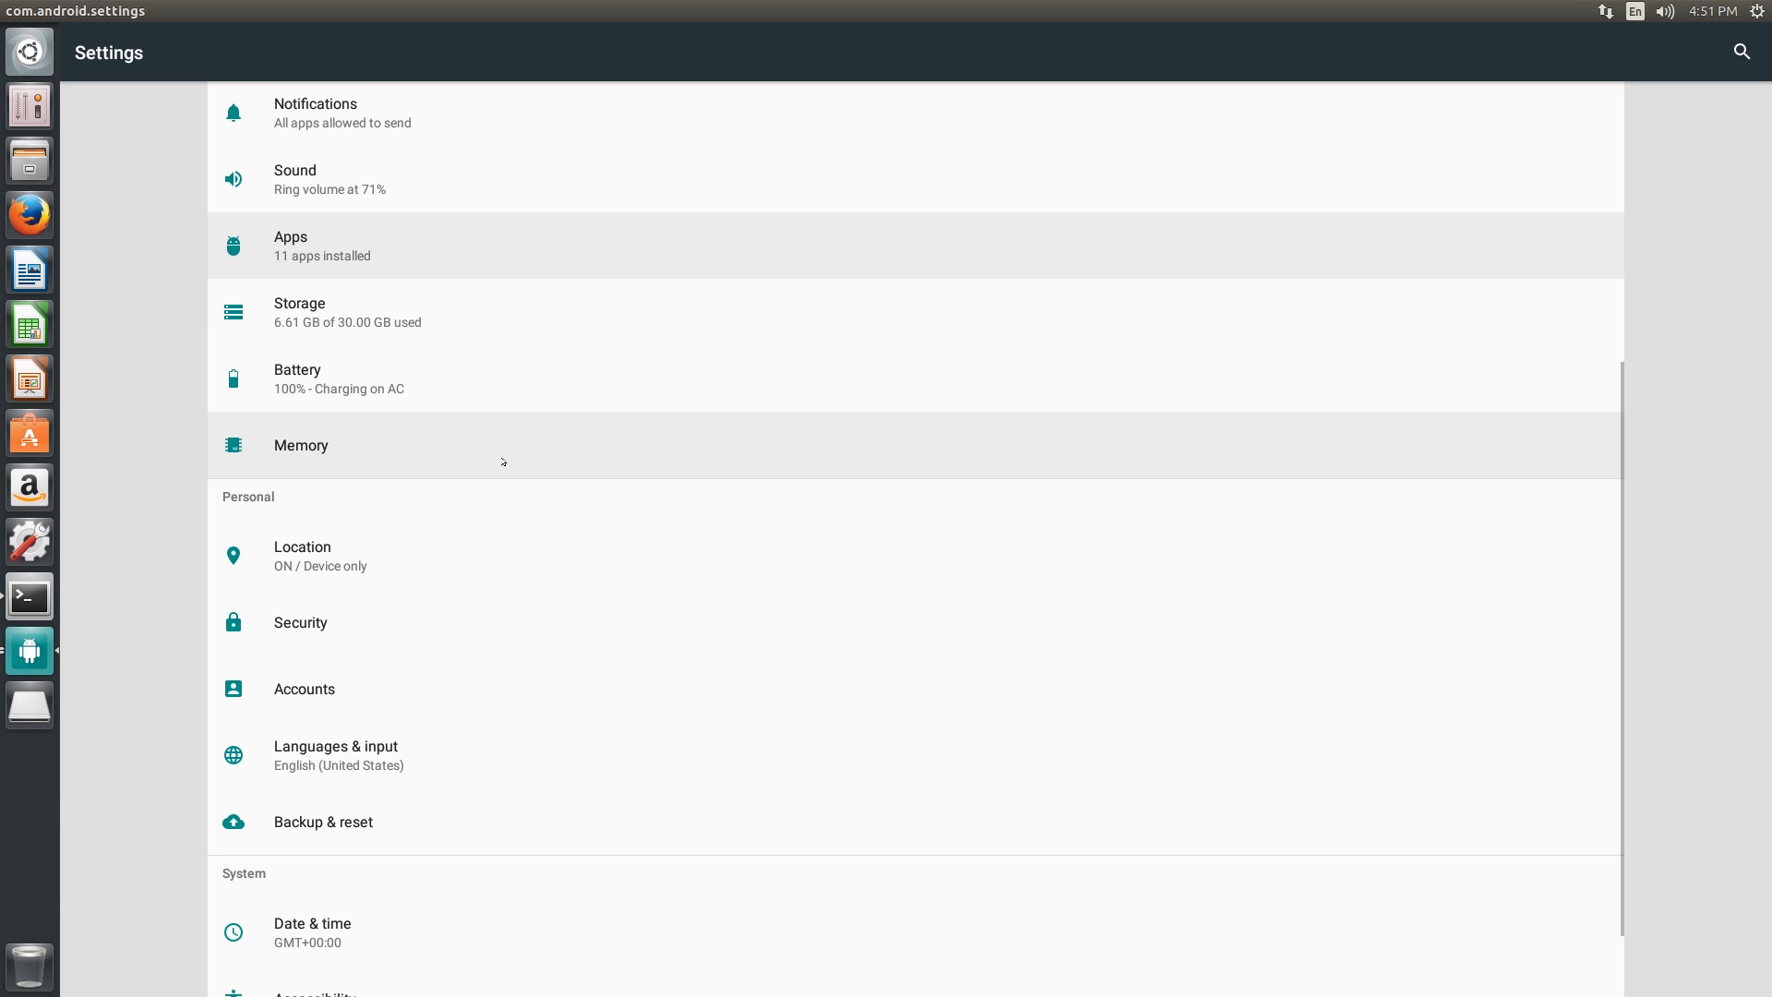
scroll("down", 3)
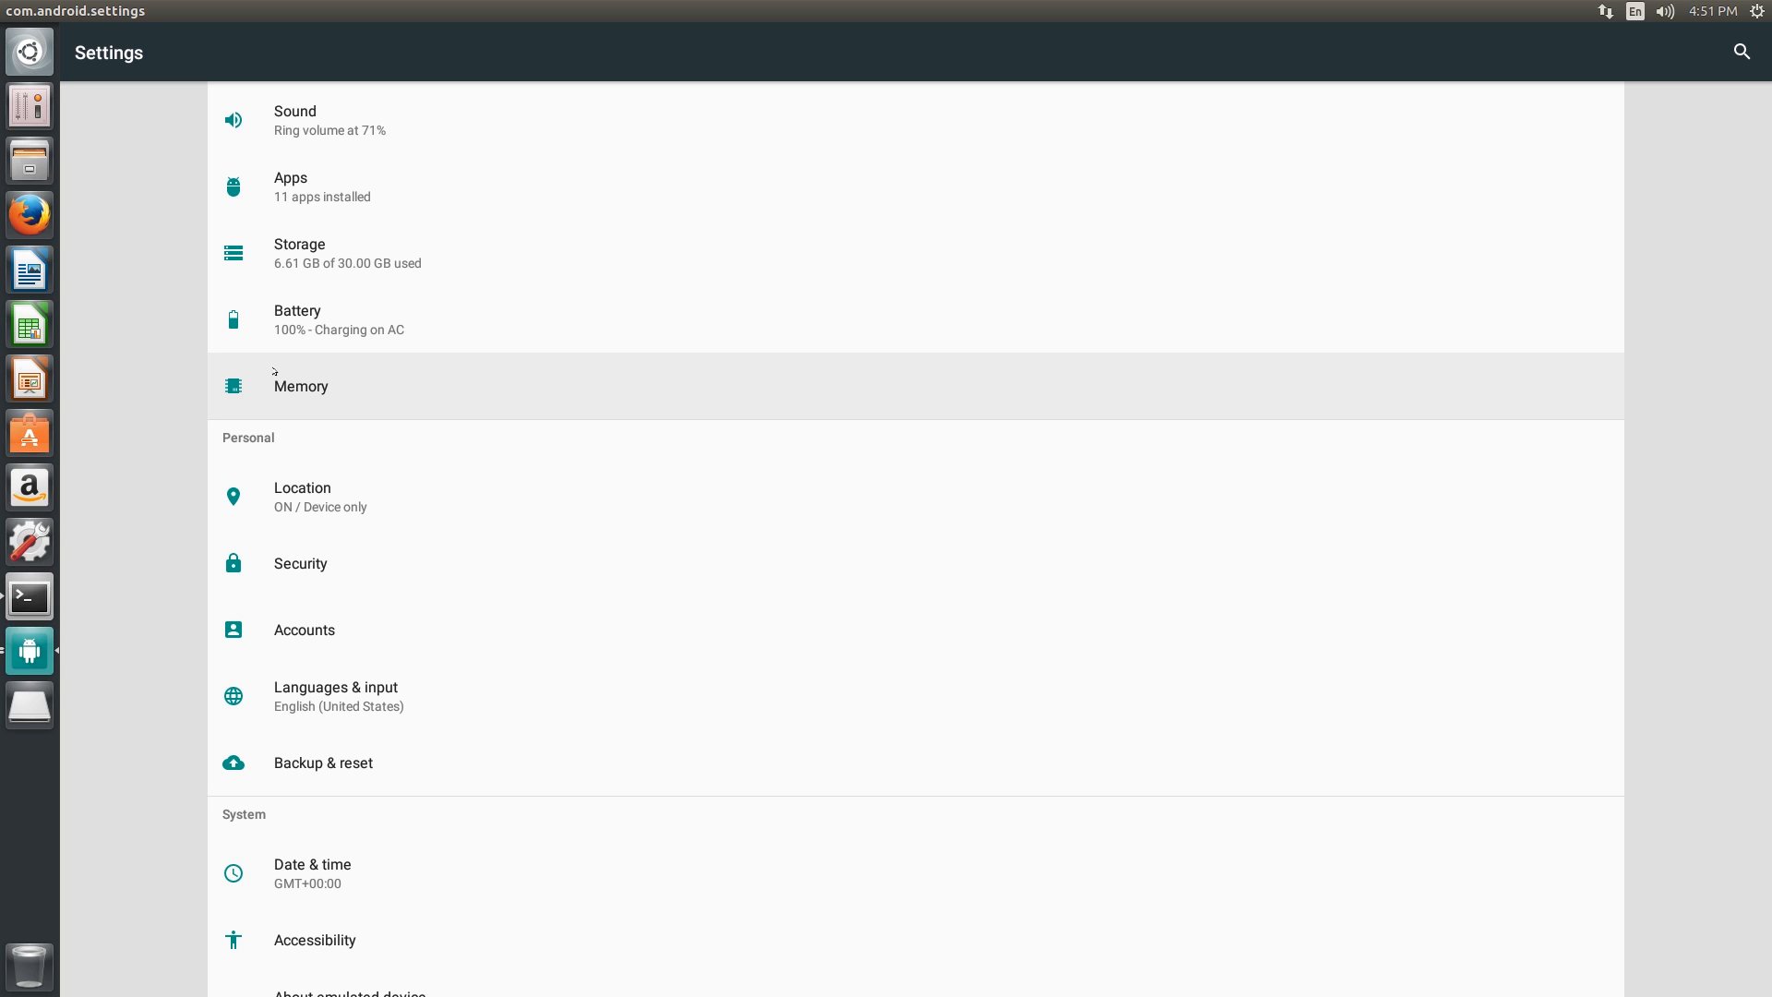
left_click(301, 386)
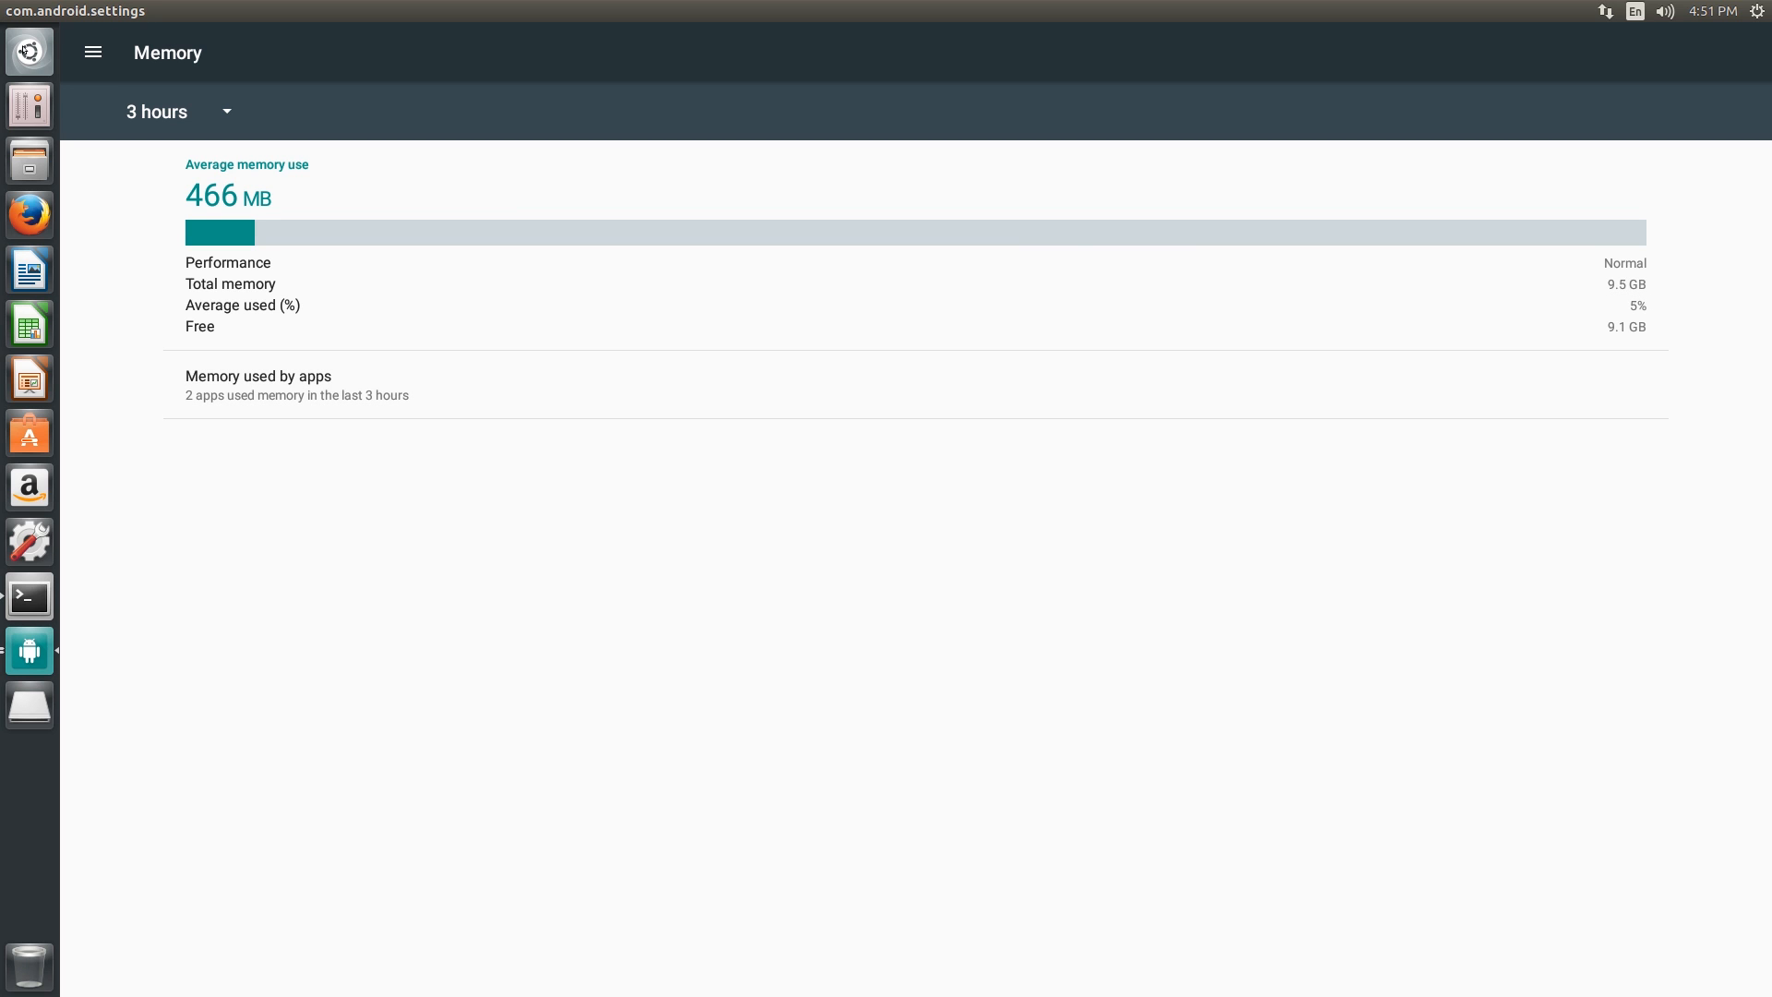
mouse_move(334, 54)
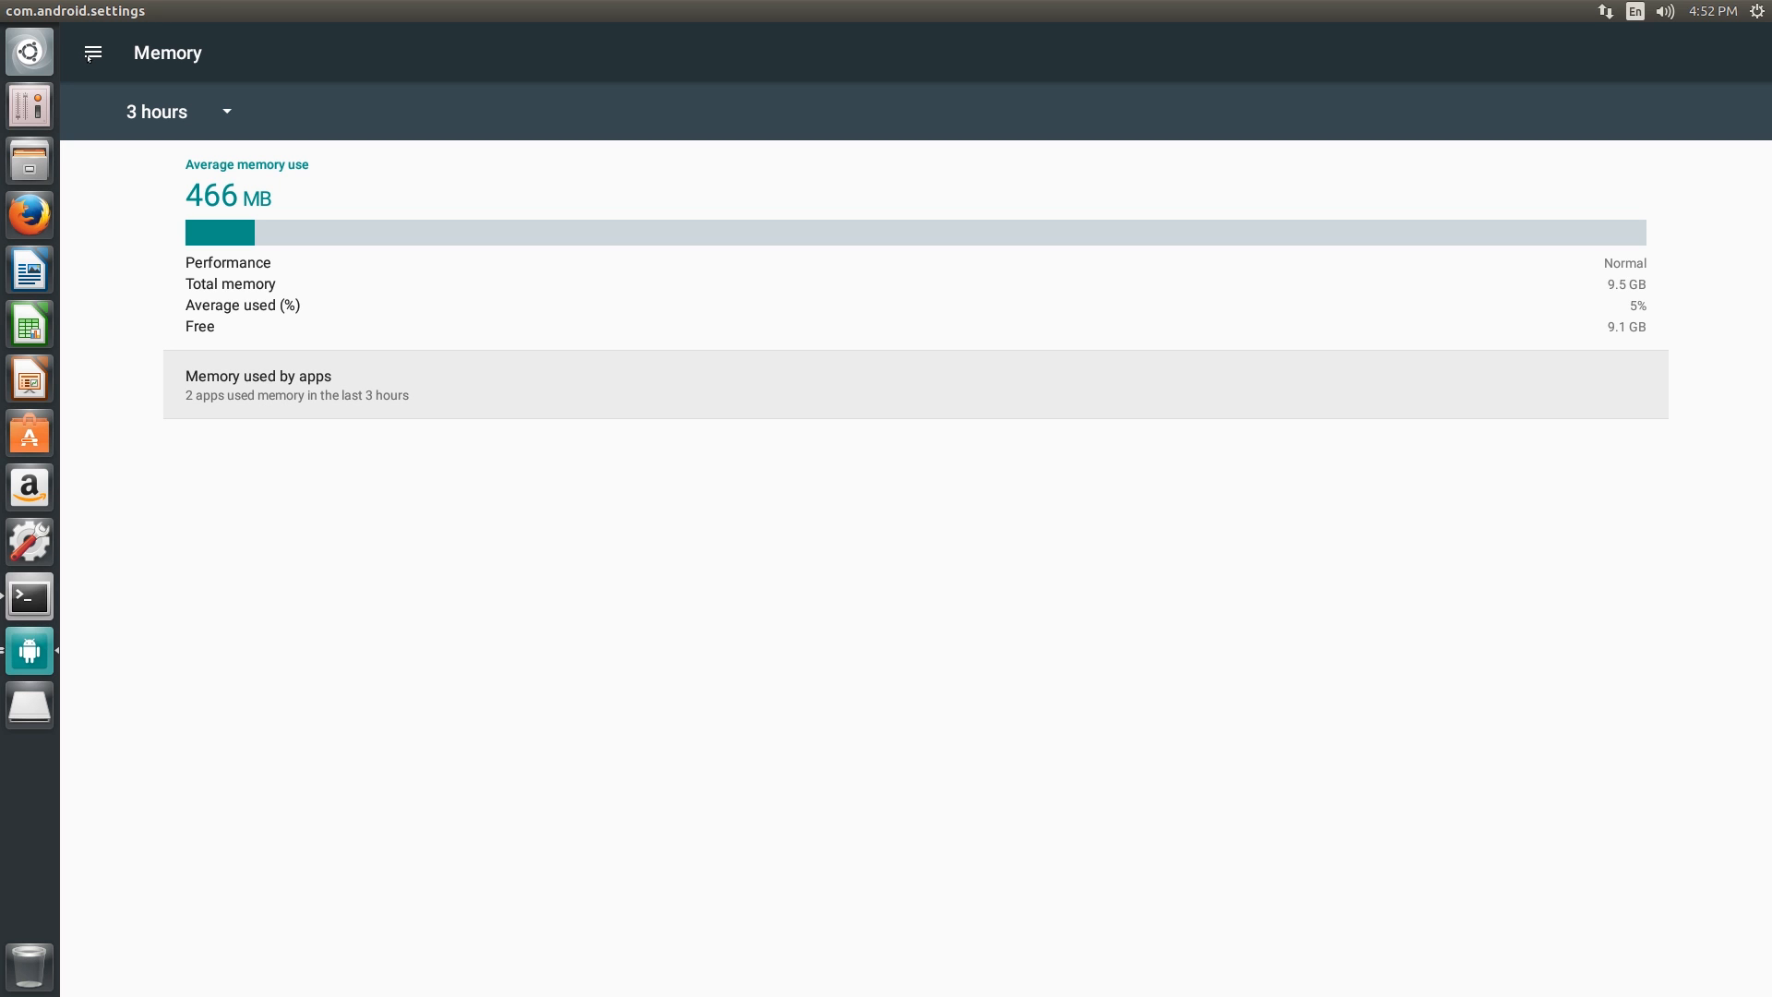
left_click(92, 52)
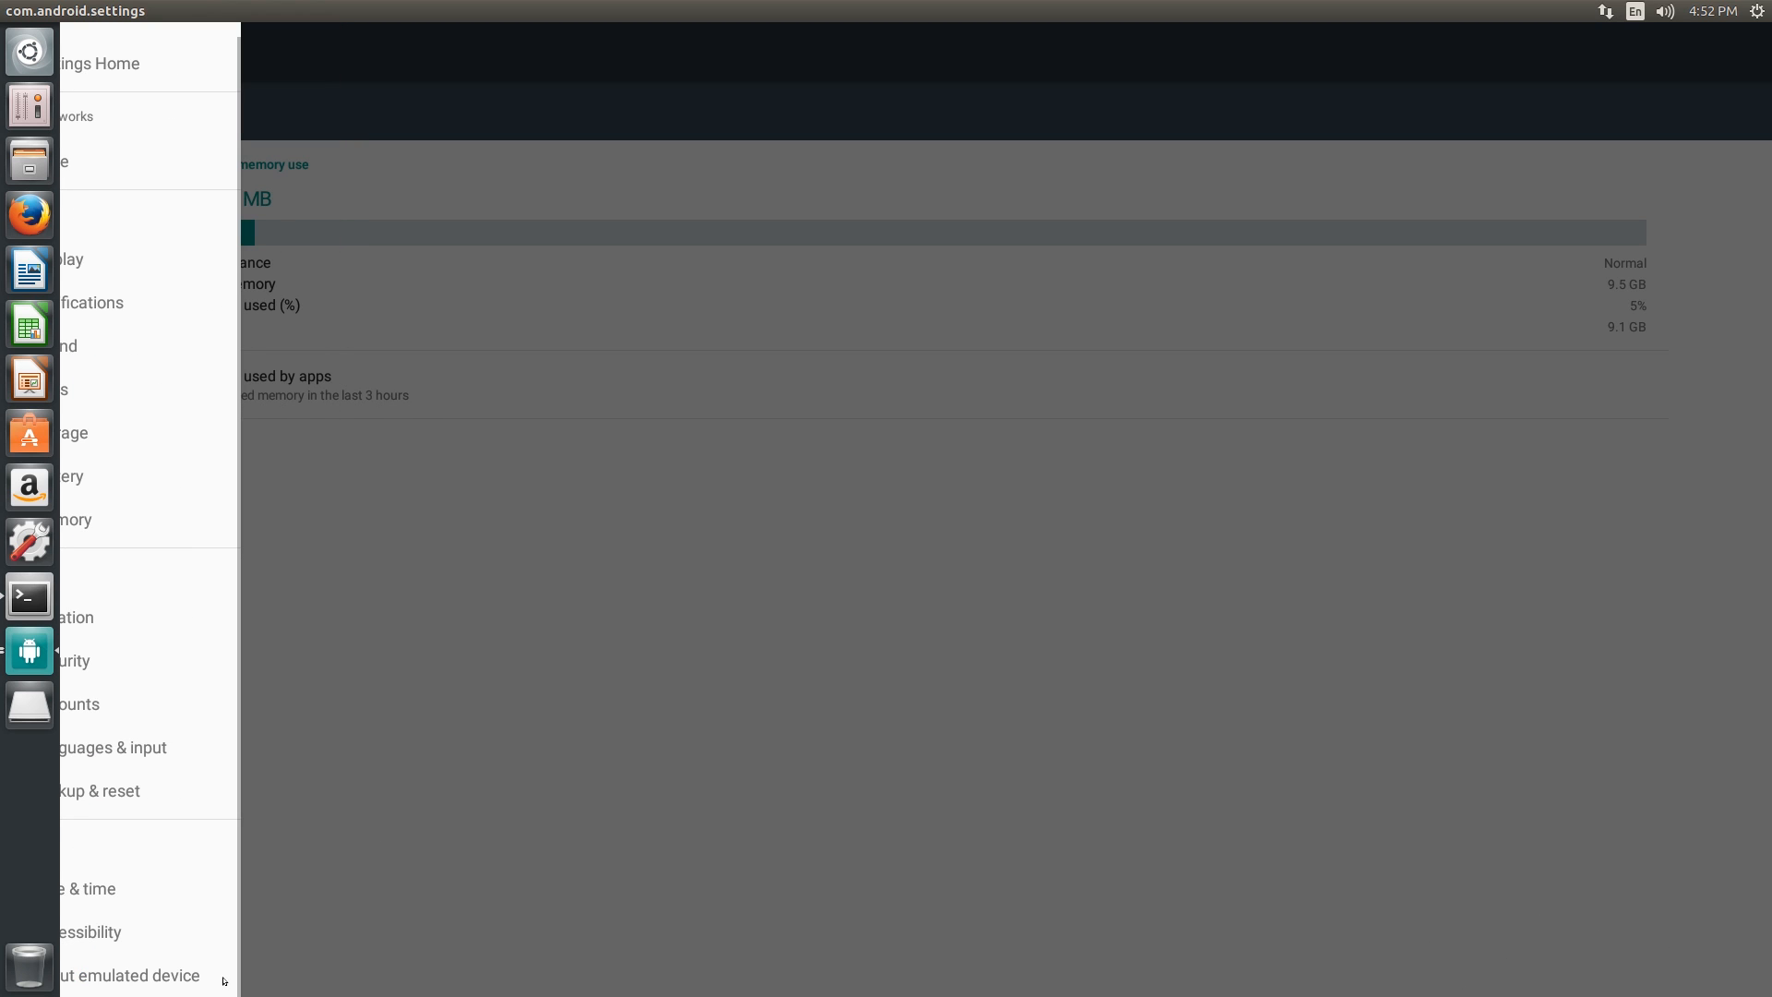
left_click(132, 975)
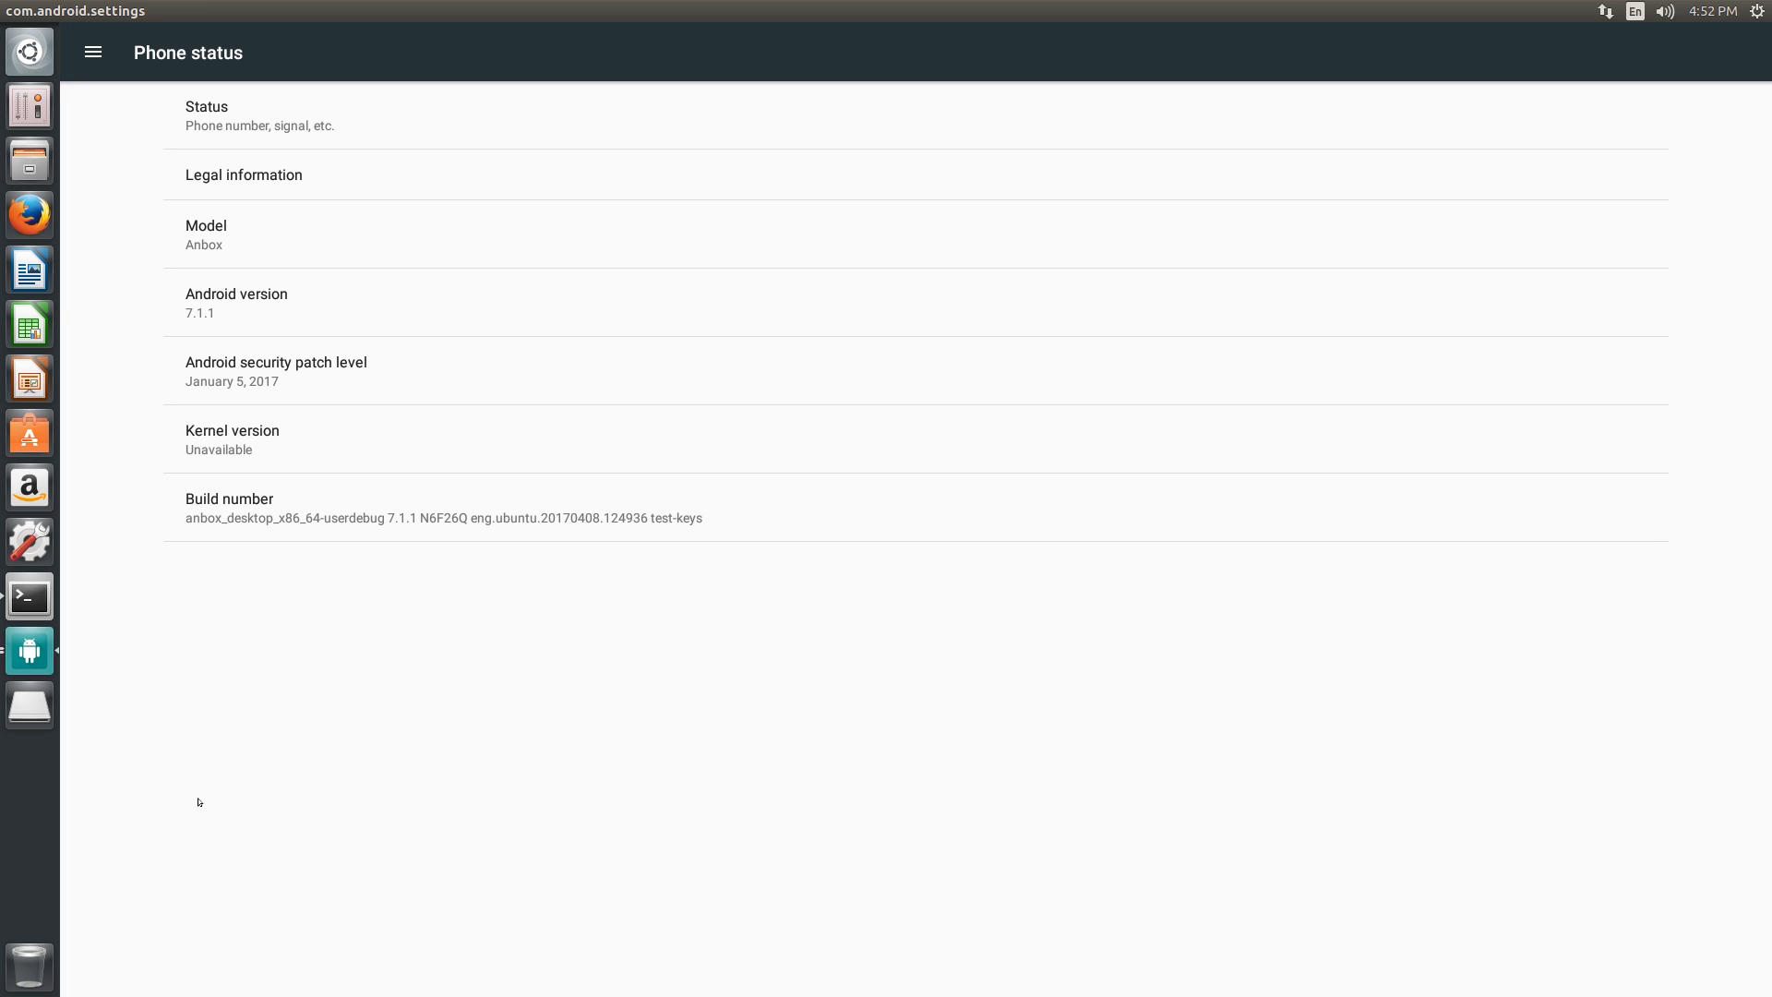
mouse_move(281, 285)
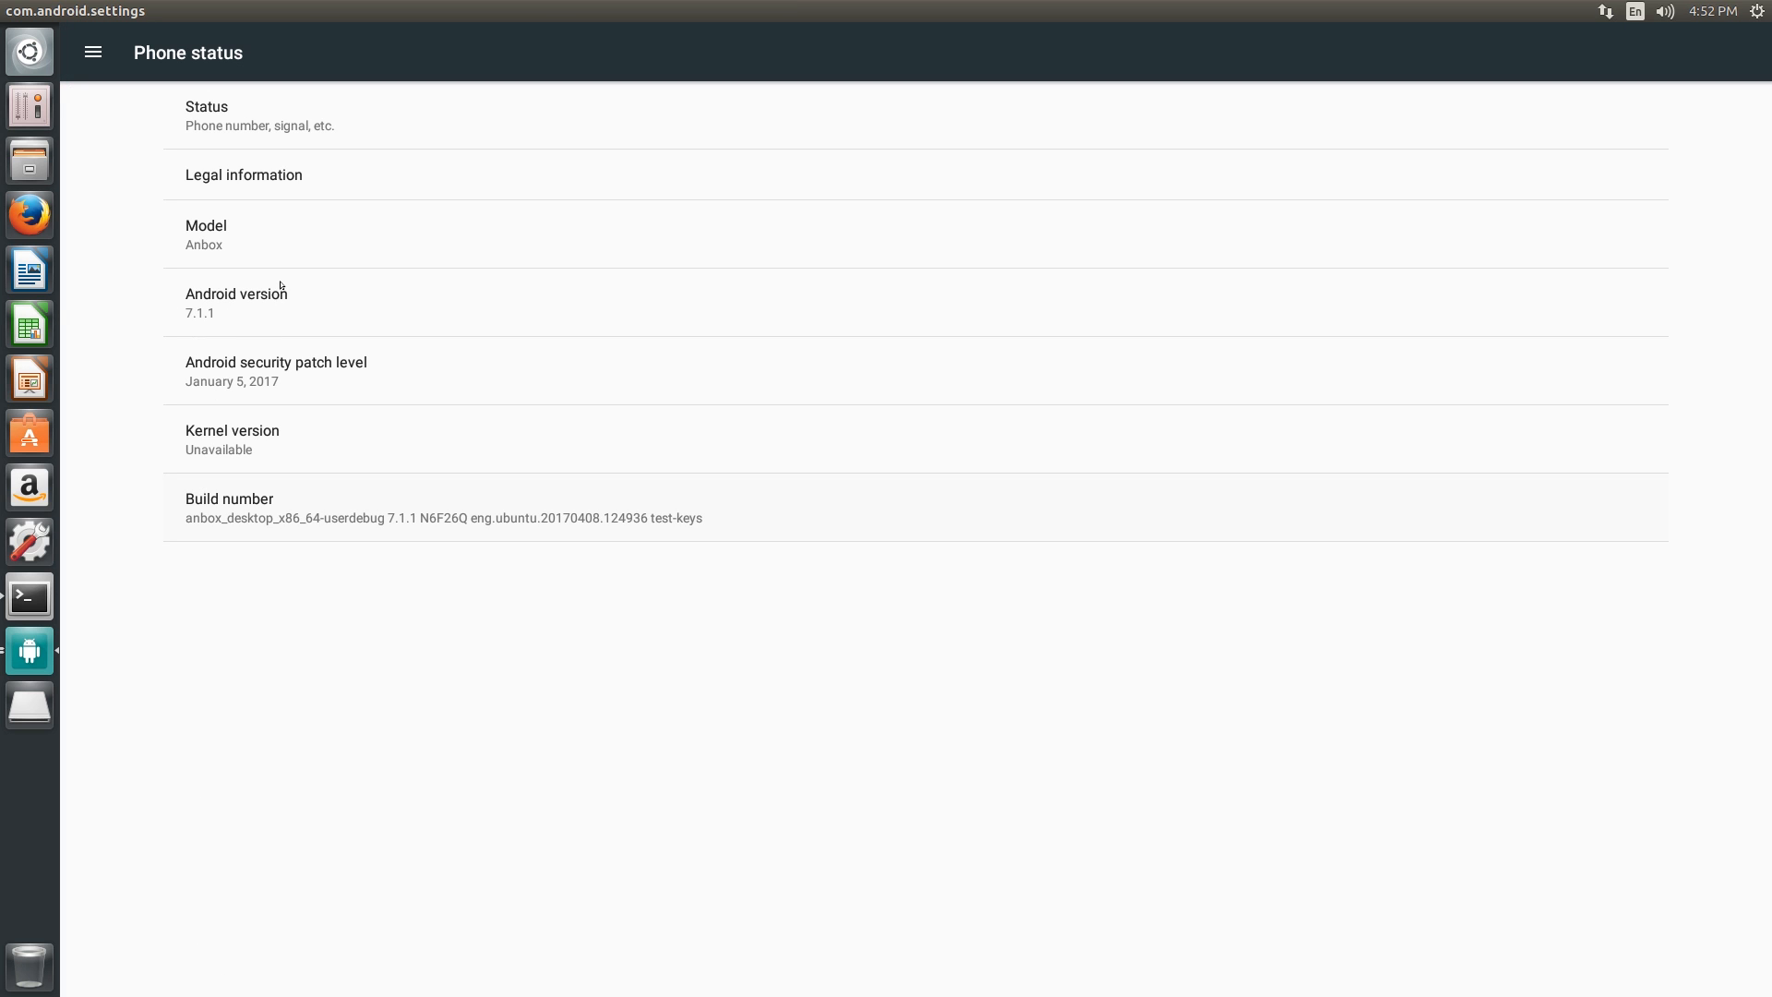
mouse_move(213, 342)
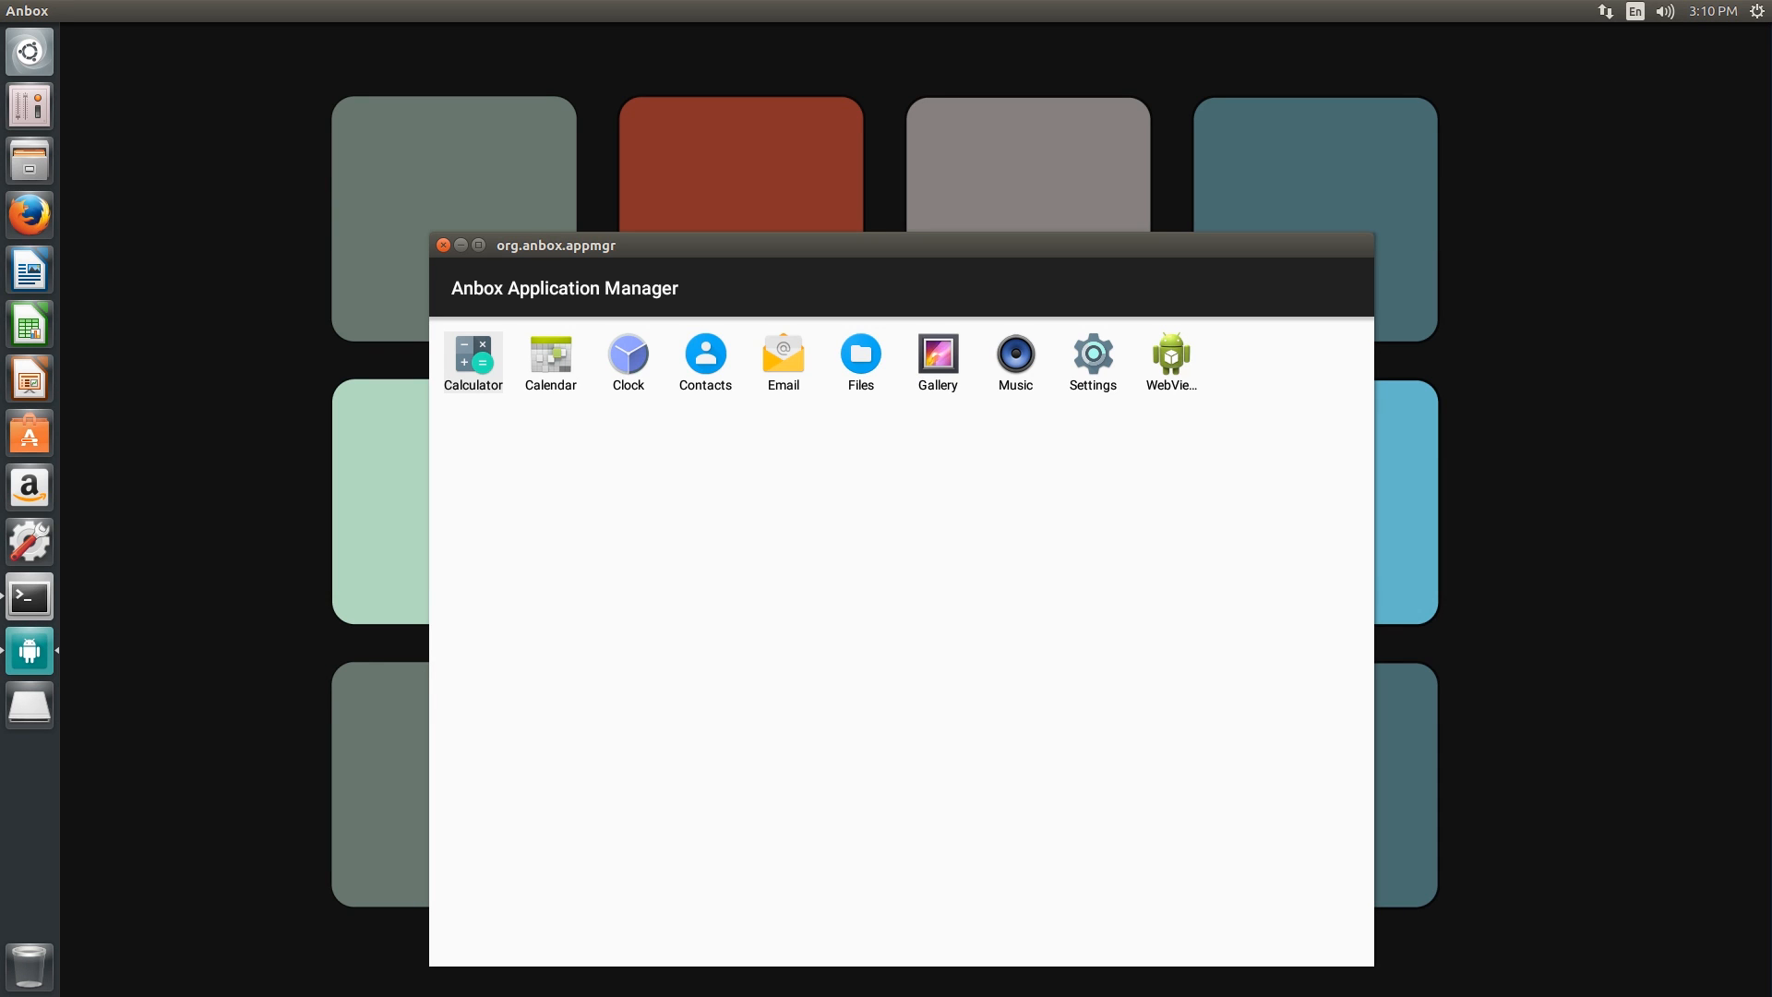
mouse_move(1300, 546)
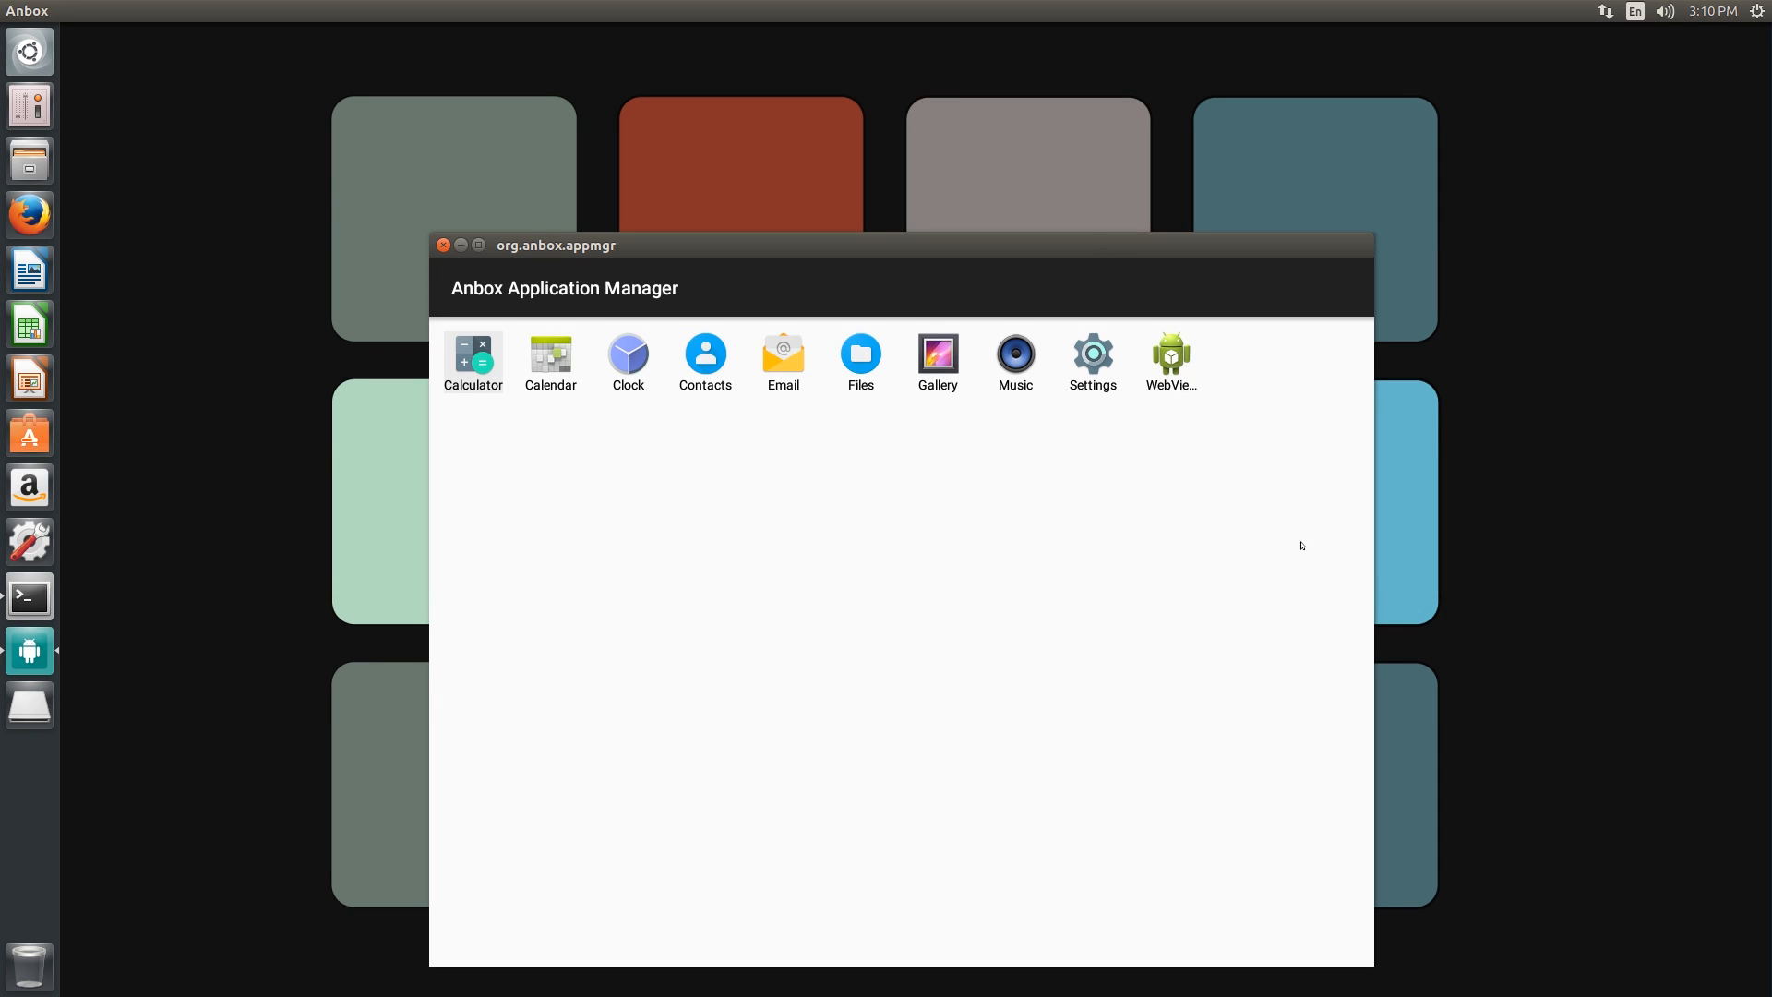
mouse_move(1009, 398)
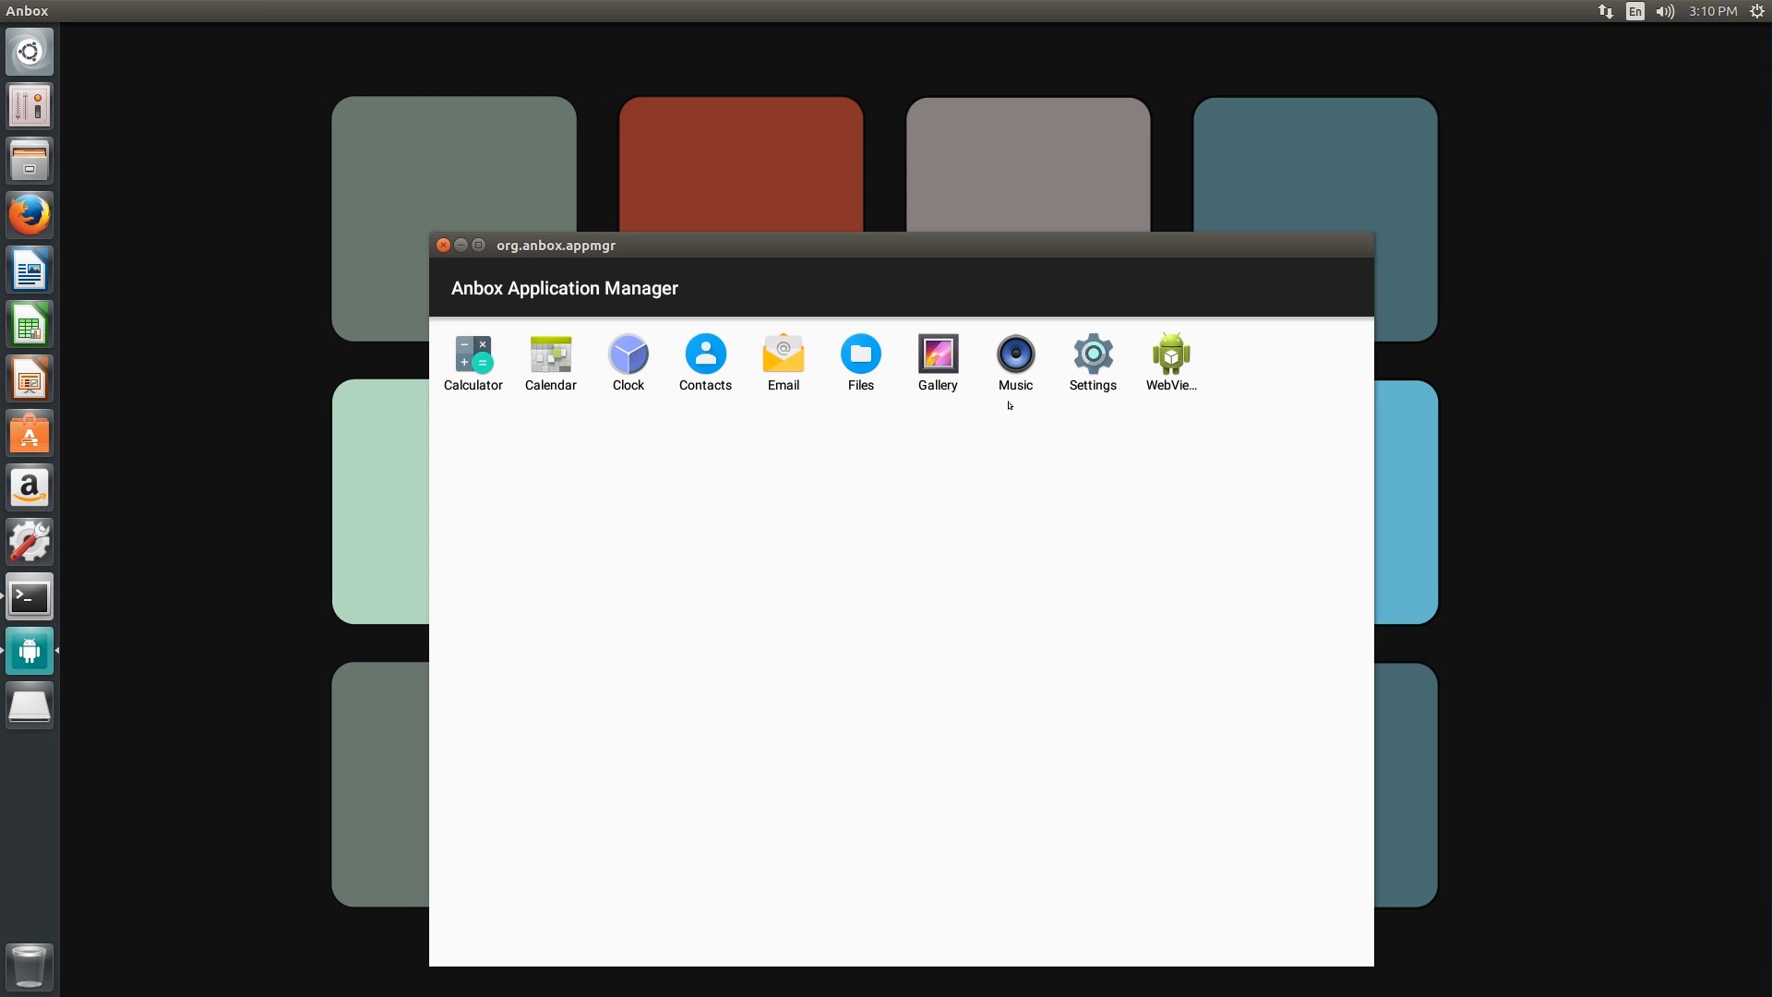
mouse_move(958, 277)
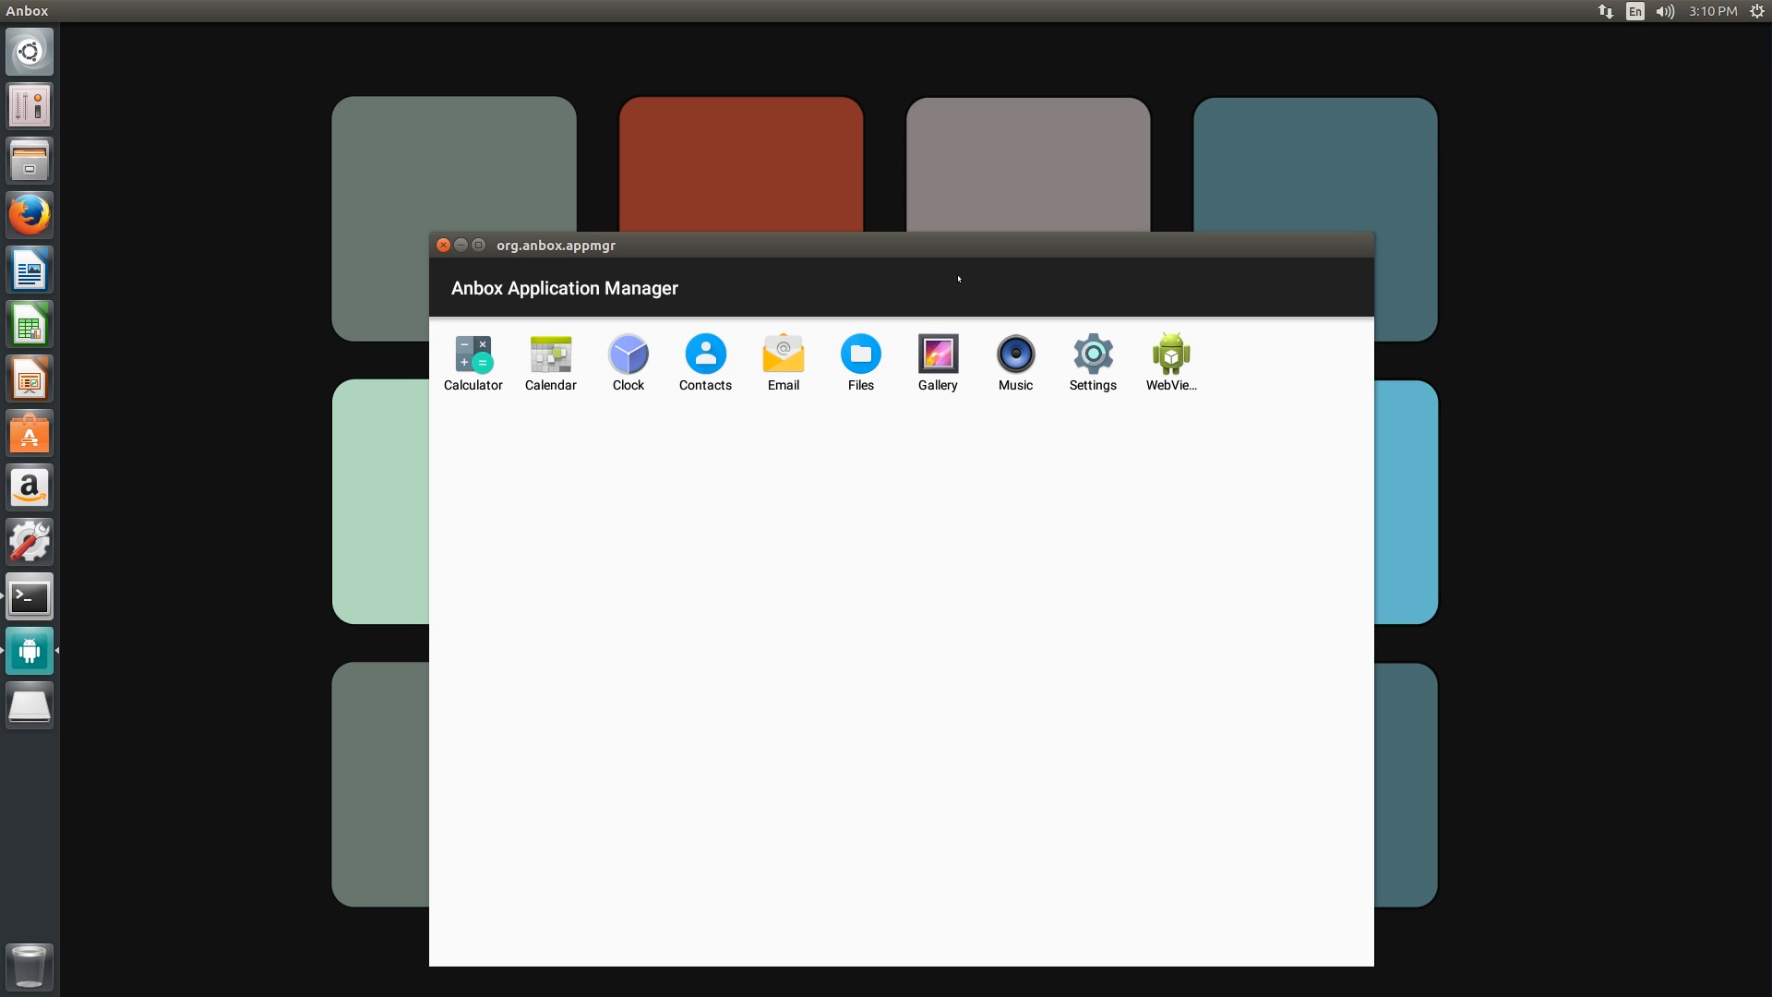
mouse_move(729, 292)
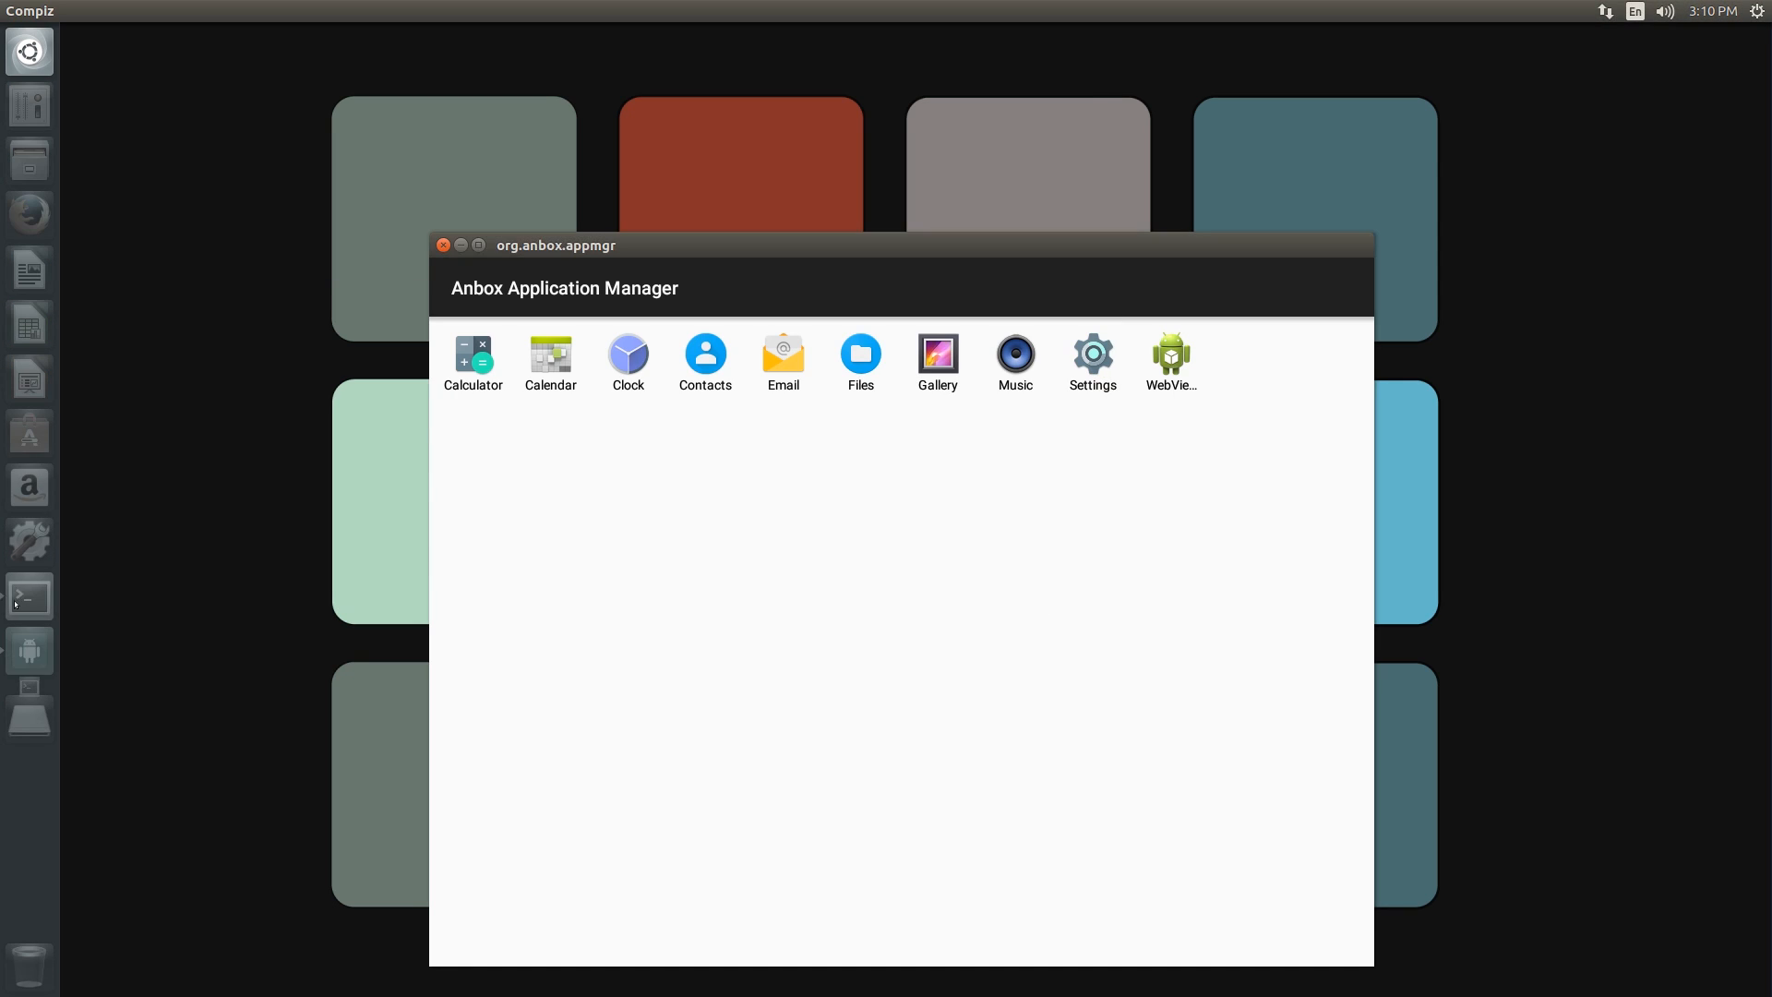
left_click(29, 597)
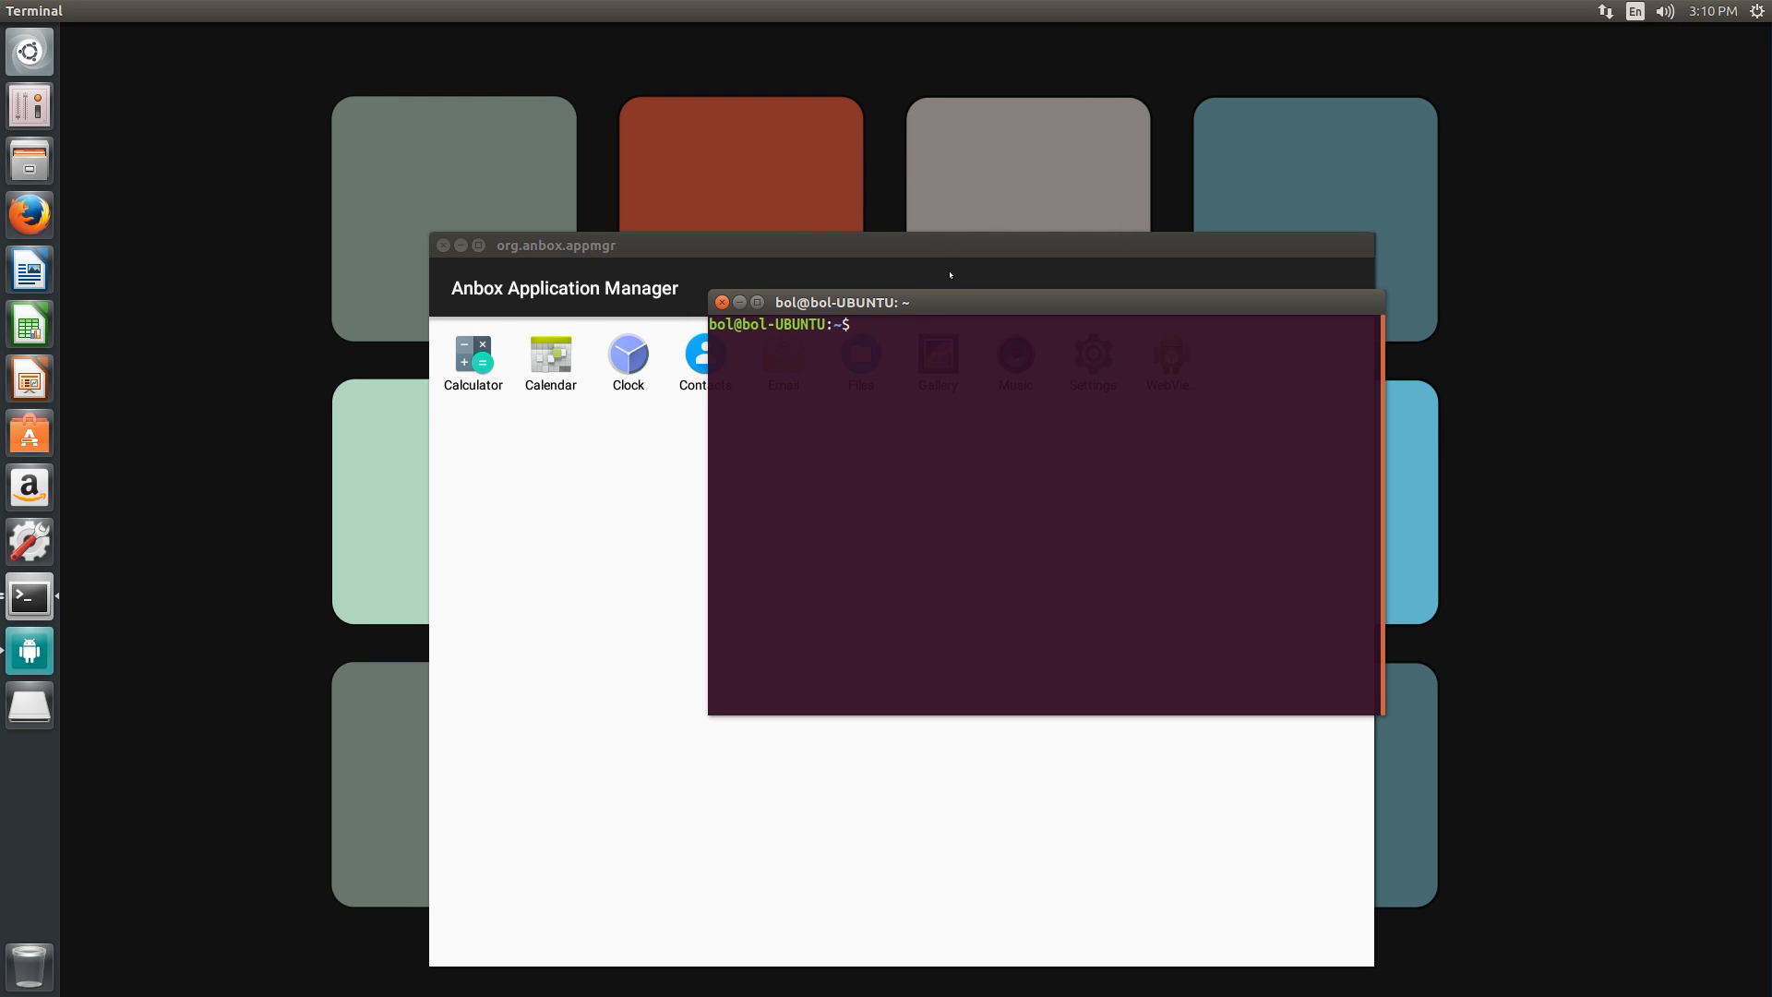
Step: Run sudo apt-get install android-tools-adb android-tools-fastboot, then return to Anbox
type("sudo")
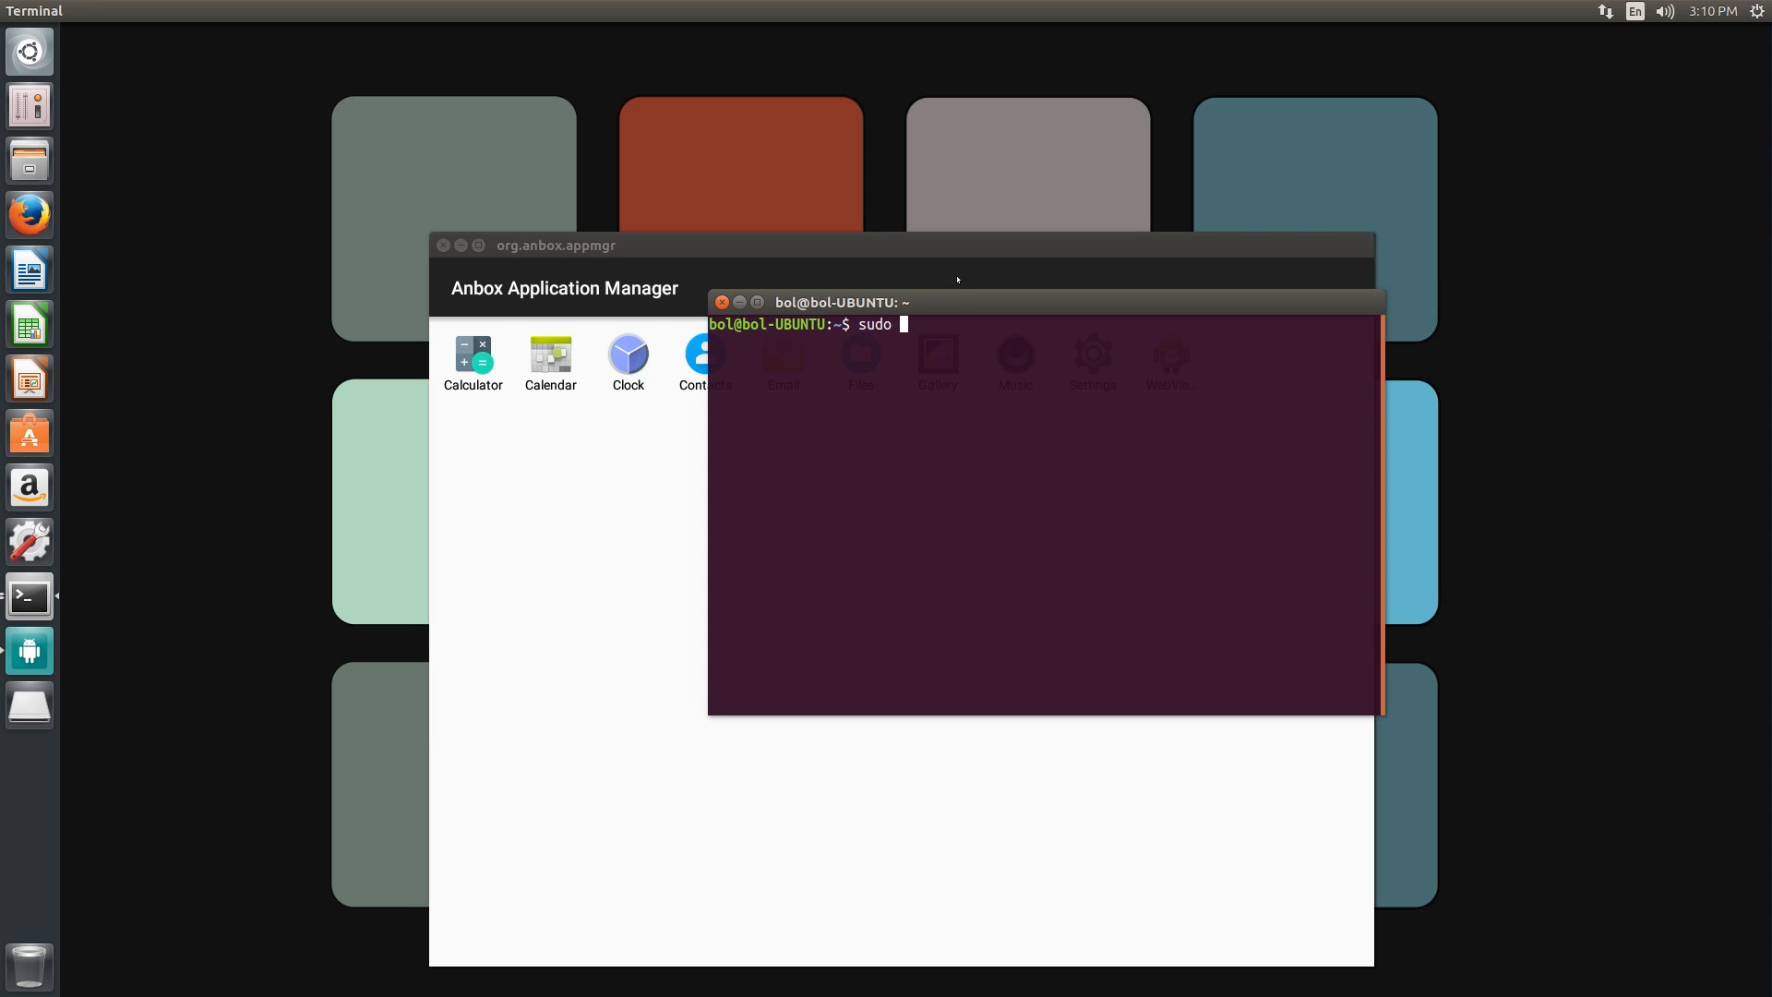
type("apt-get install")
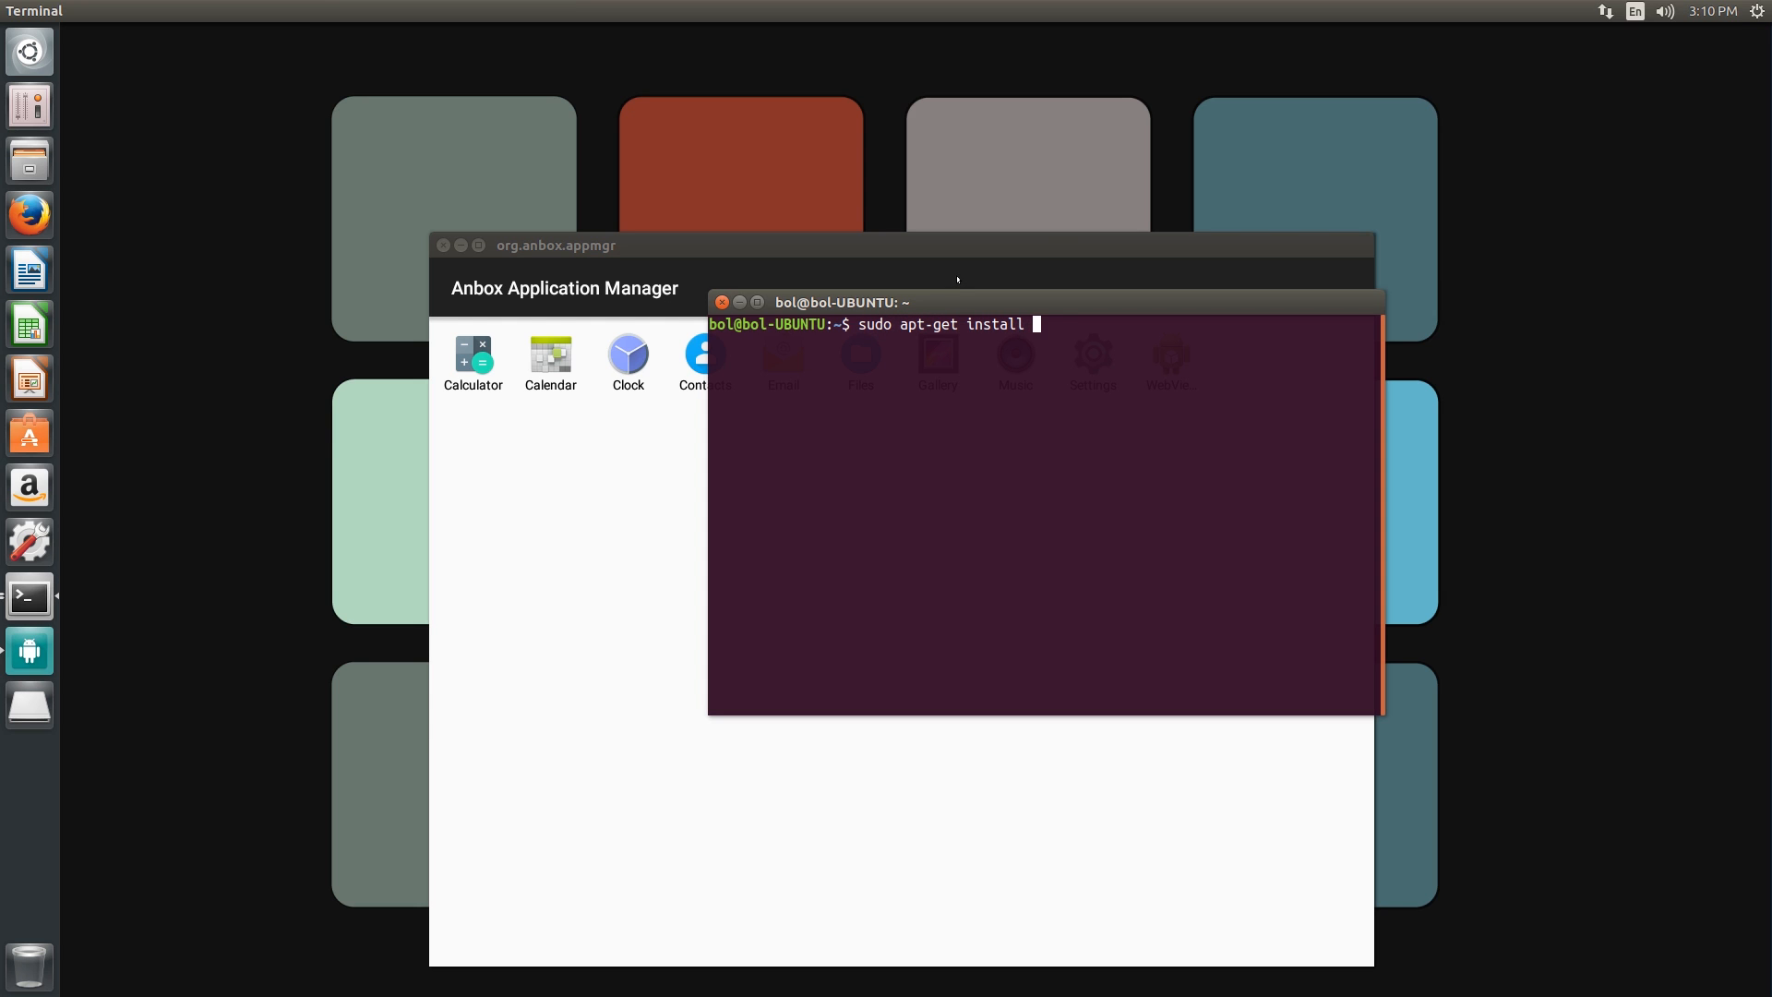
type("android")
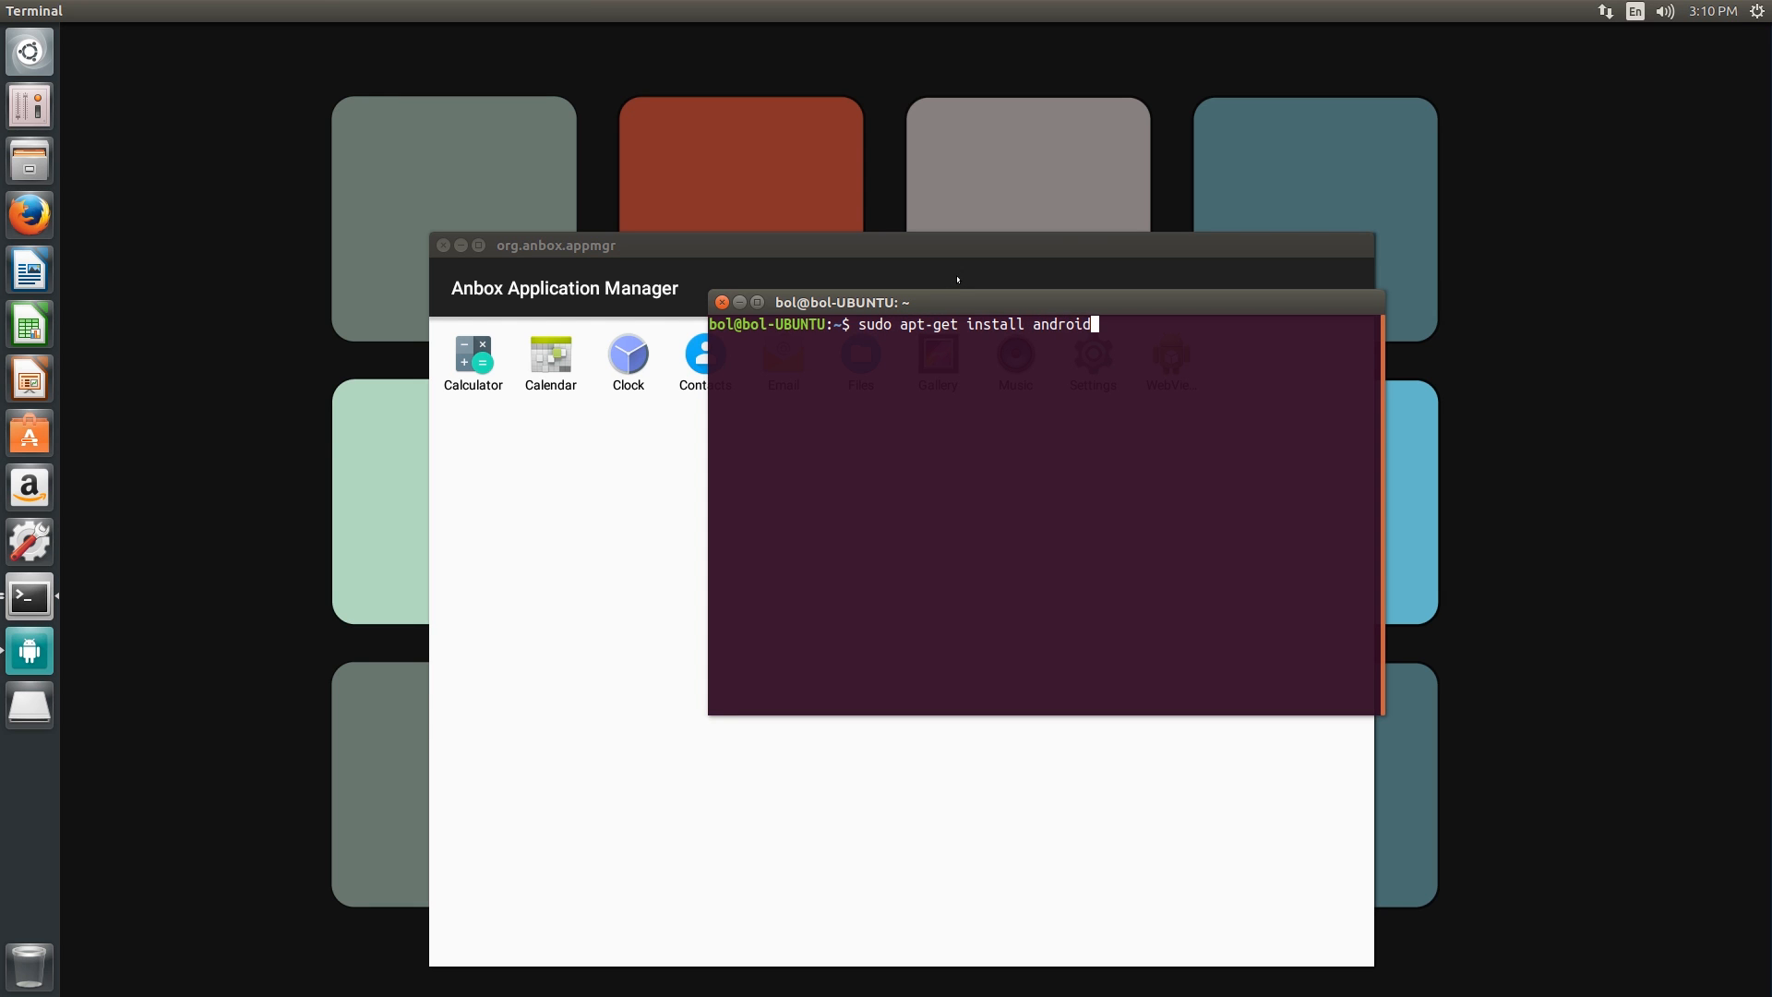
type("-tools-adb")
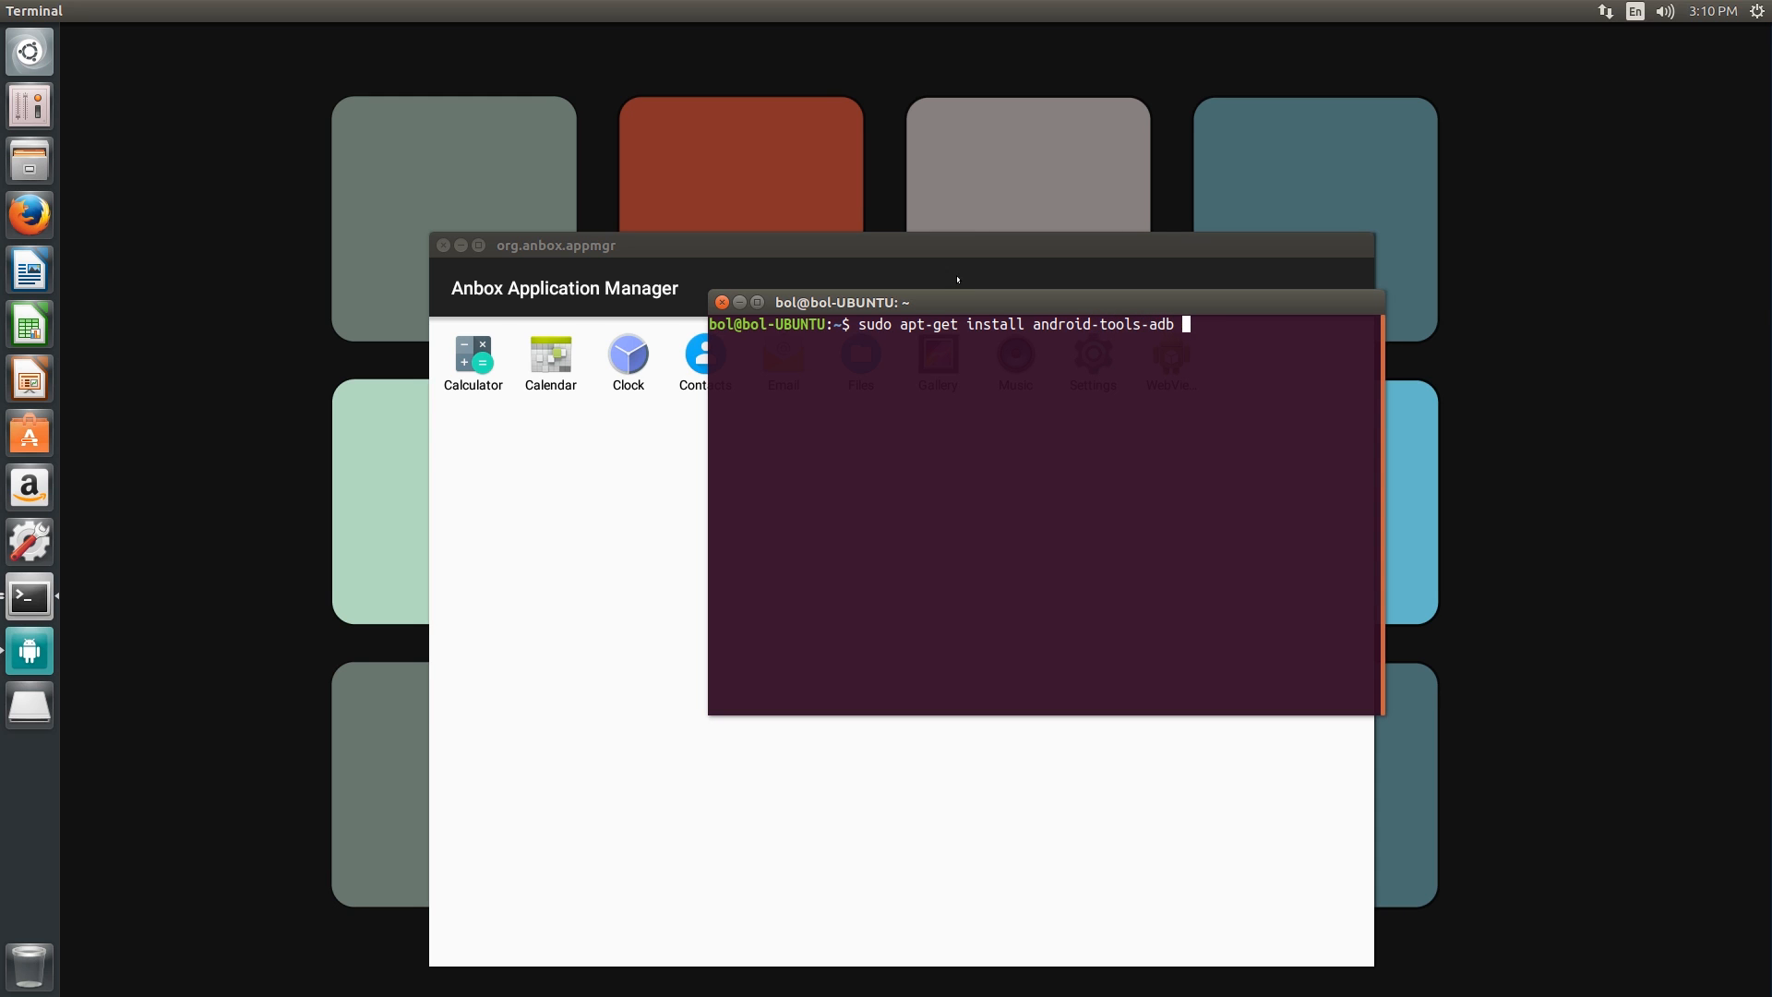
type("android-too")
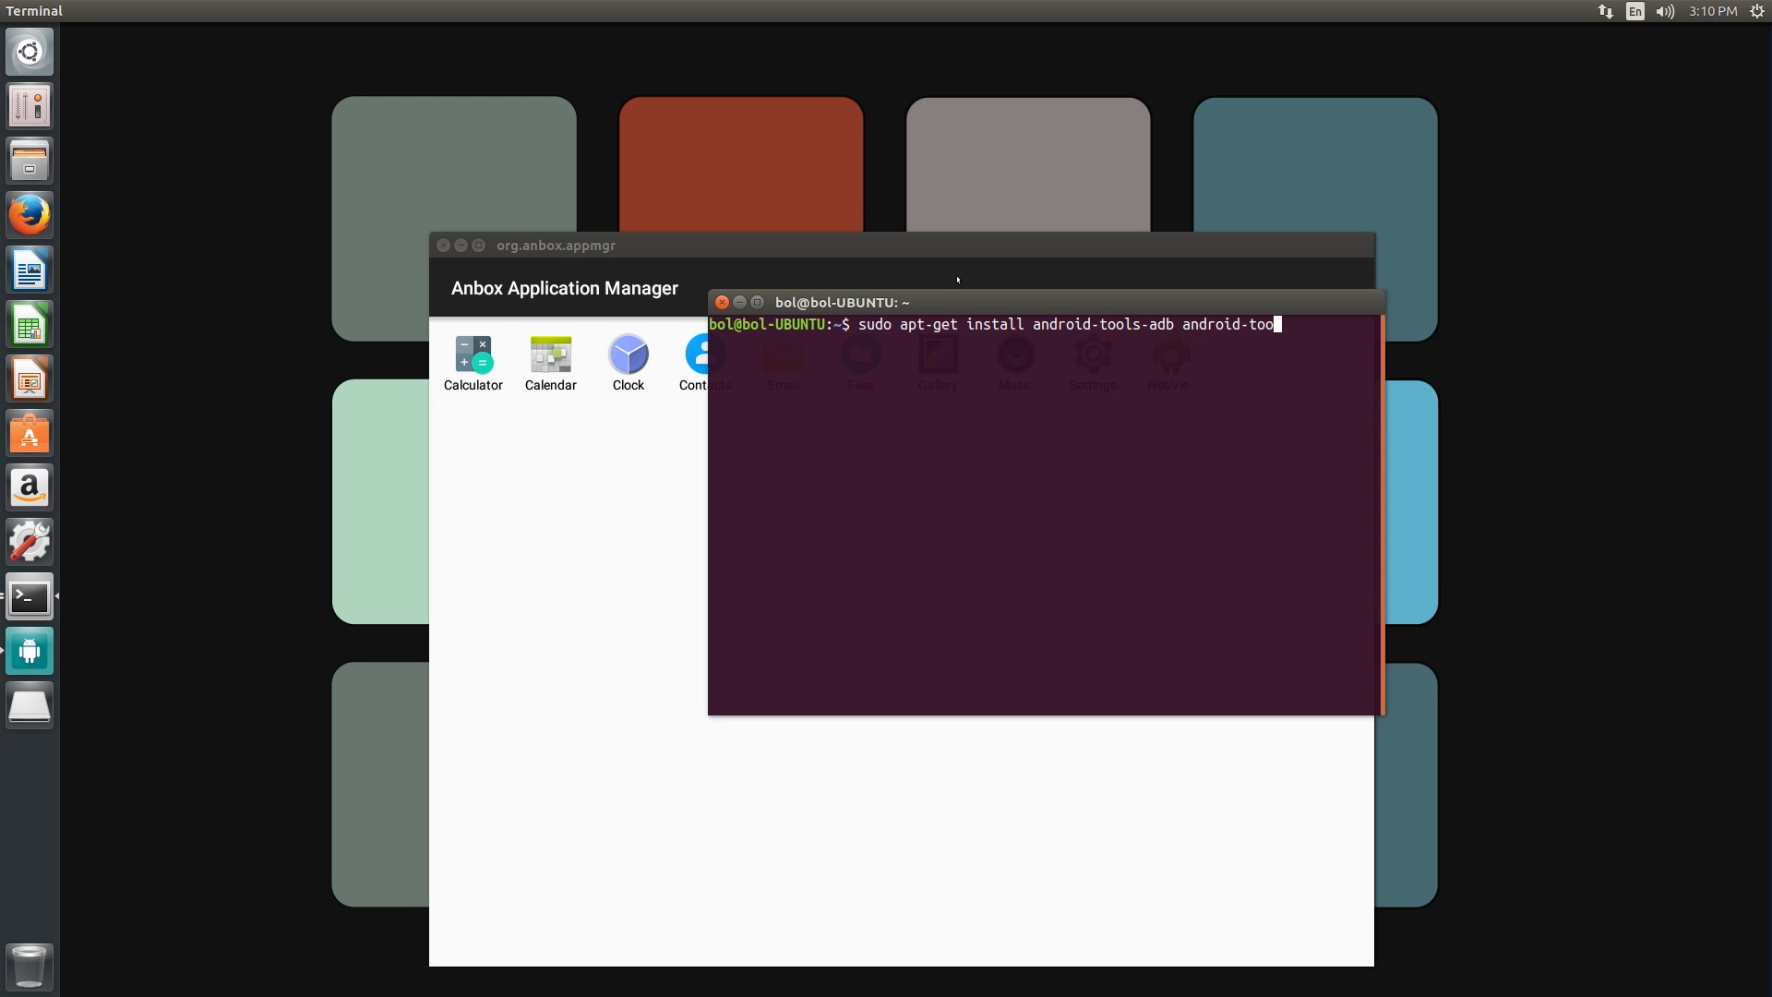
key("Return")
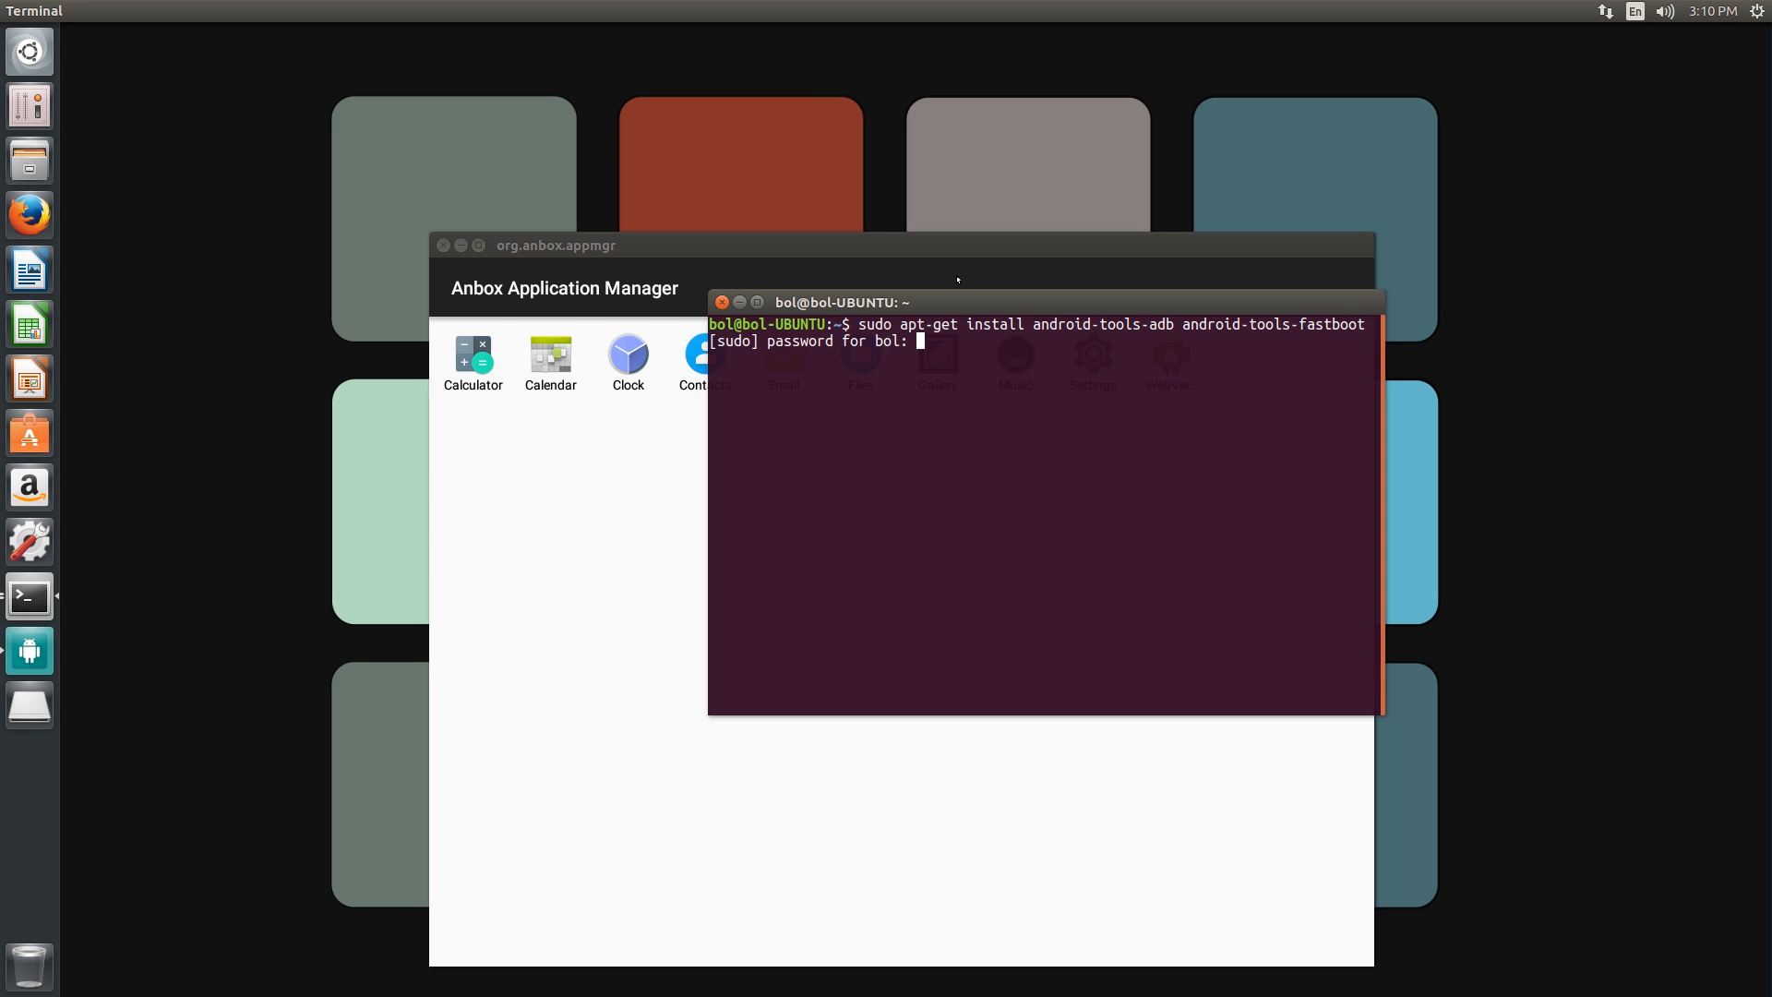
key("Return")
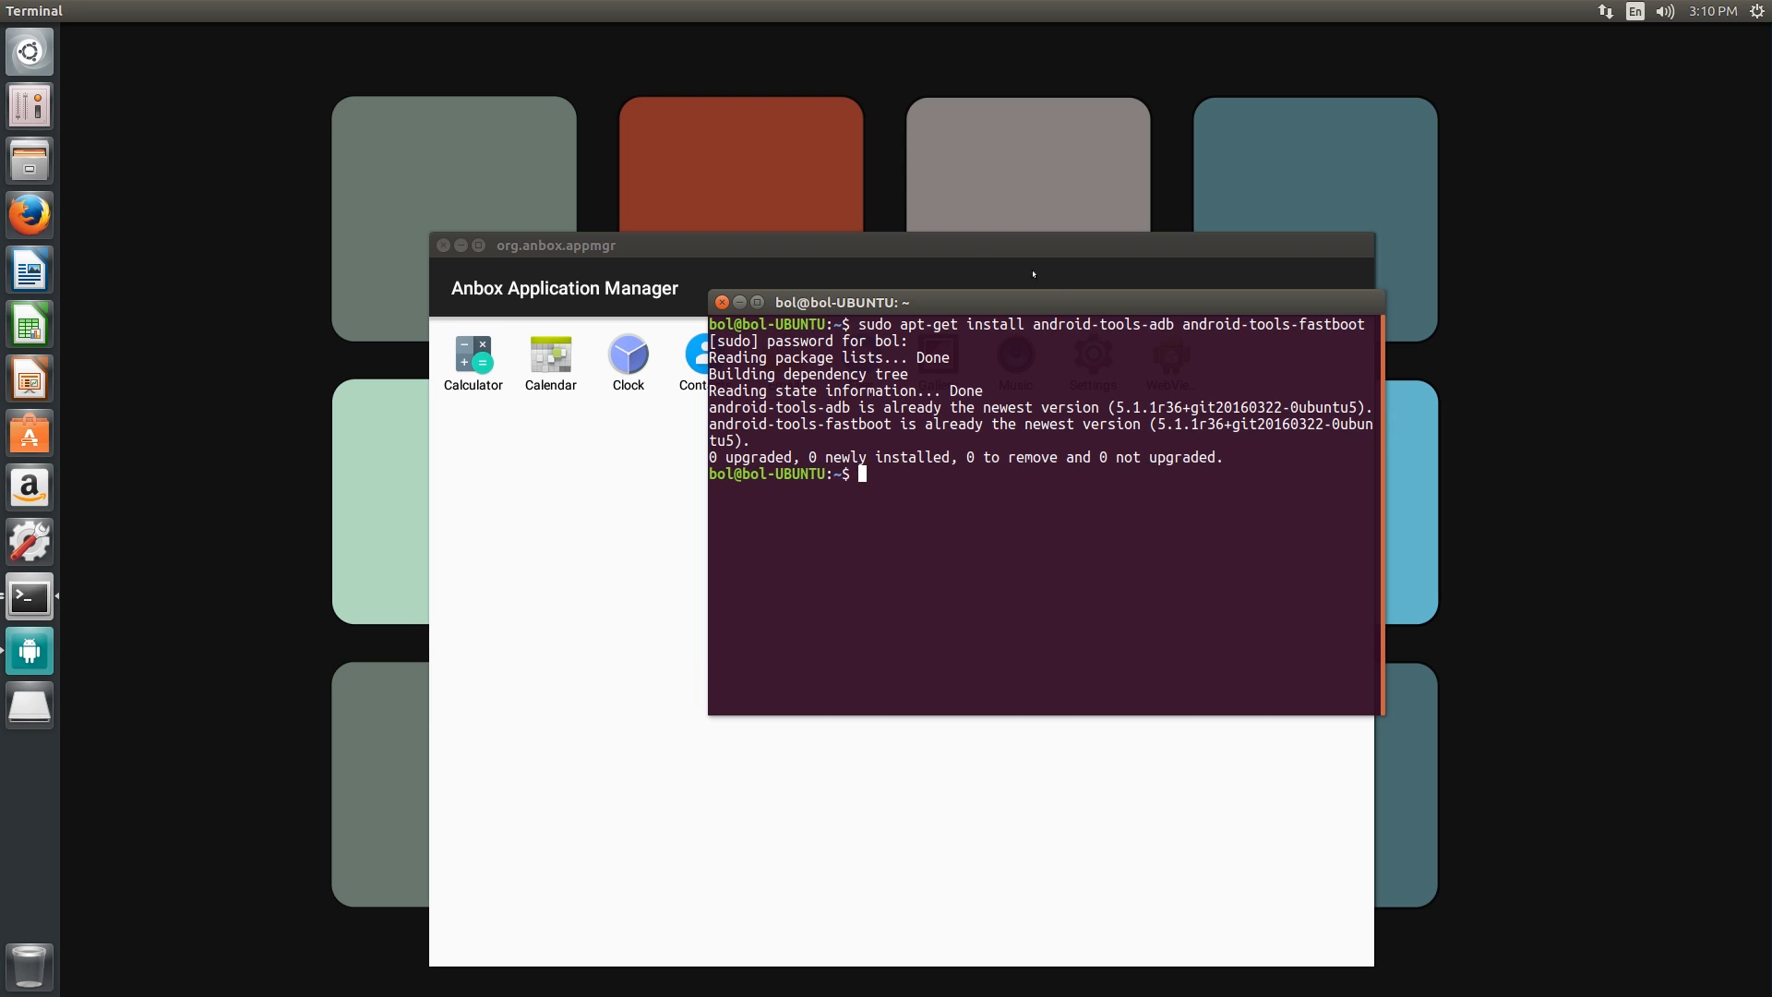
left_click(721, 301)
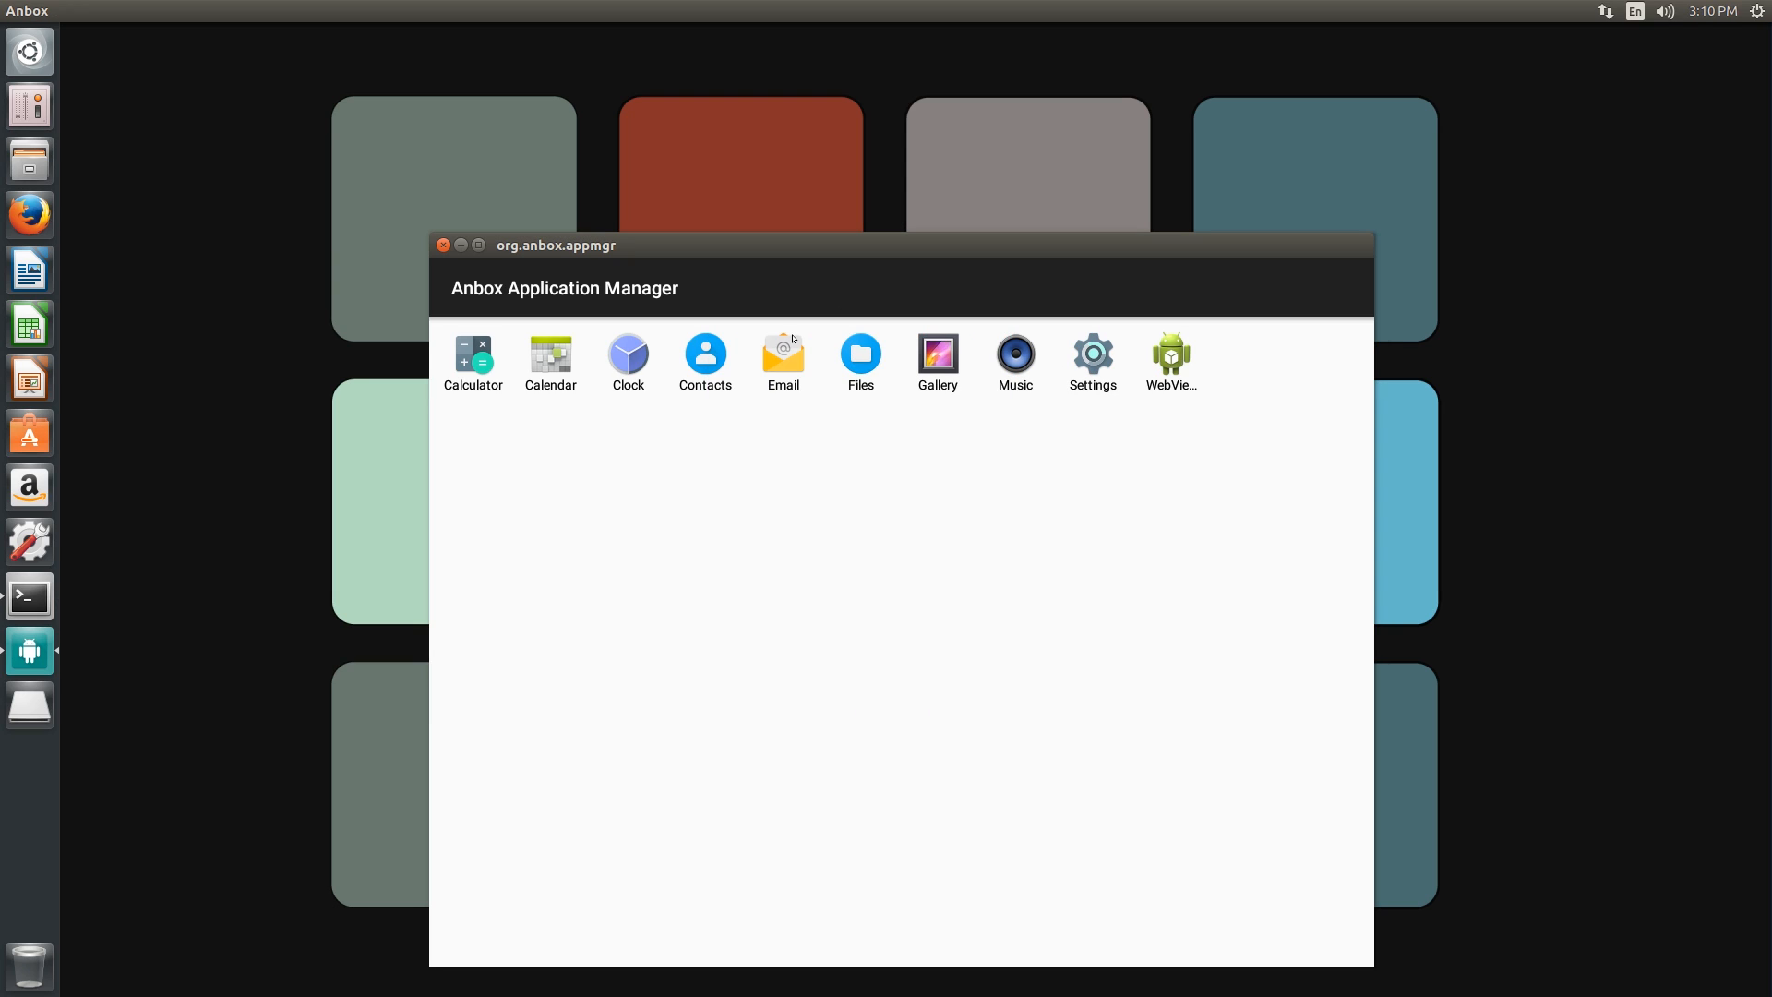
mouse_move(791, 338)
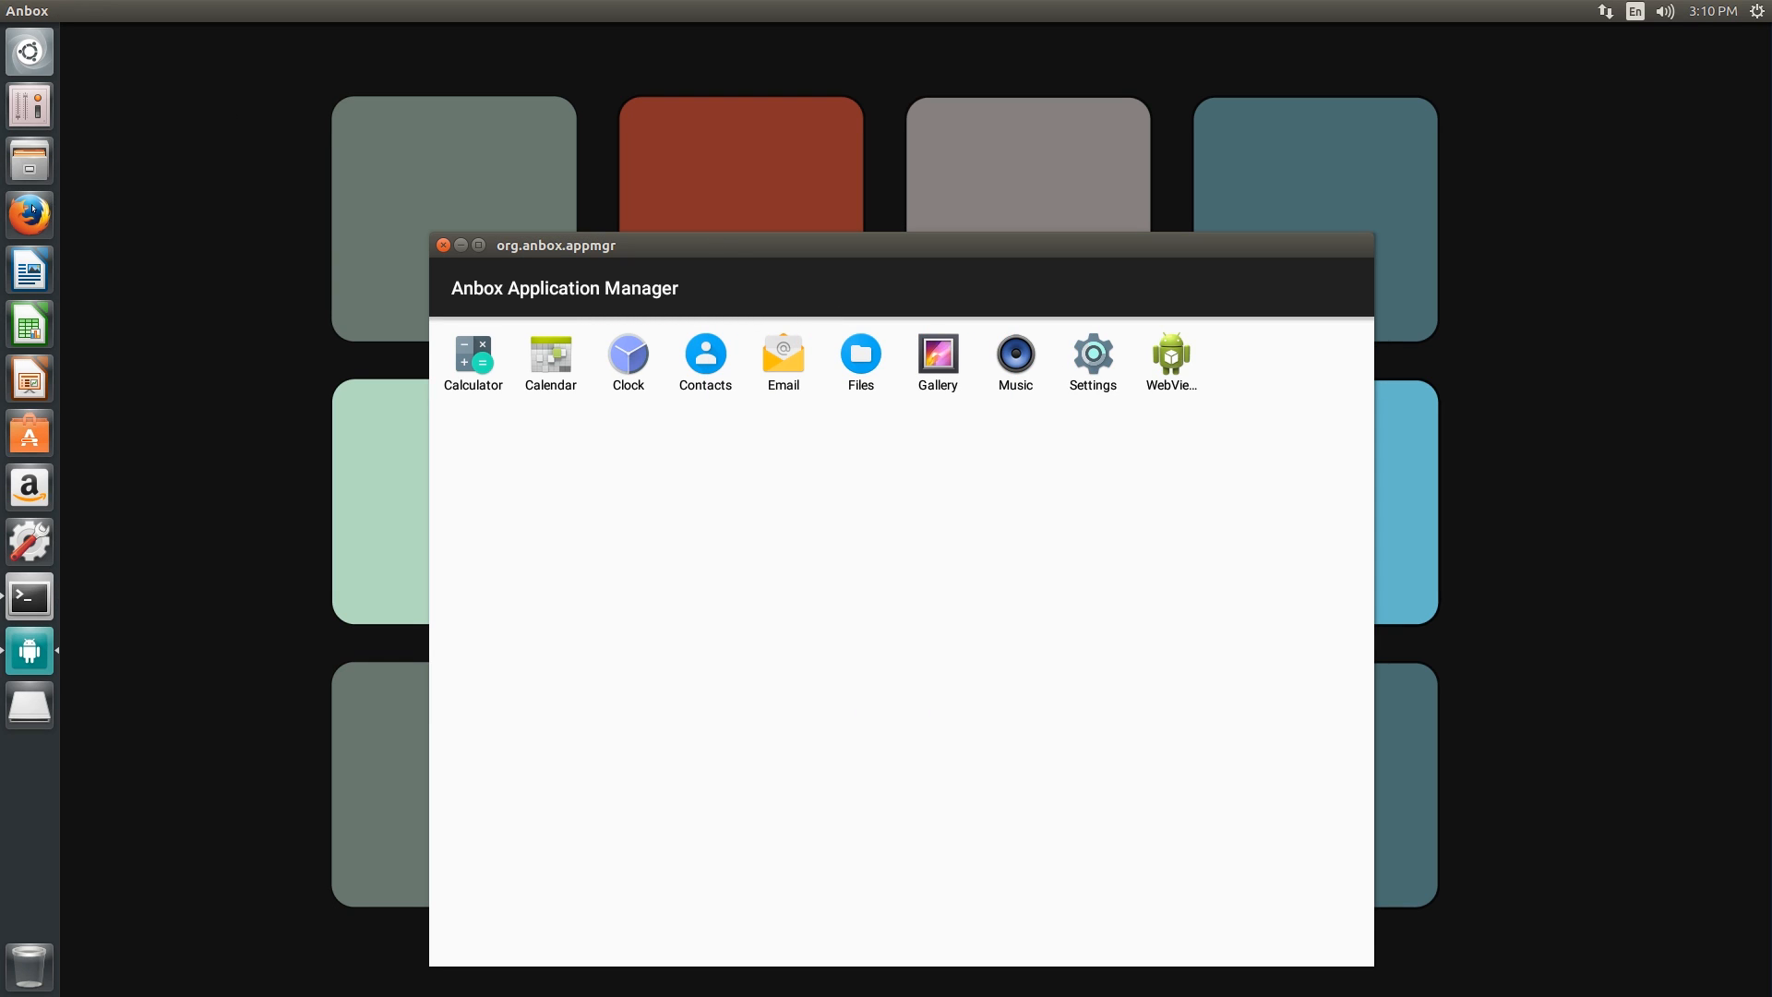
Step: Open apkmirror.com in Firefox and search the site for 'whatsapp'
left_click(29, 215)
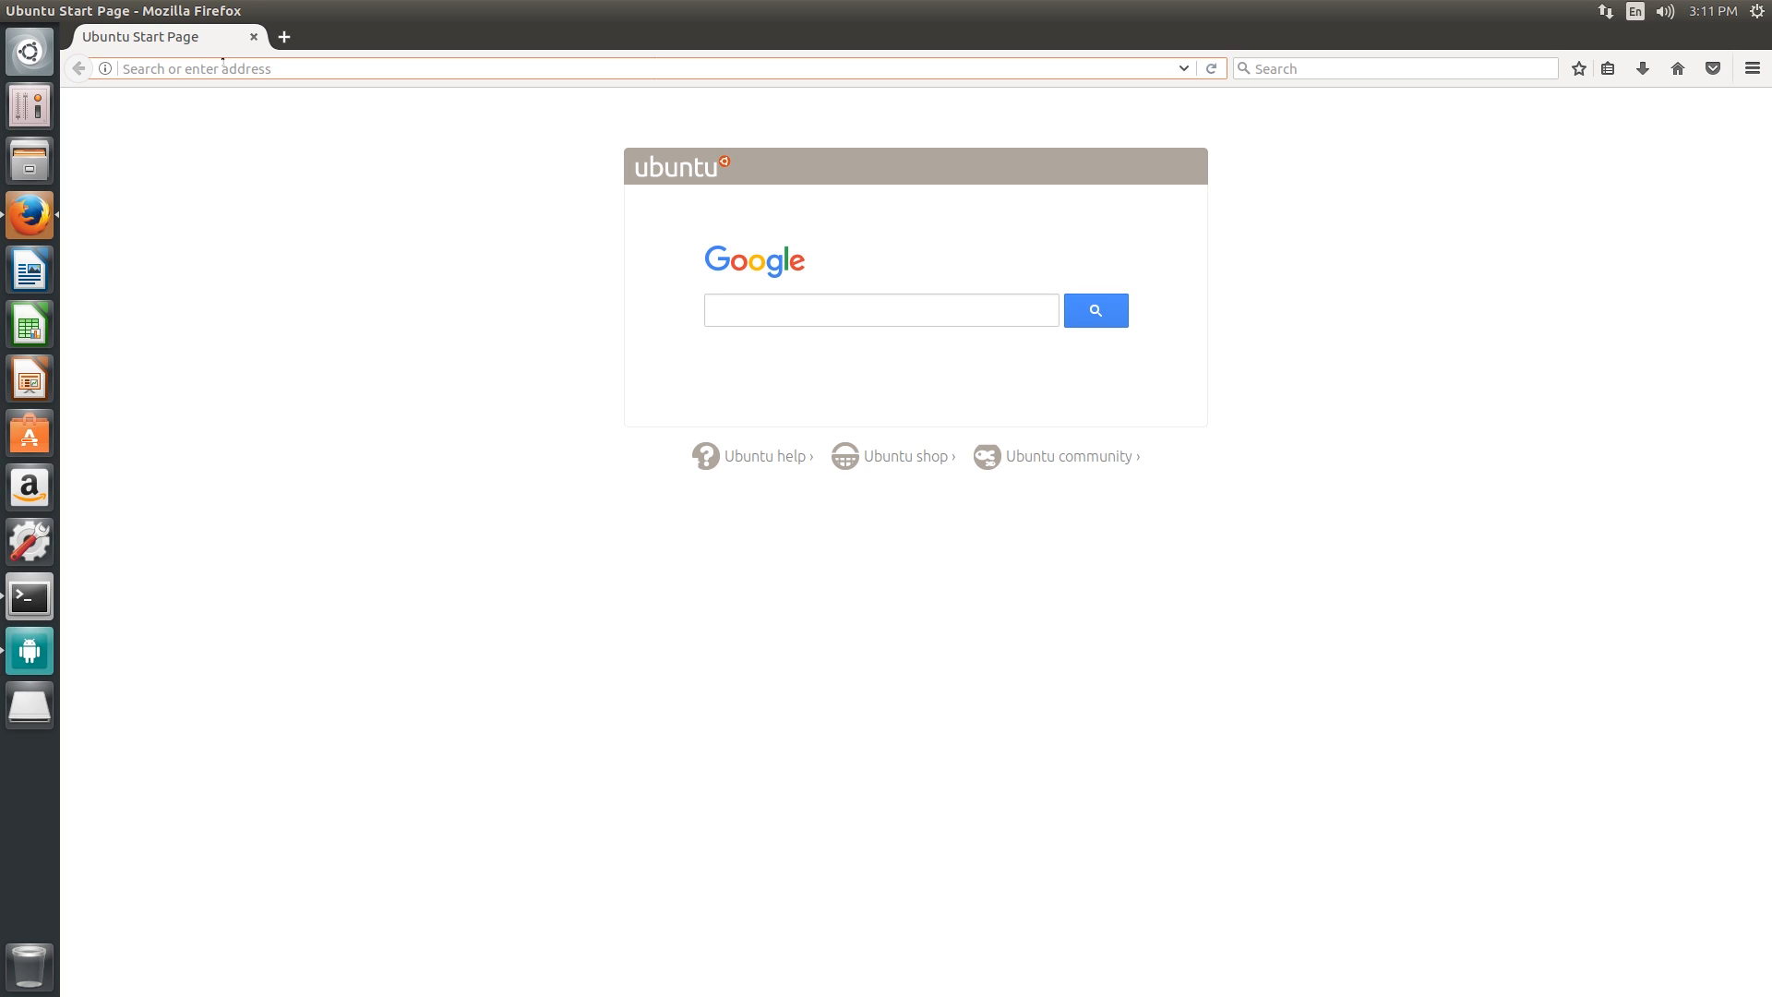
type("apkmirror.com/")
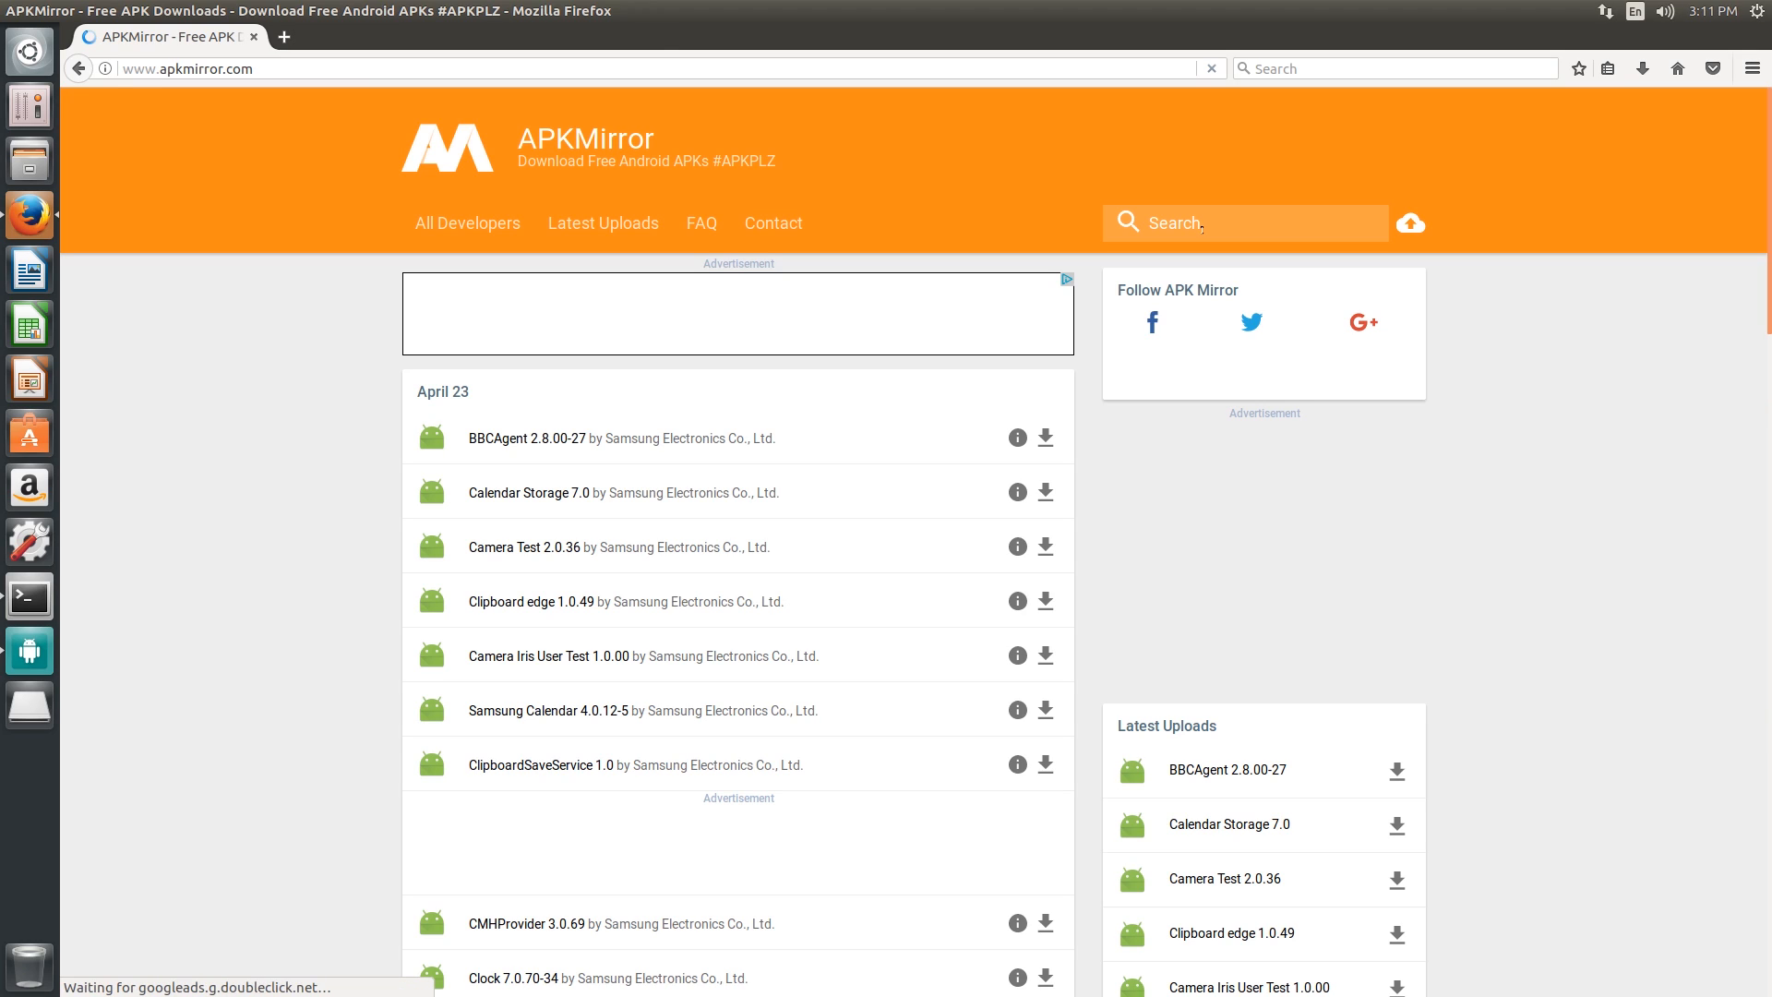
type("whatsapp")
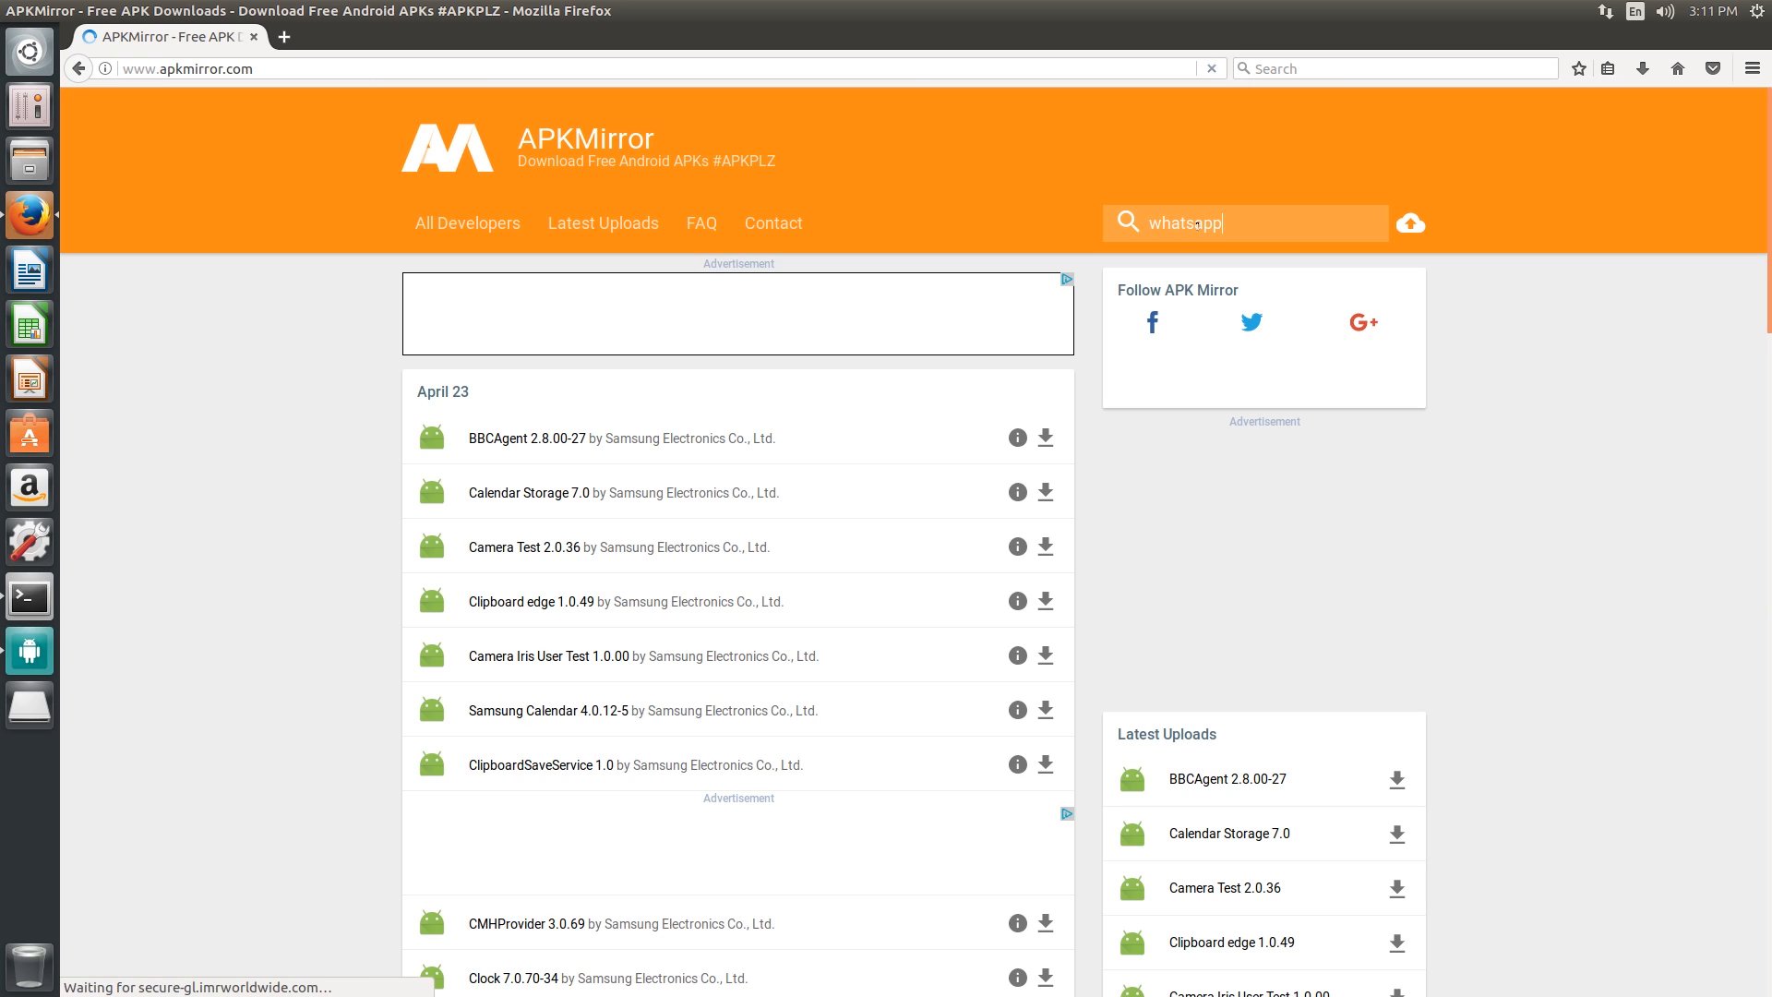
key("Return")
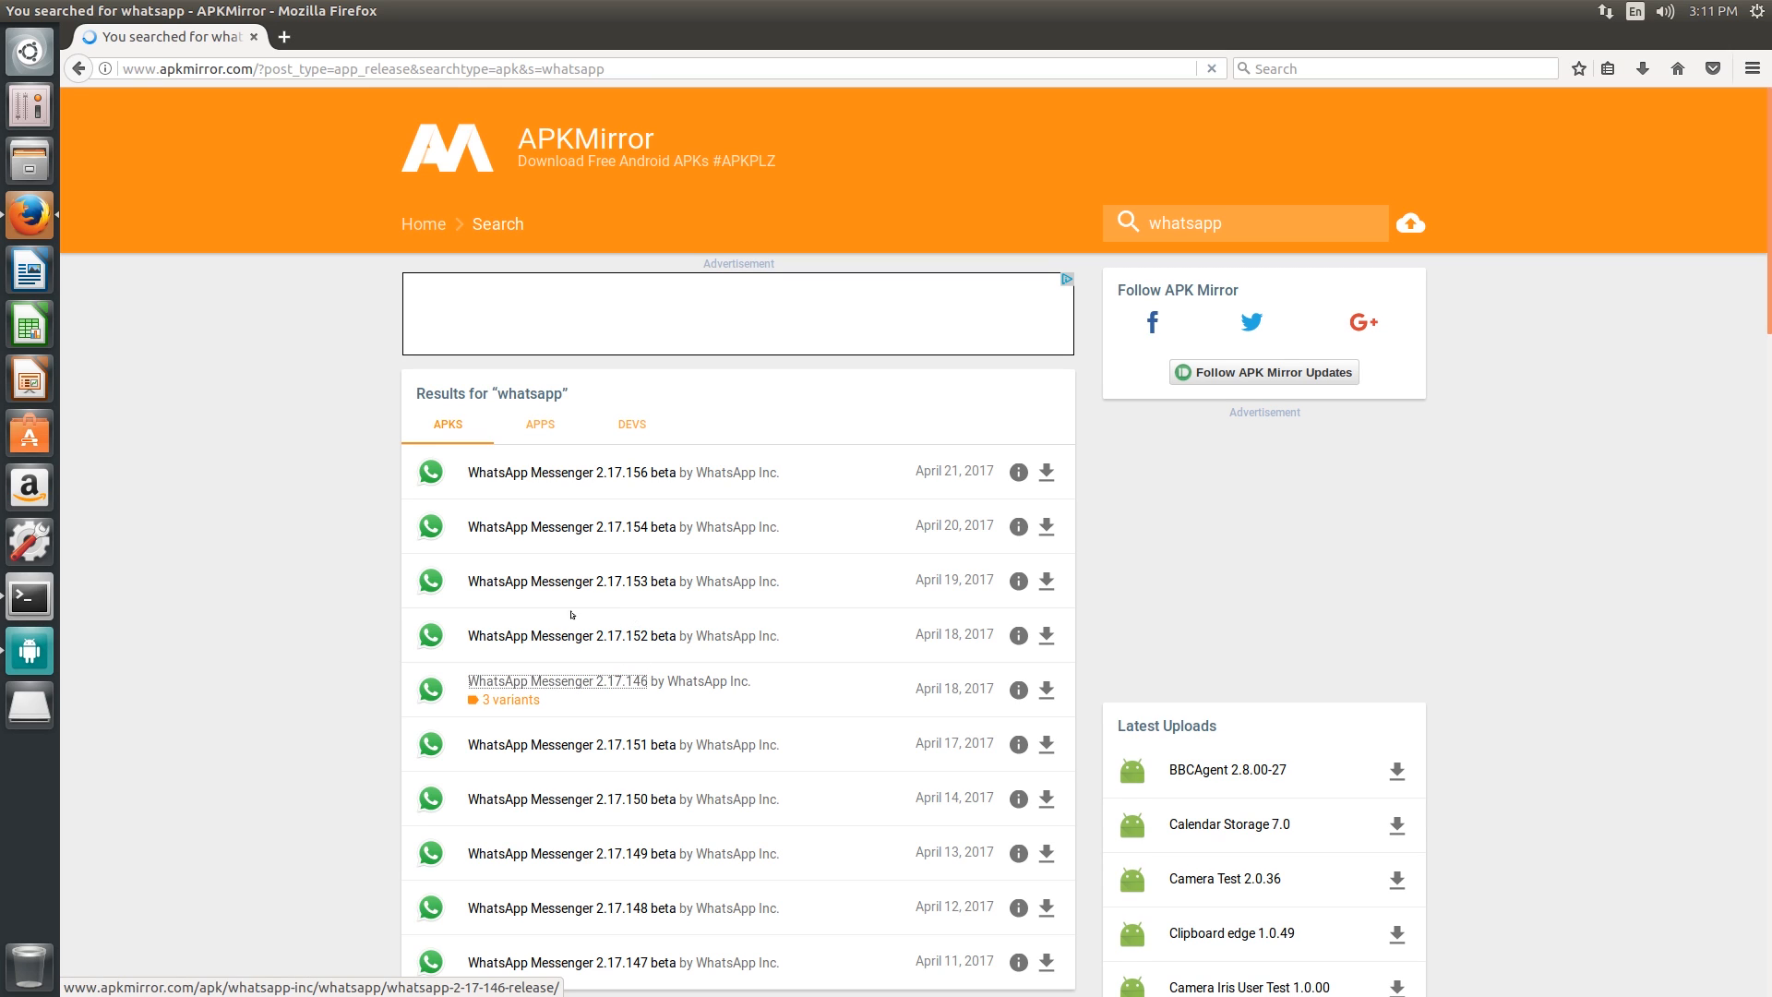
Step: Open the WhatsApp Messenger 2.17.146 release page and browse its variants
left_click(555, 680)
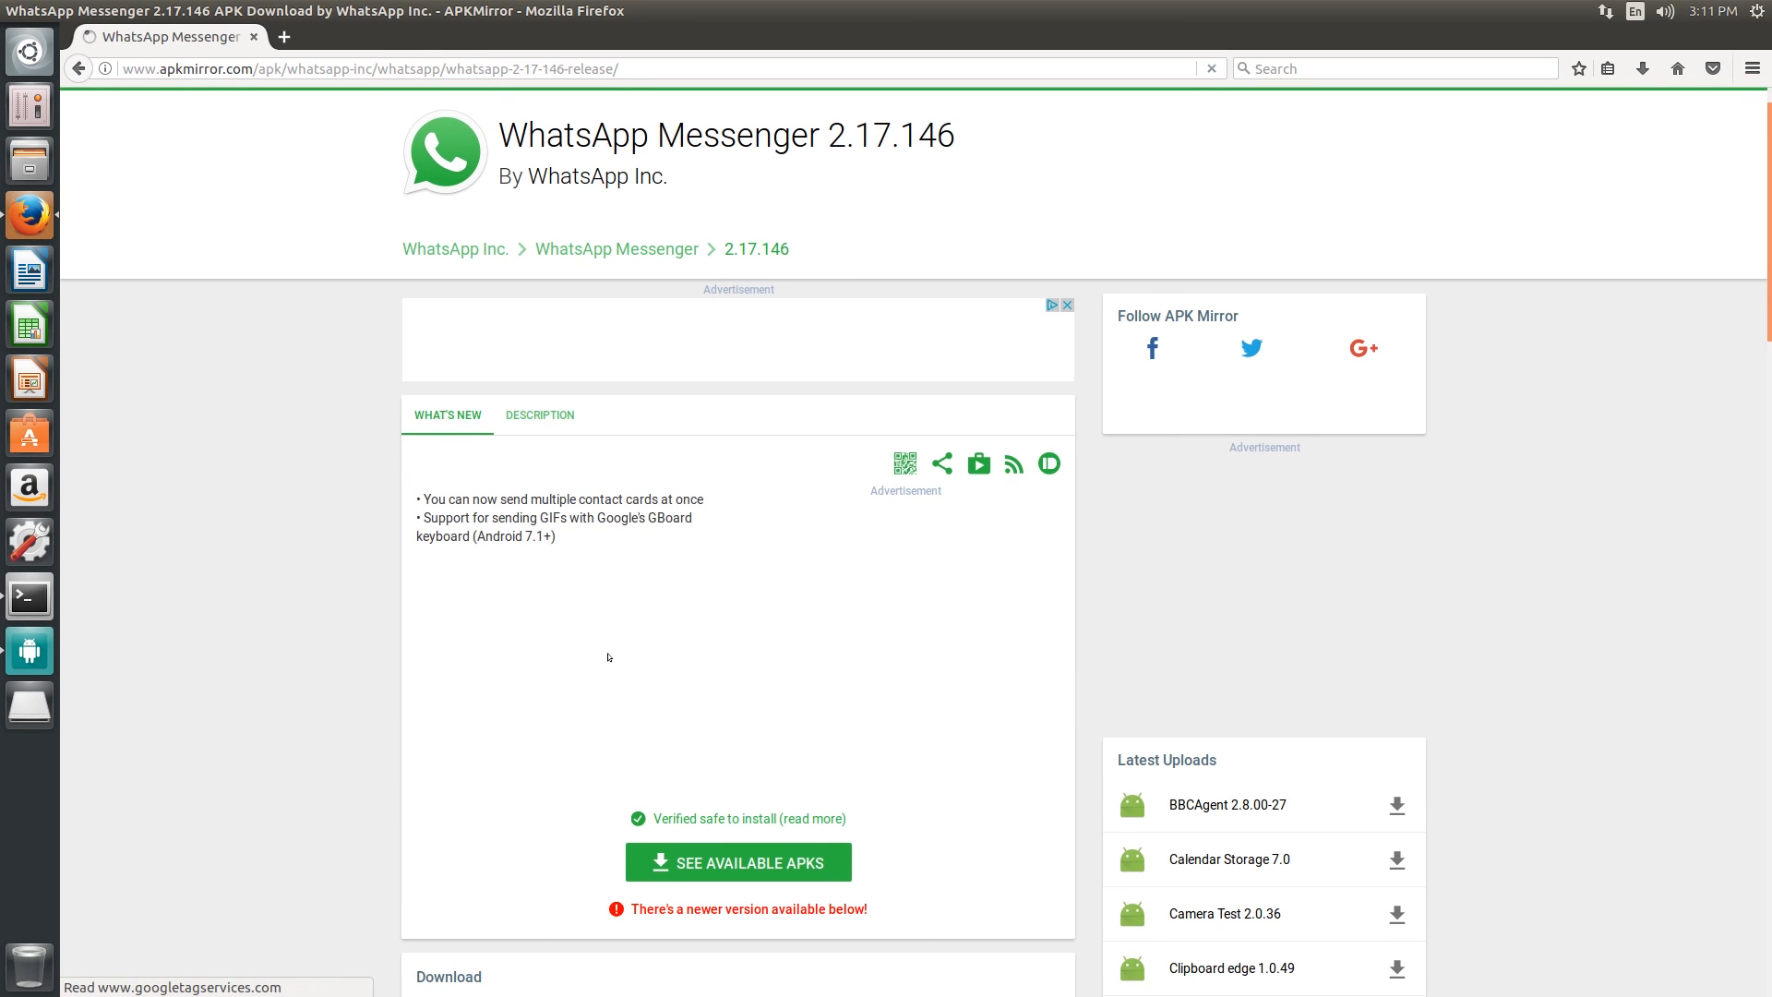
scroll("down", 3)
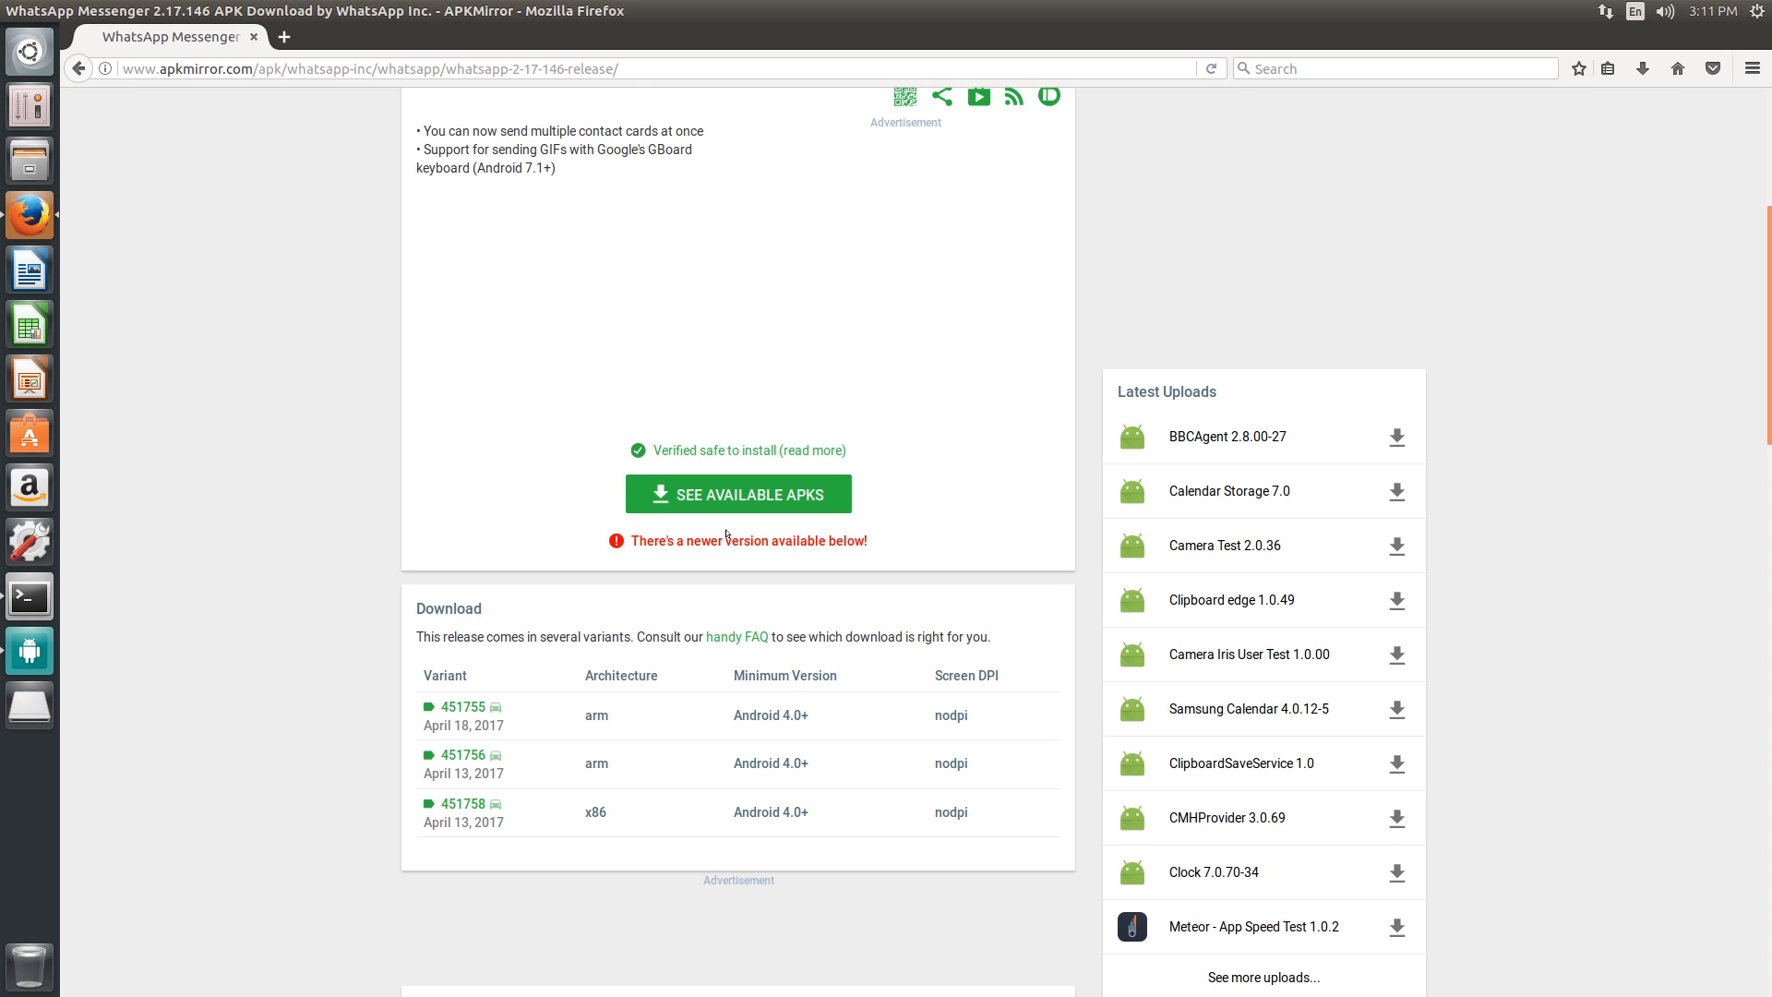
scroll("down", 3)
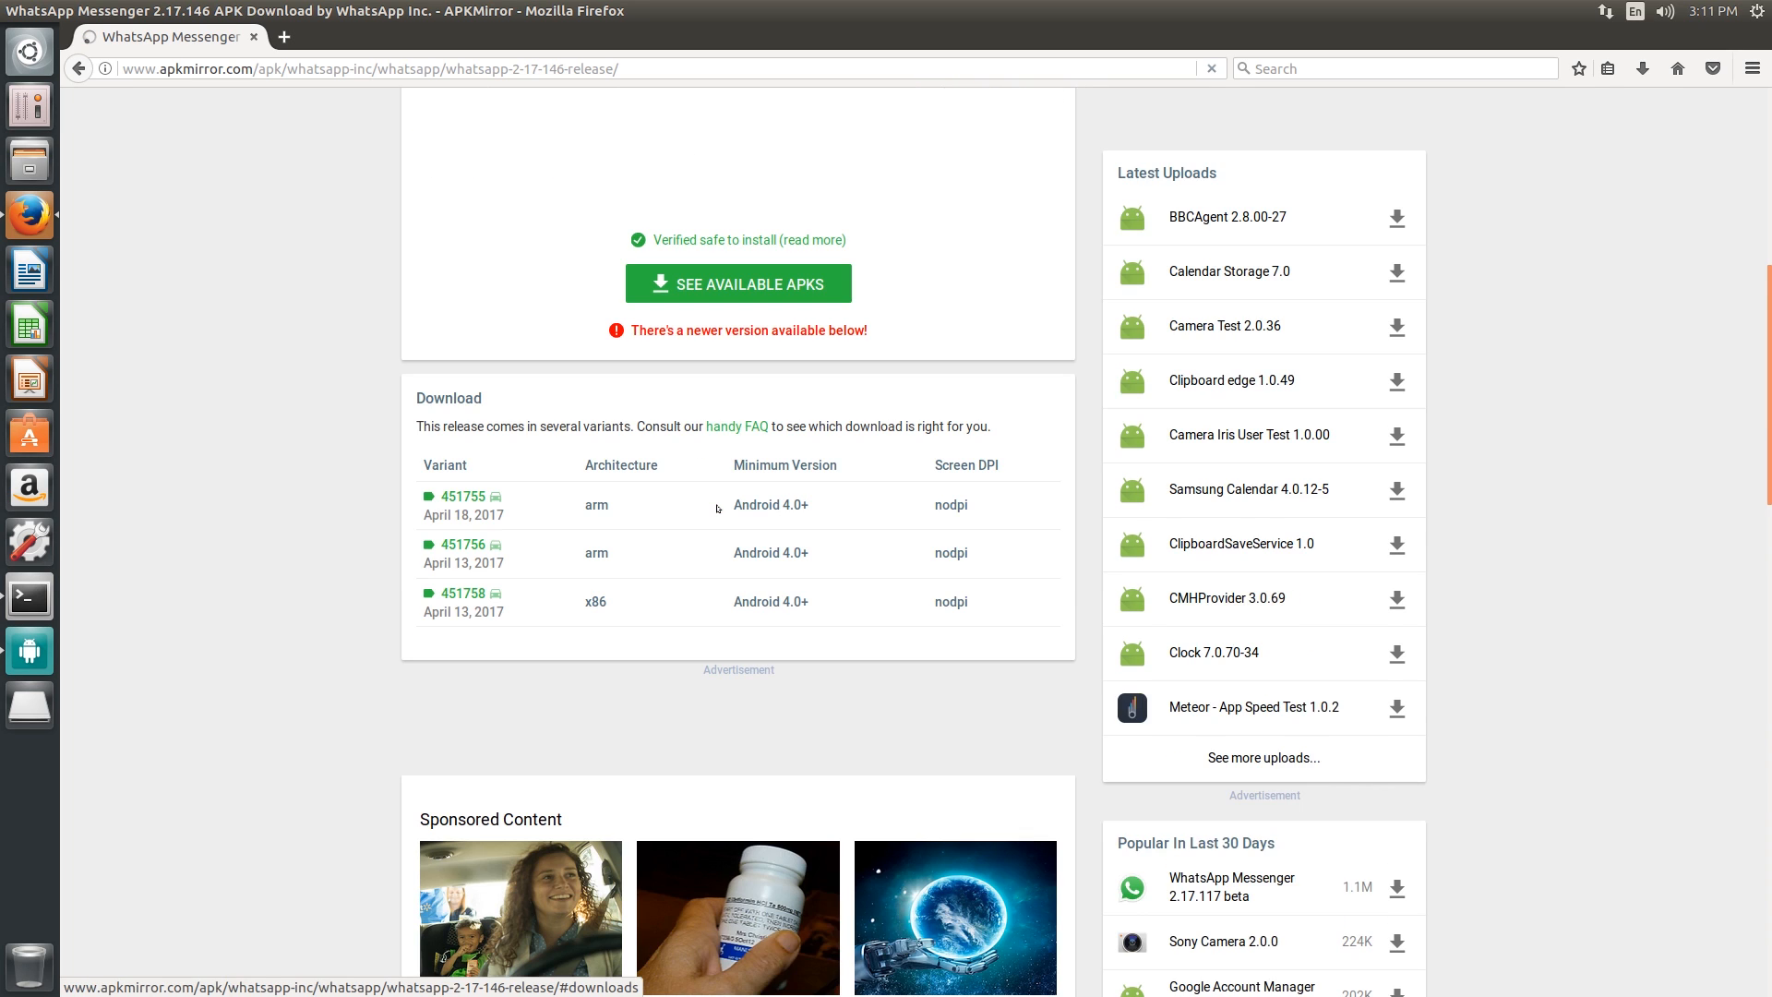
left_click(1210, 68)
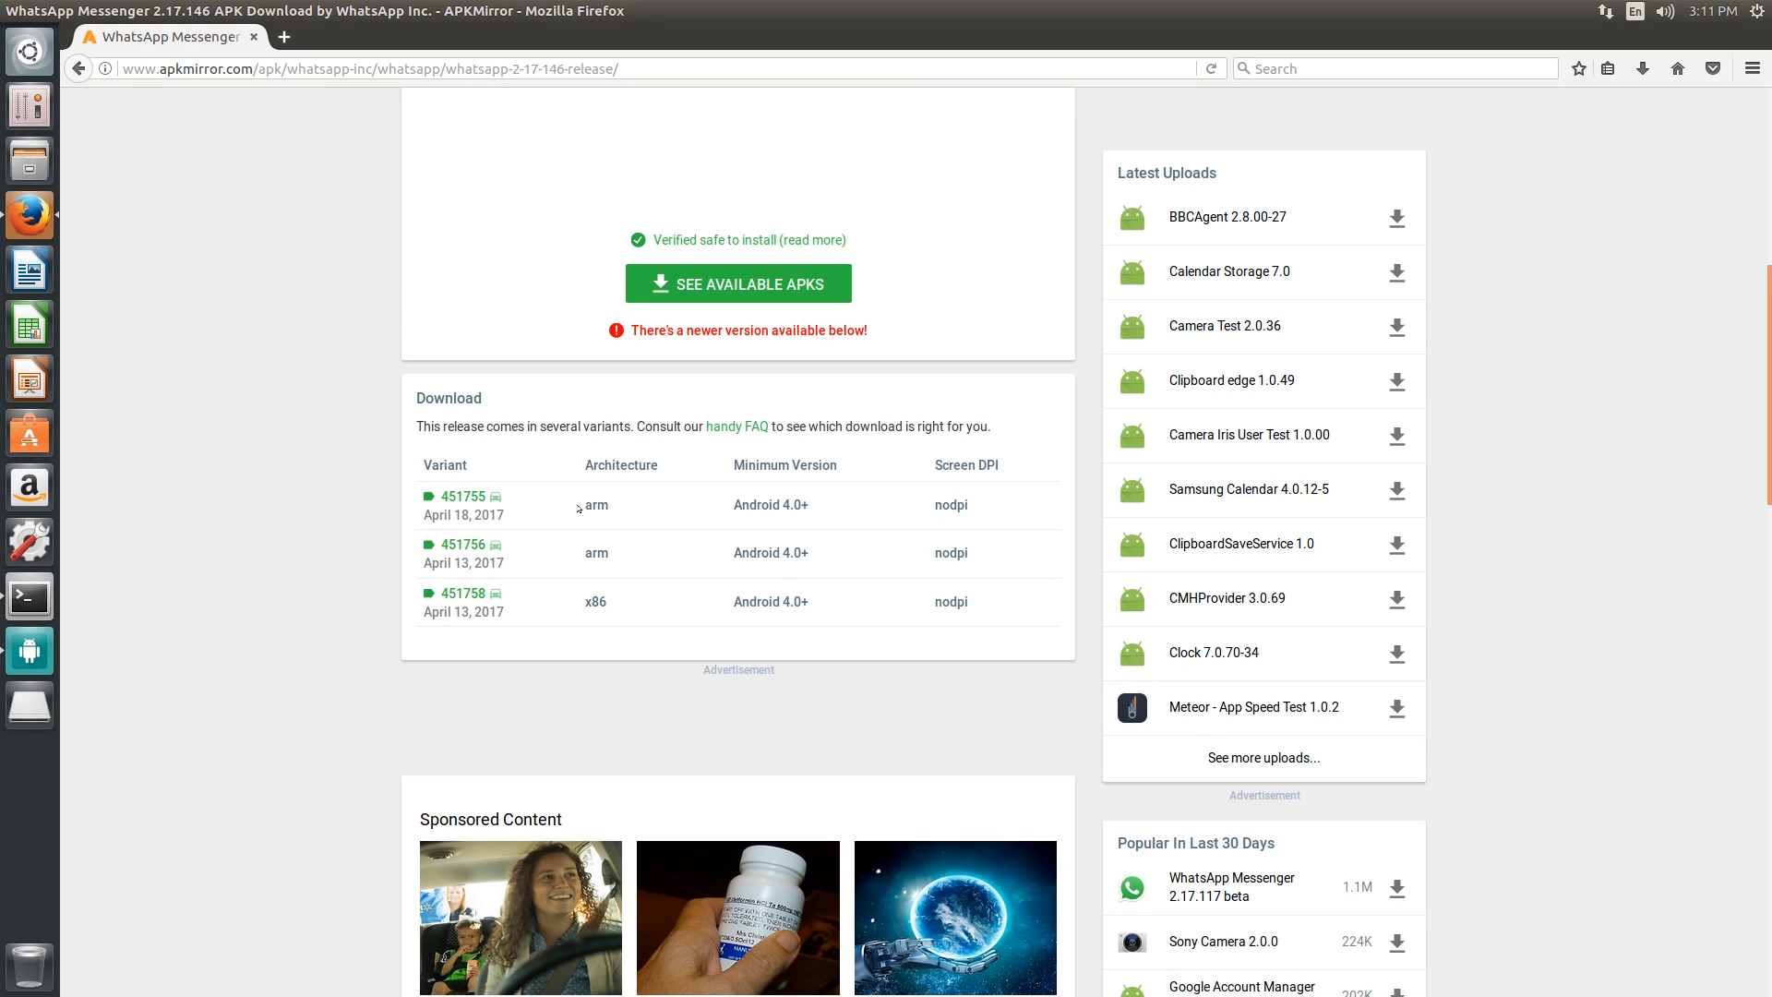
mouse_move(624, 611)
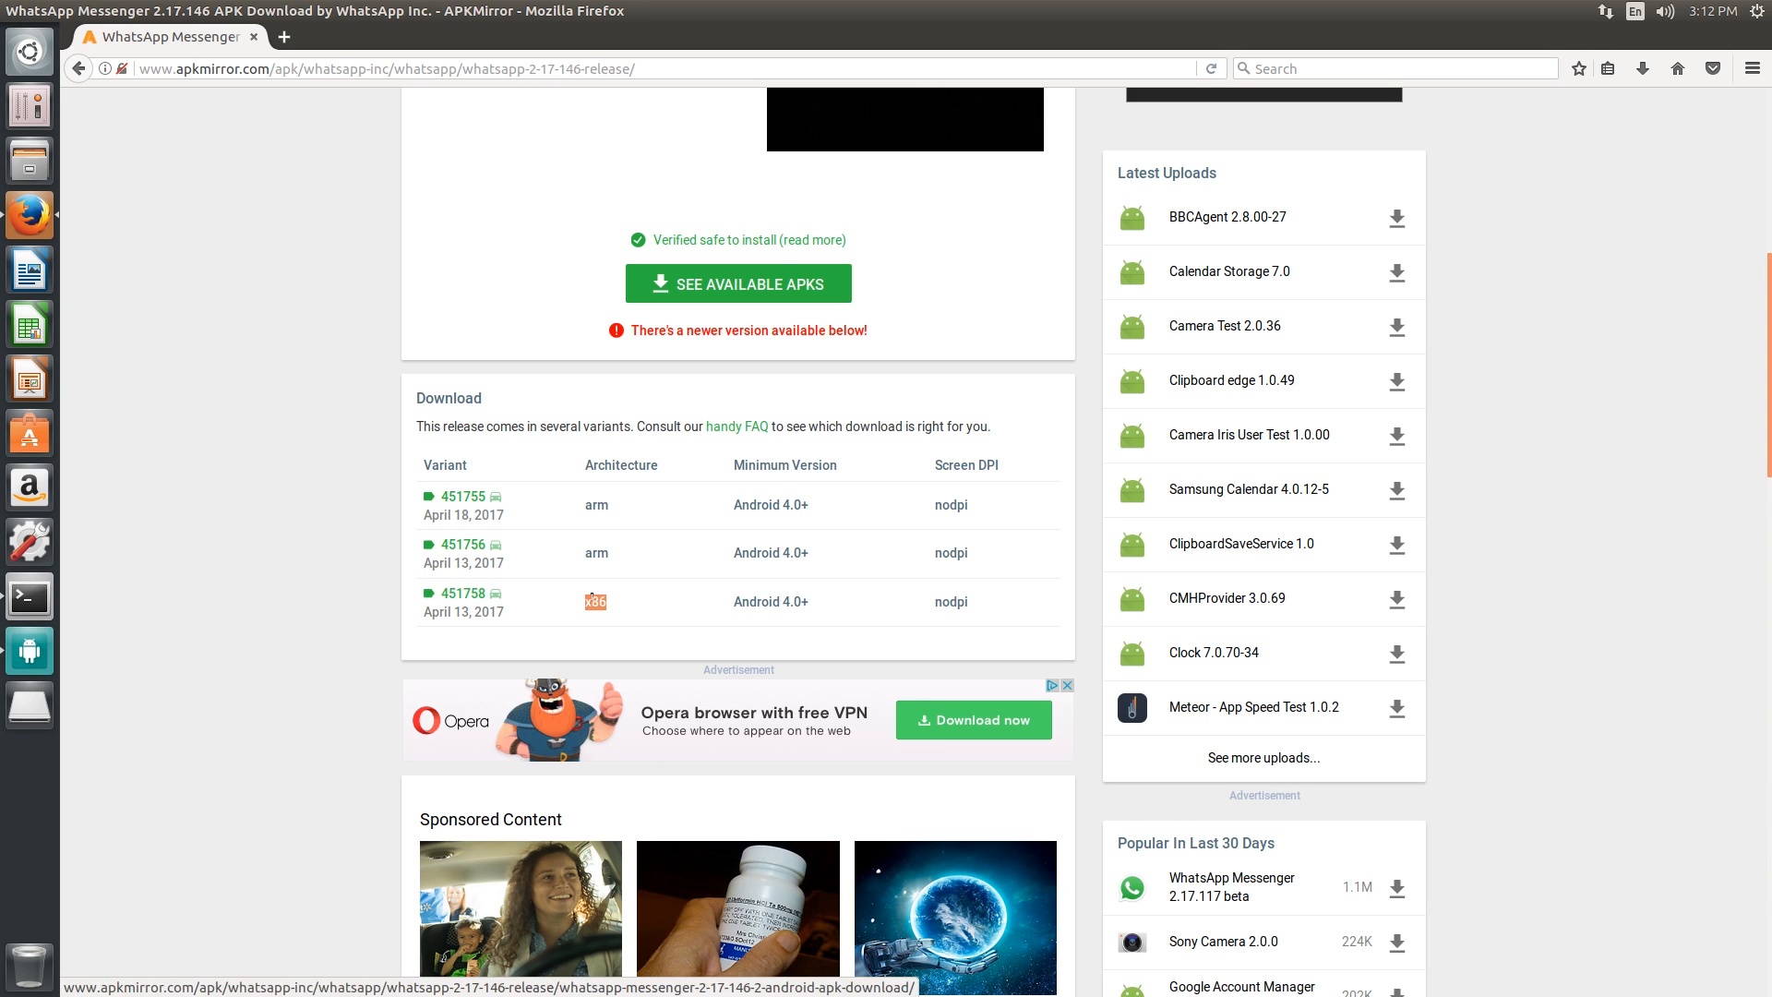
Step: Download the x86 variant's APK and save the file
left_click(595, 600)
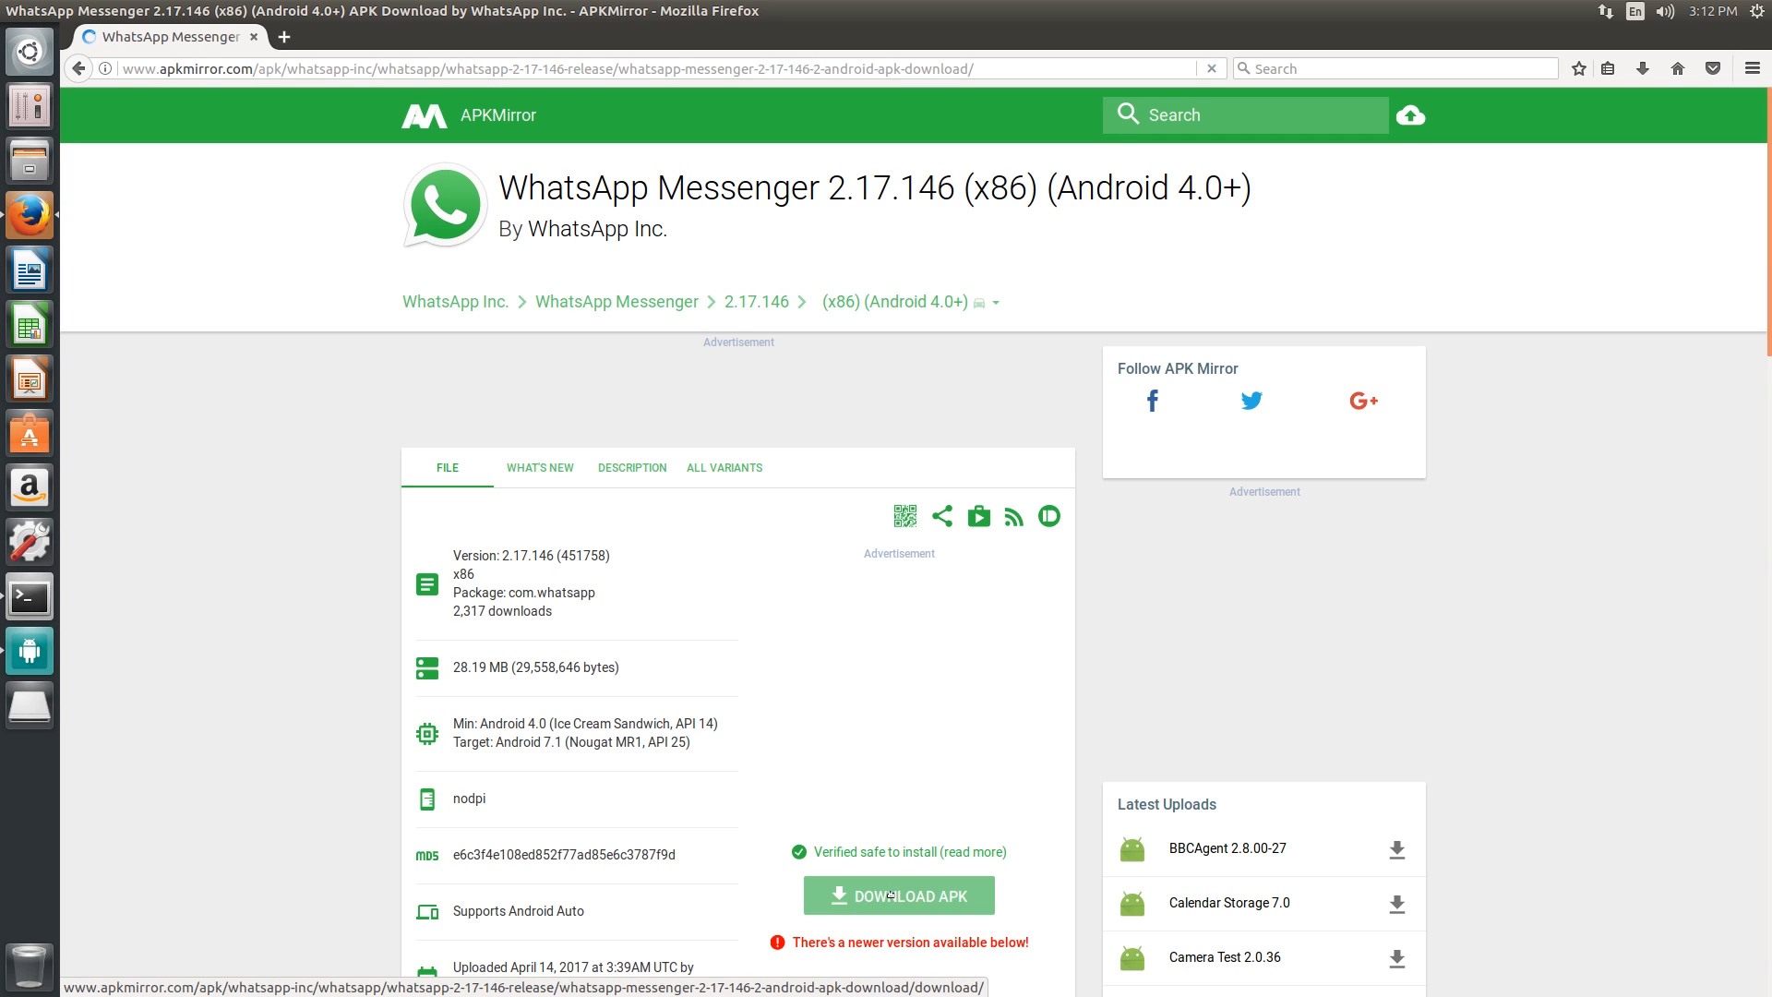
left_click(898, 895)
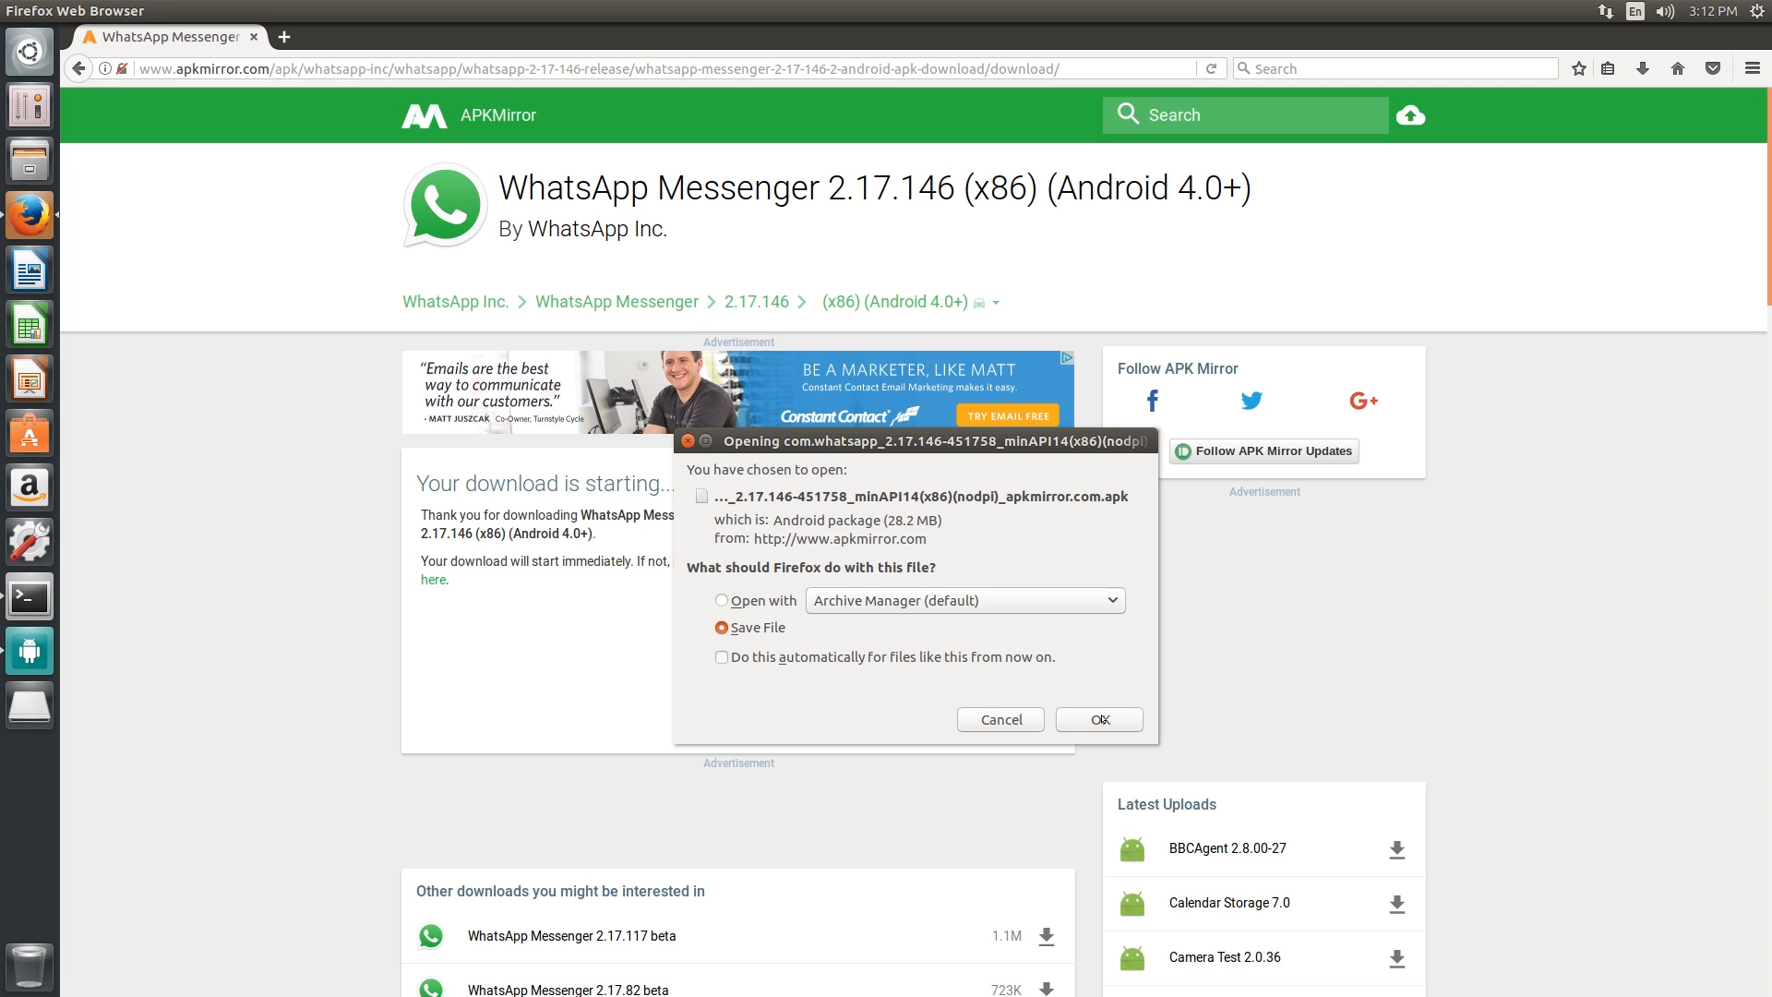
left_click(1096, 718)
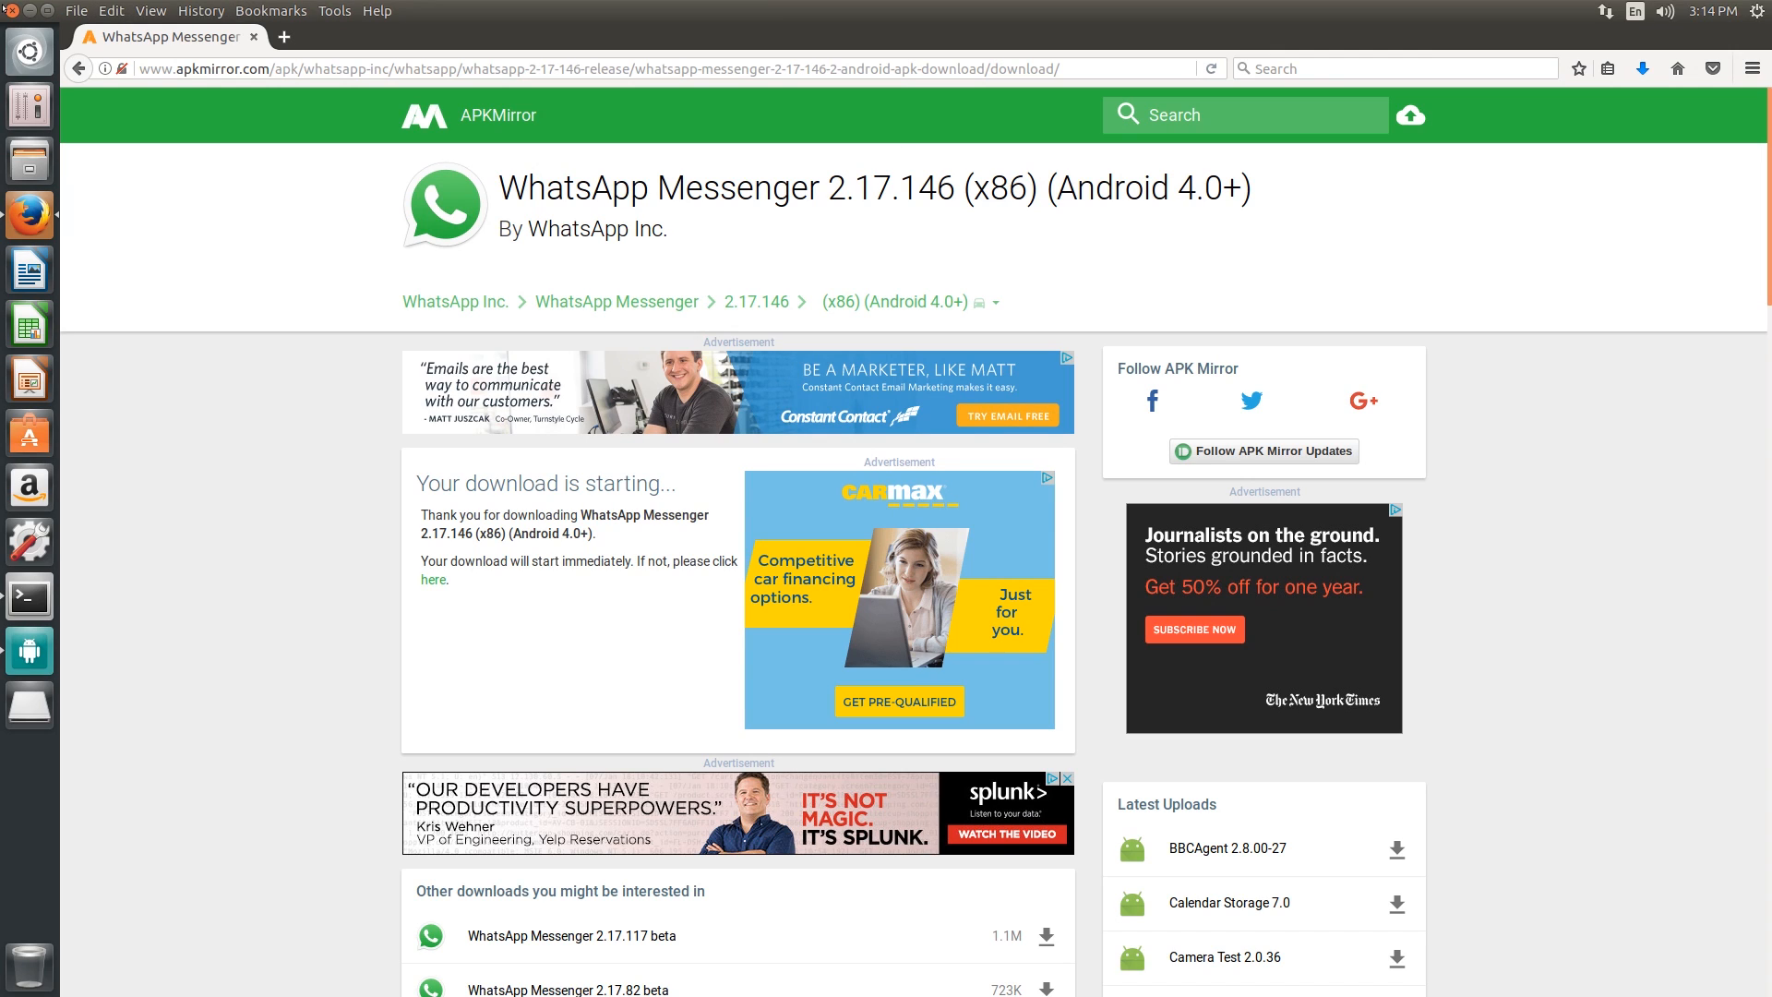
left_click(28, 650)
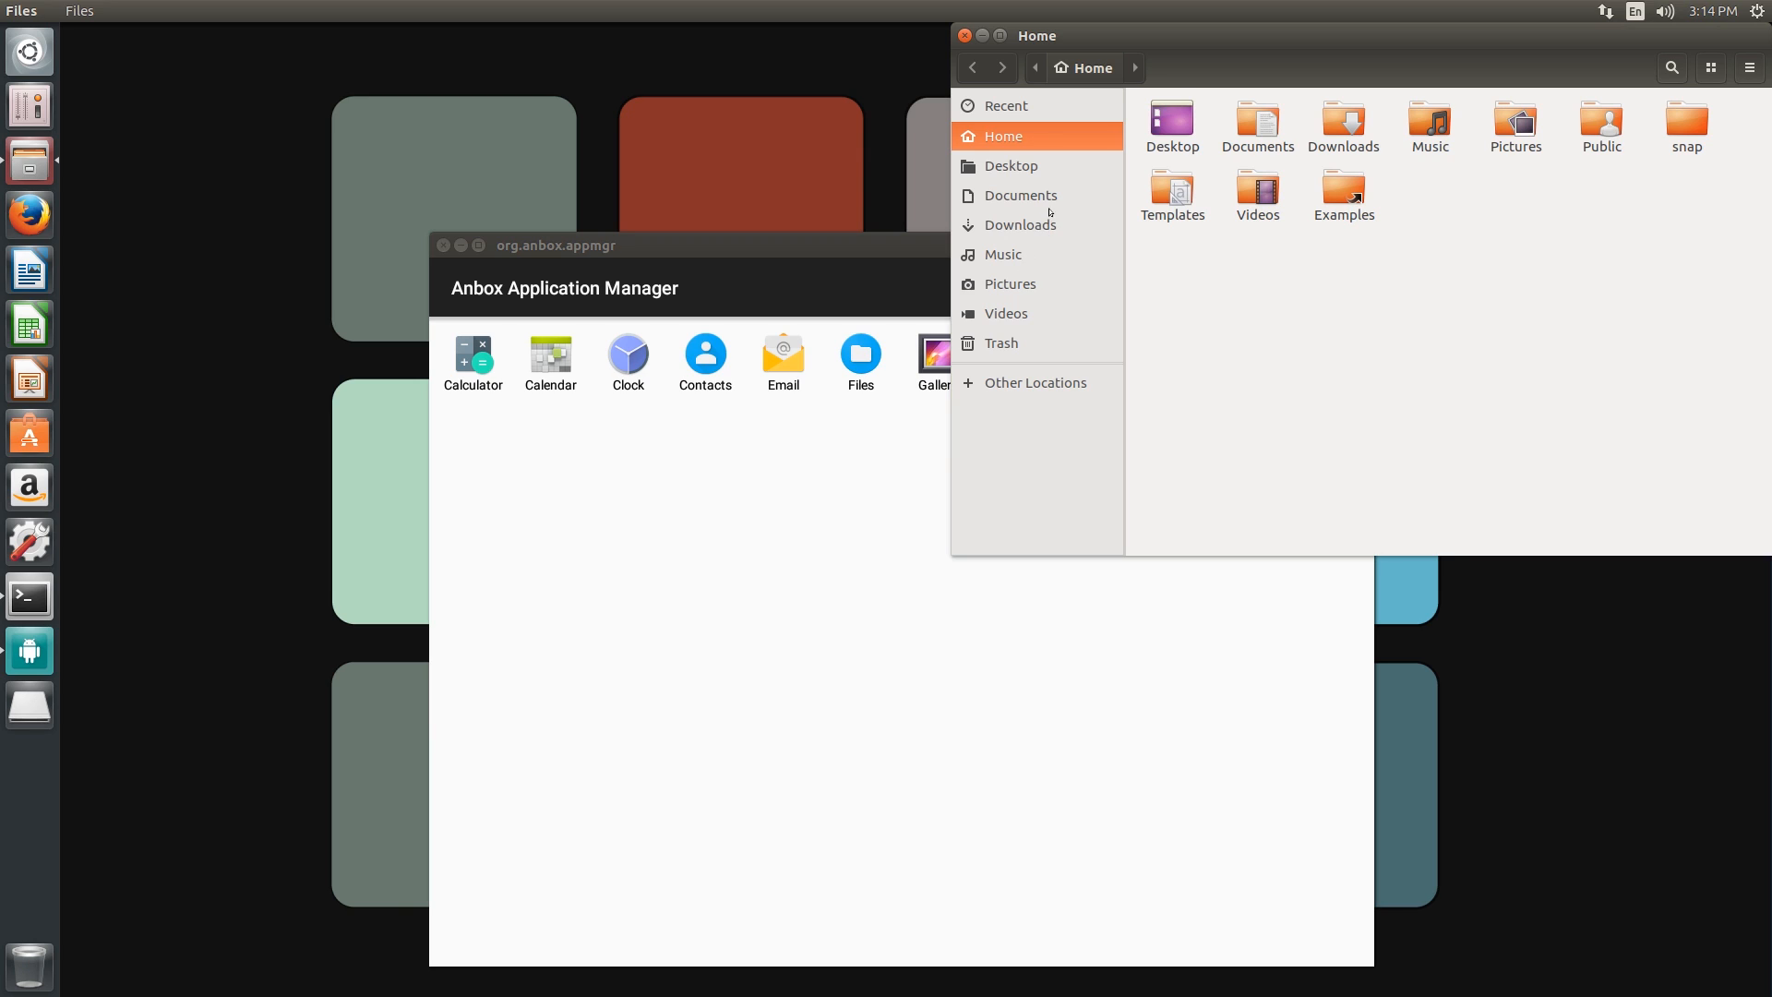
Step: Rename the com.whatsapp APK in Downloads to whatsappAPK.apk and drag it onto Documents
left_click(1019, 225)
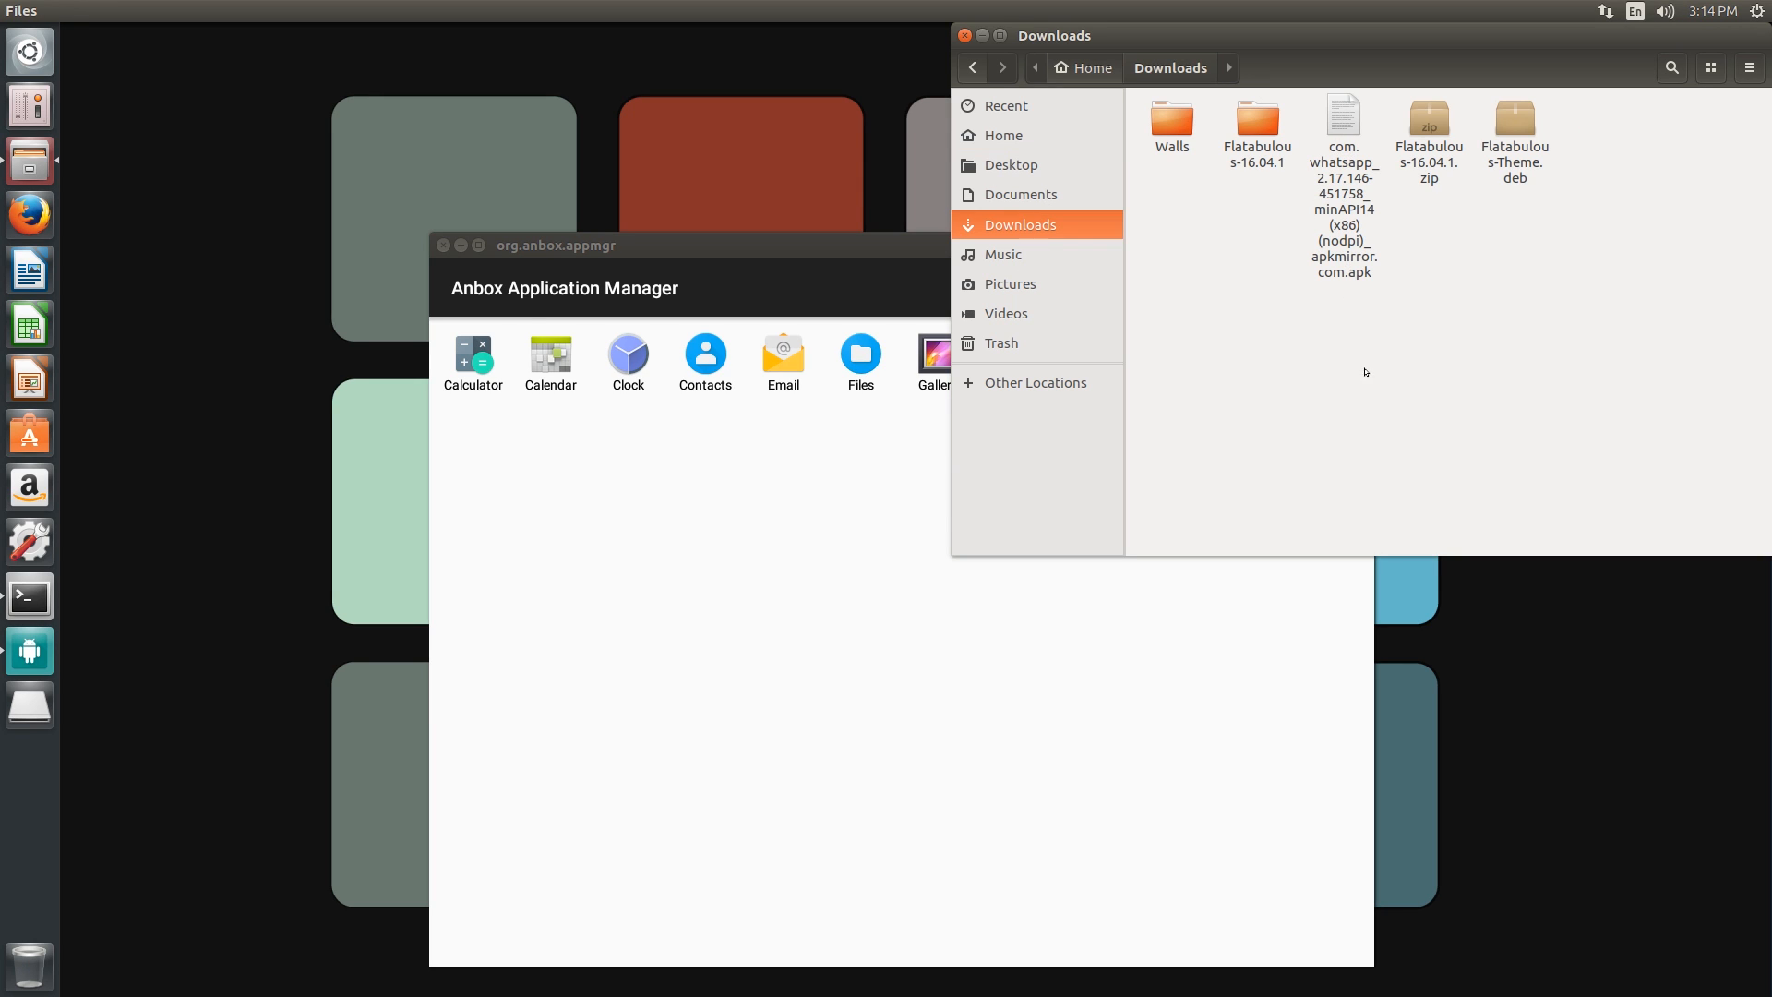
left_click(1343, 181)
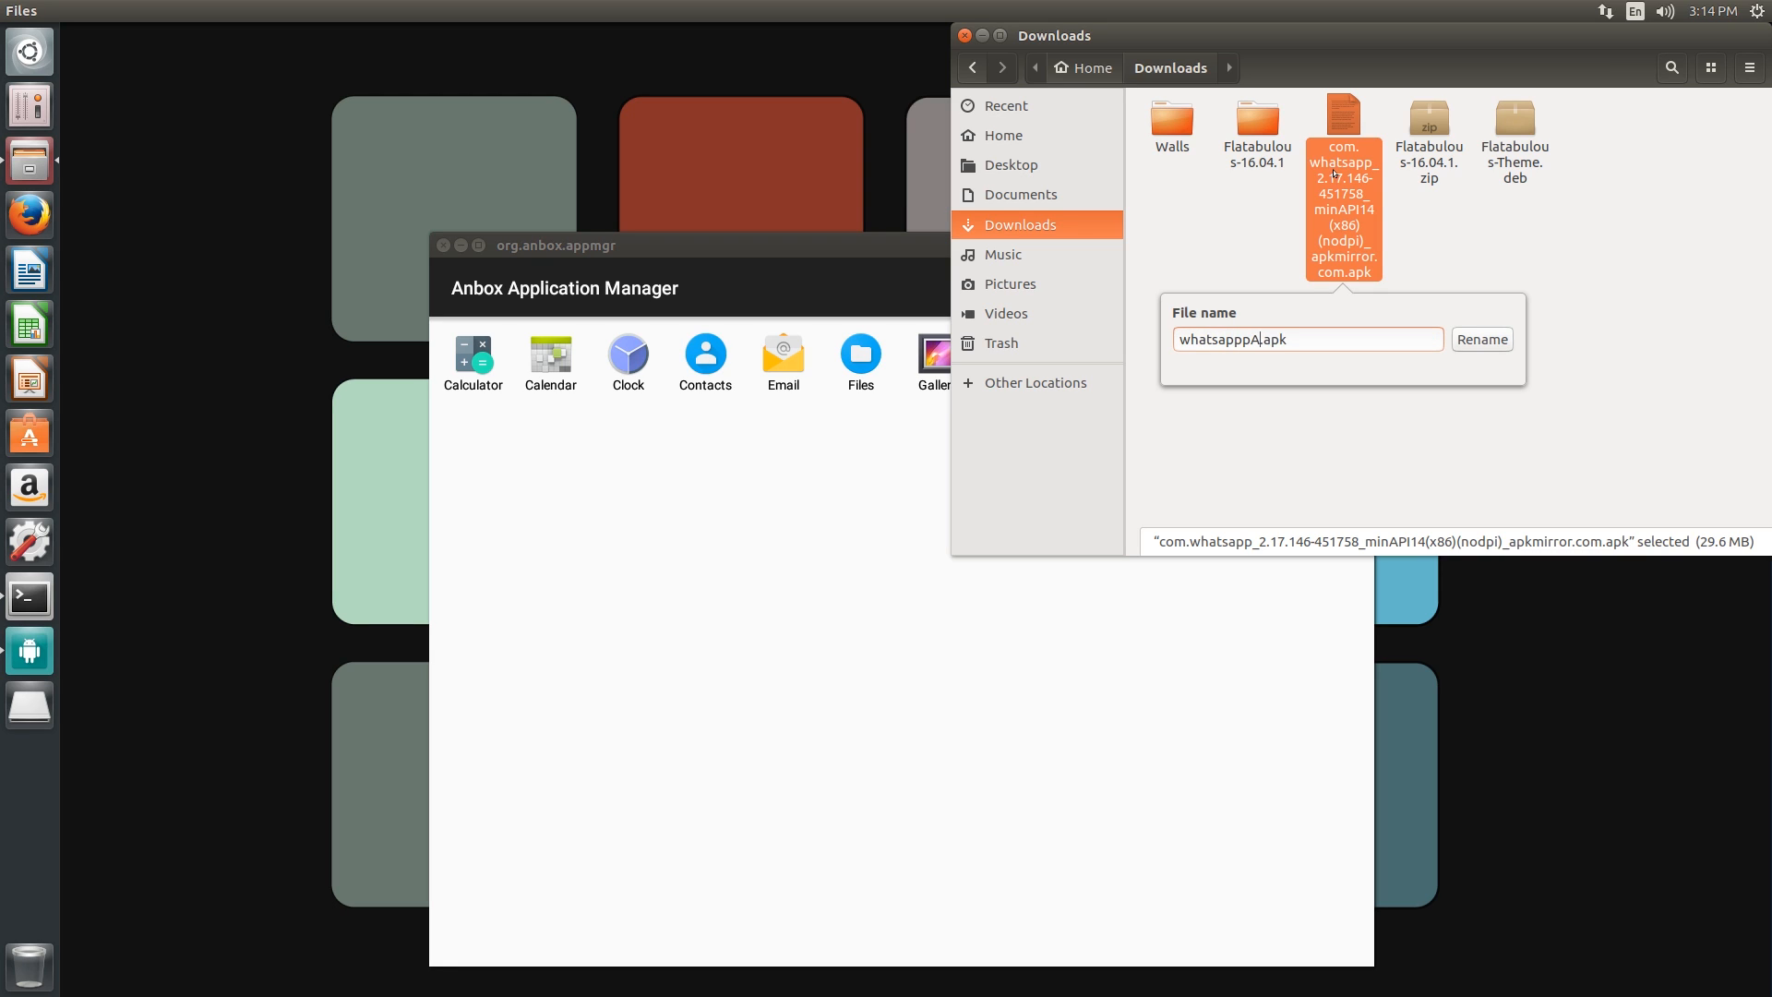
left_click(1480, 339)
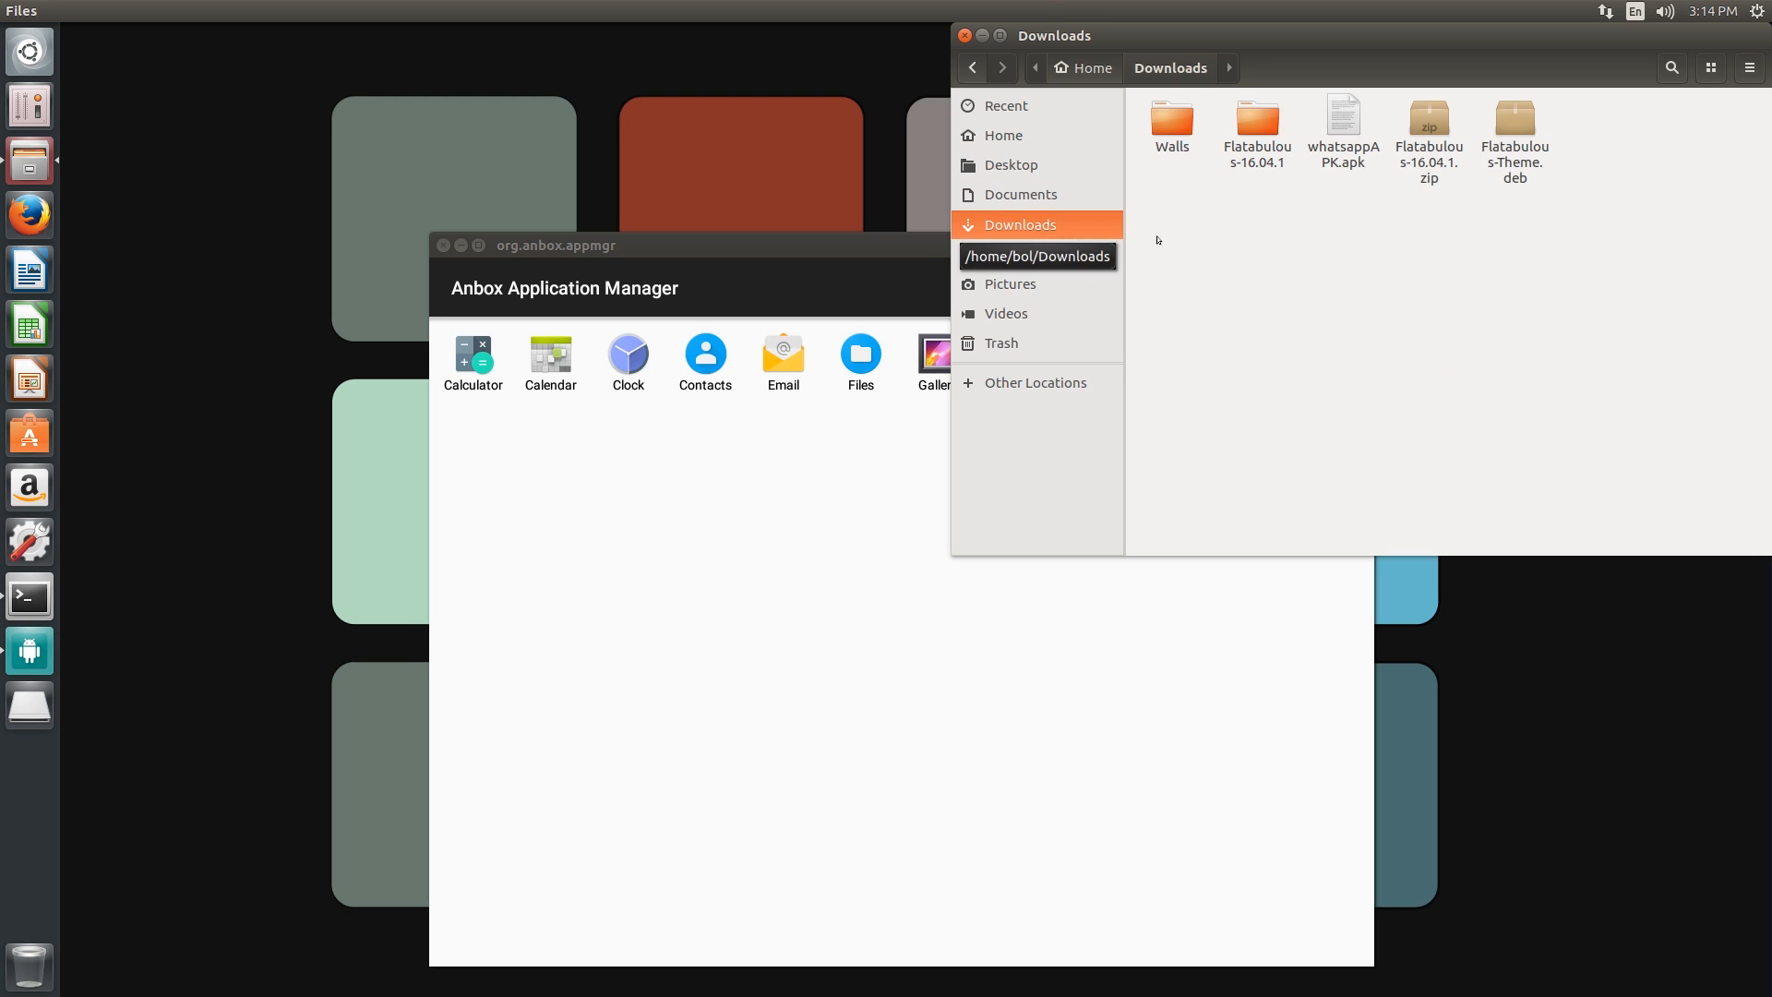
left_click(1342, 124)
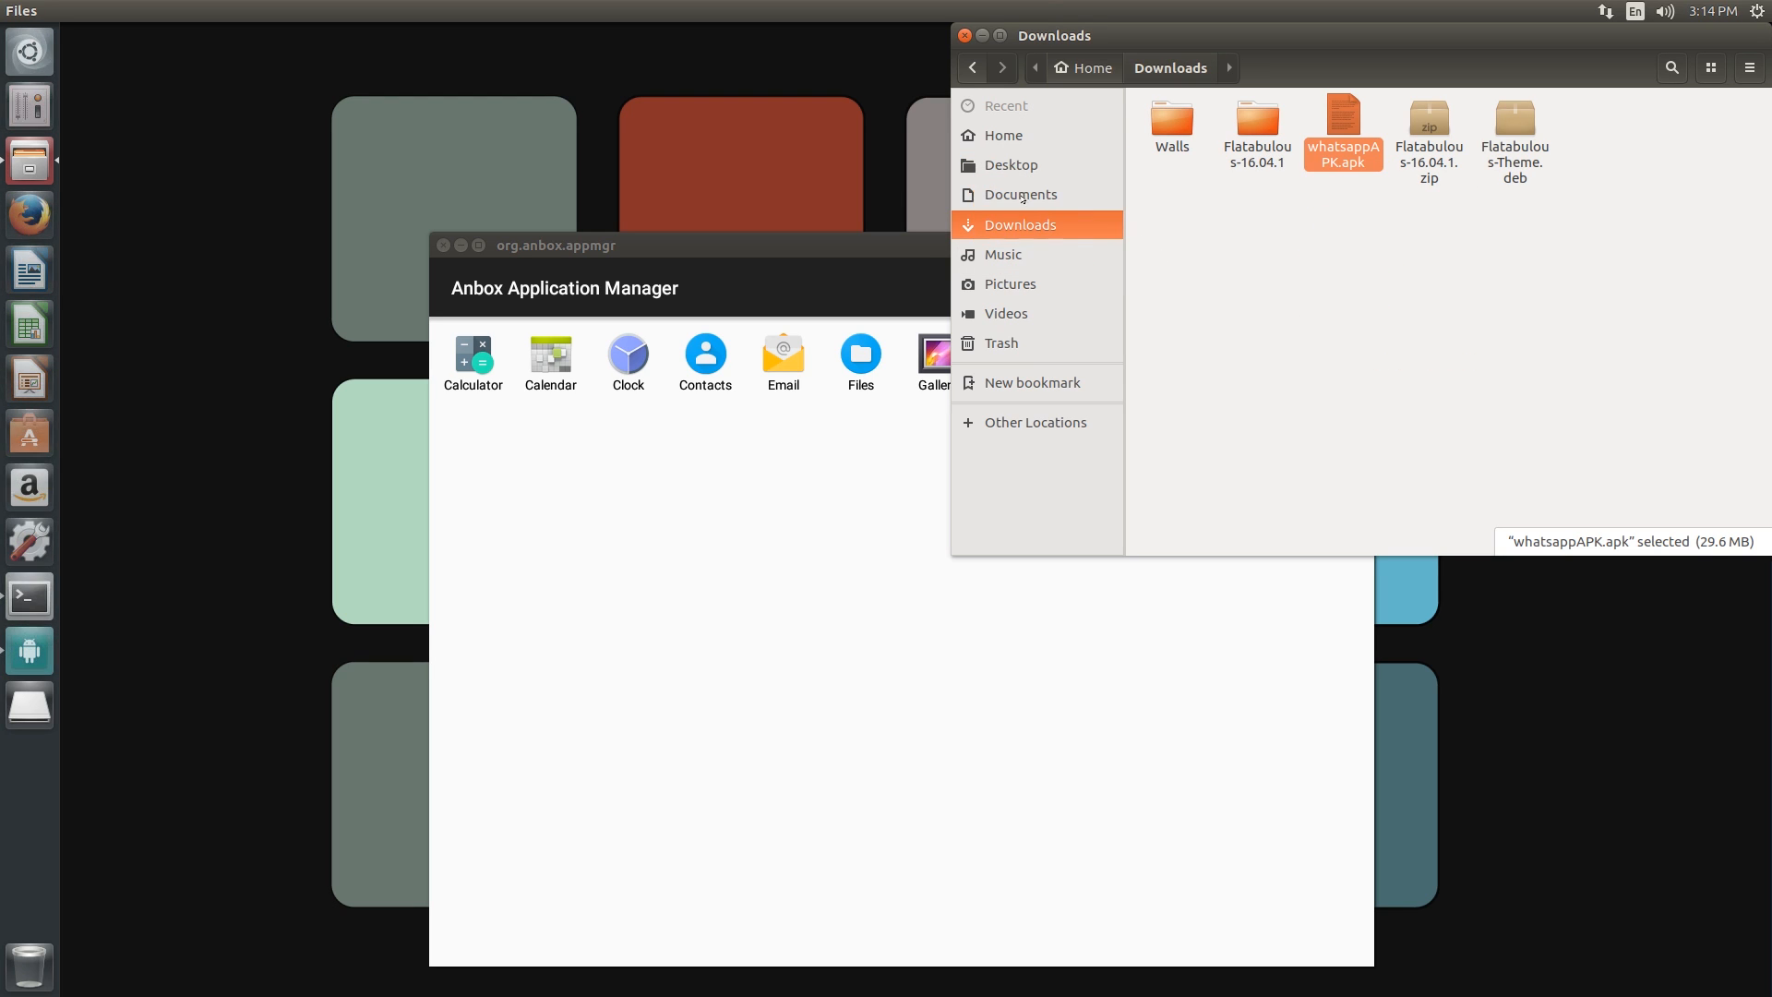
left_click(1019, 195)
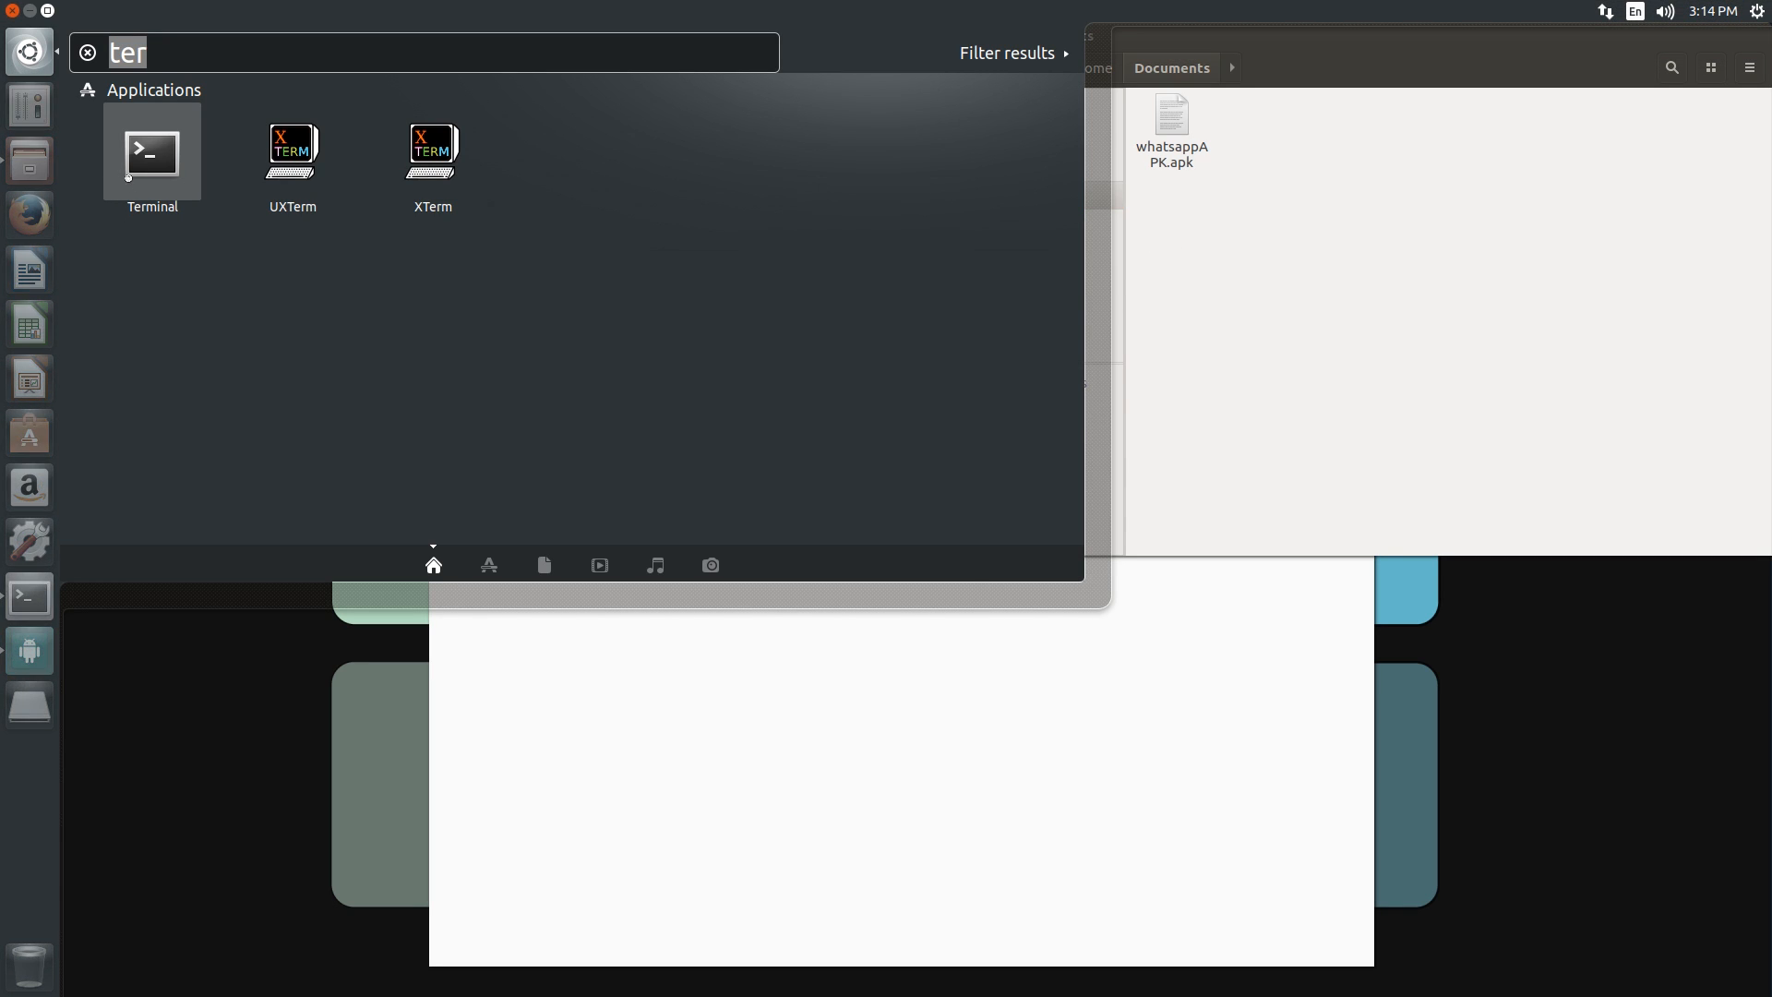
Step: Open a terminal, change into Documents and list its files
left_click(151, 155)
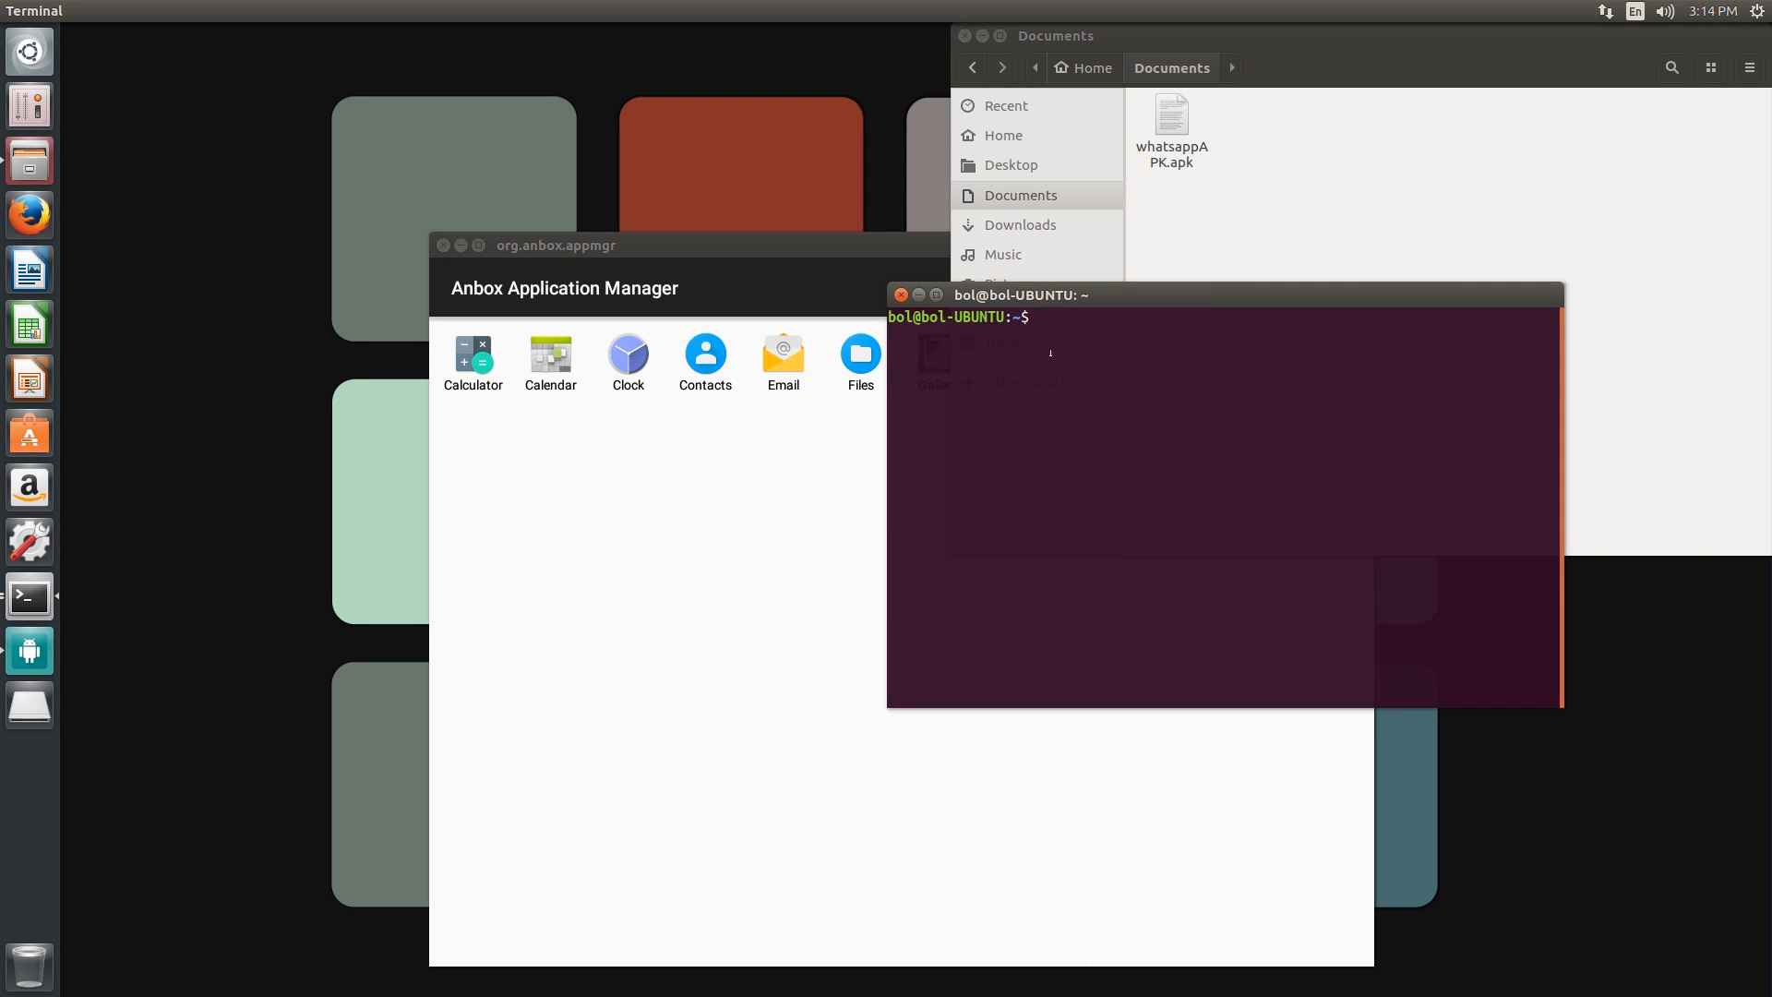
type("cd")
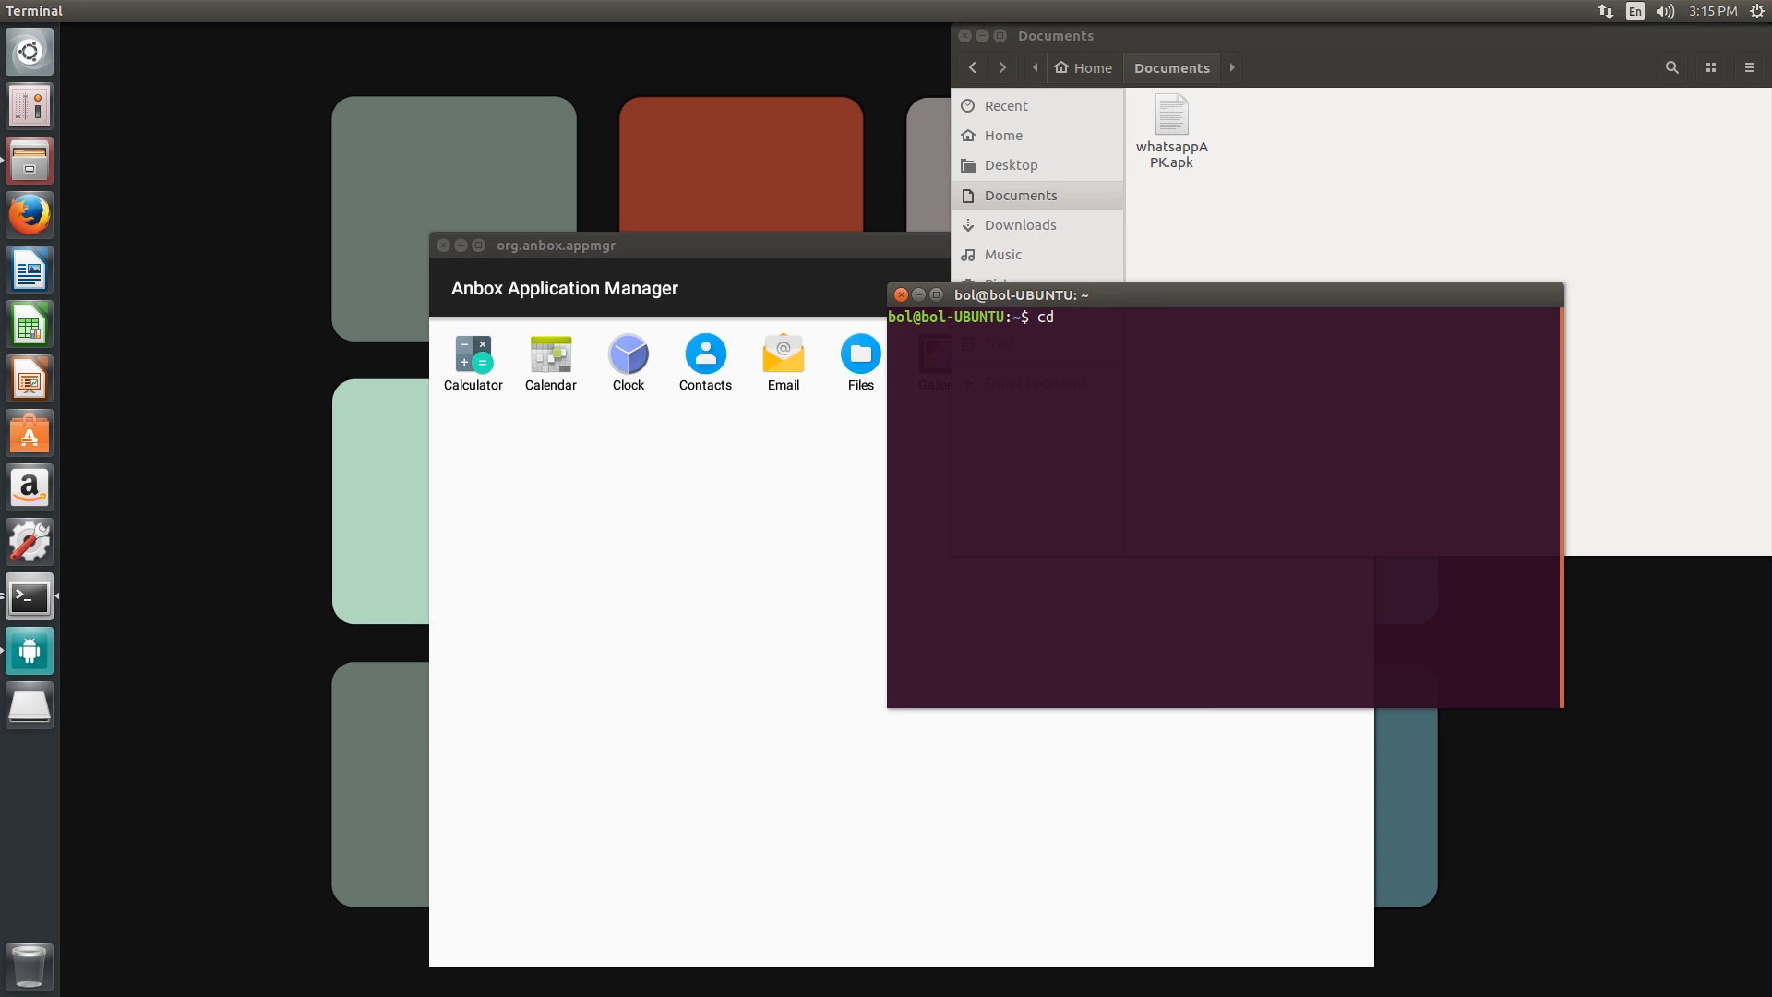
type("Doc")
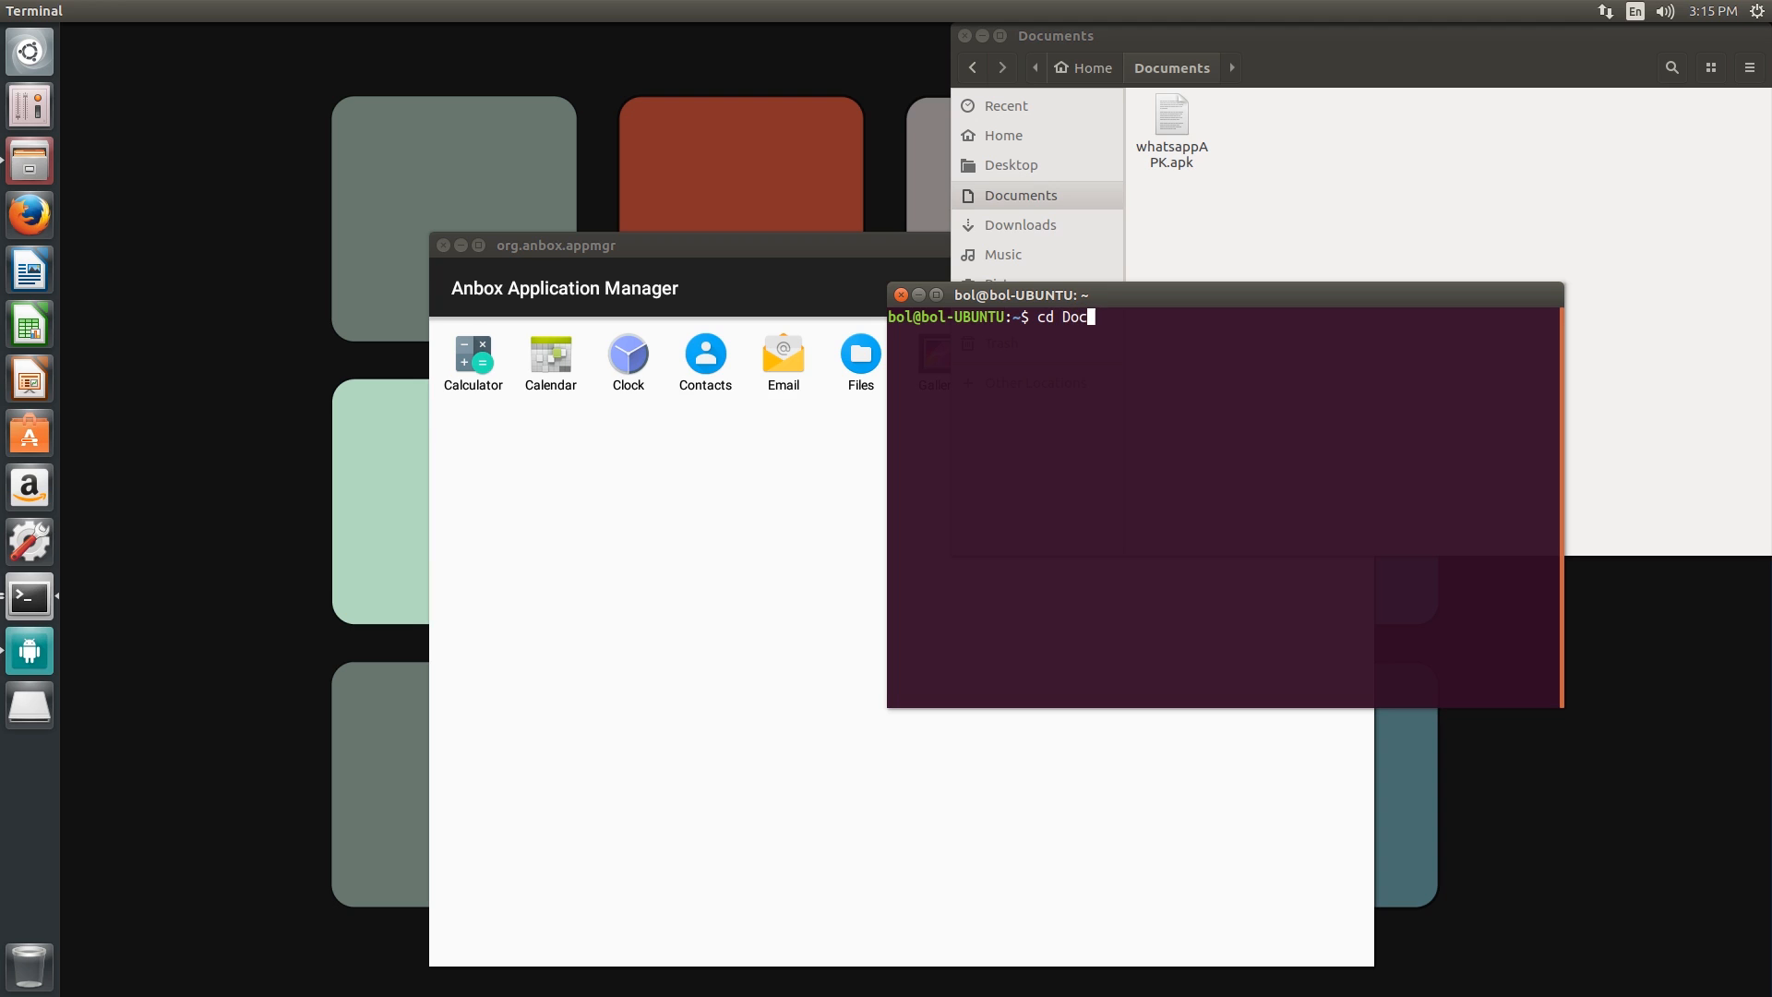
key("Return")
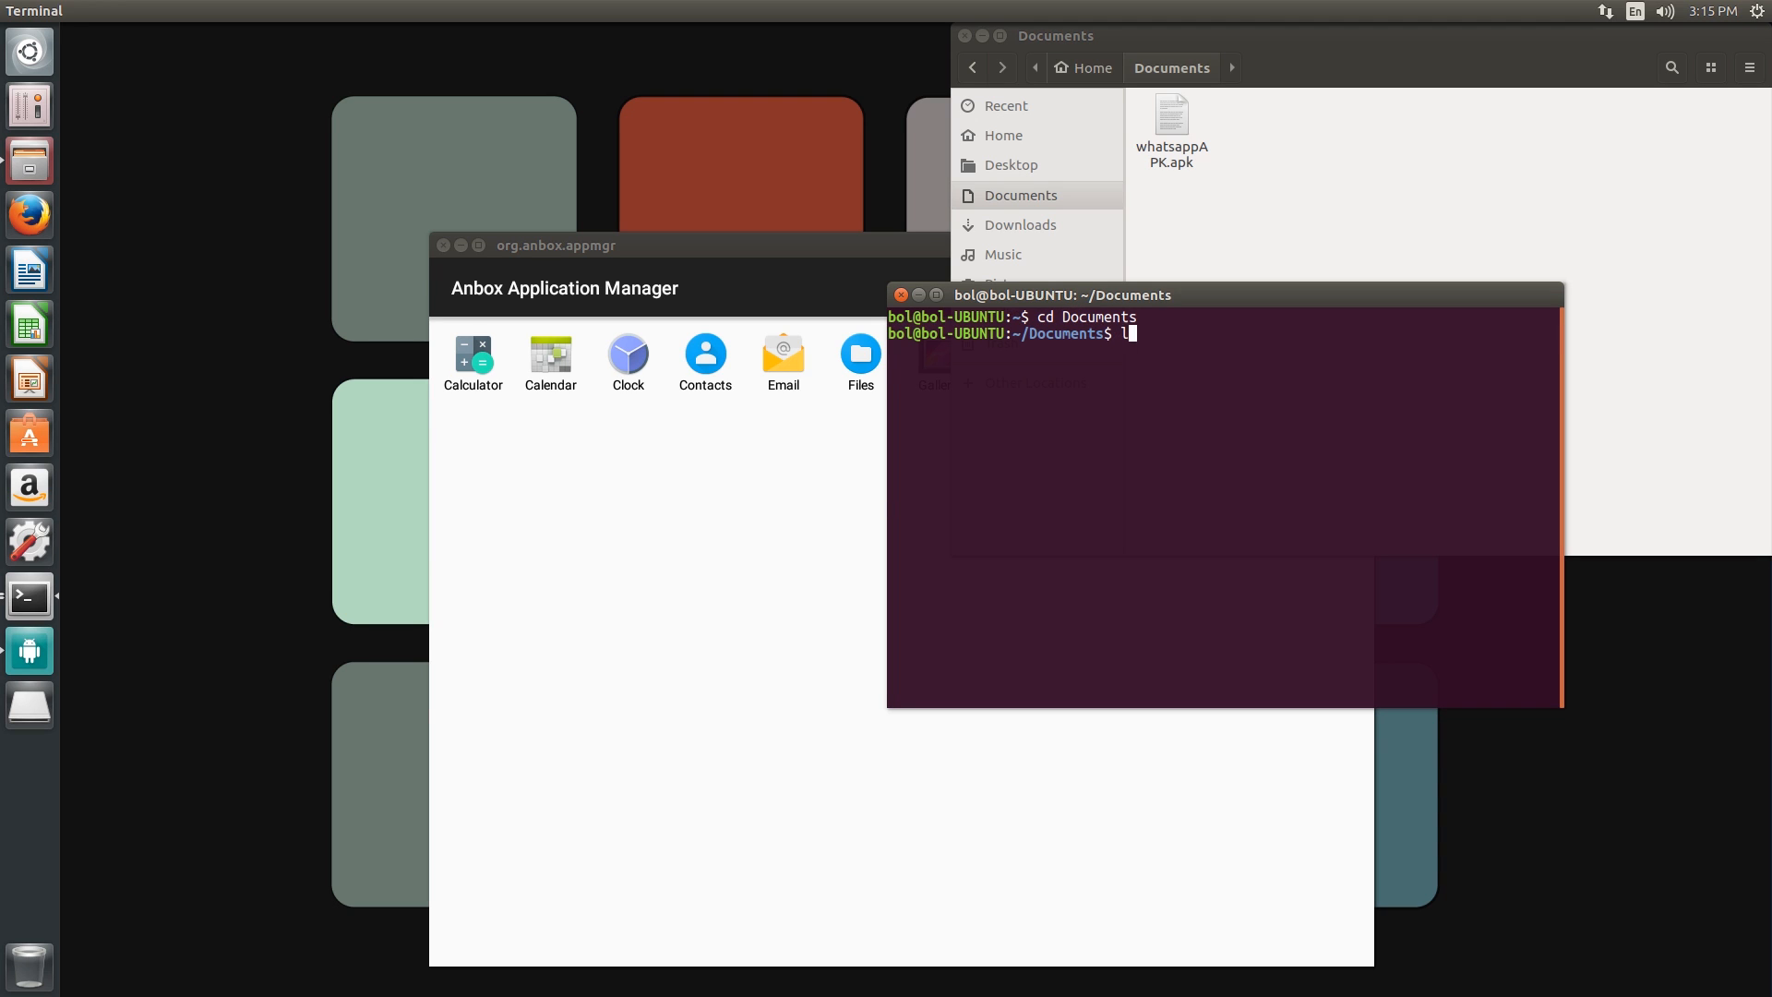
key("Return")
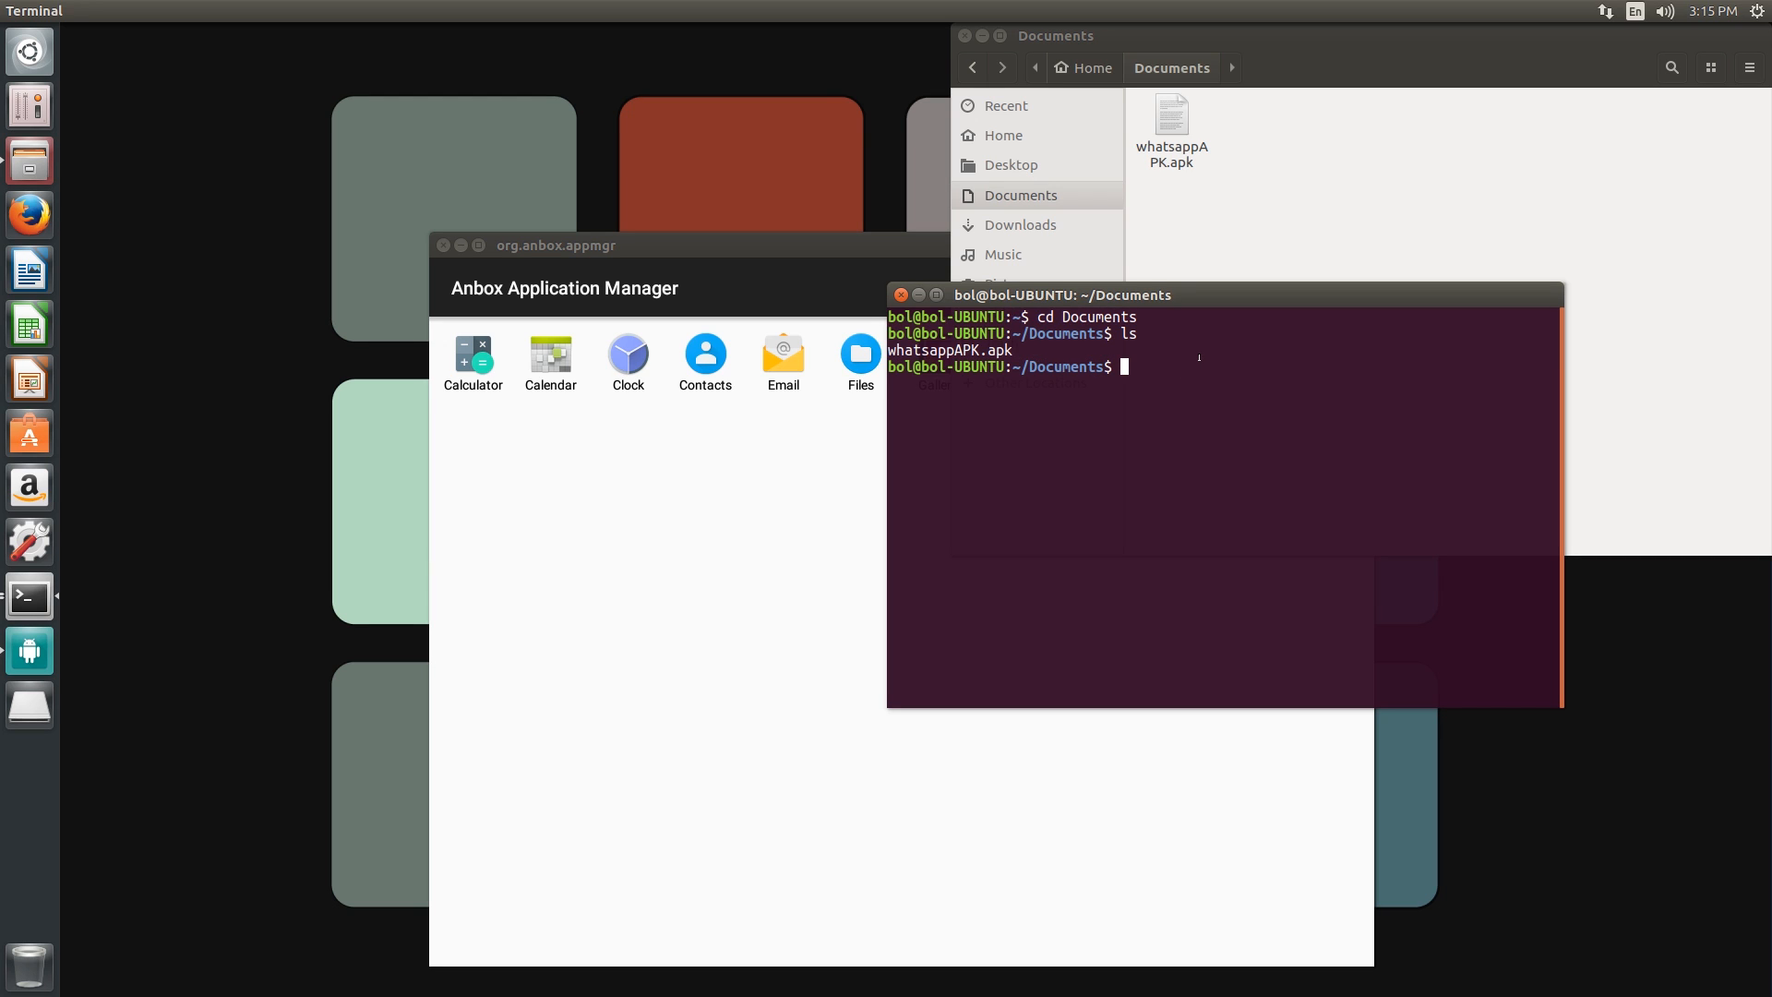
Step: Enter the command adb install whatsappAPK.apk
type("adb install")
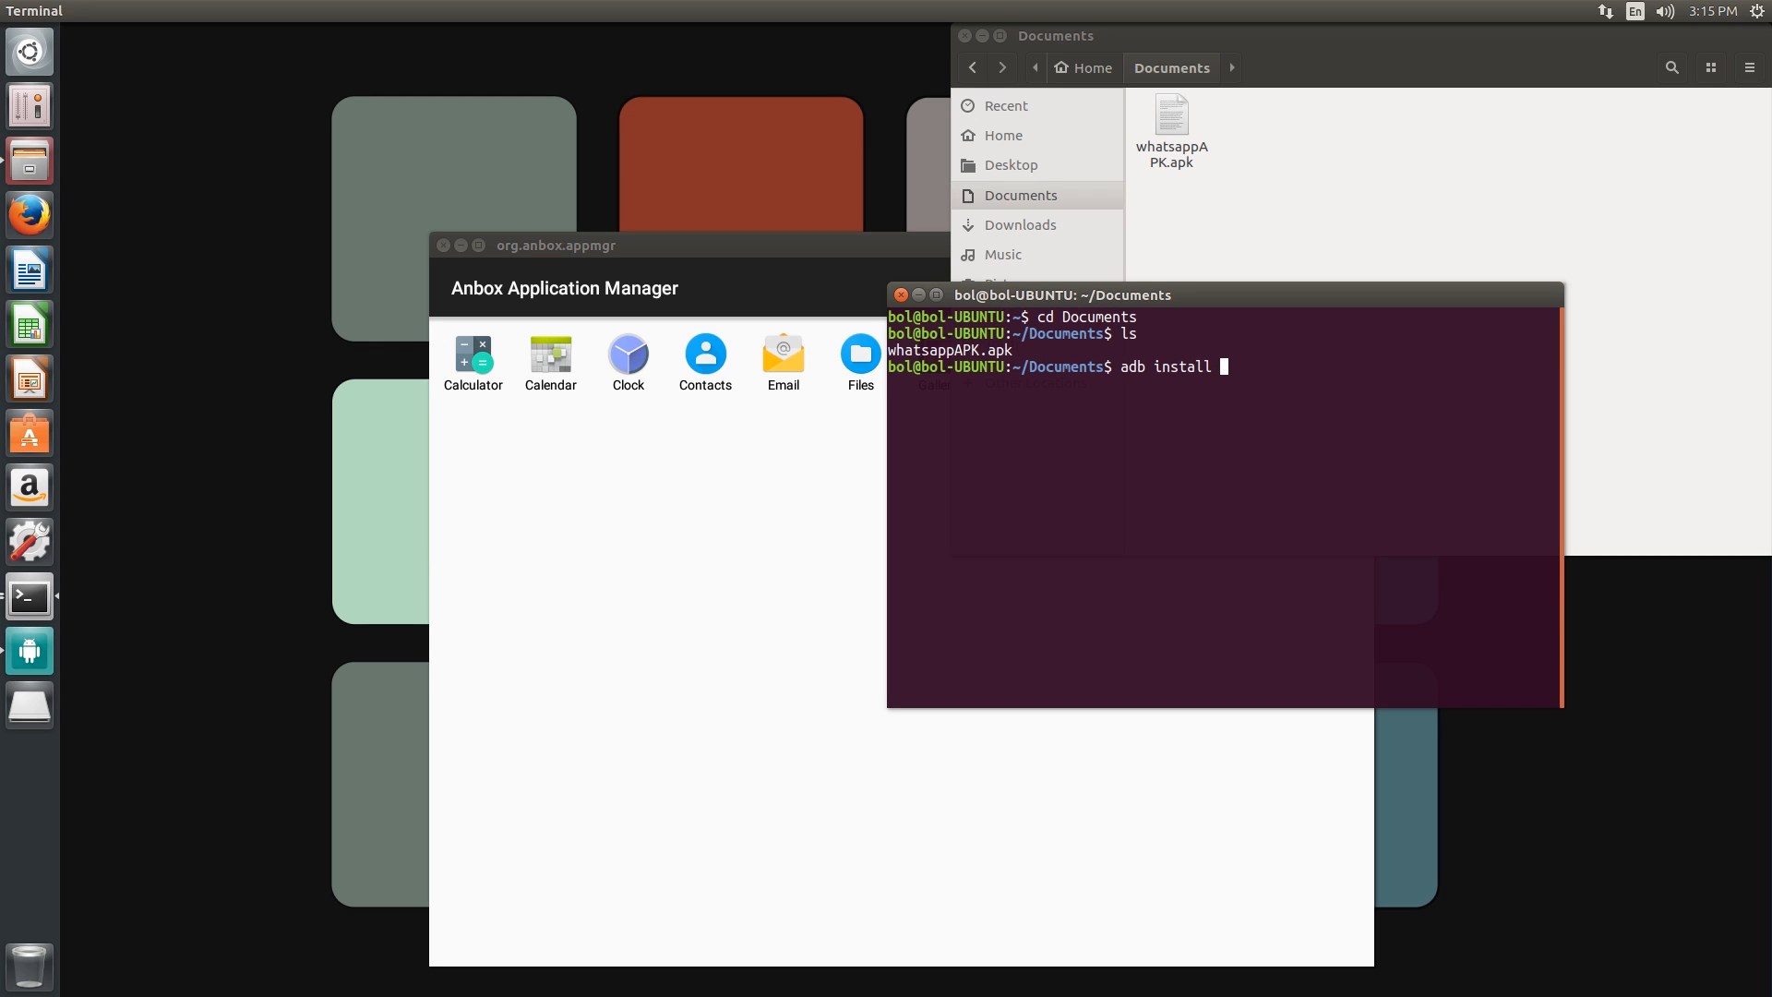
type("w")
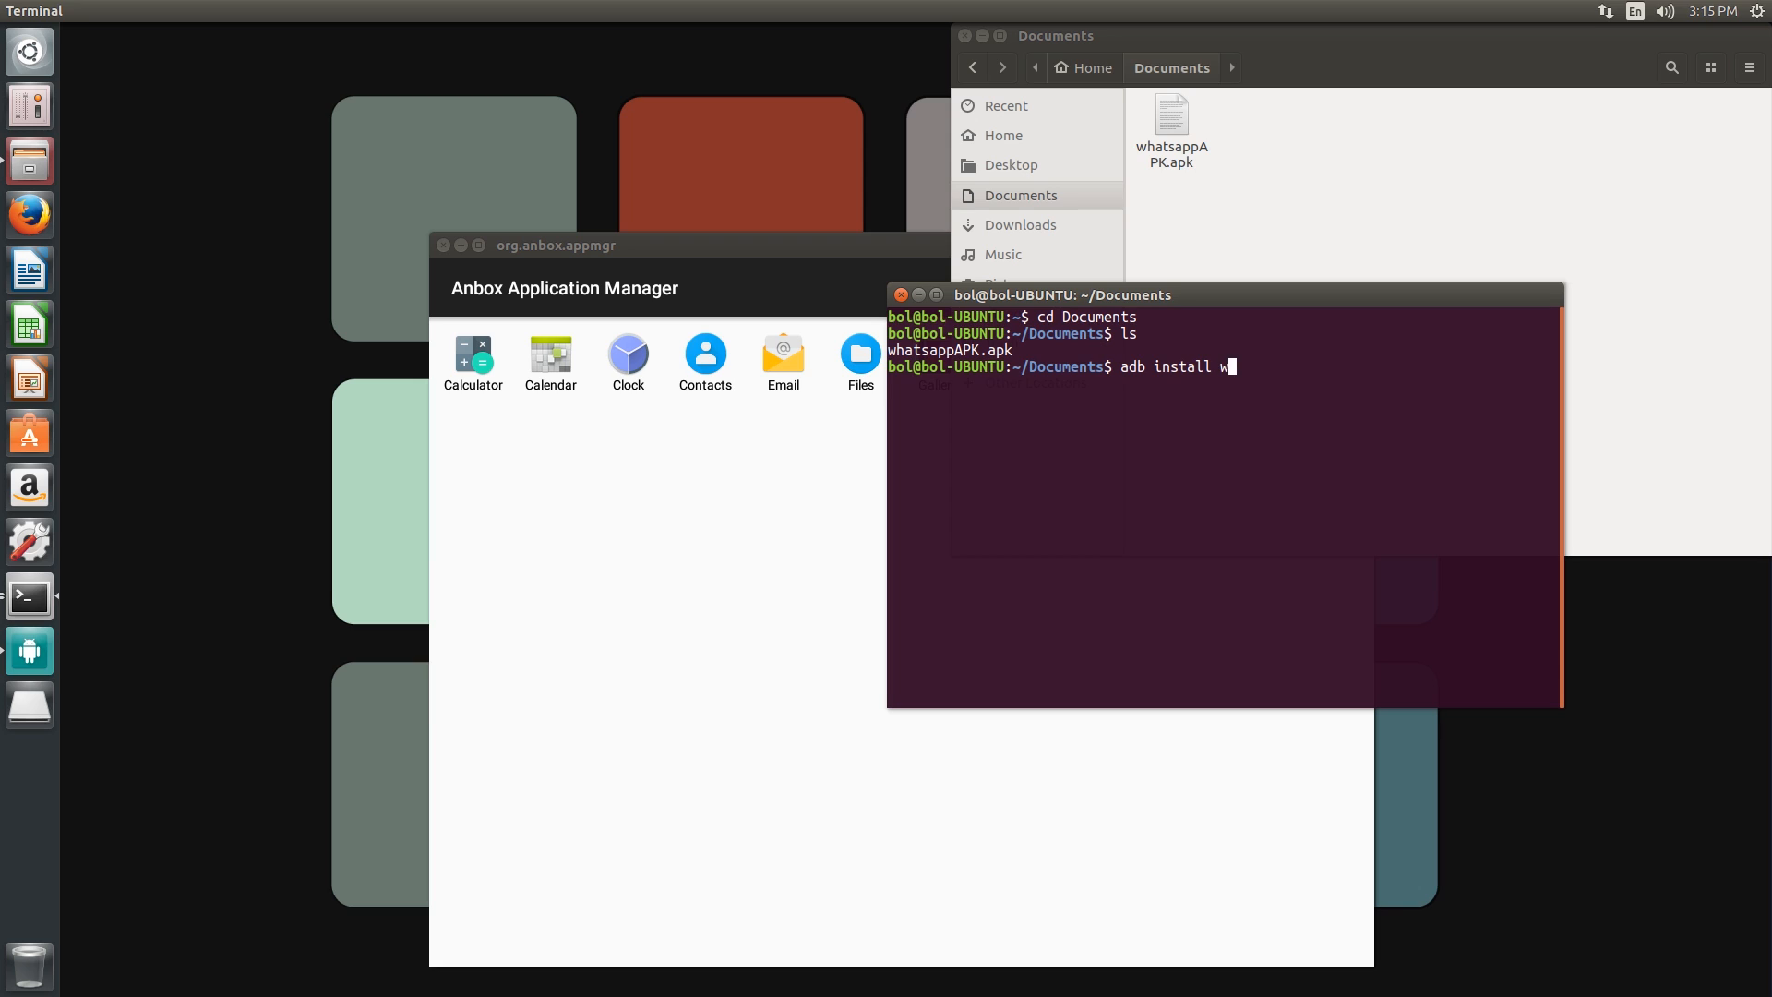
type("hatsappAP")
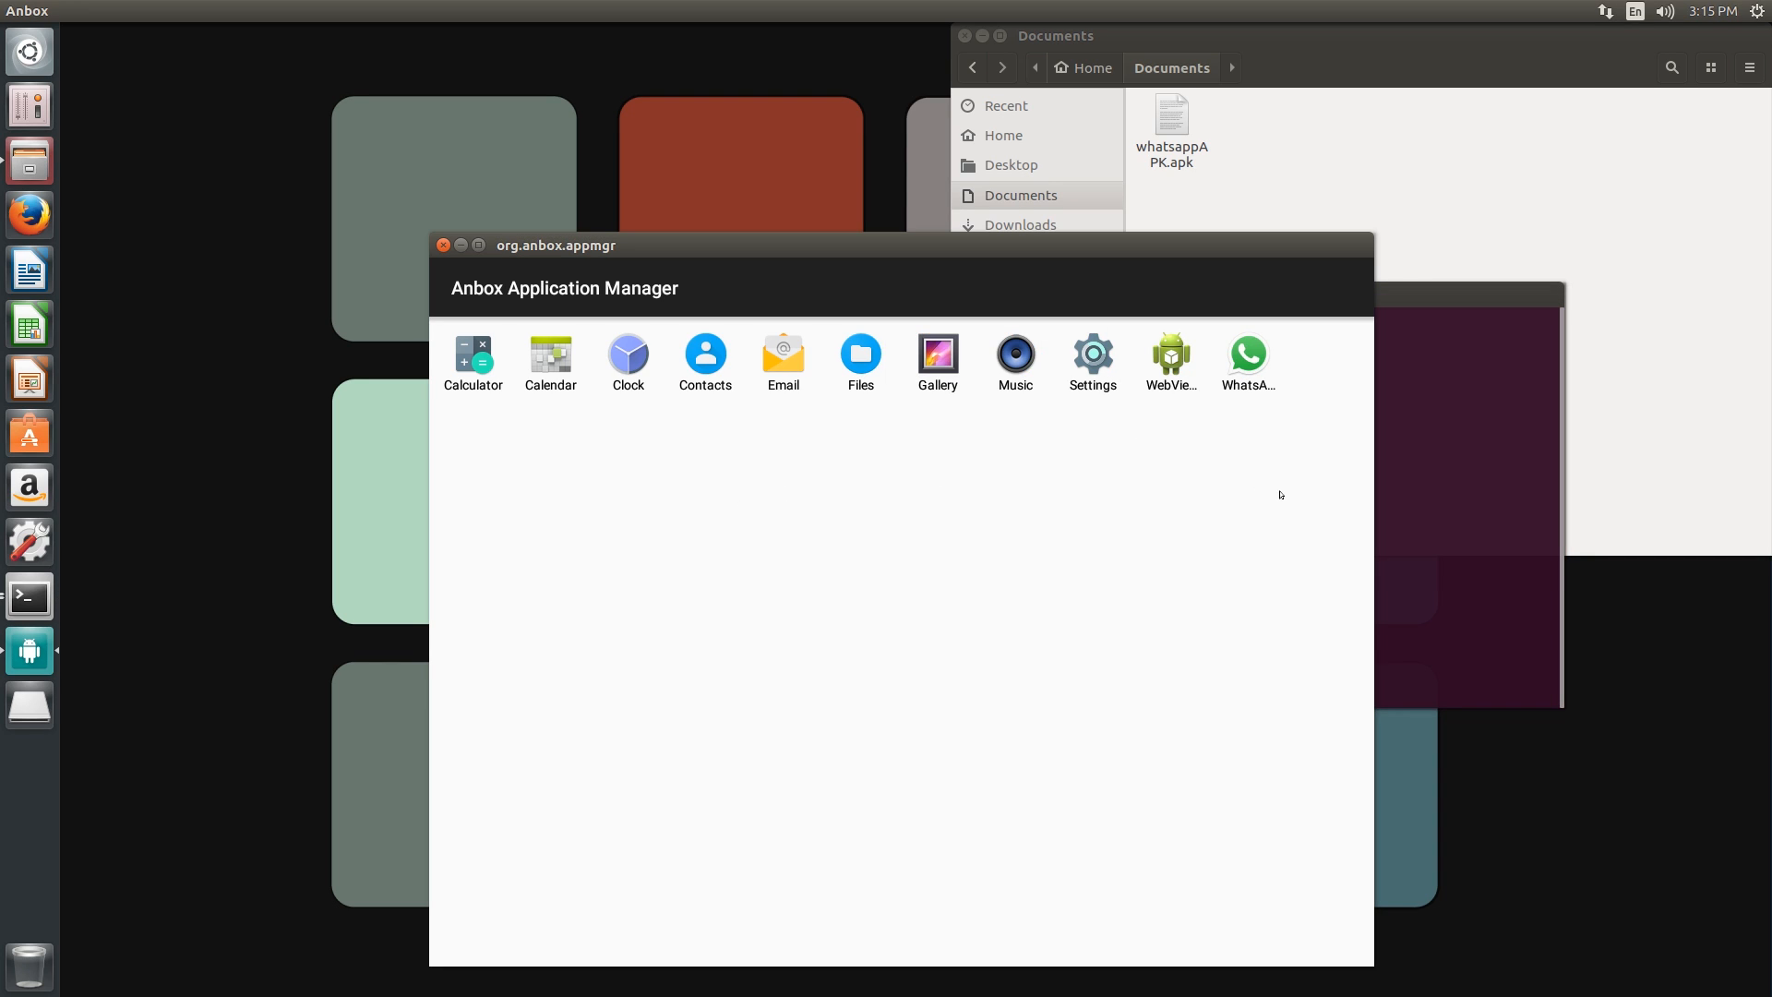
mouse_move(1247, 369)
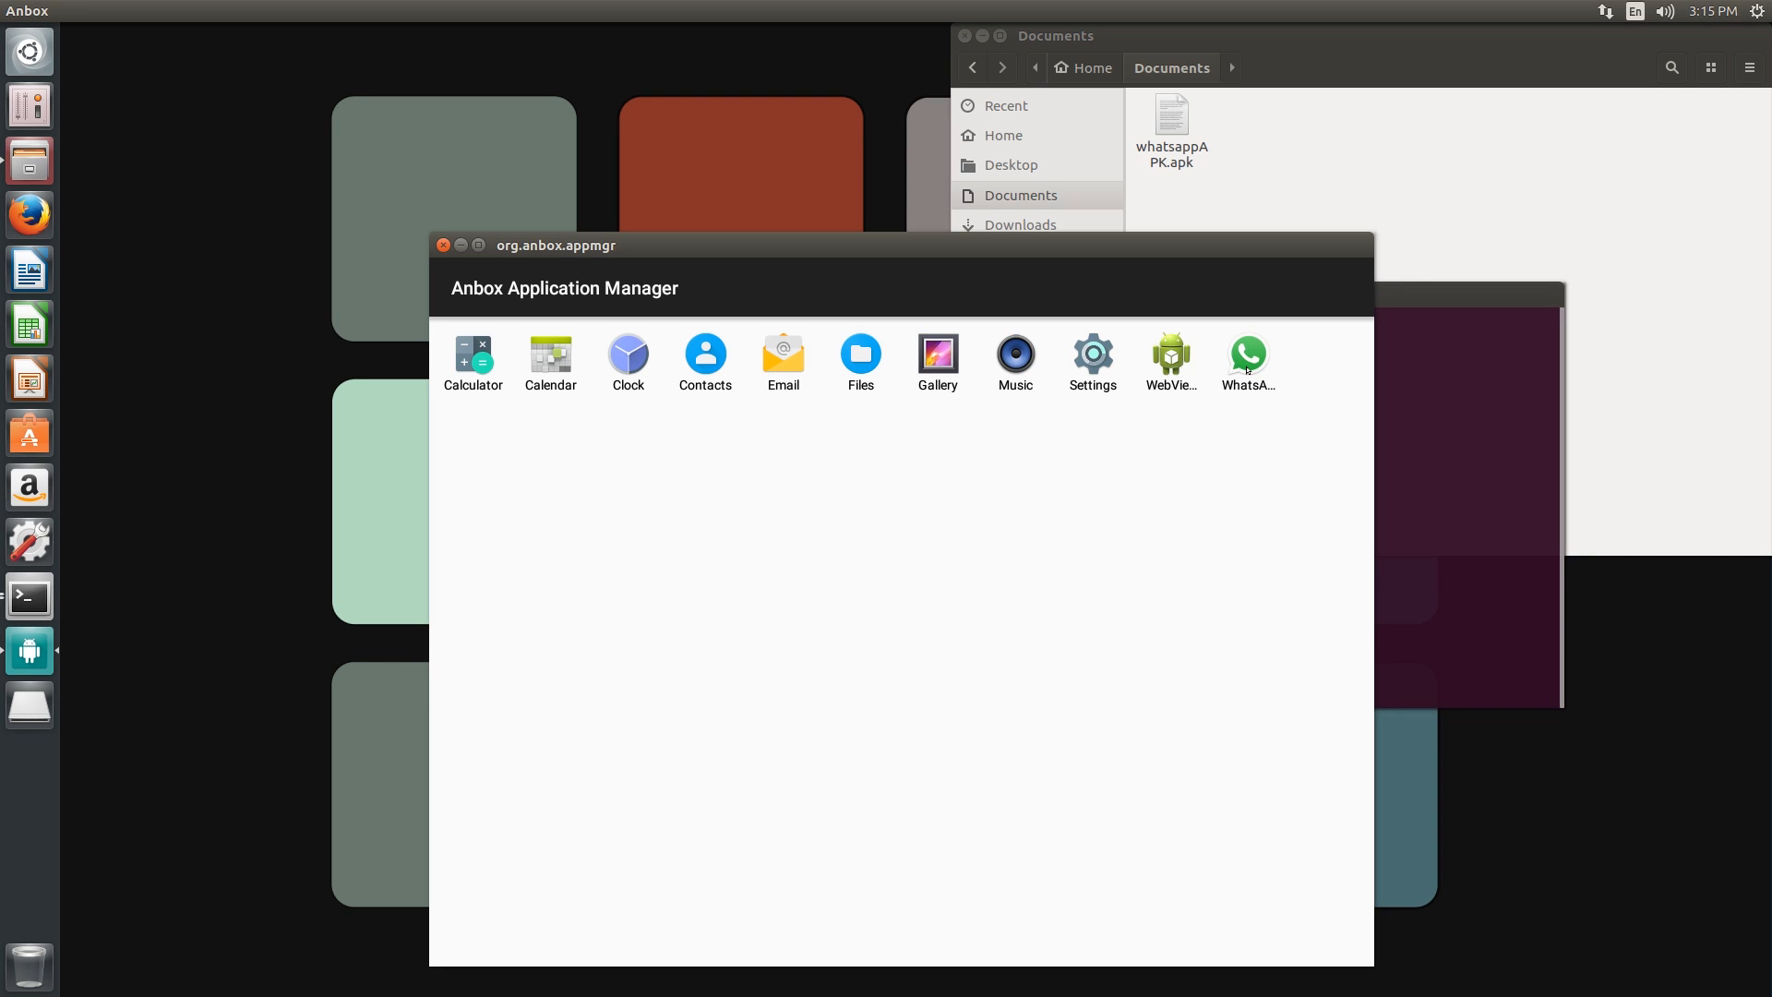
mouse_move(1229, 373)
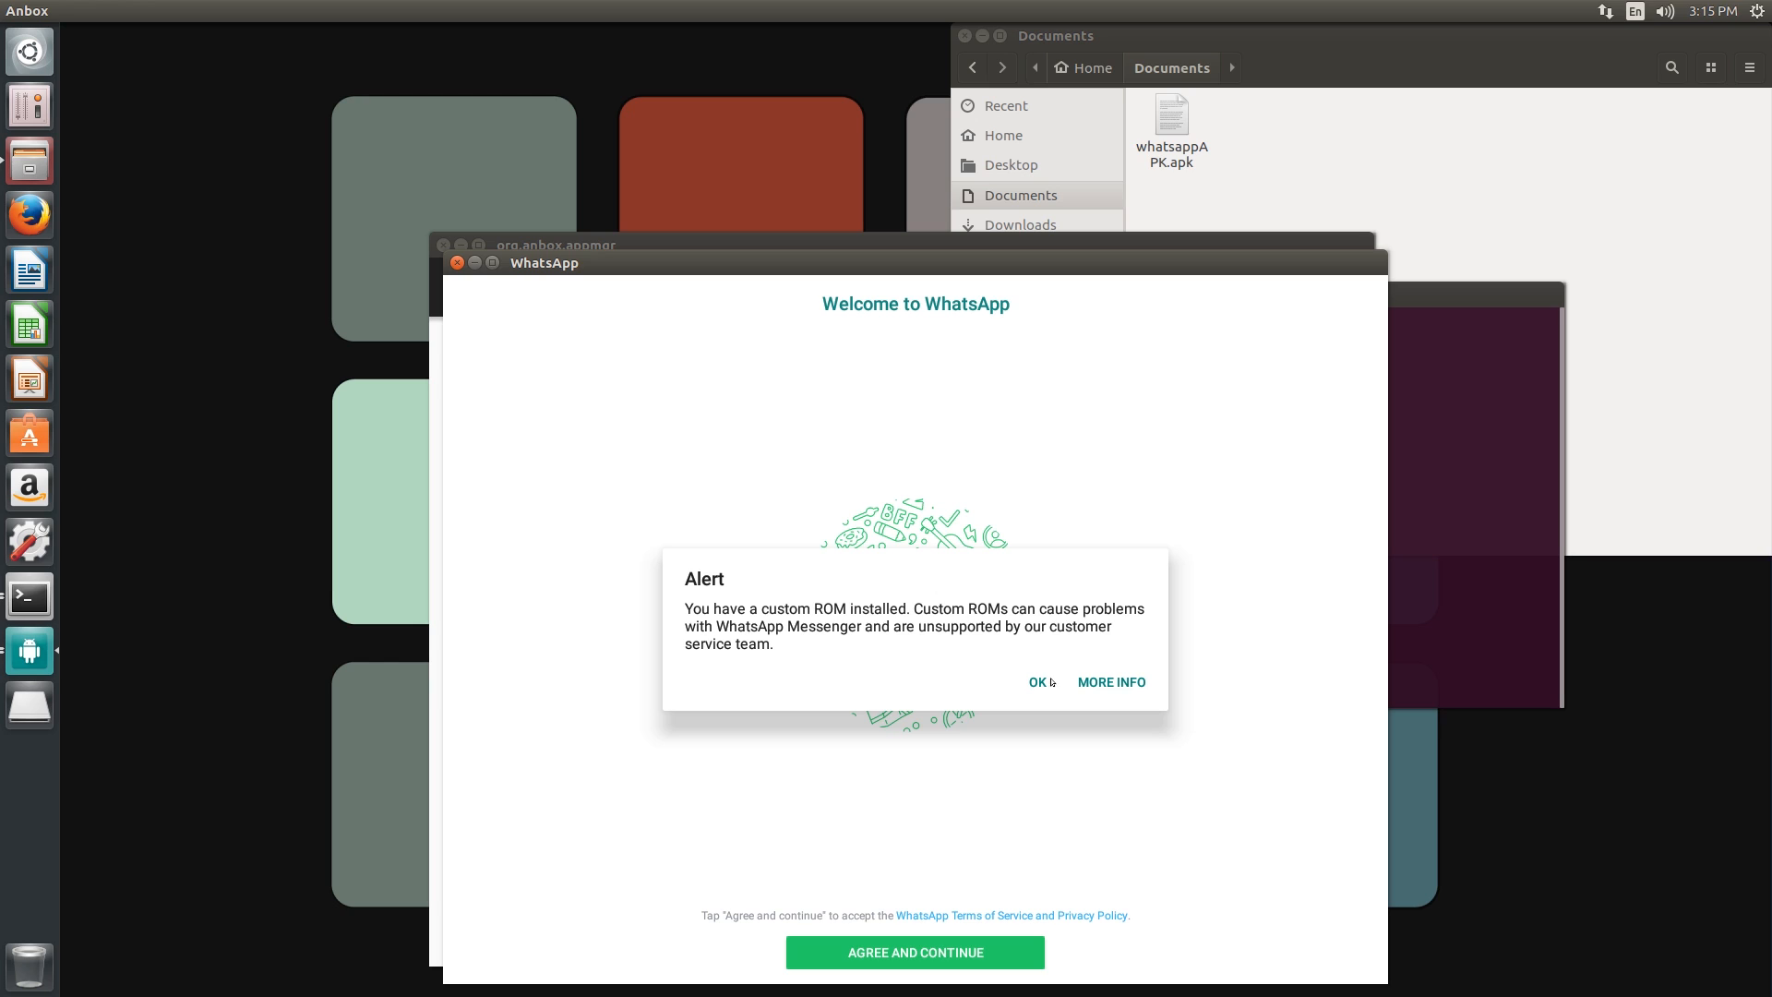
Step: Dismiss the custom ROM alert, agree to WhatsApp's terms, and decline contacts access
left_click(1036, 681)
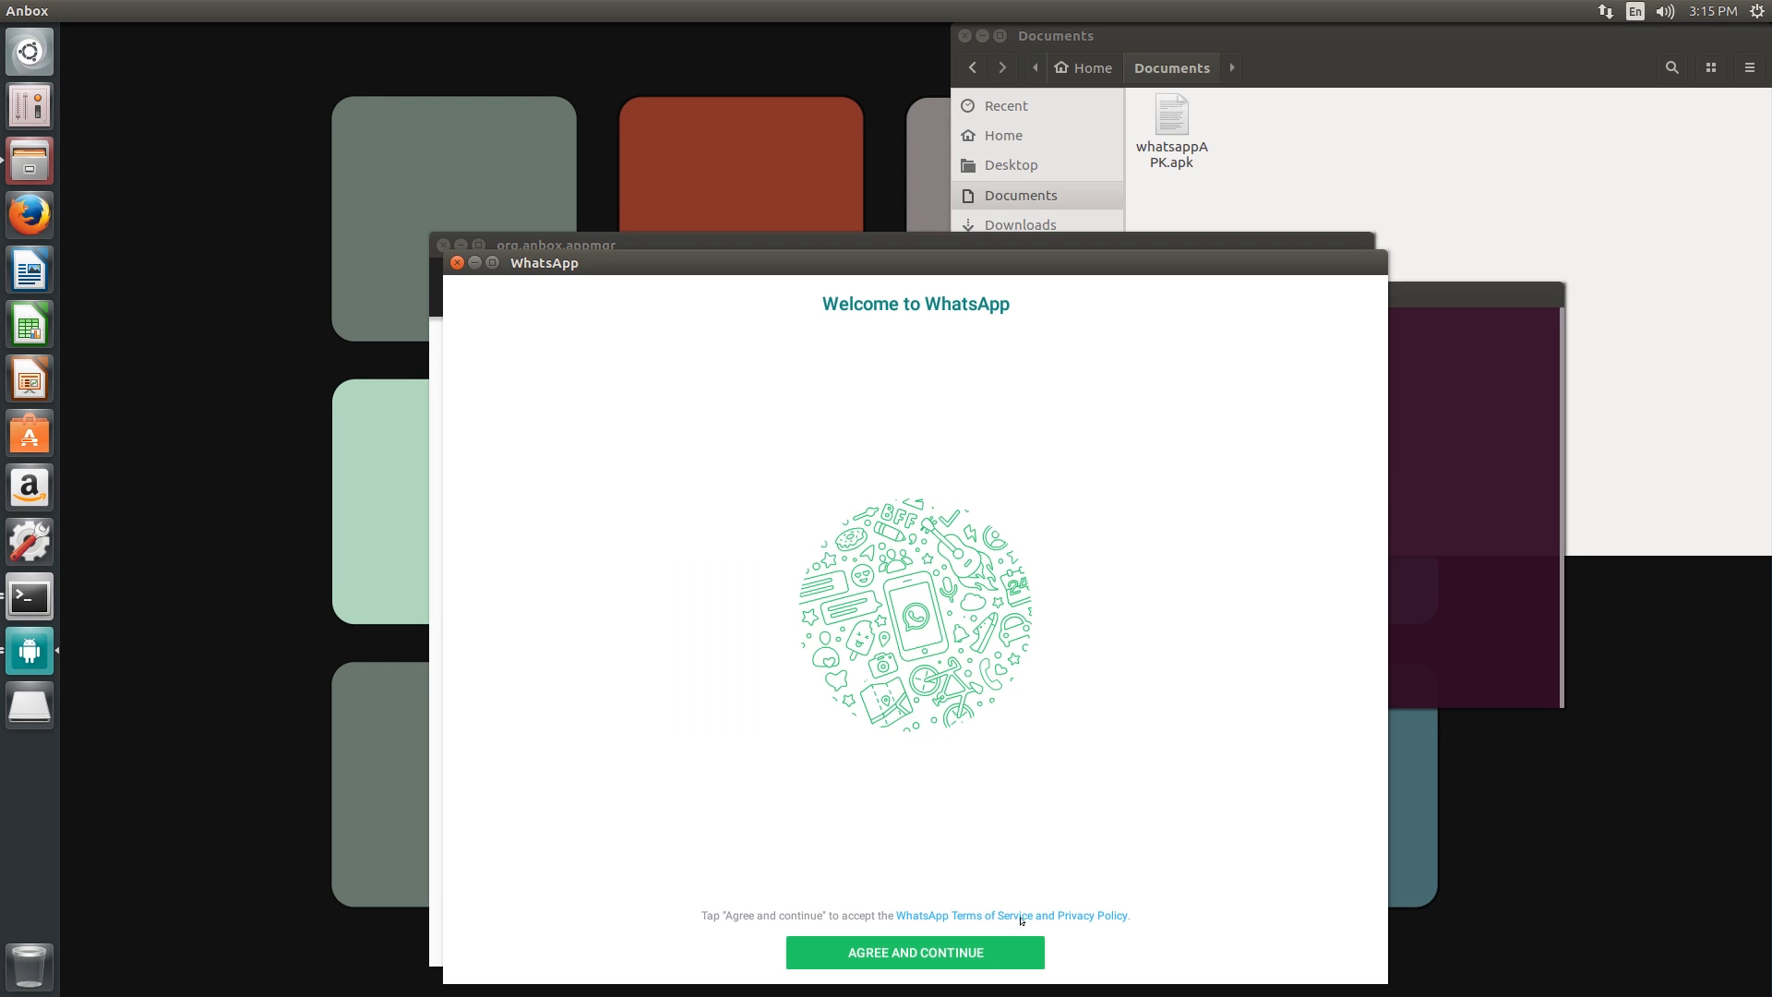
left_click(914, 952)
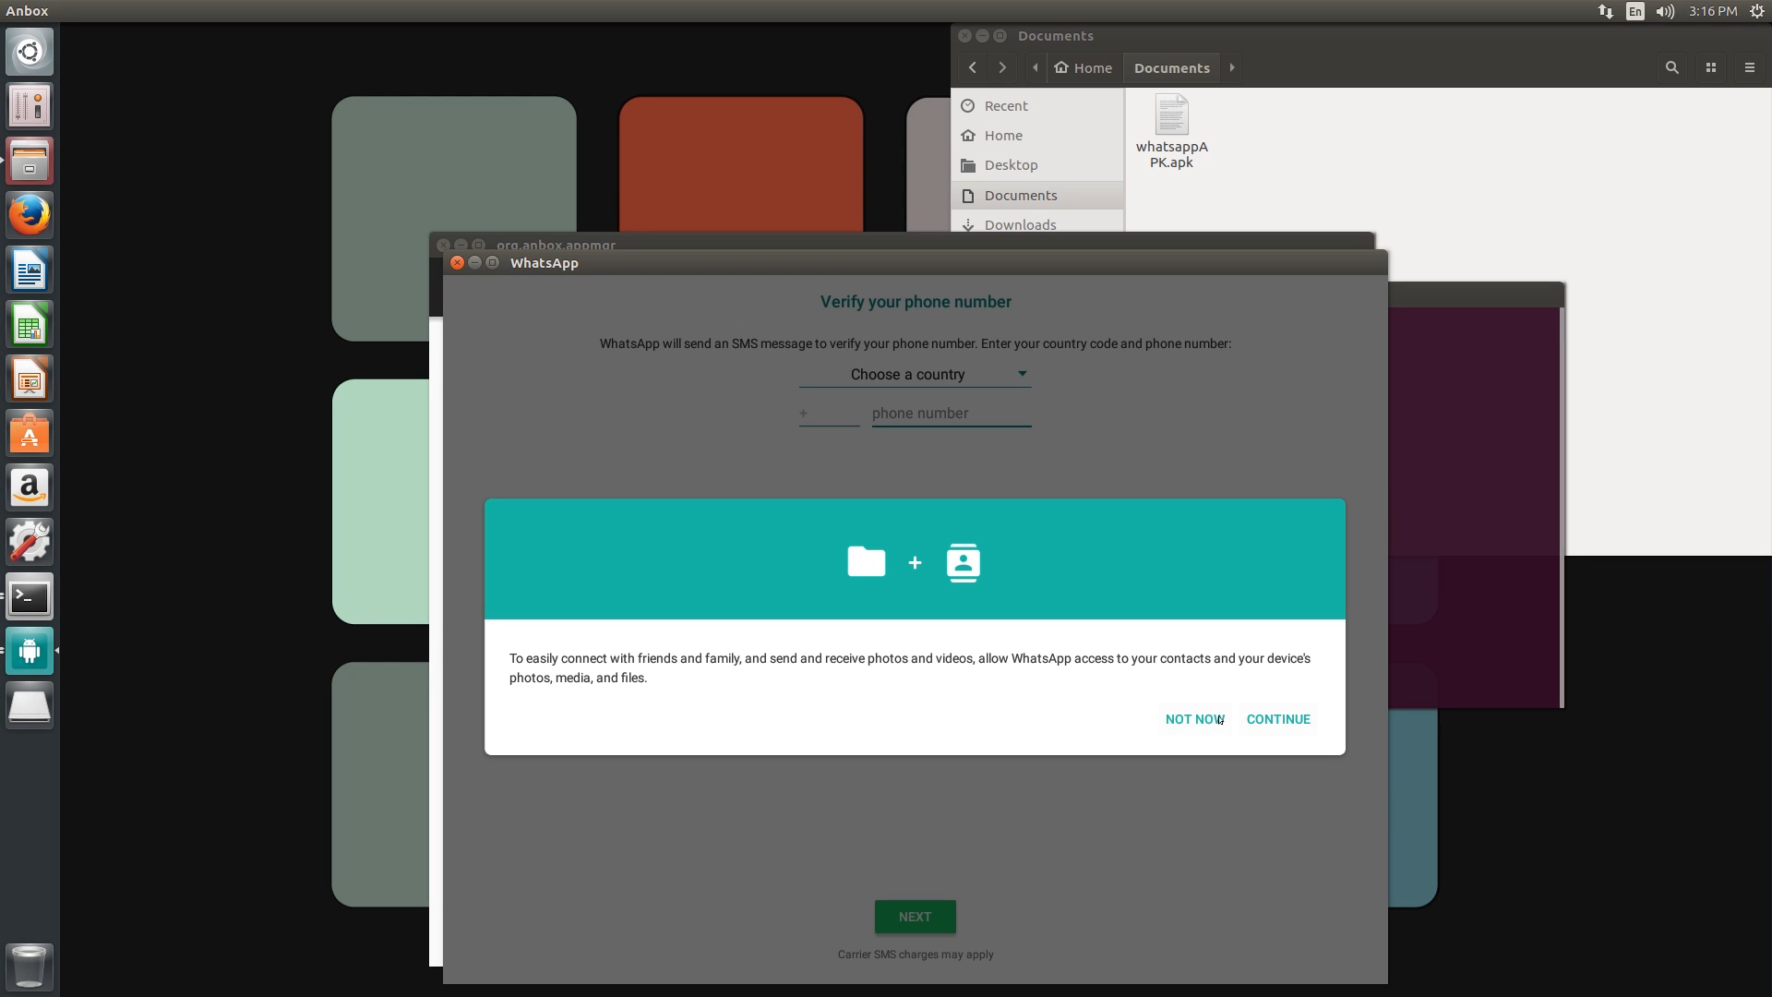
left_click(1193, 719)
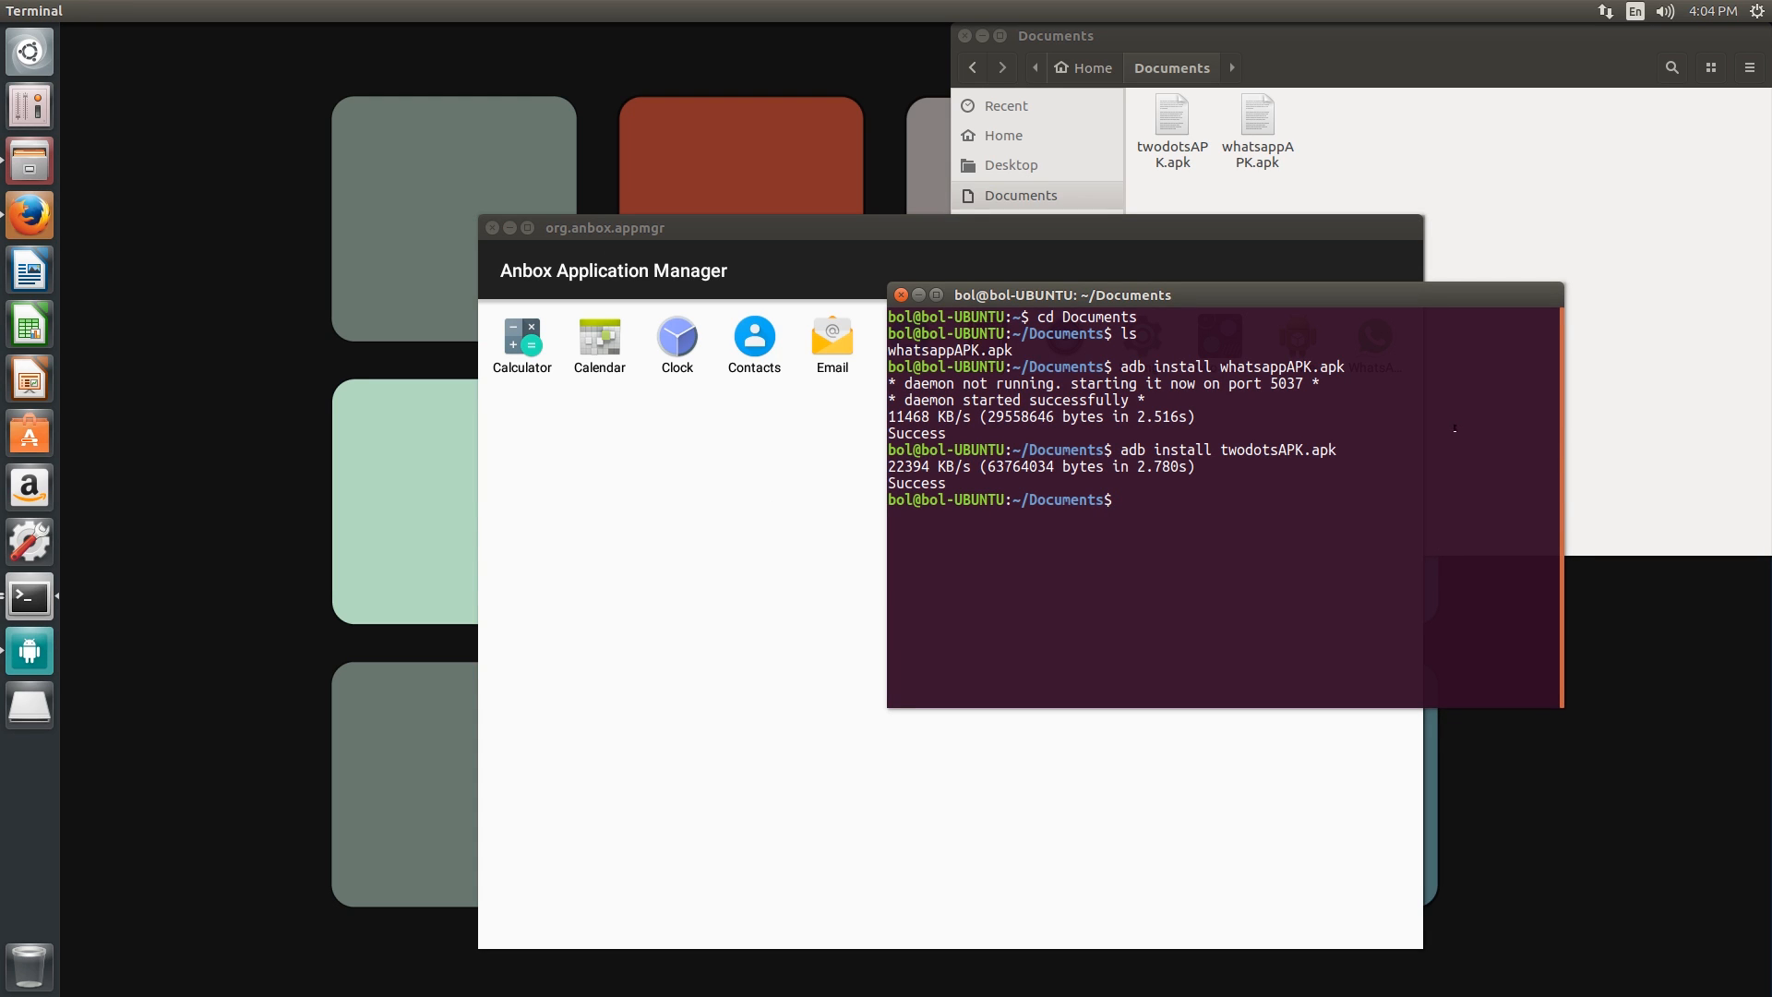
Step: Run adb uninstall com.whatsapp to remove WhatsApp from Anbox
type("adb un")
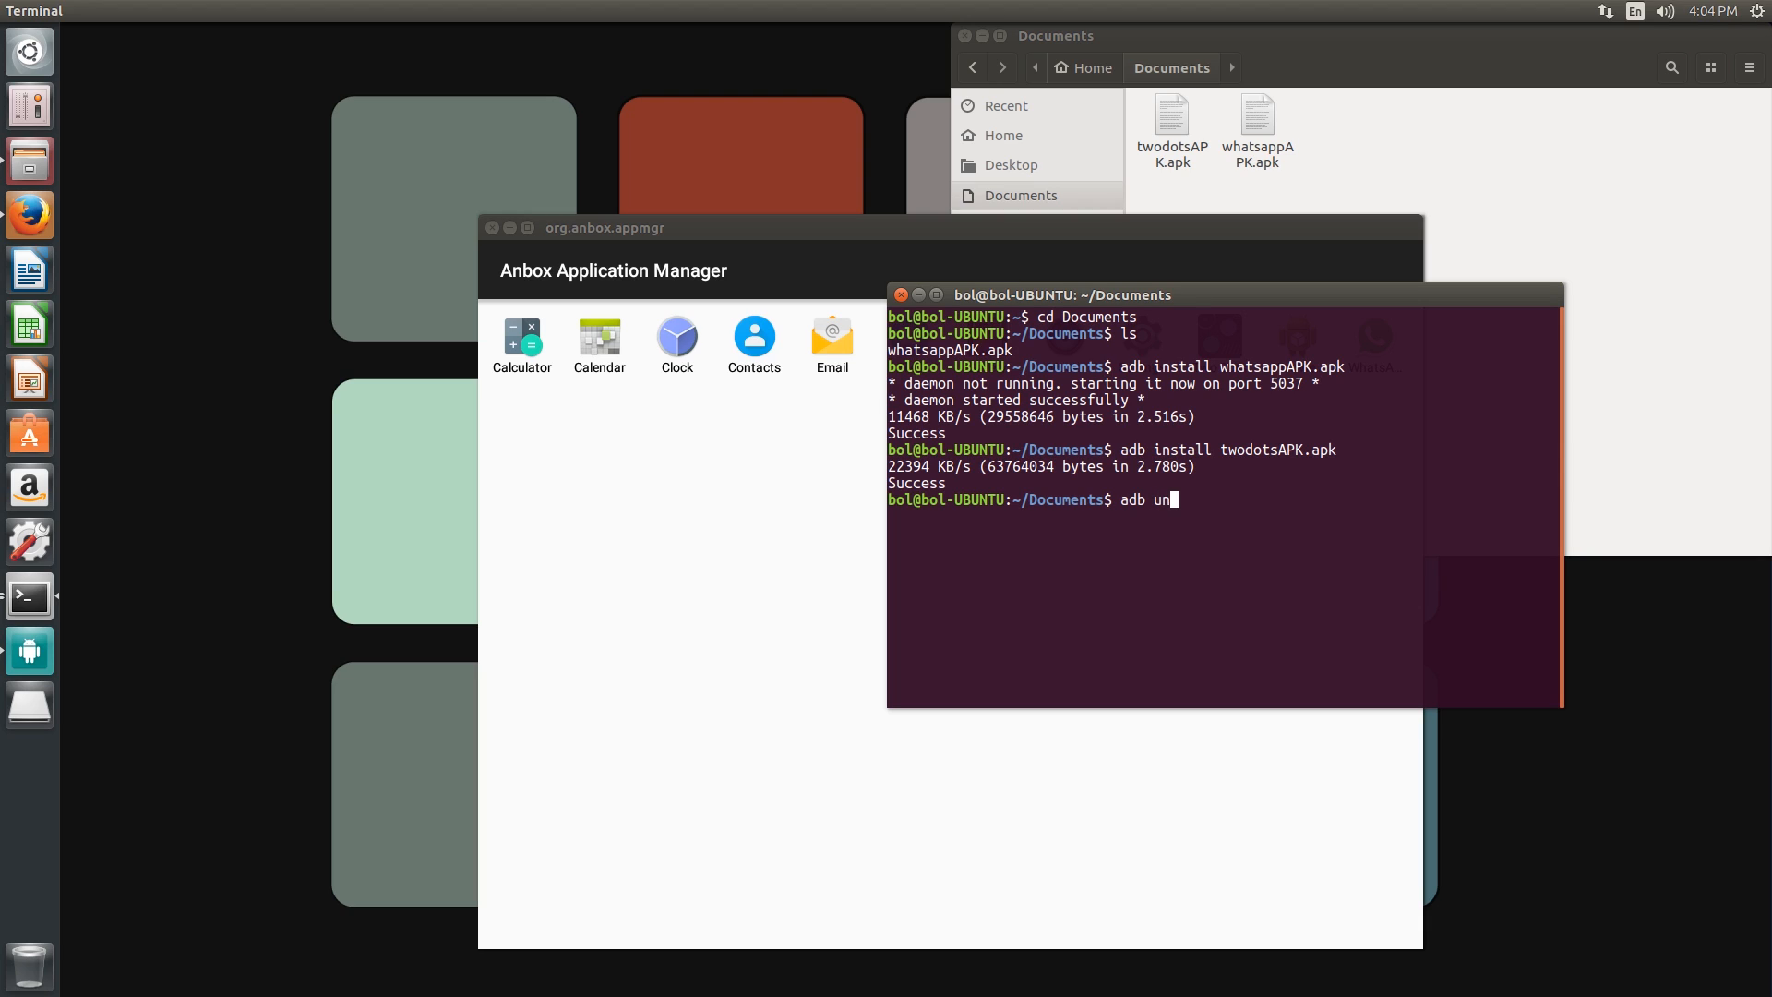
type("install")
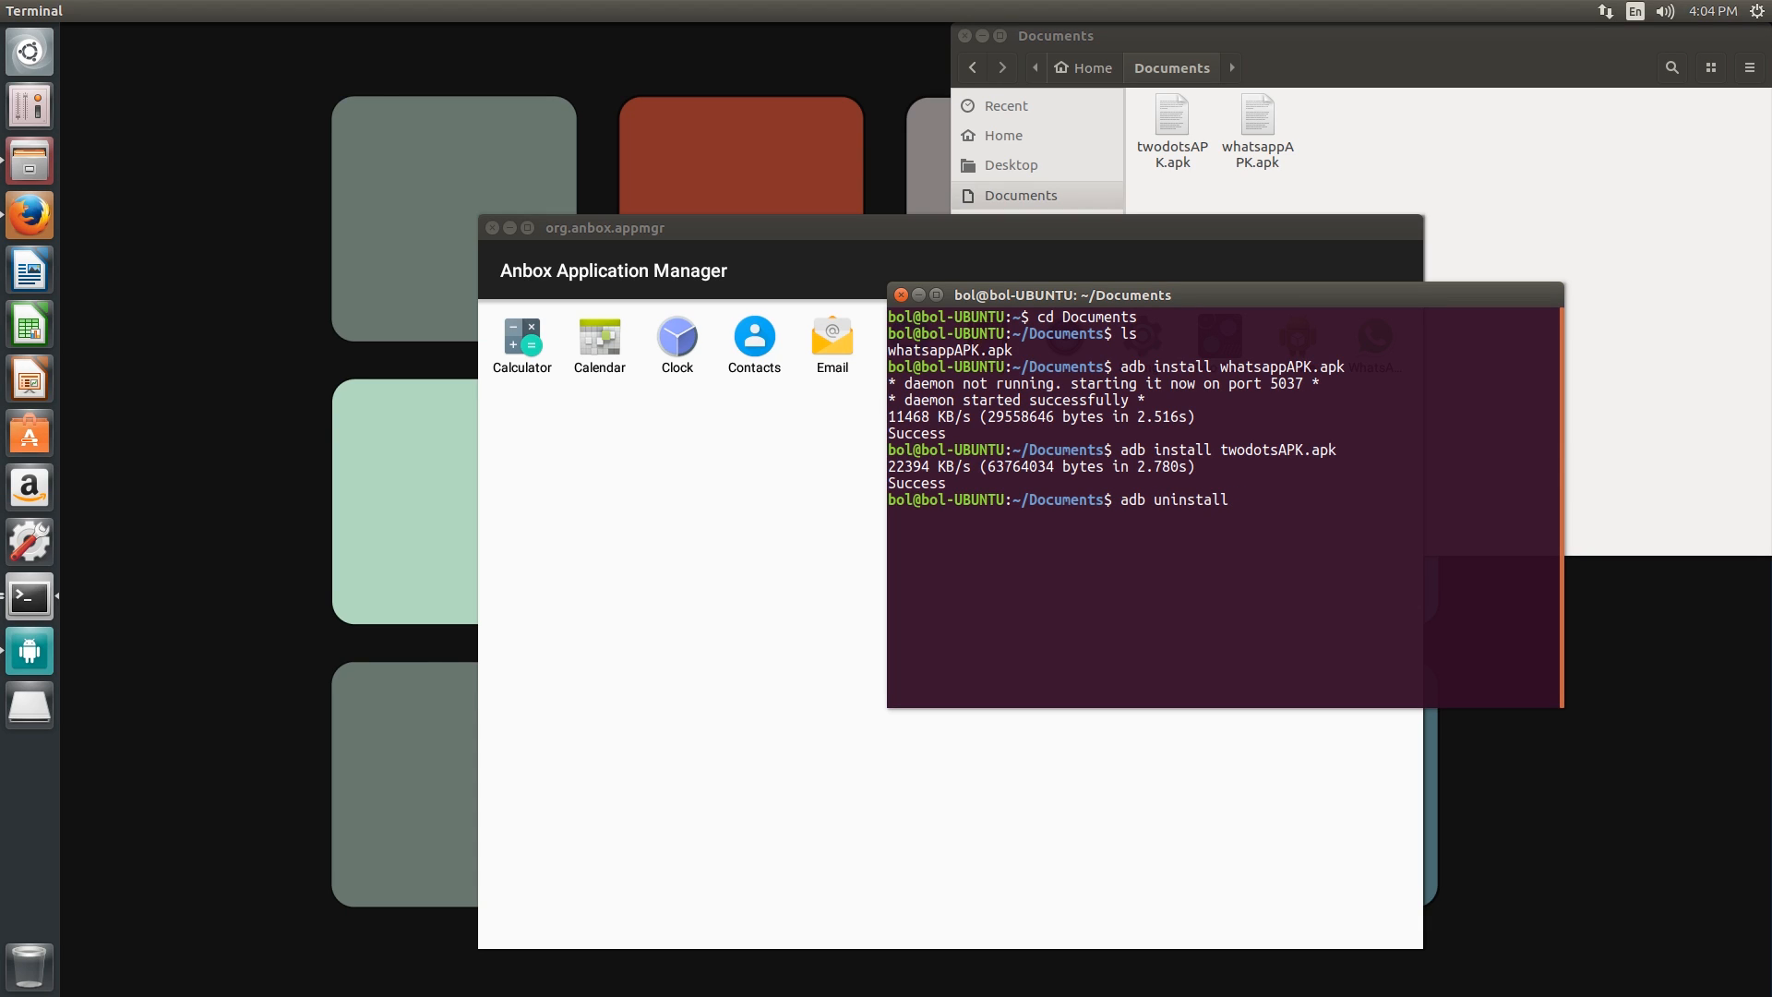
type("com.")
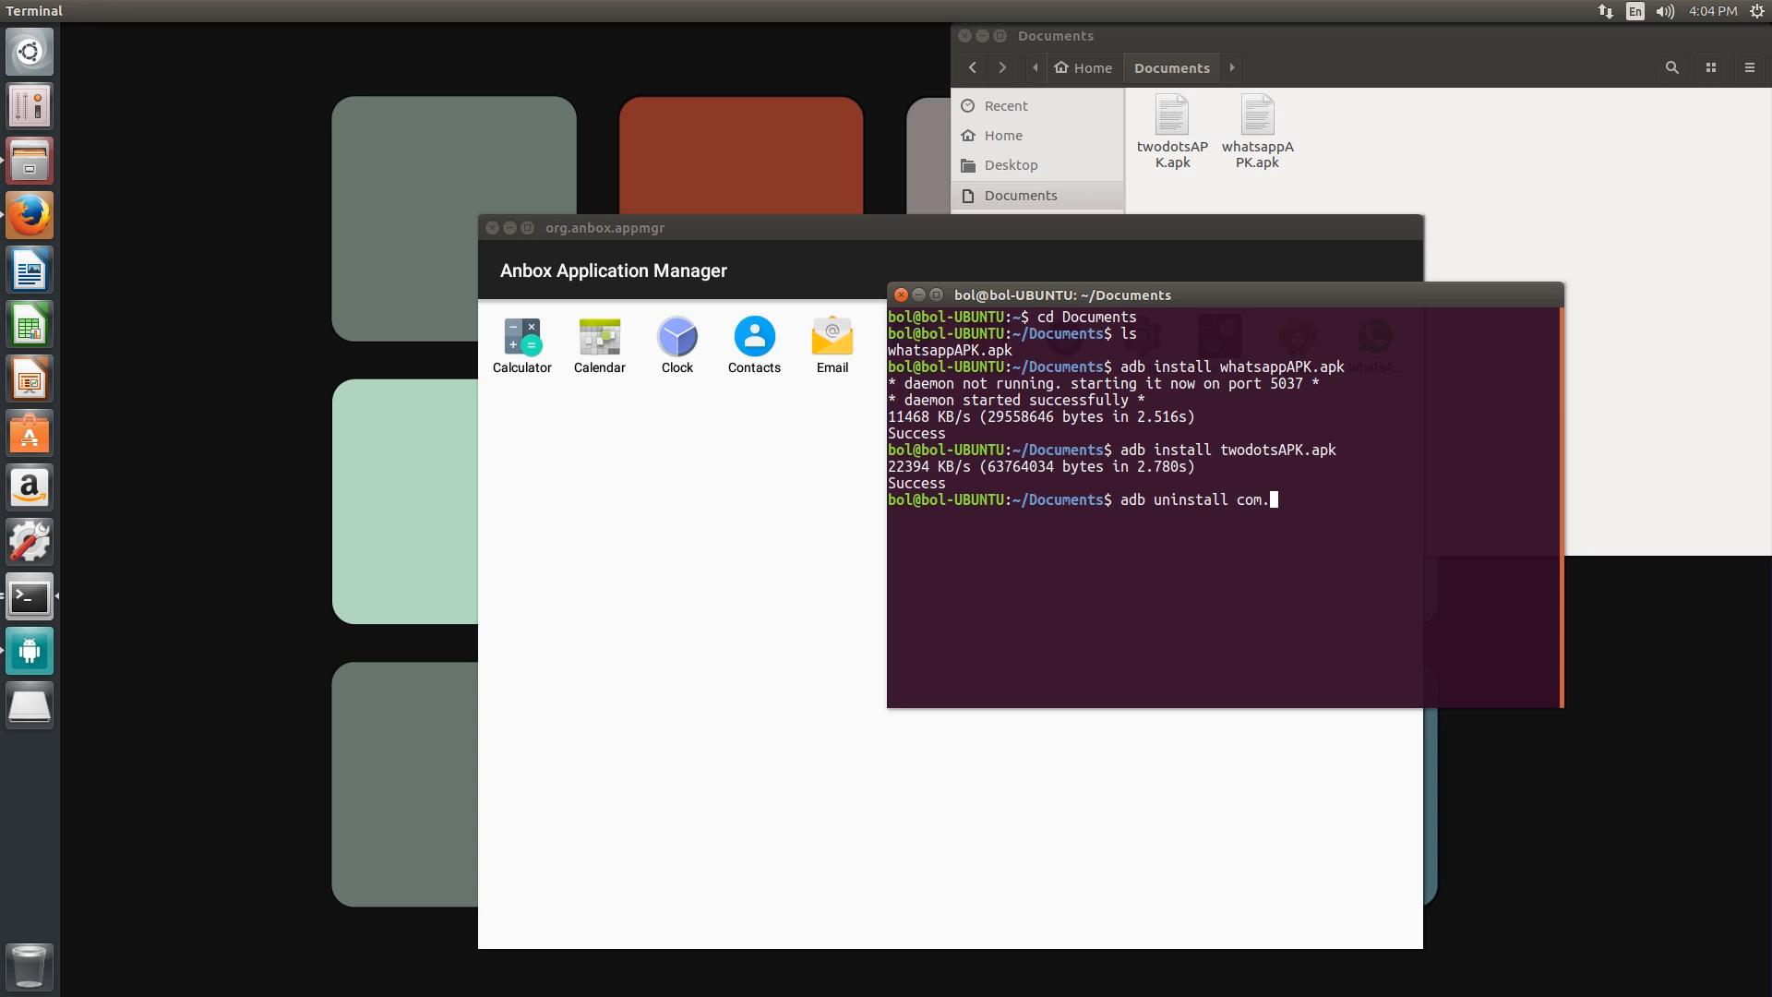
type("whatsapp")
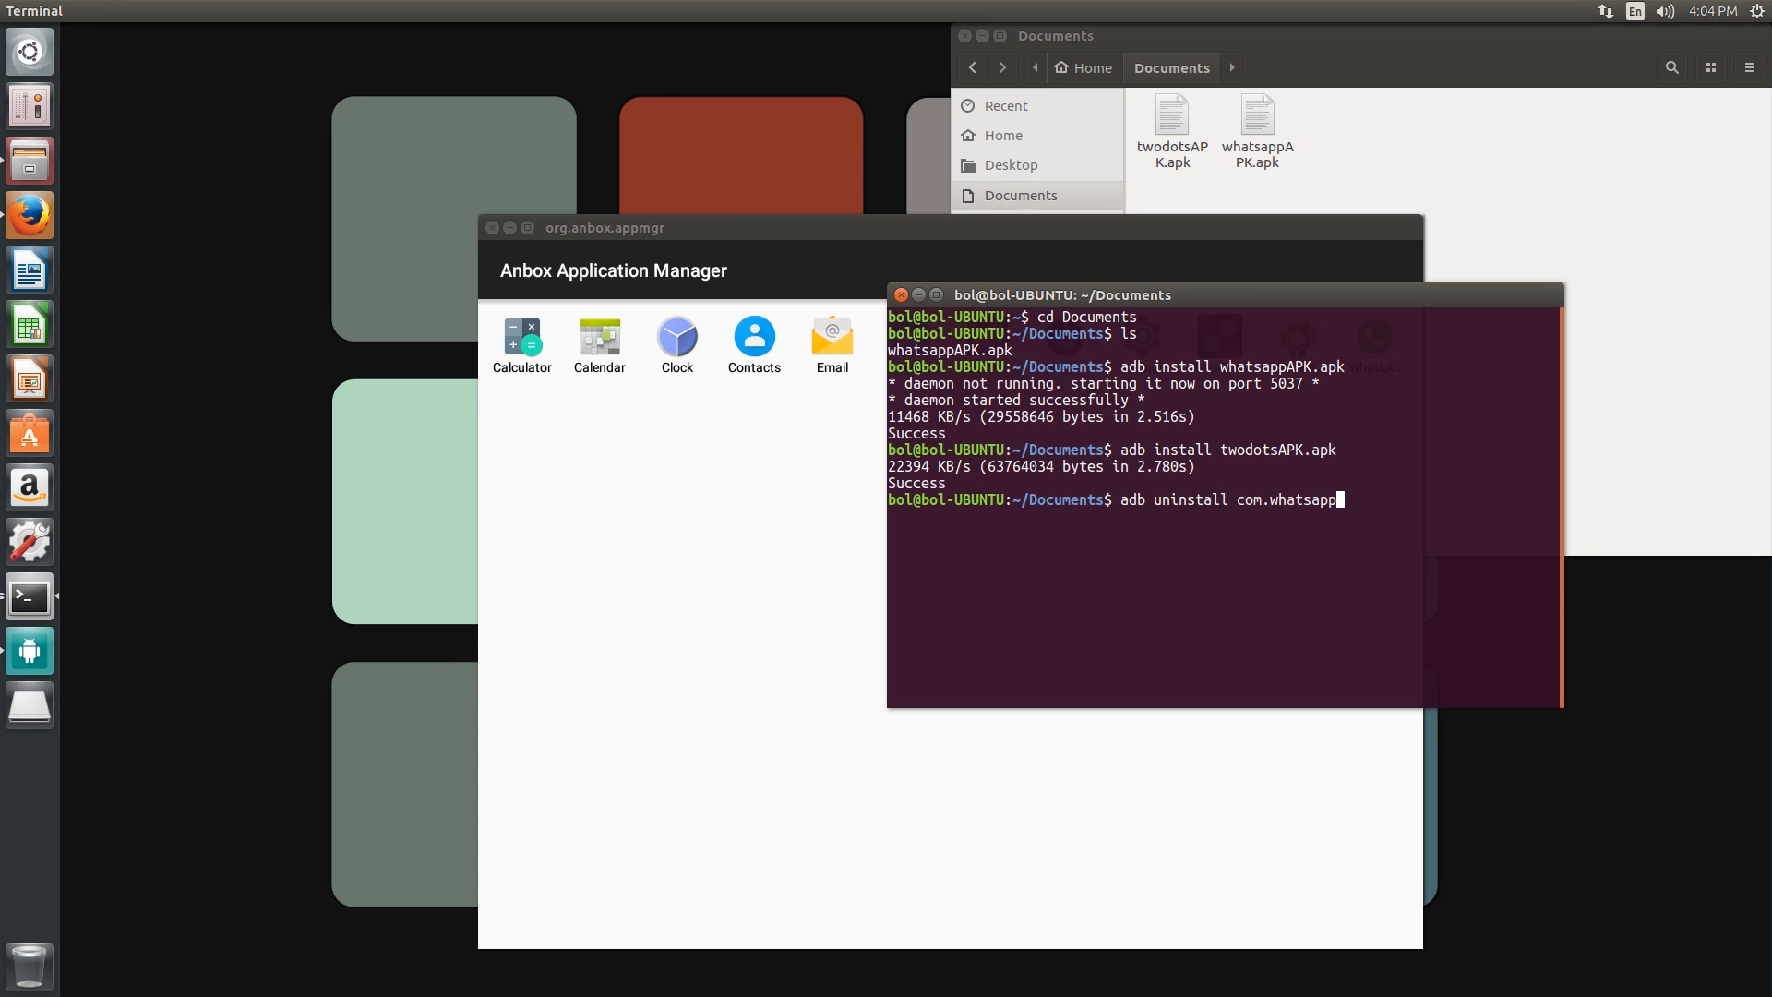
key("Return")
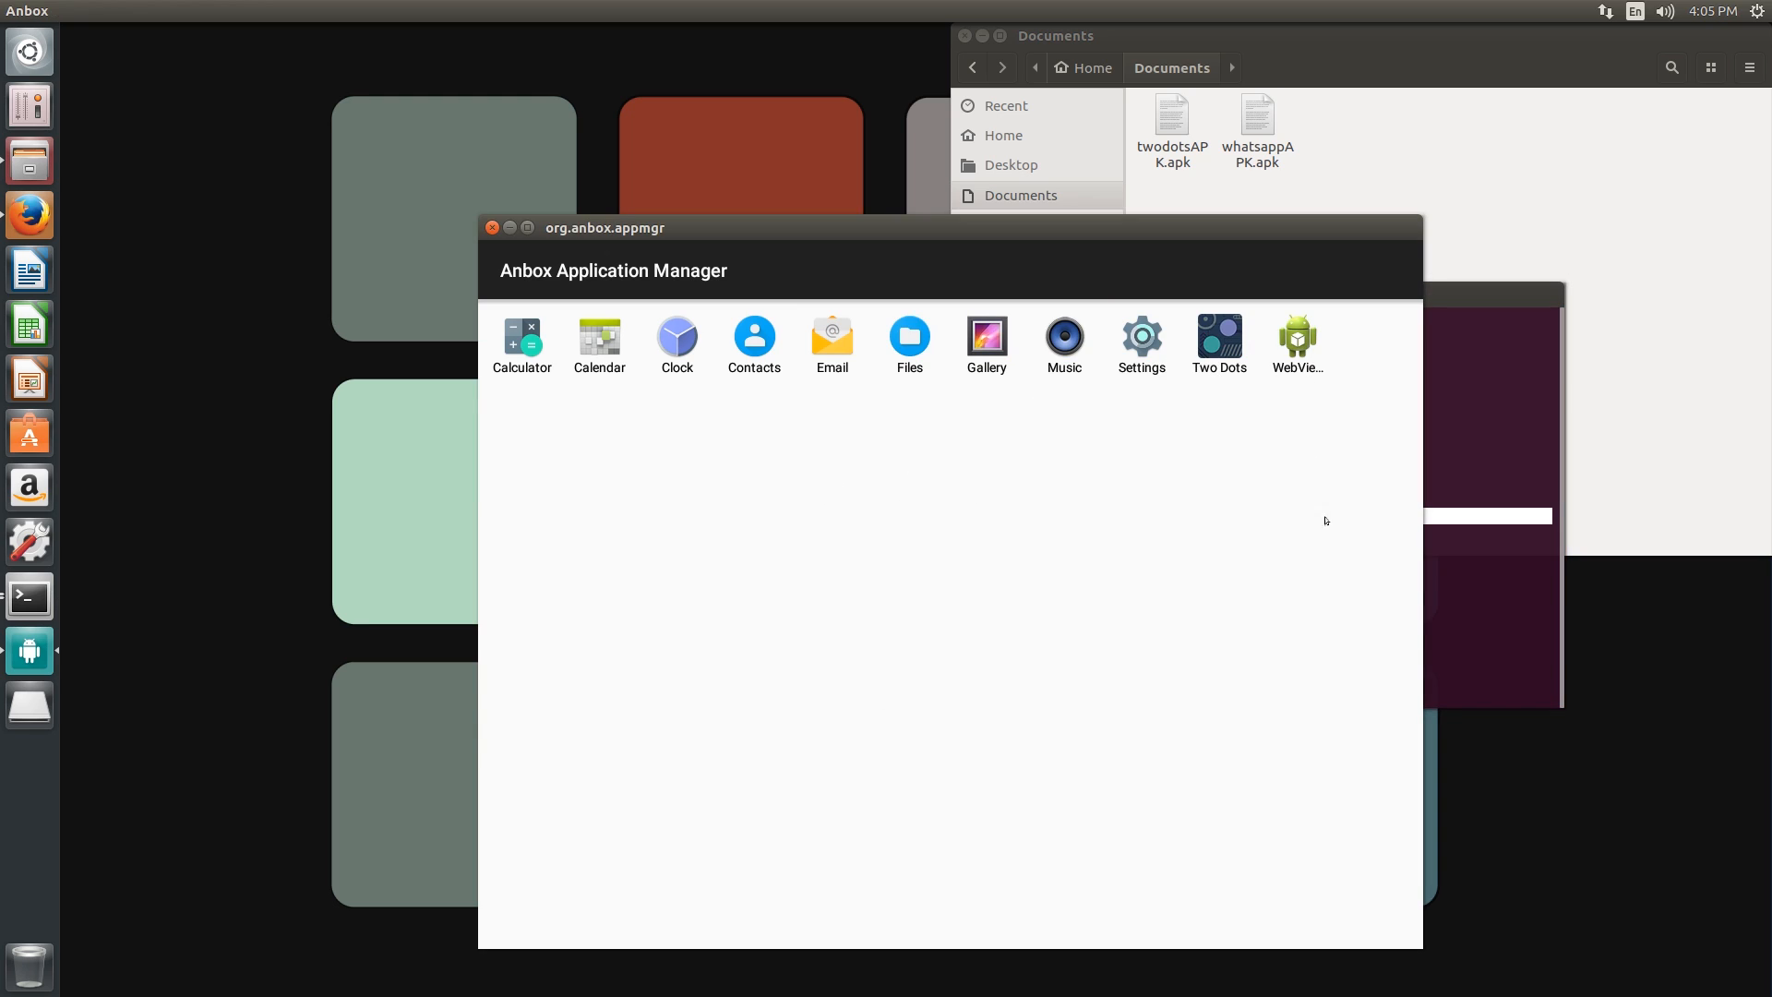
mouse_move(250, 144)
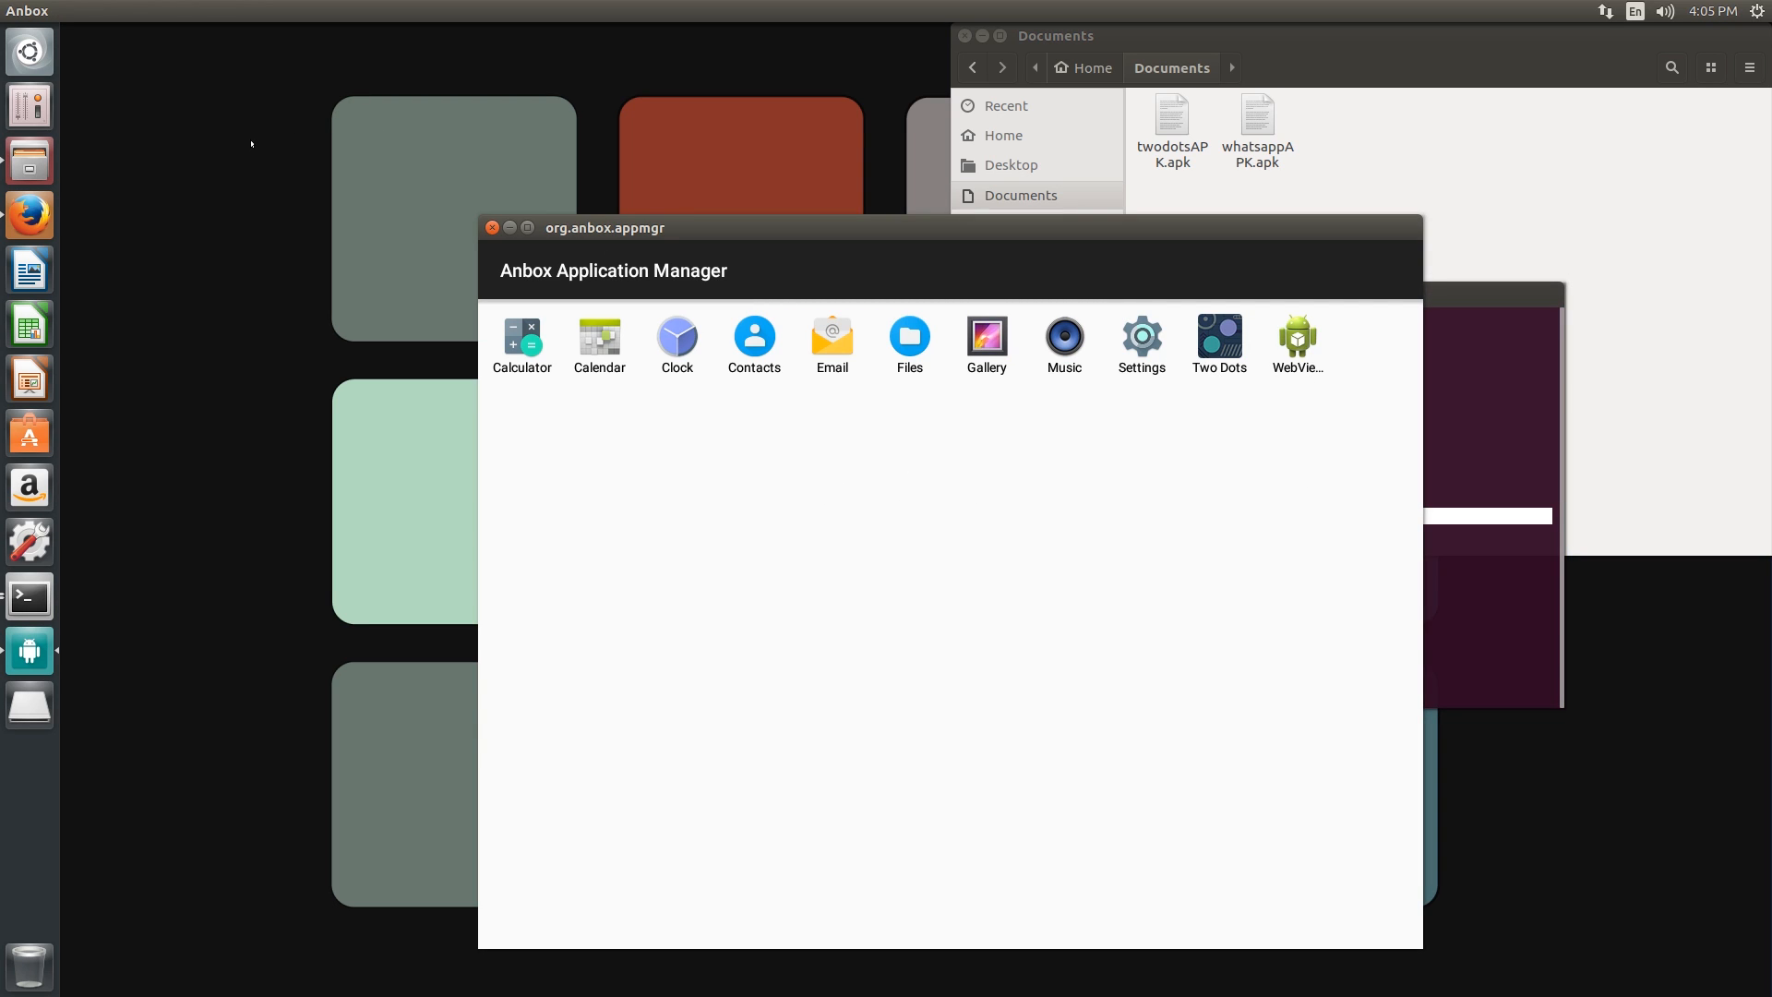
mouse_move(276, 211)
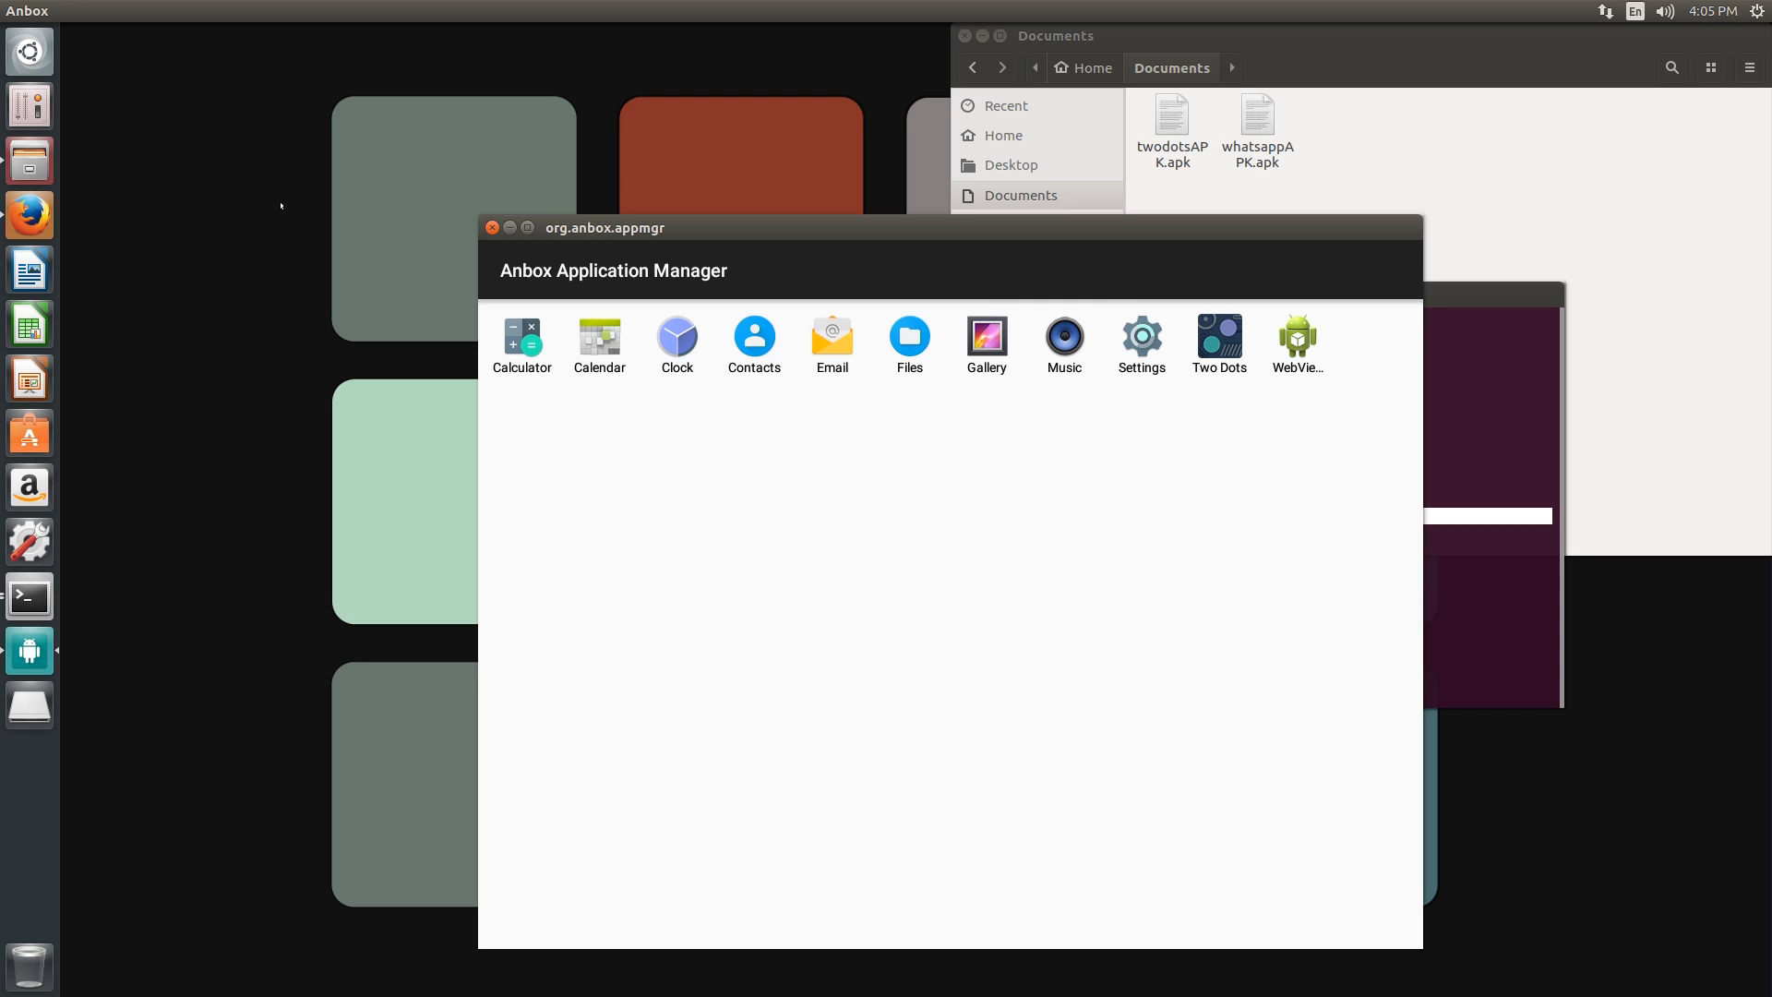
mouse_move(34, 247)
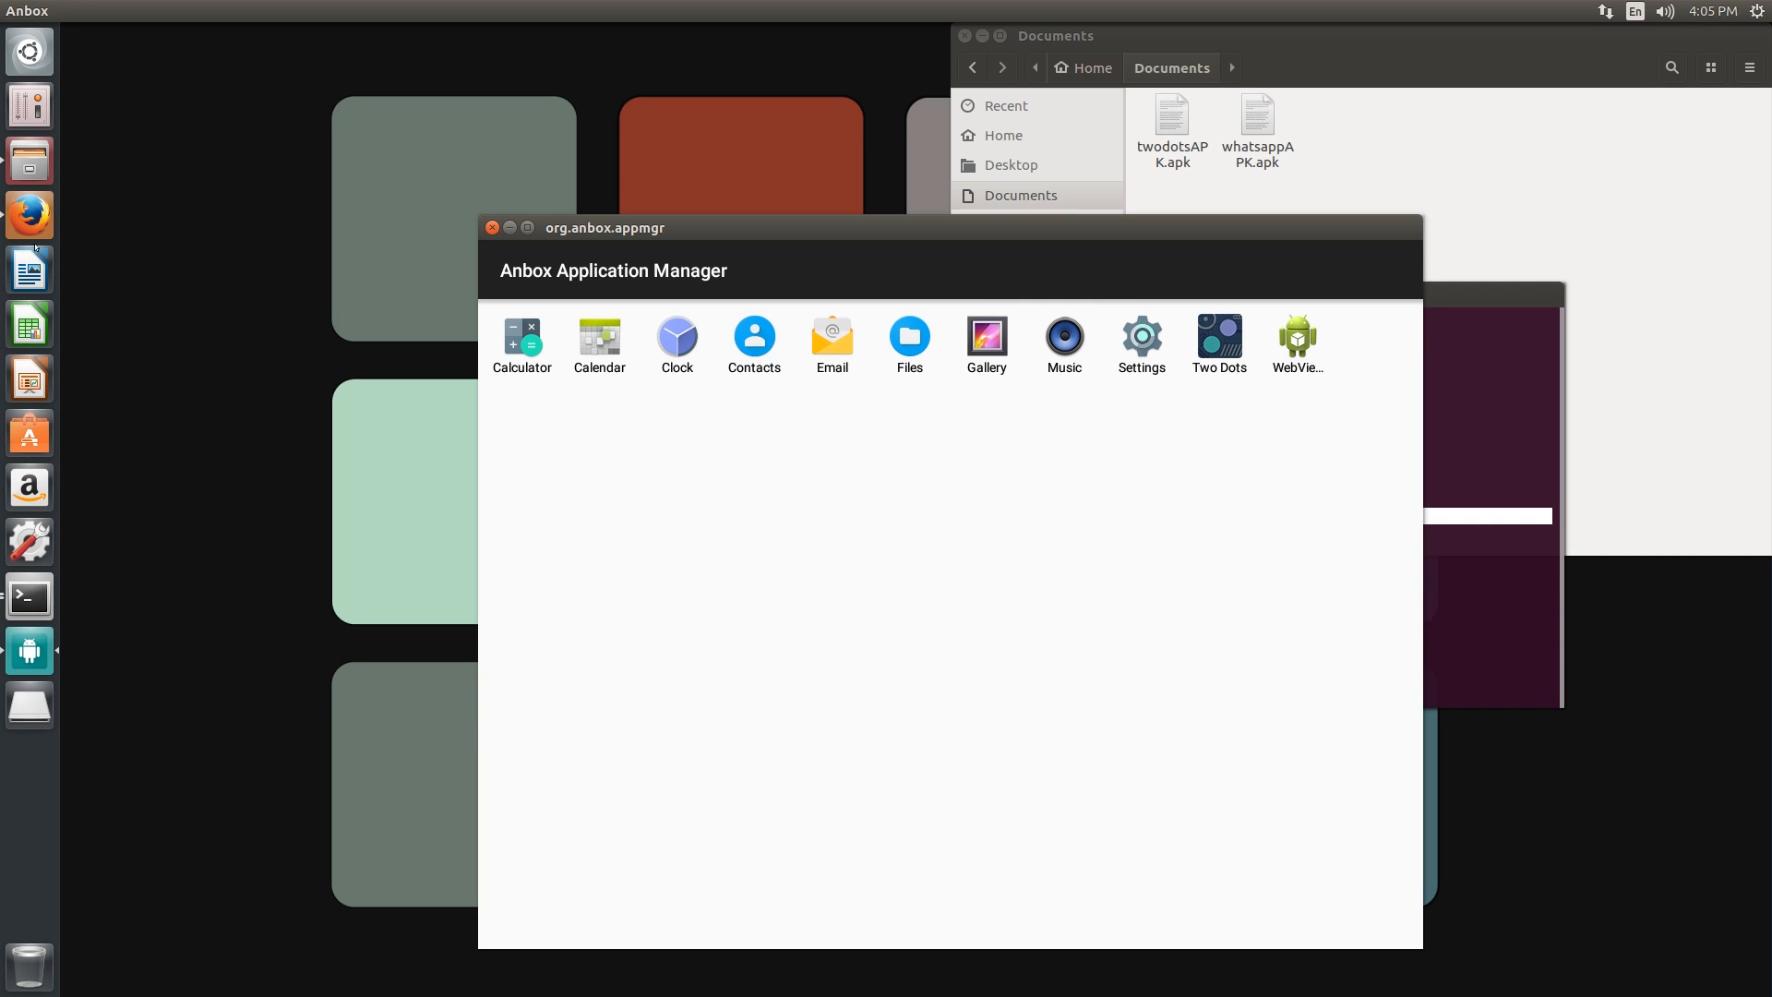
mouse_move(29, 215)
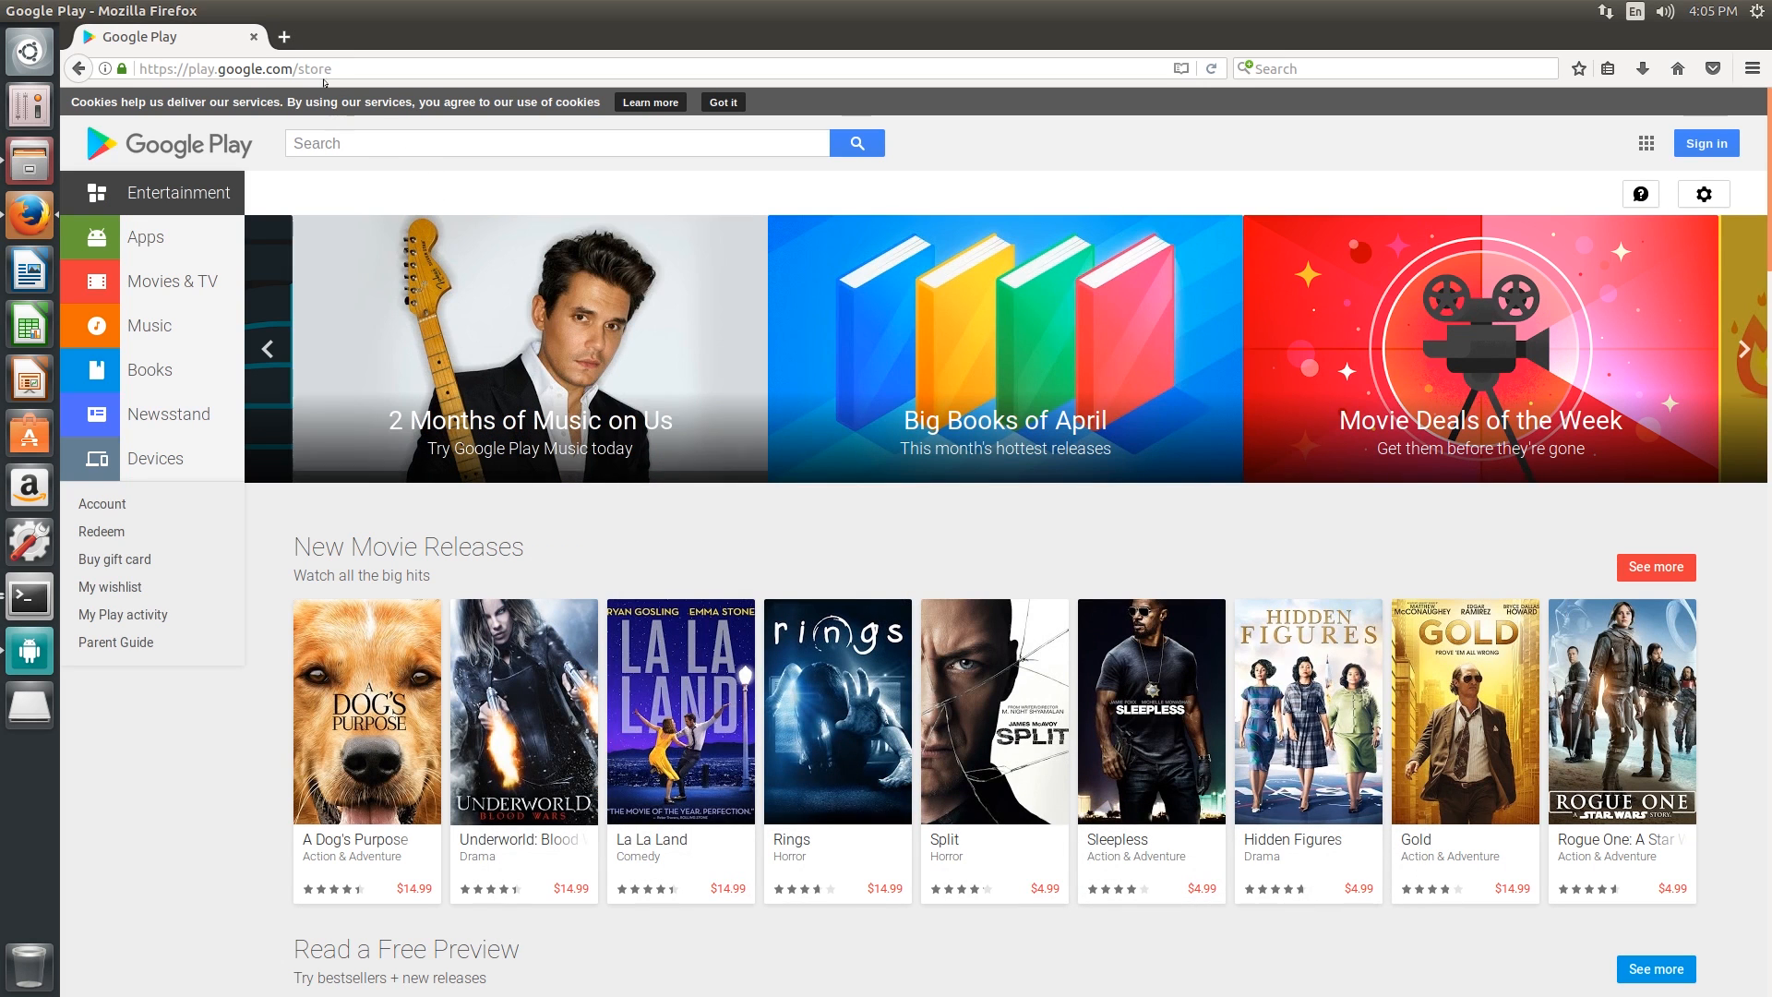
Step: Search Google Play for 'two dots' and open the Two Dots result by Playdots
left_click(553, 142)
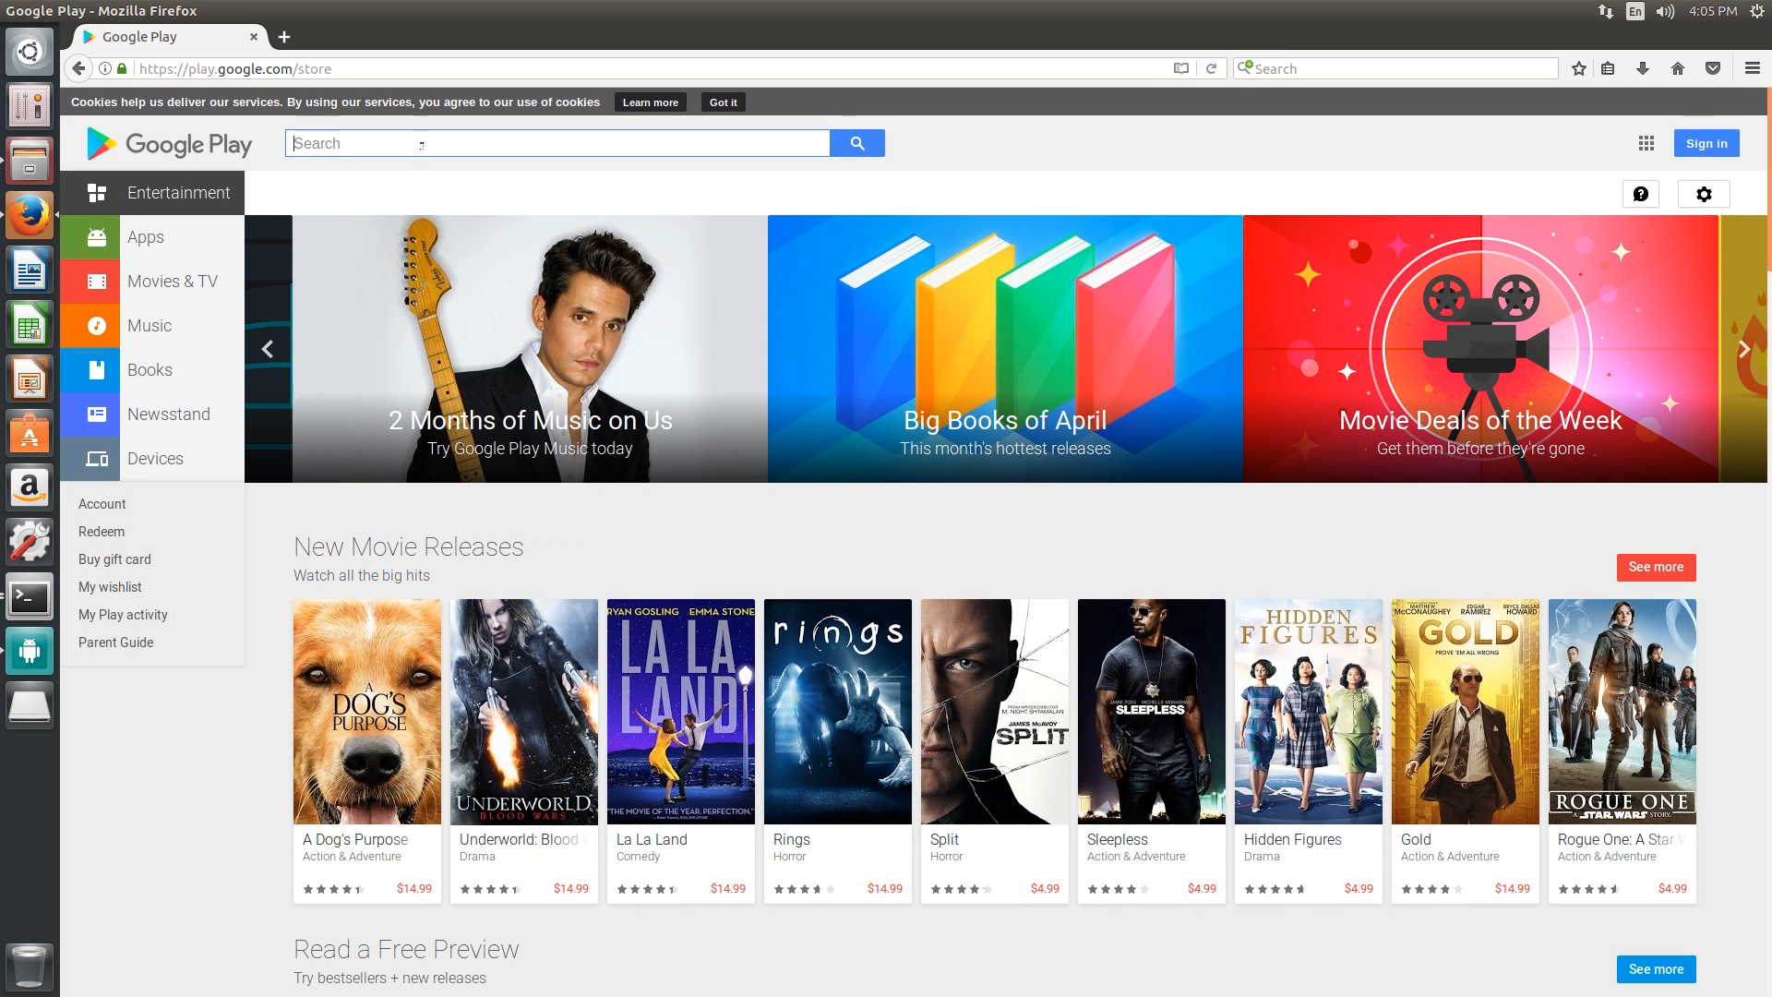
left_click(29, 649)
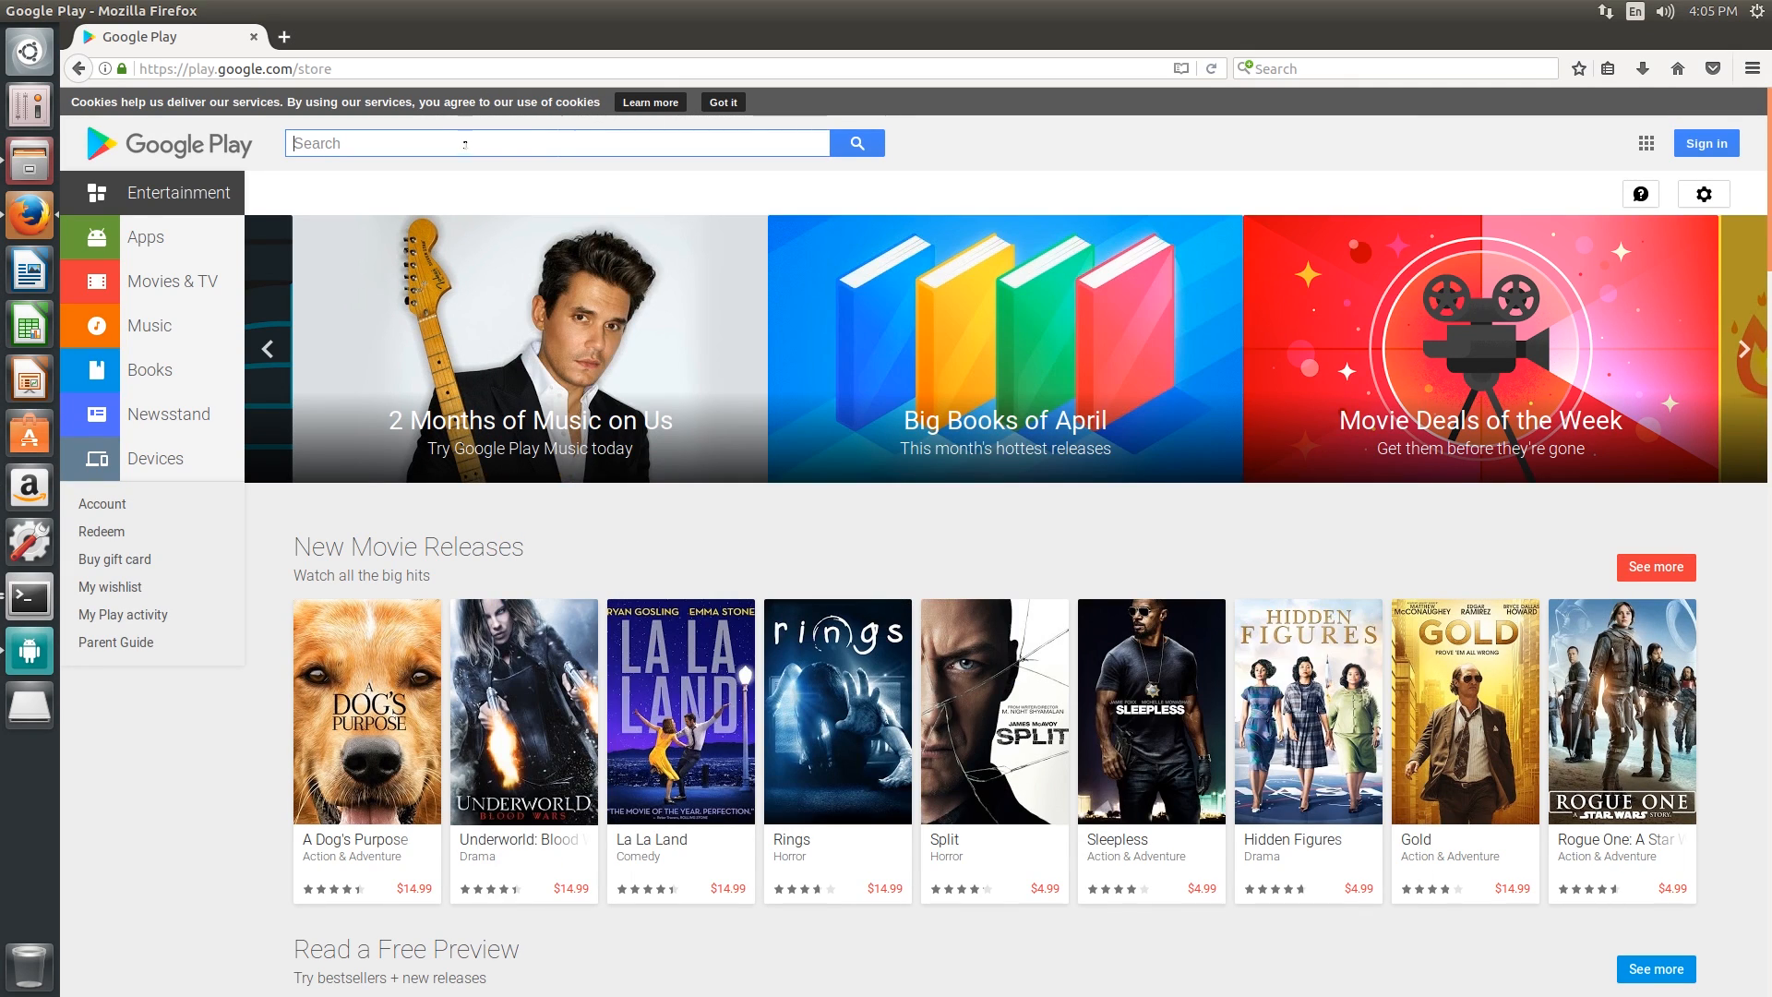
type("two do")
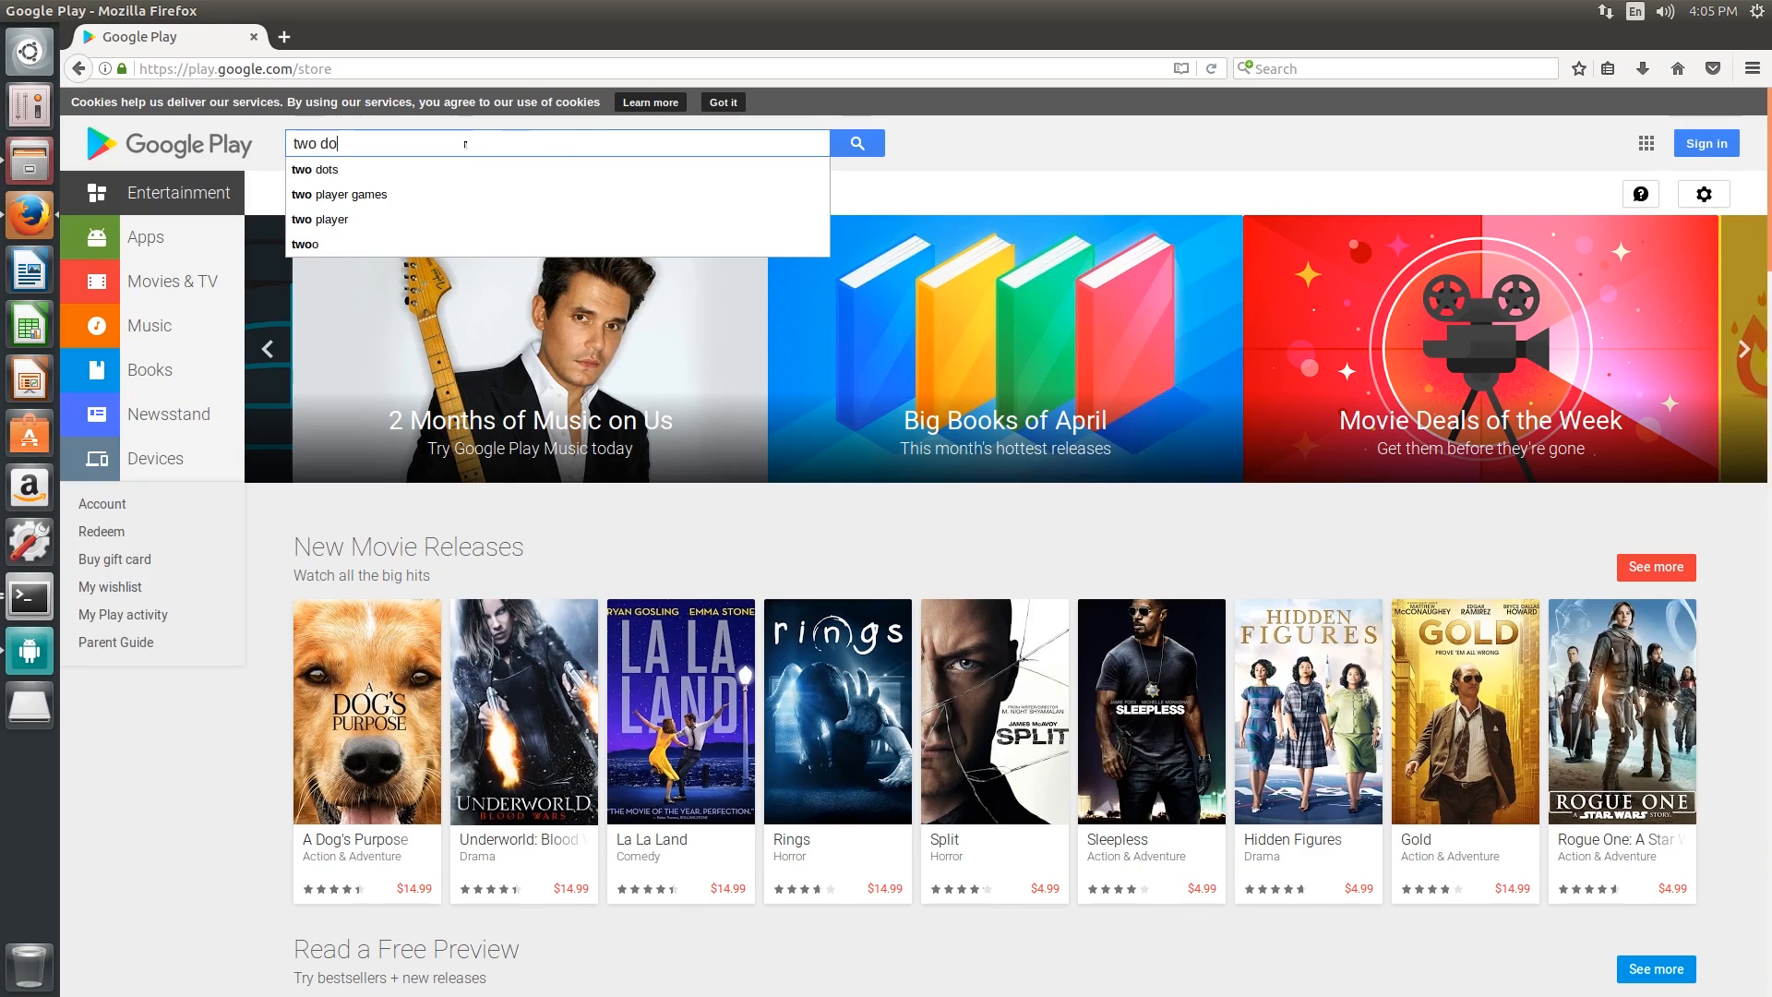
left_click(316, 169)
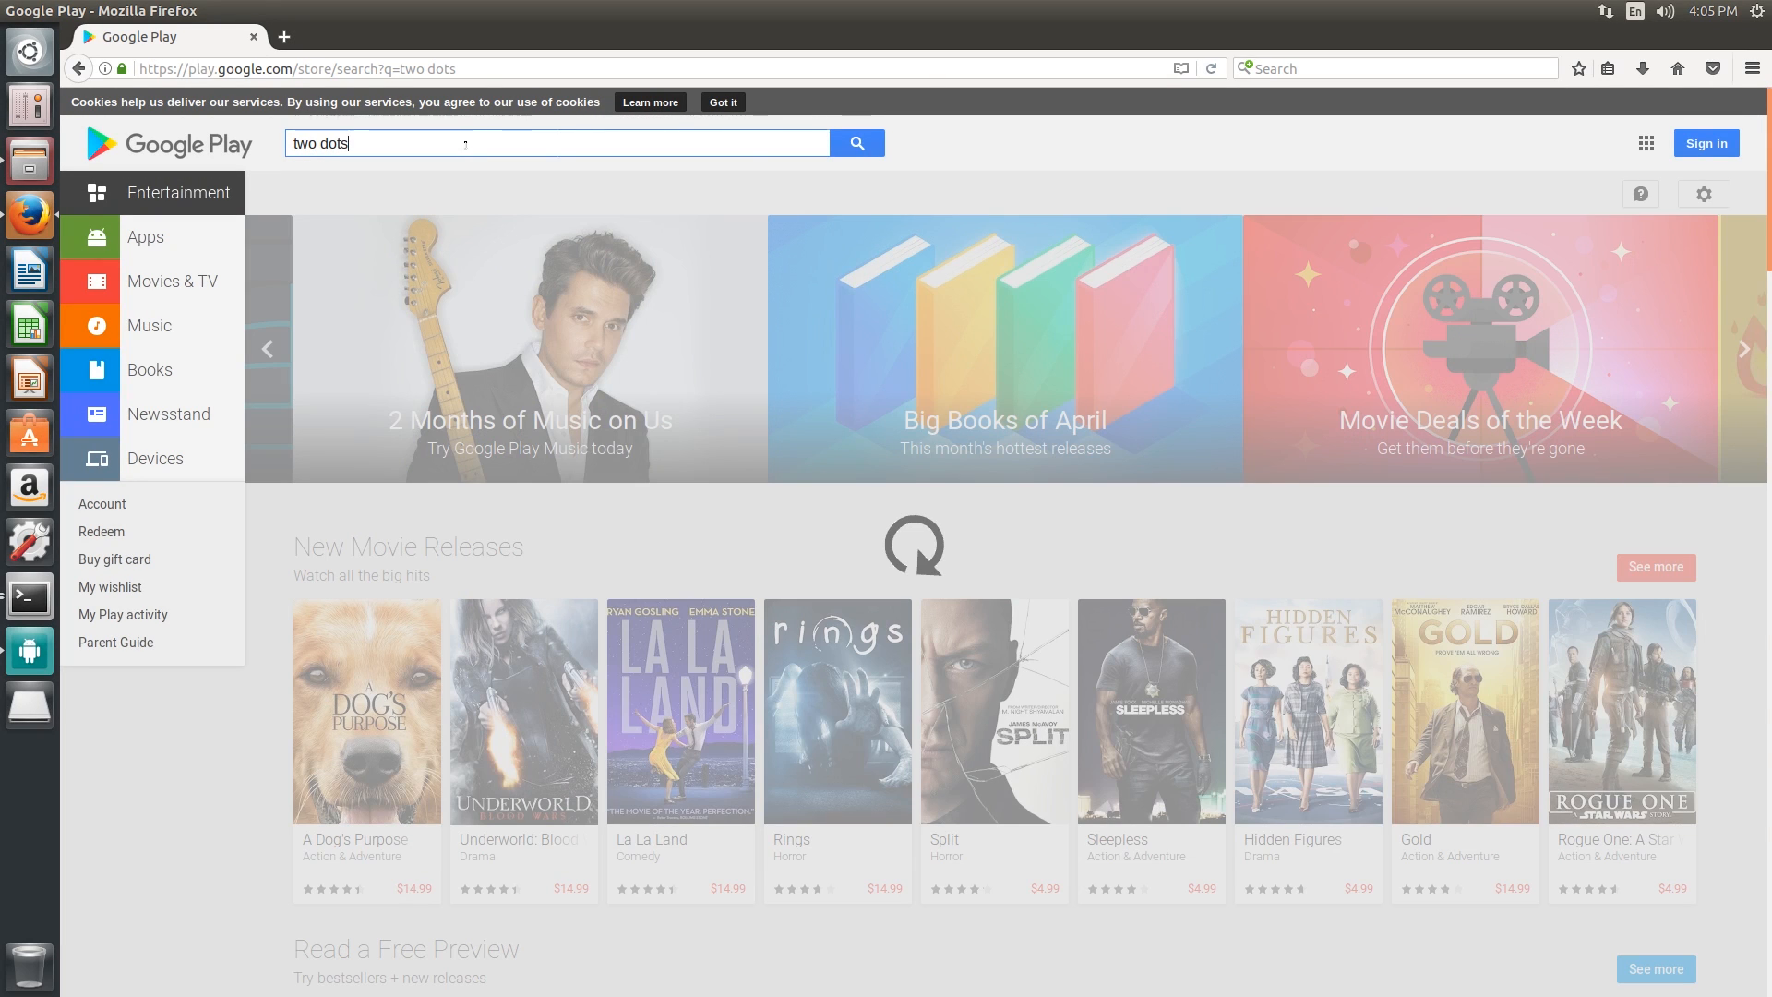
left_click(856, 142)
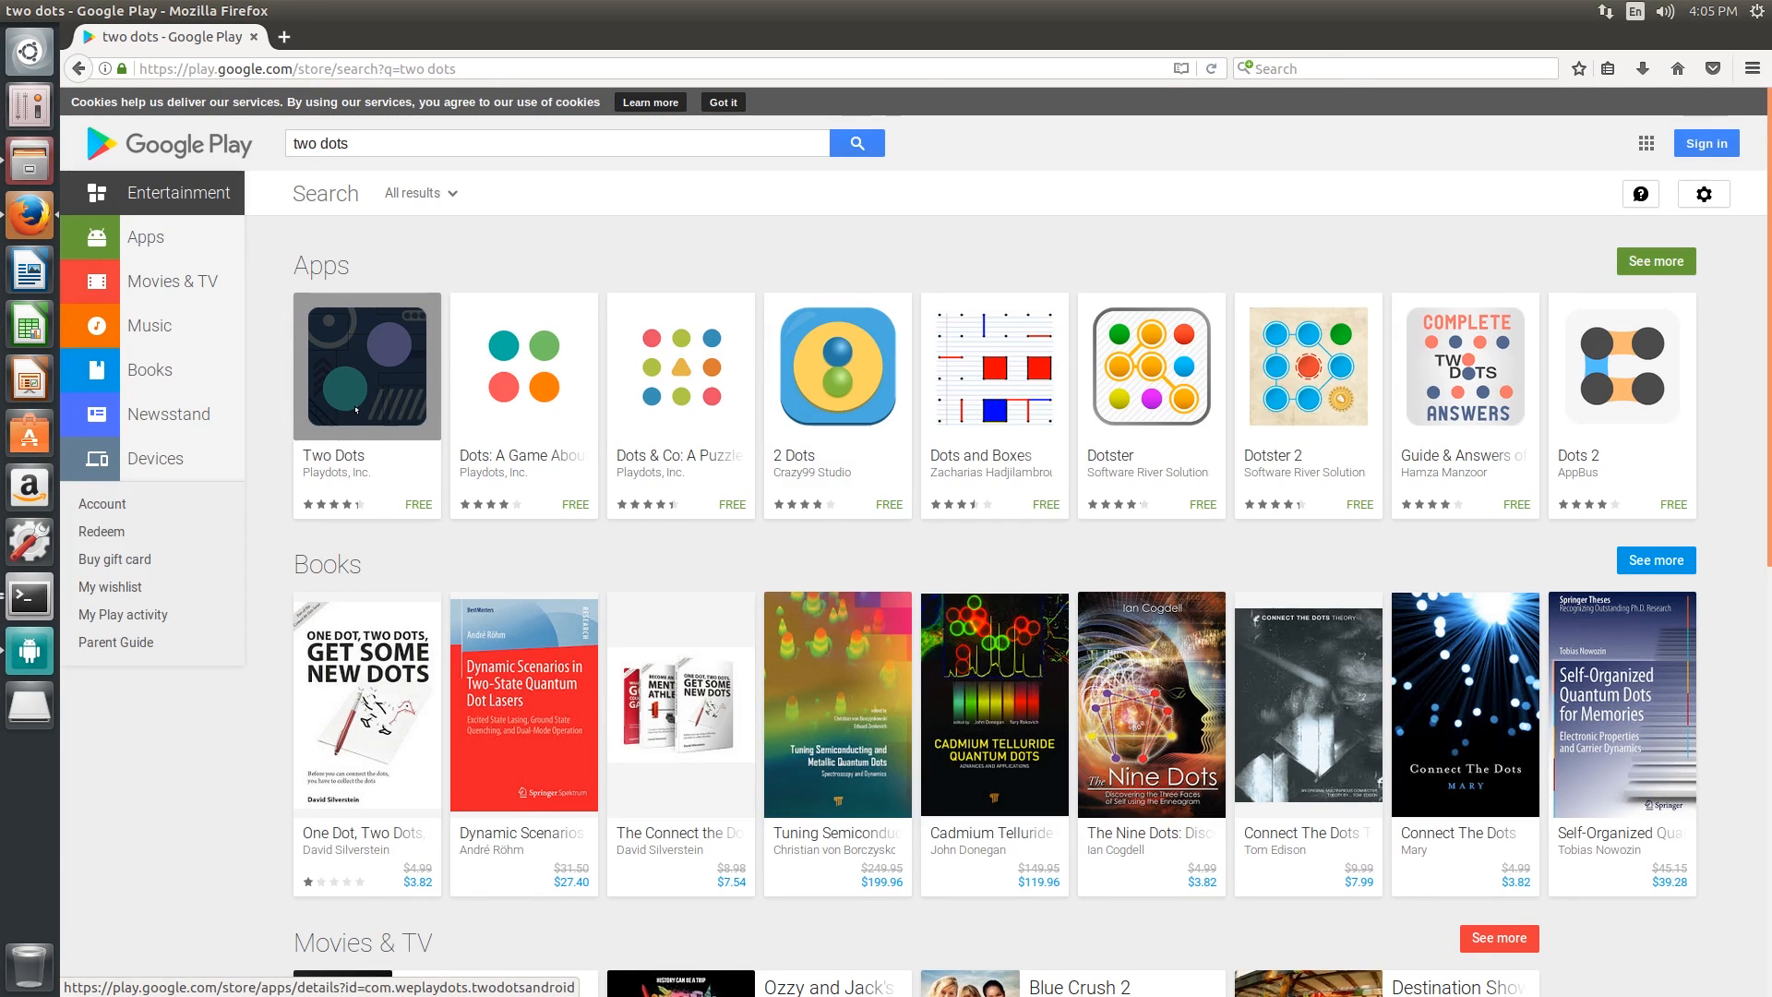
left_click(367, 365)
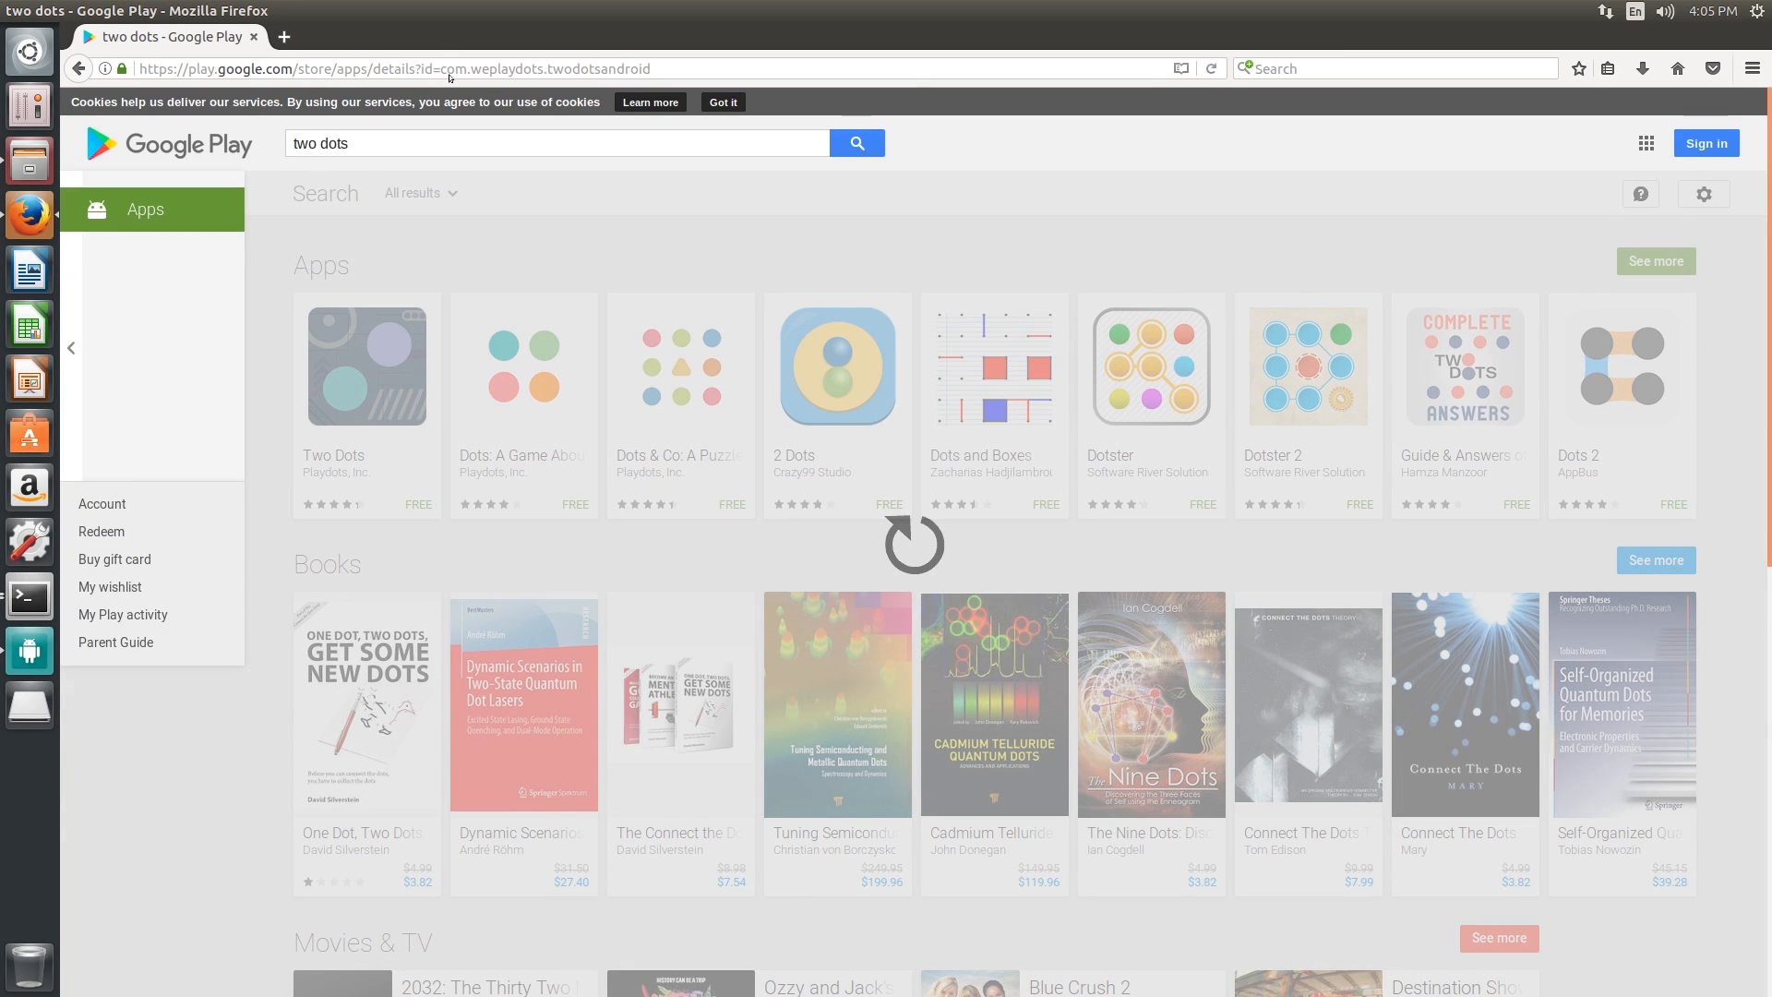
left_click(366, 365)
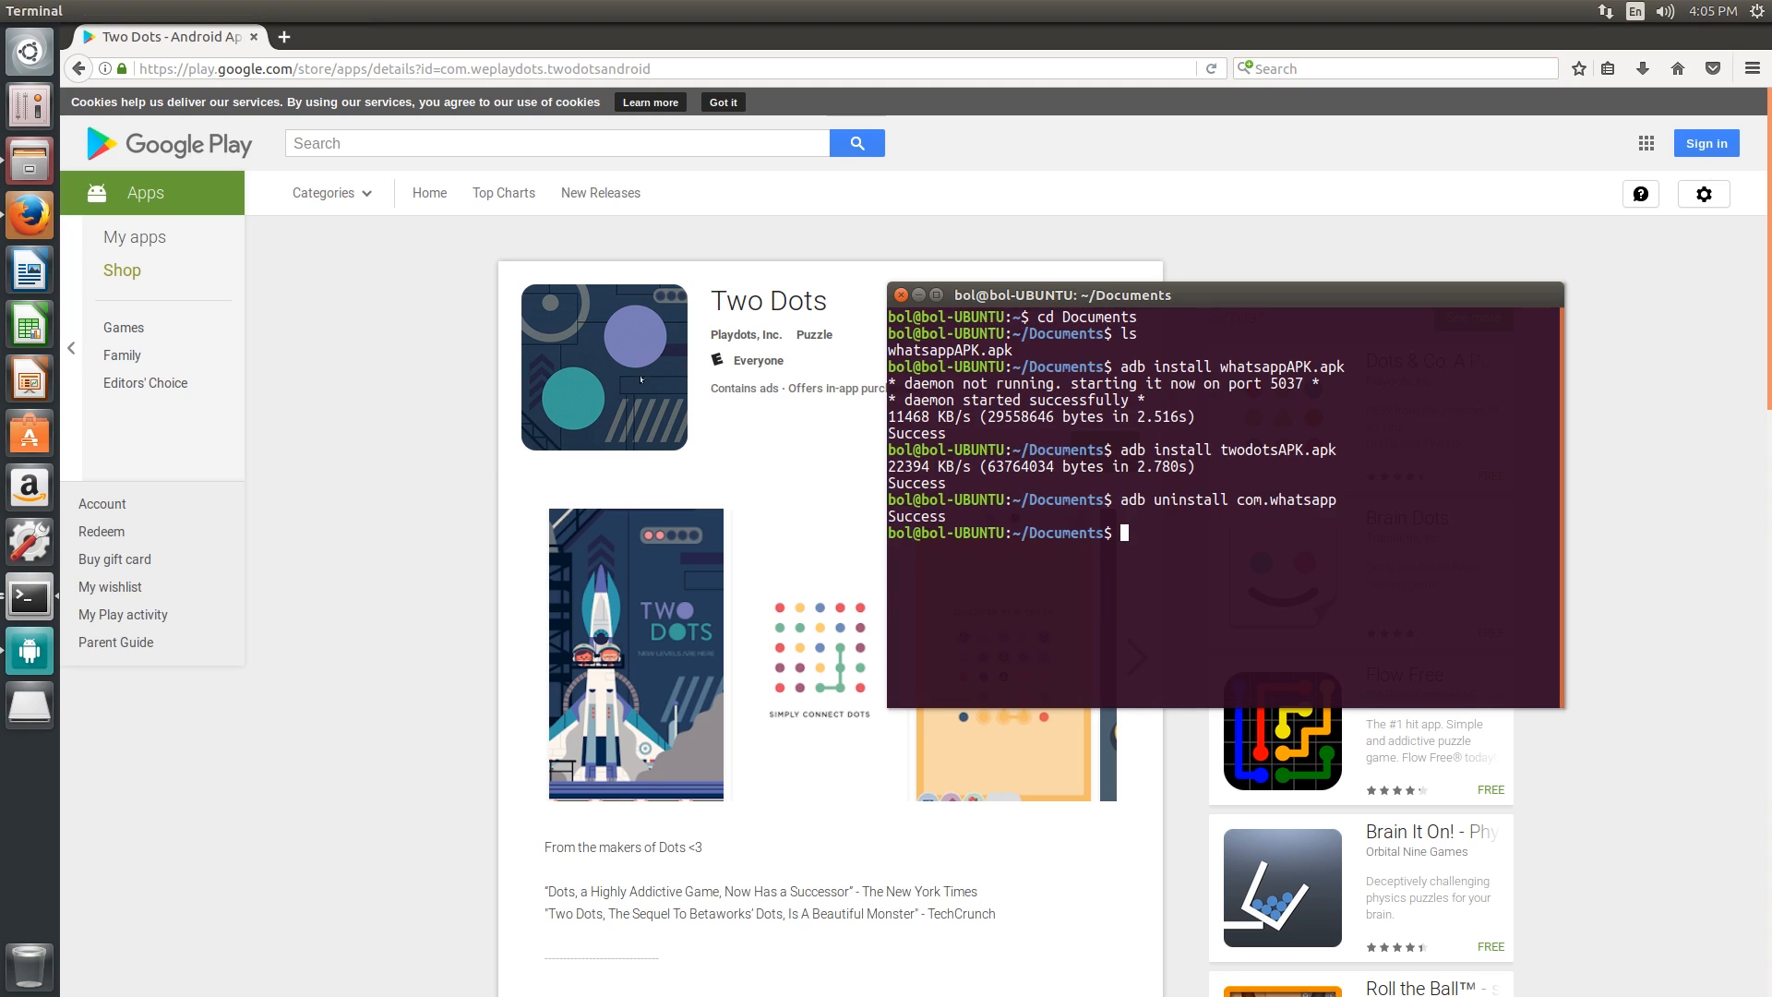
Step: Run adb uninstall com.weplaydots.twodotsandroid, then bring the Anbox Application Manager forward
type("adb uninstall com.whatsapp")
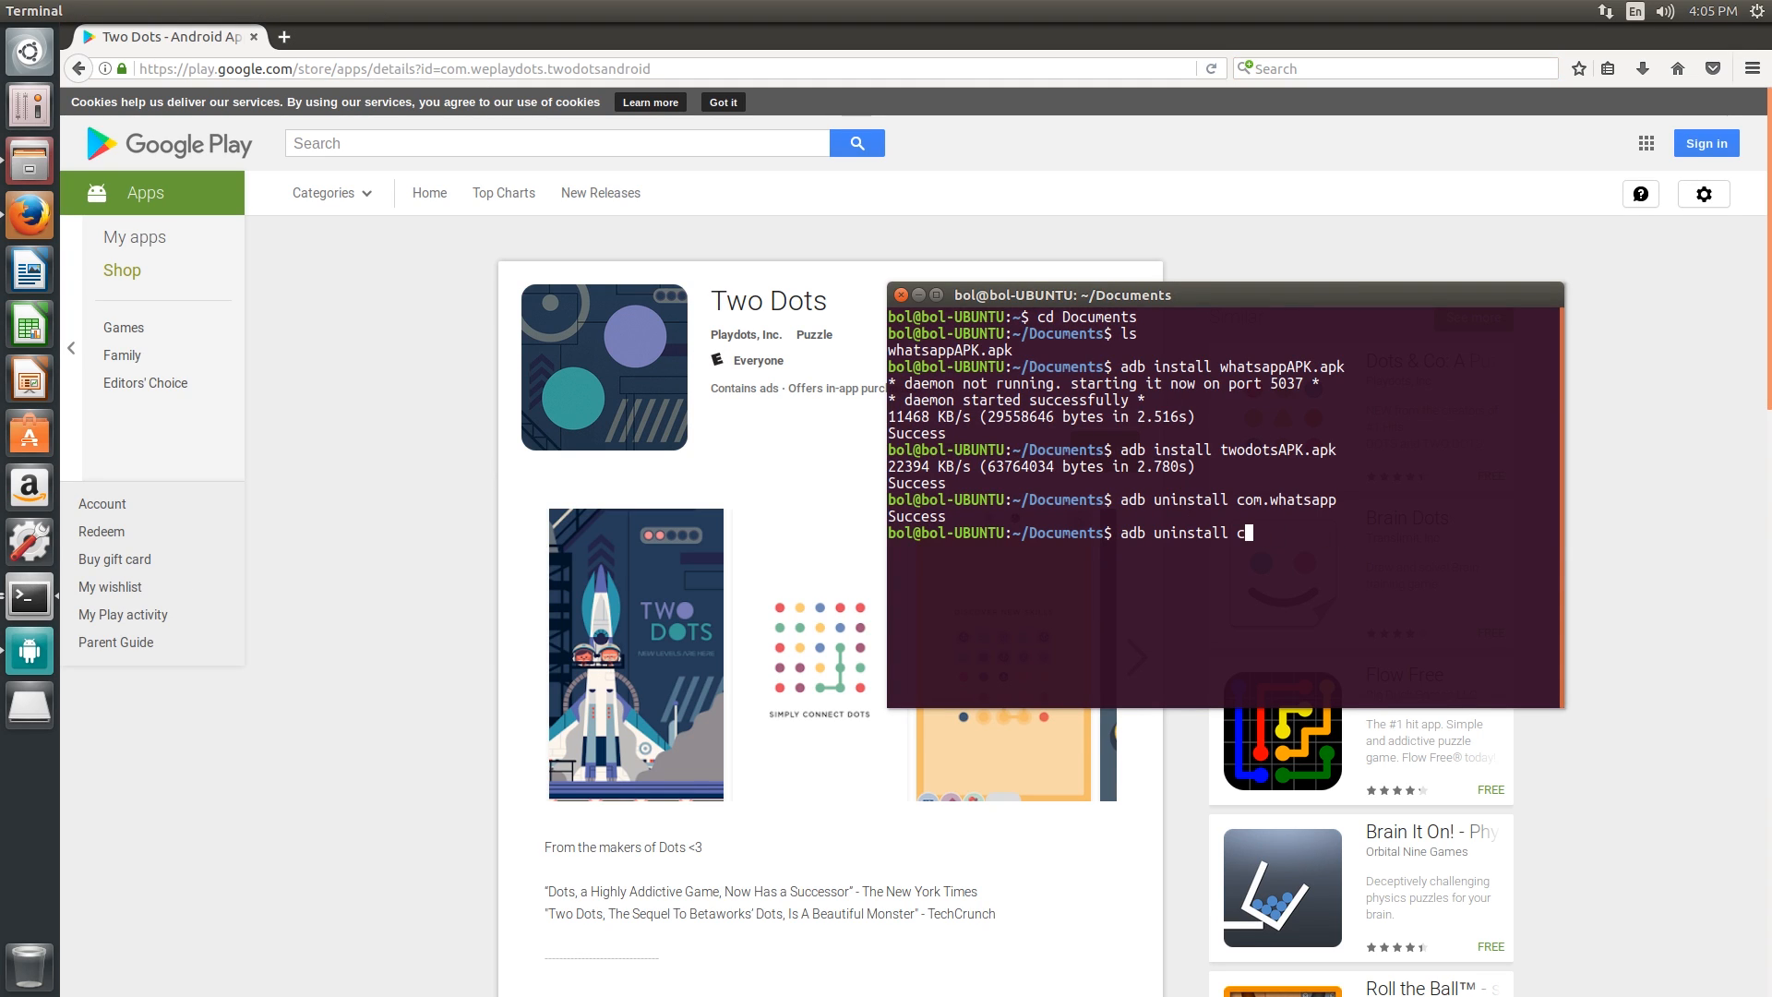
type("om.weplaydots.twodotsandroid")
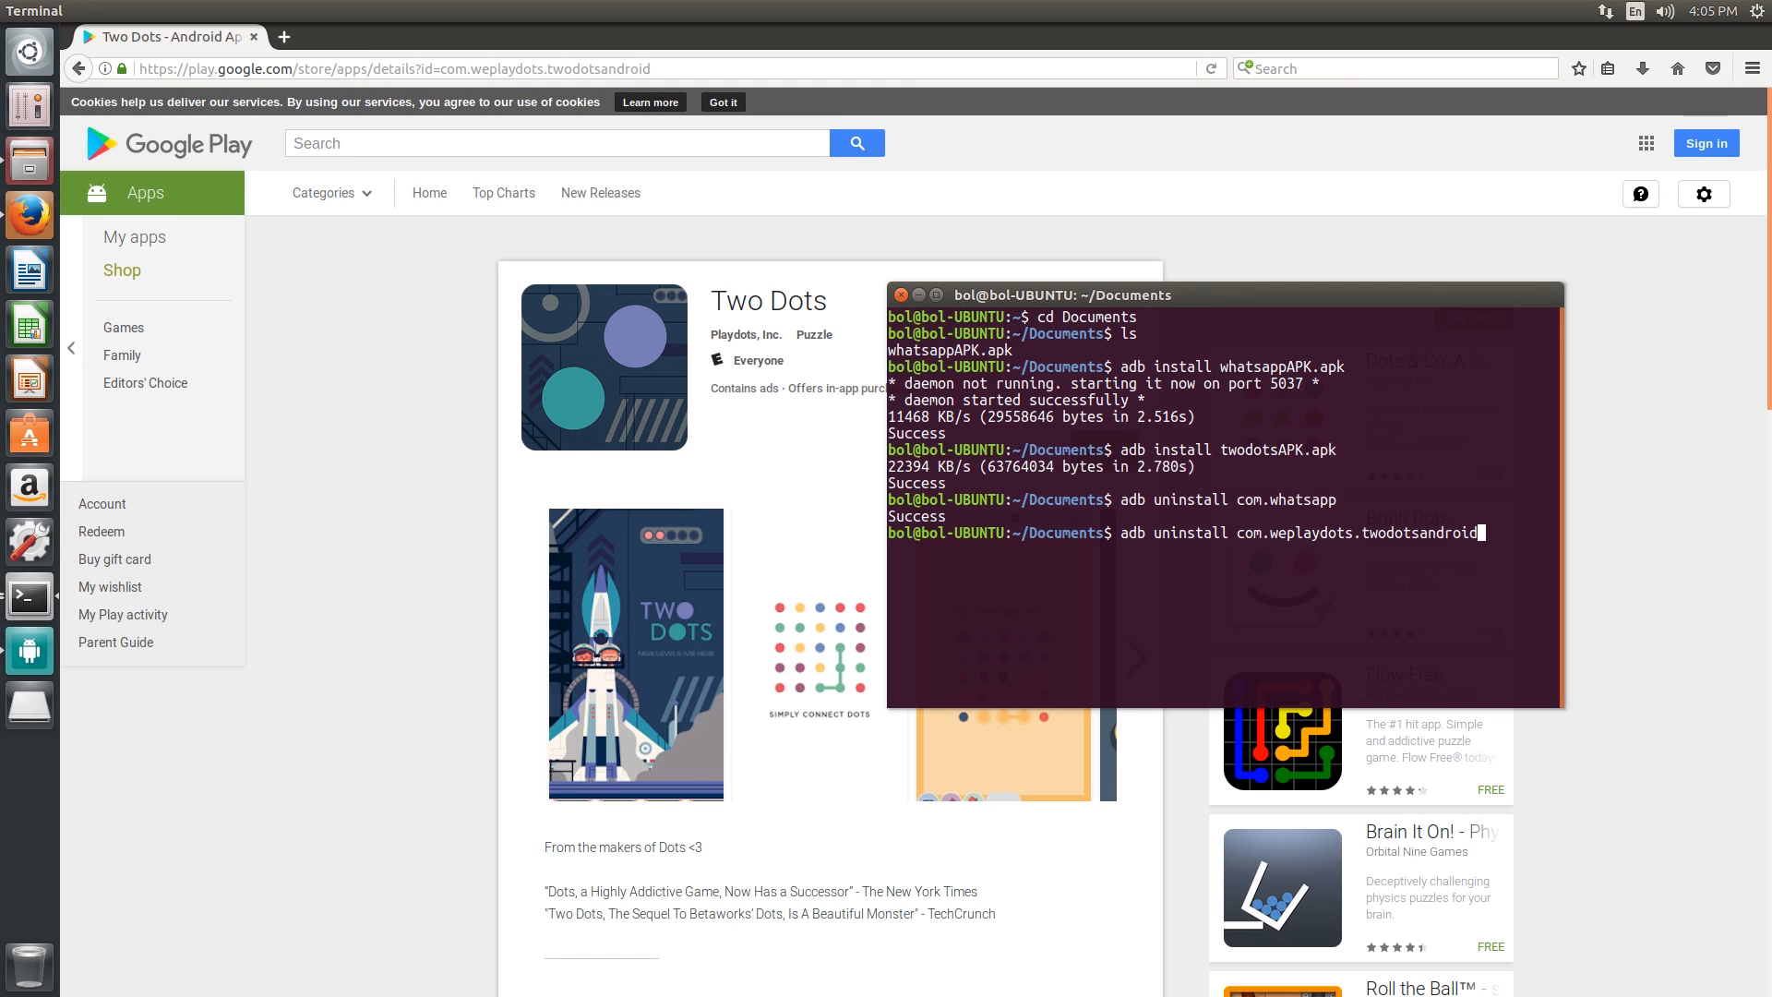
key("Return")
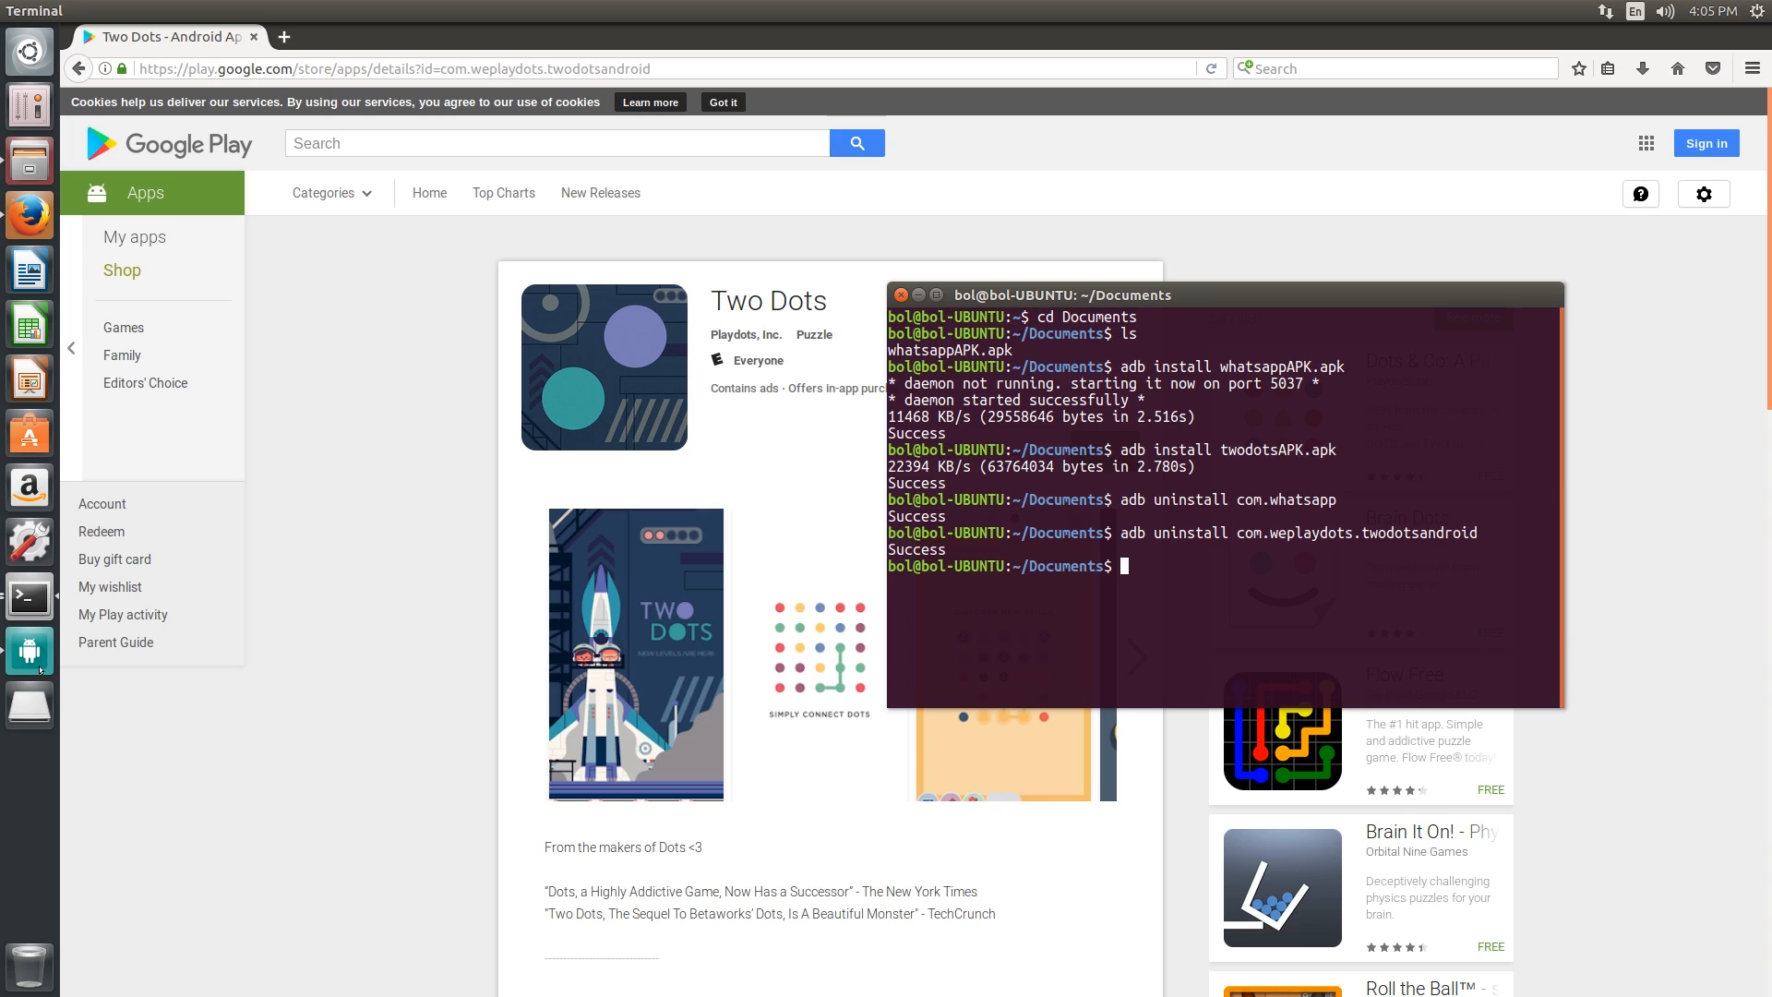
left_click(29, 649)
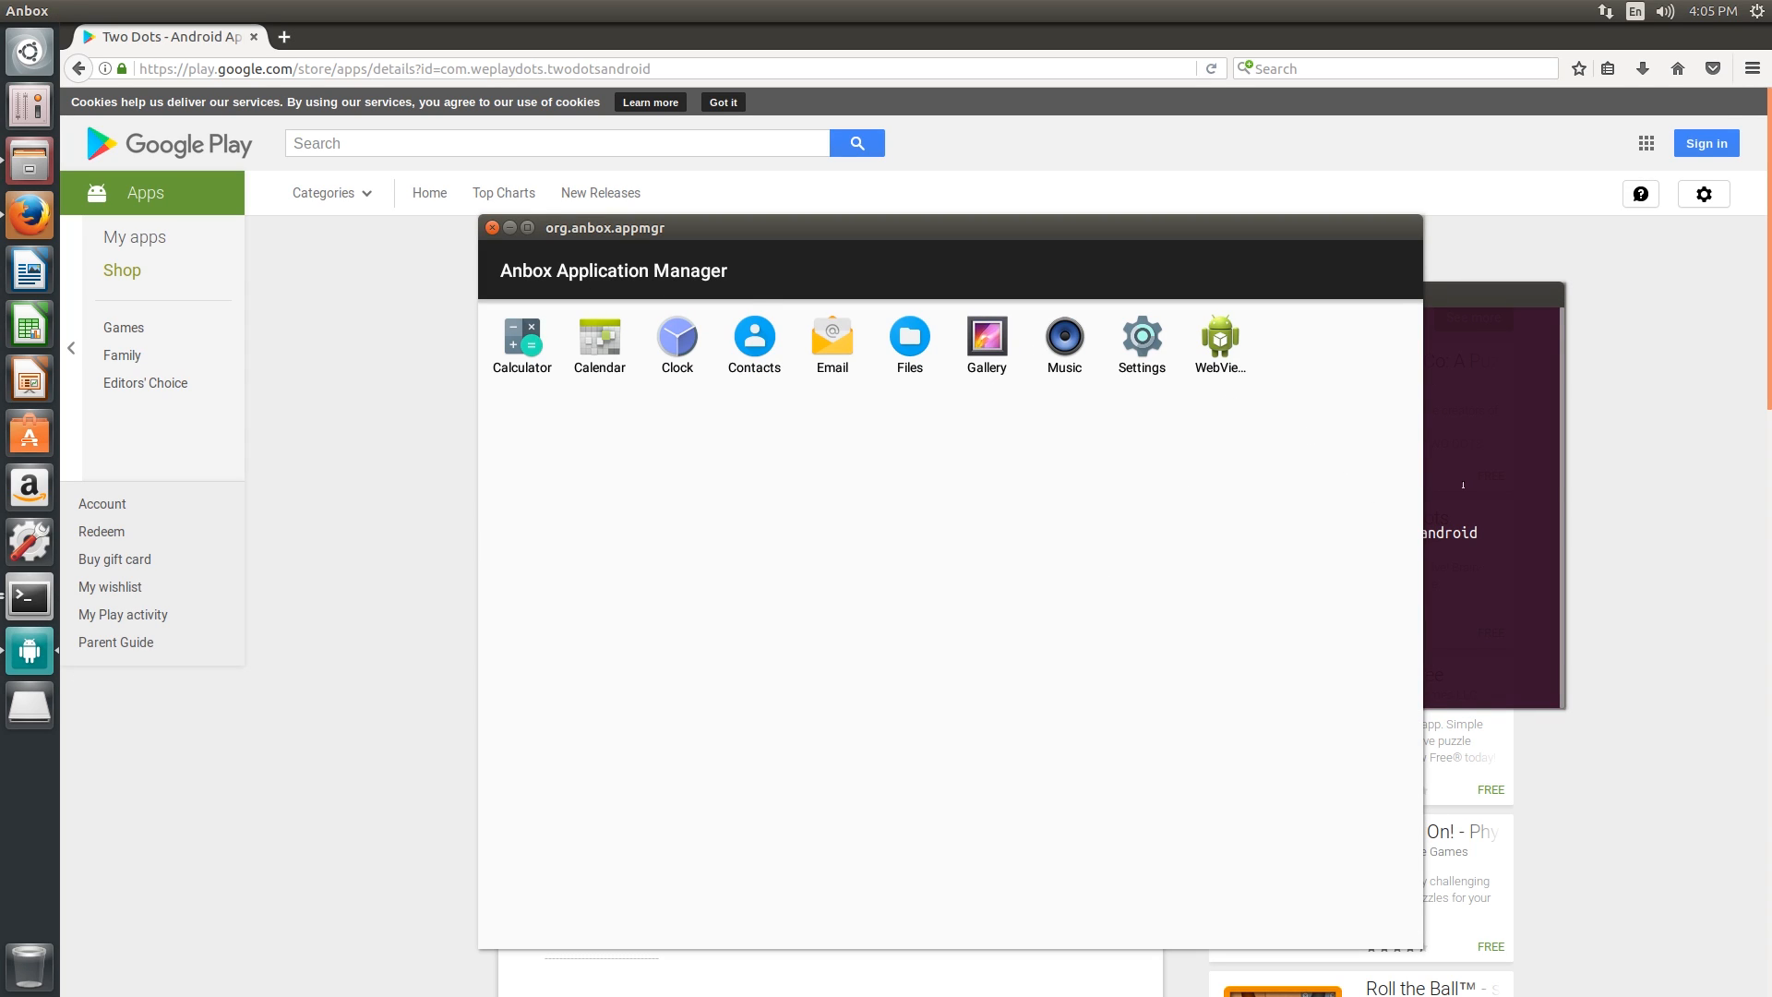
left_click(29, 595)
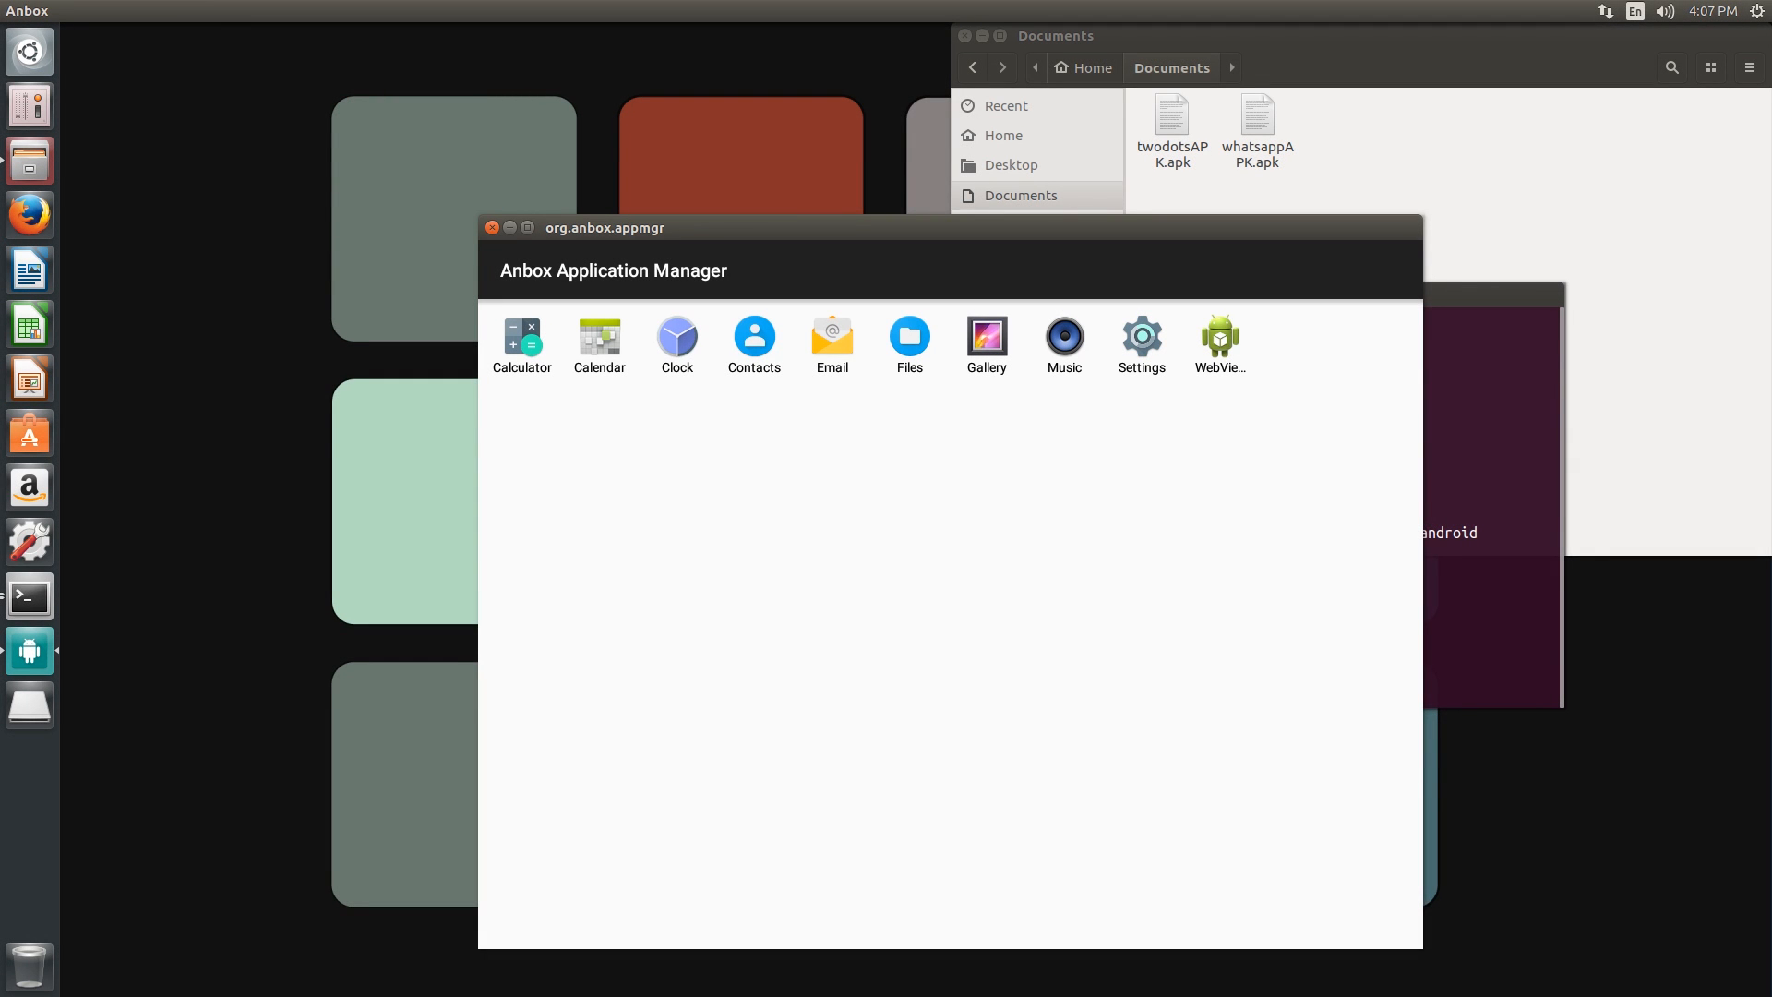
mouse_move(1265, 437)
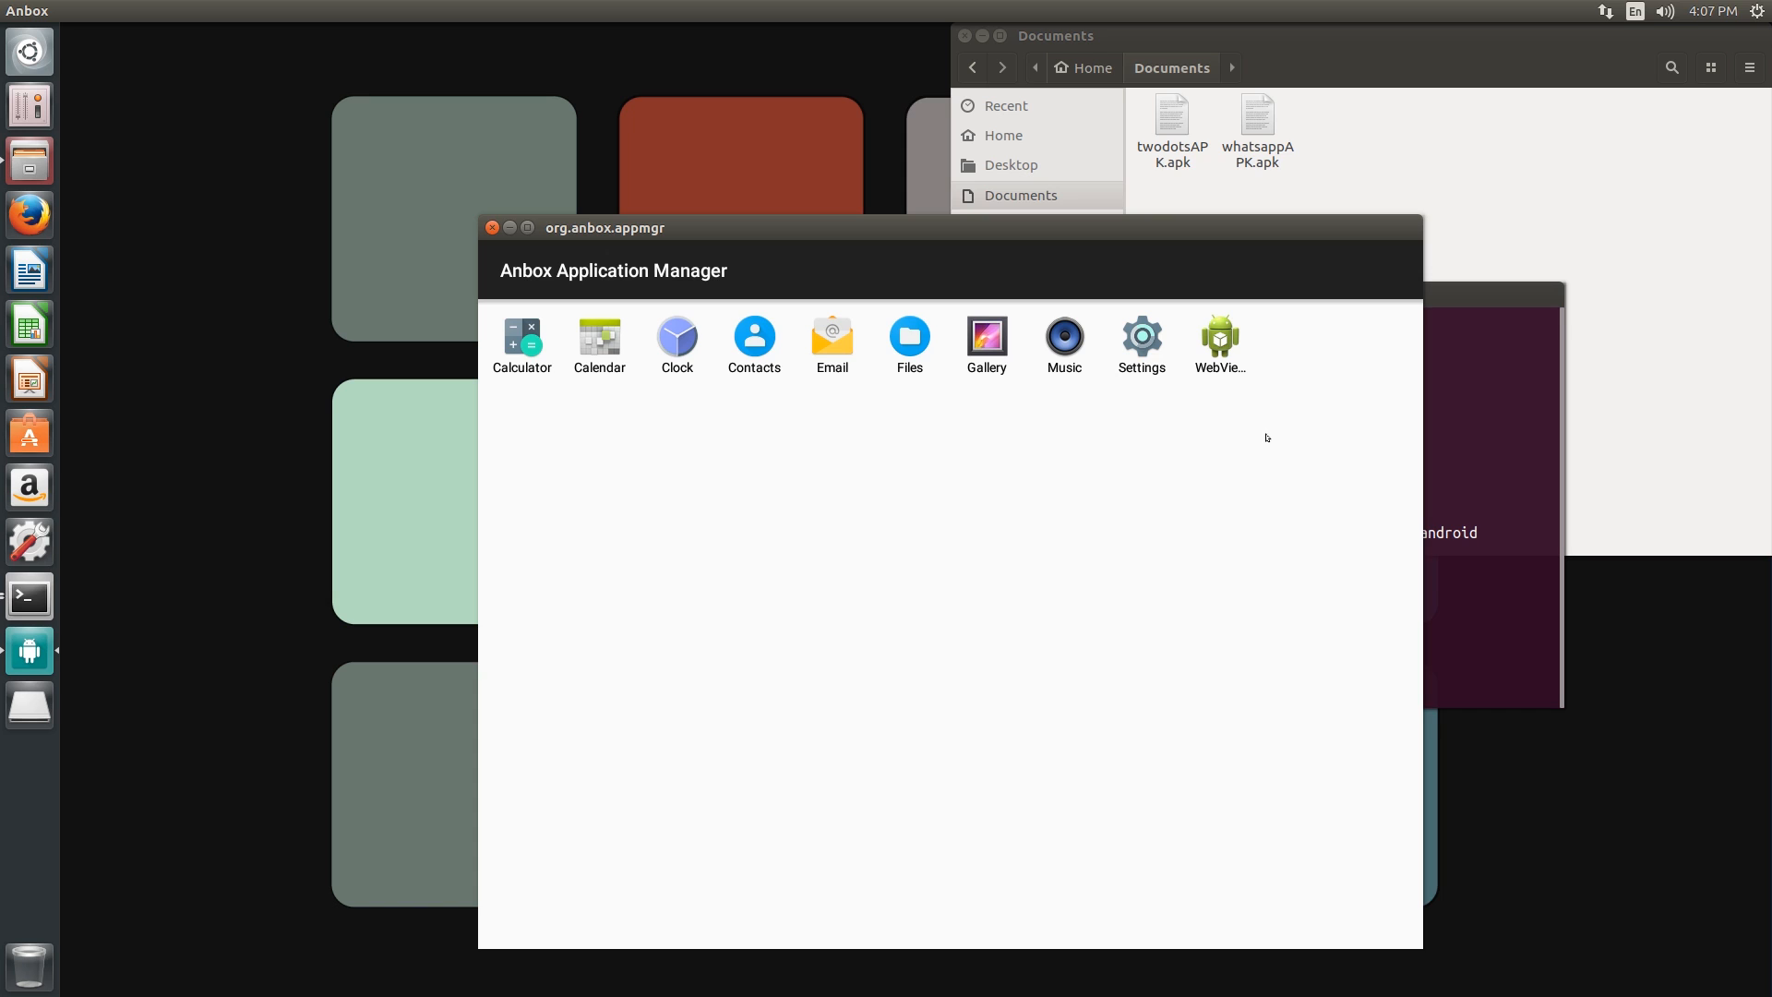
Step: Raise the terminal window running anbox session-manager
left_click(1218, 337)
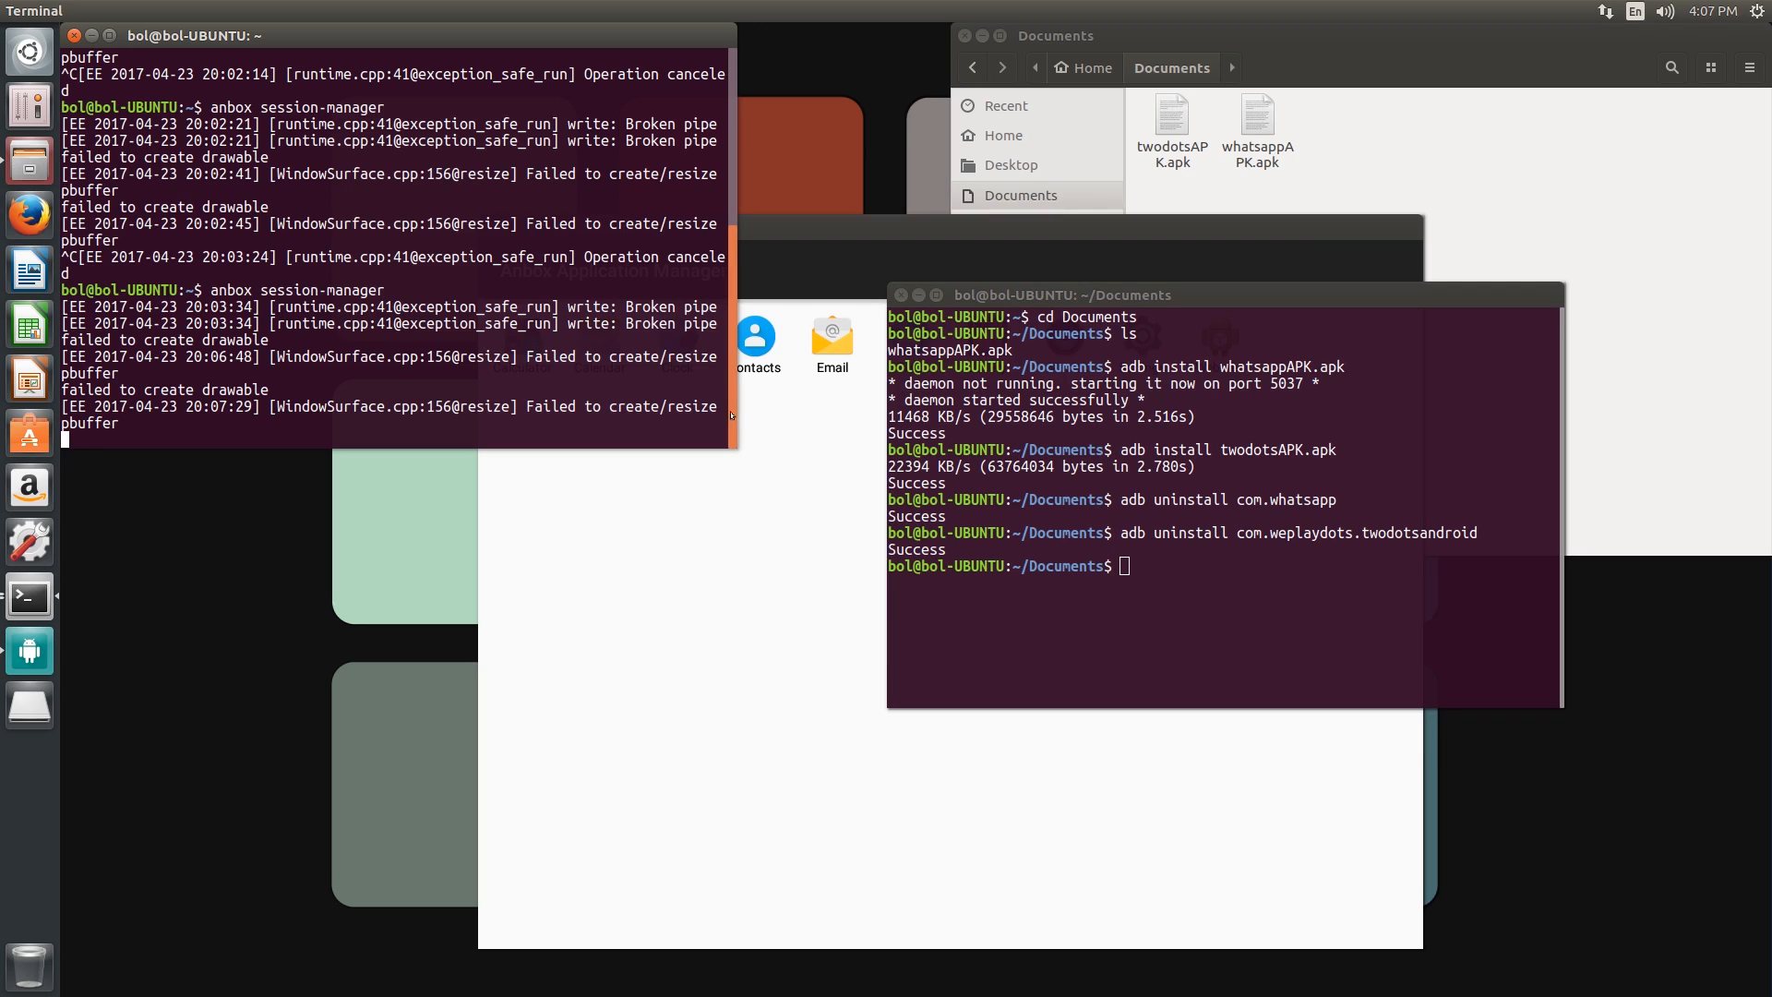
Step: Scroll up through the broken pipe and resize errors, then return to Anbox Application Manager
scroll("up", 3)
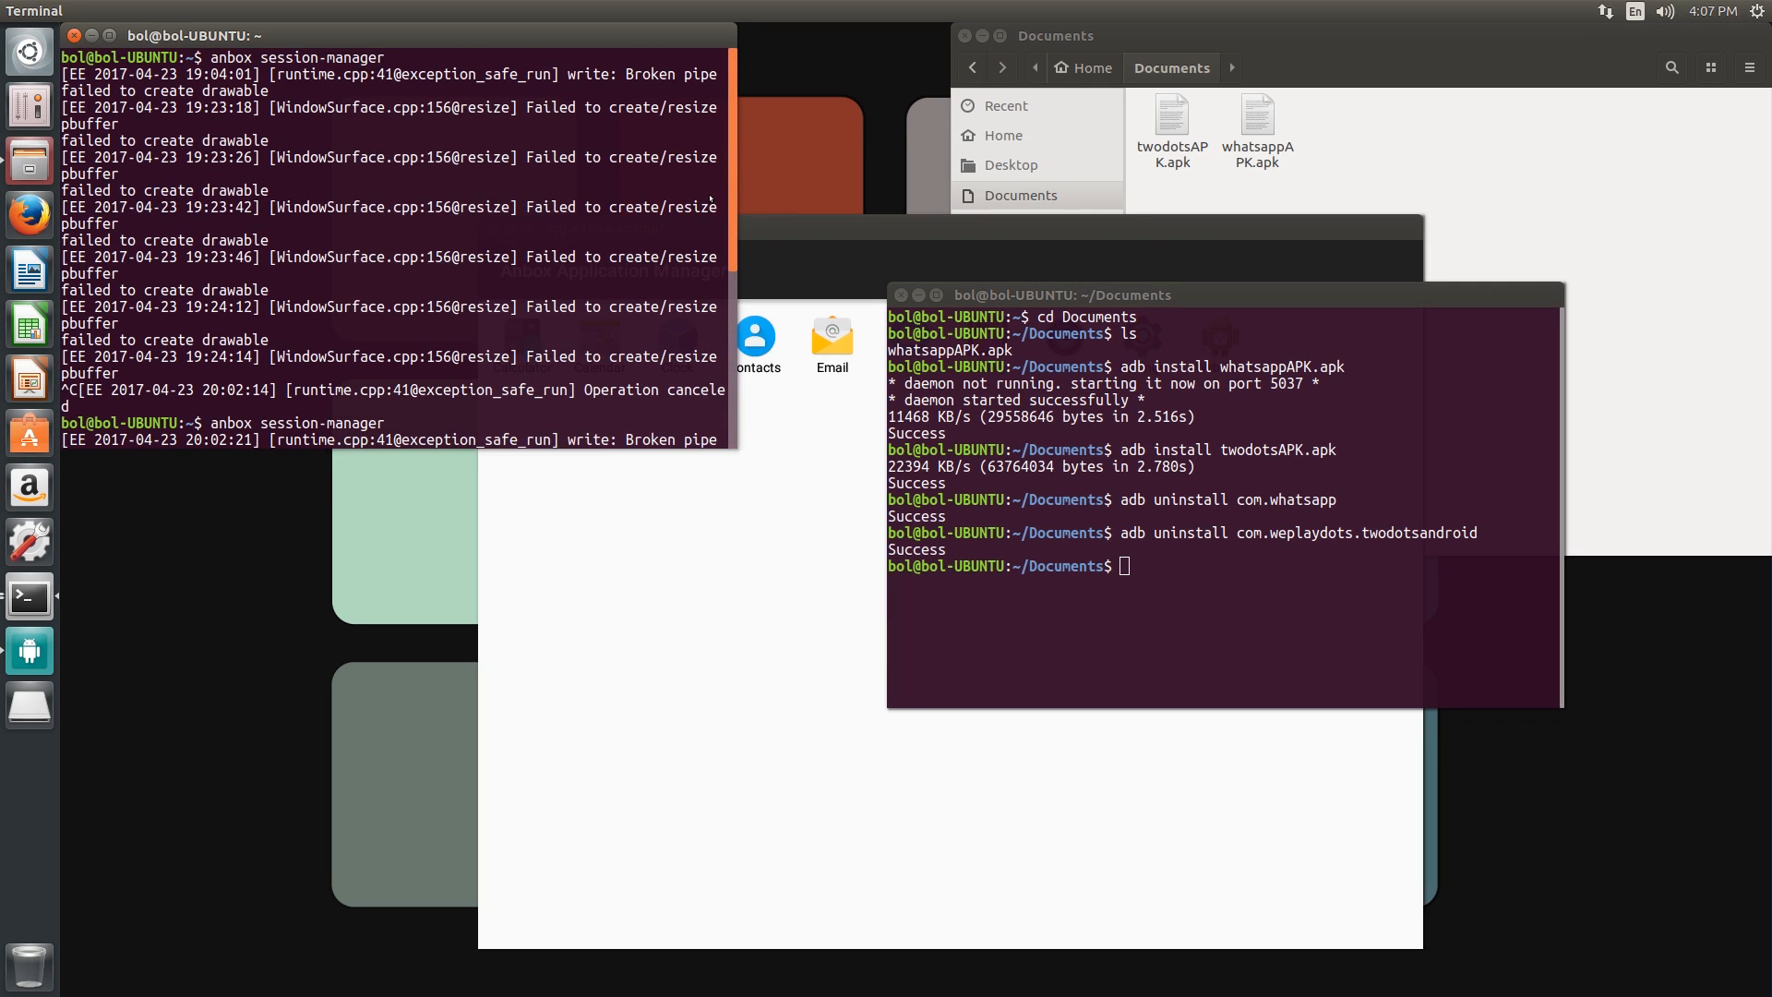
mouse_move(826, 260)
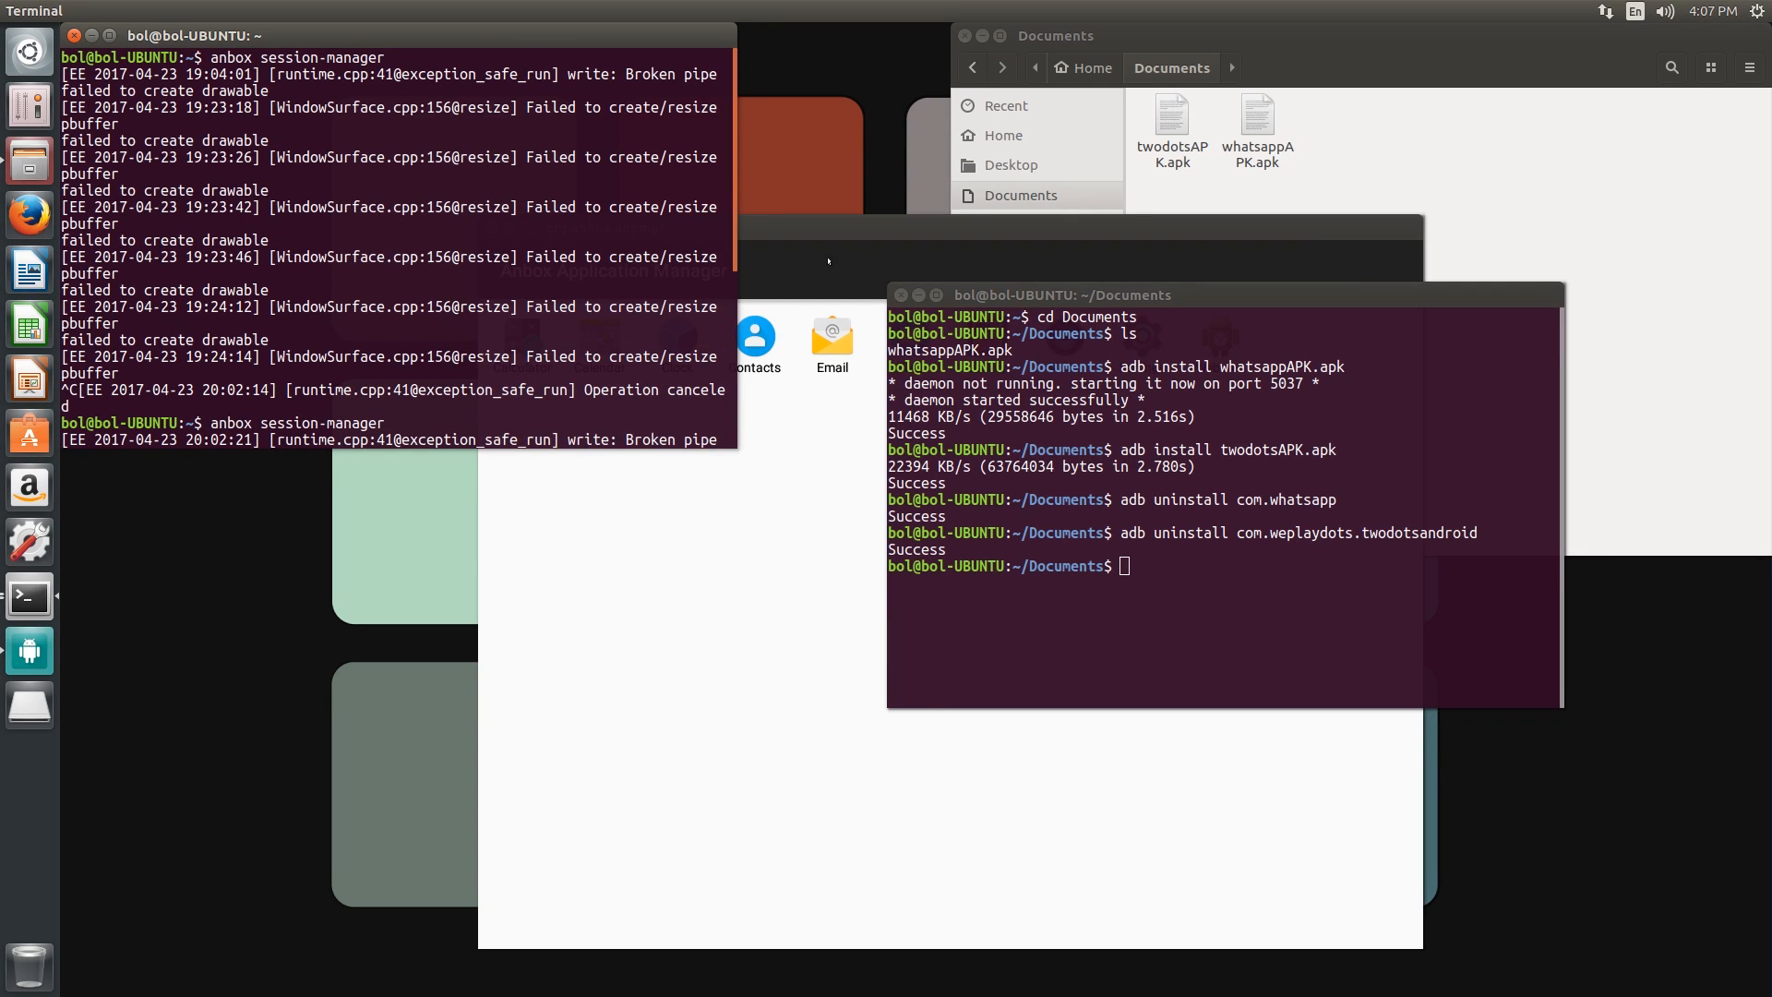
left_click(29, 650)
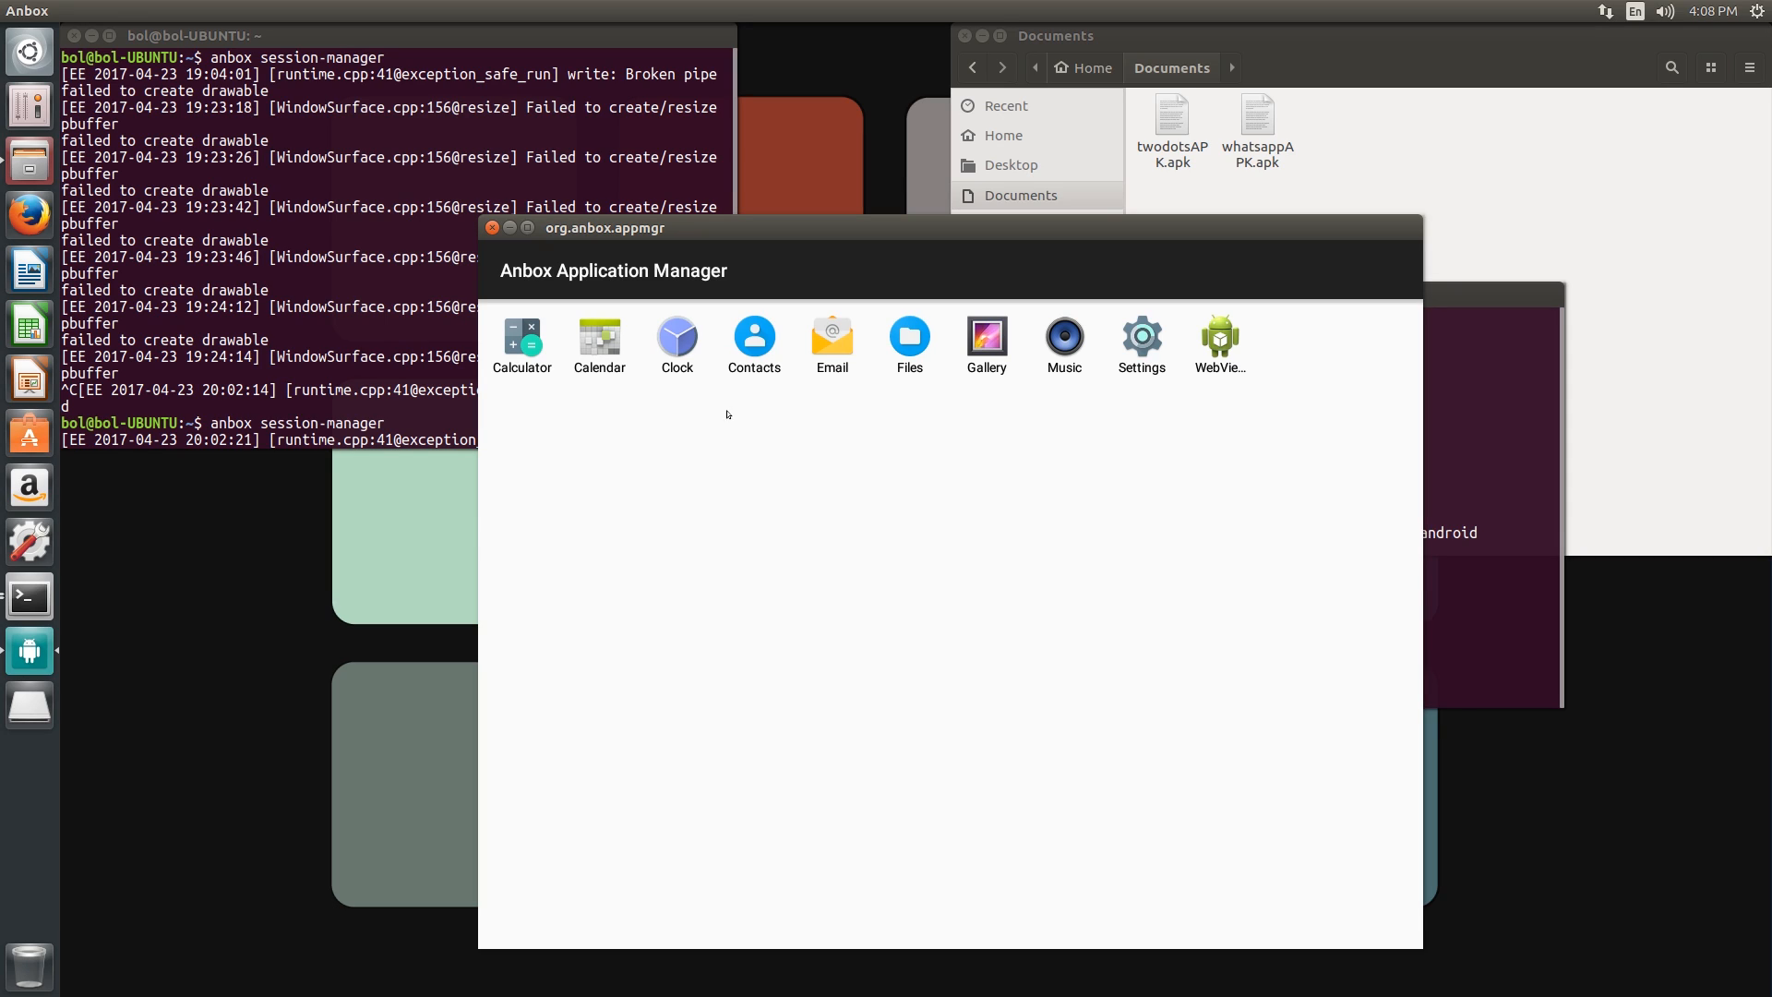
mouse_move(726, 342)
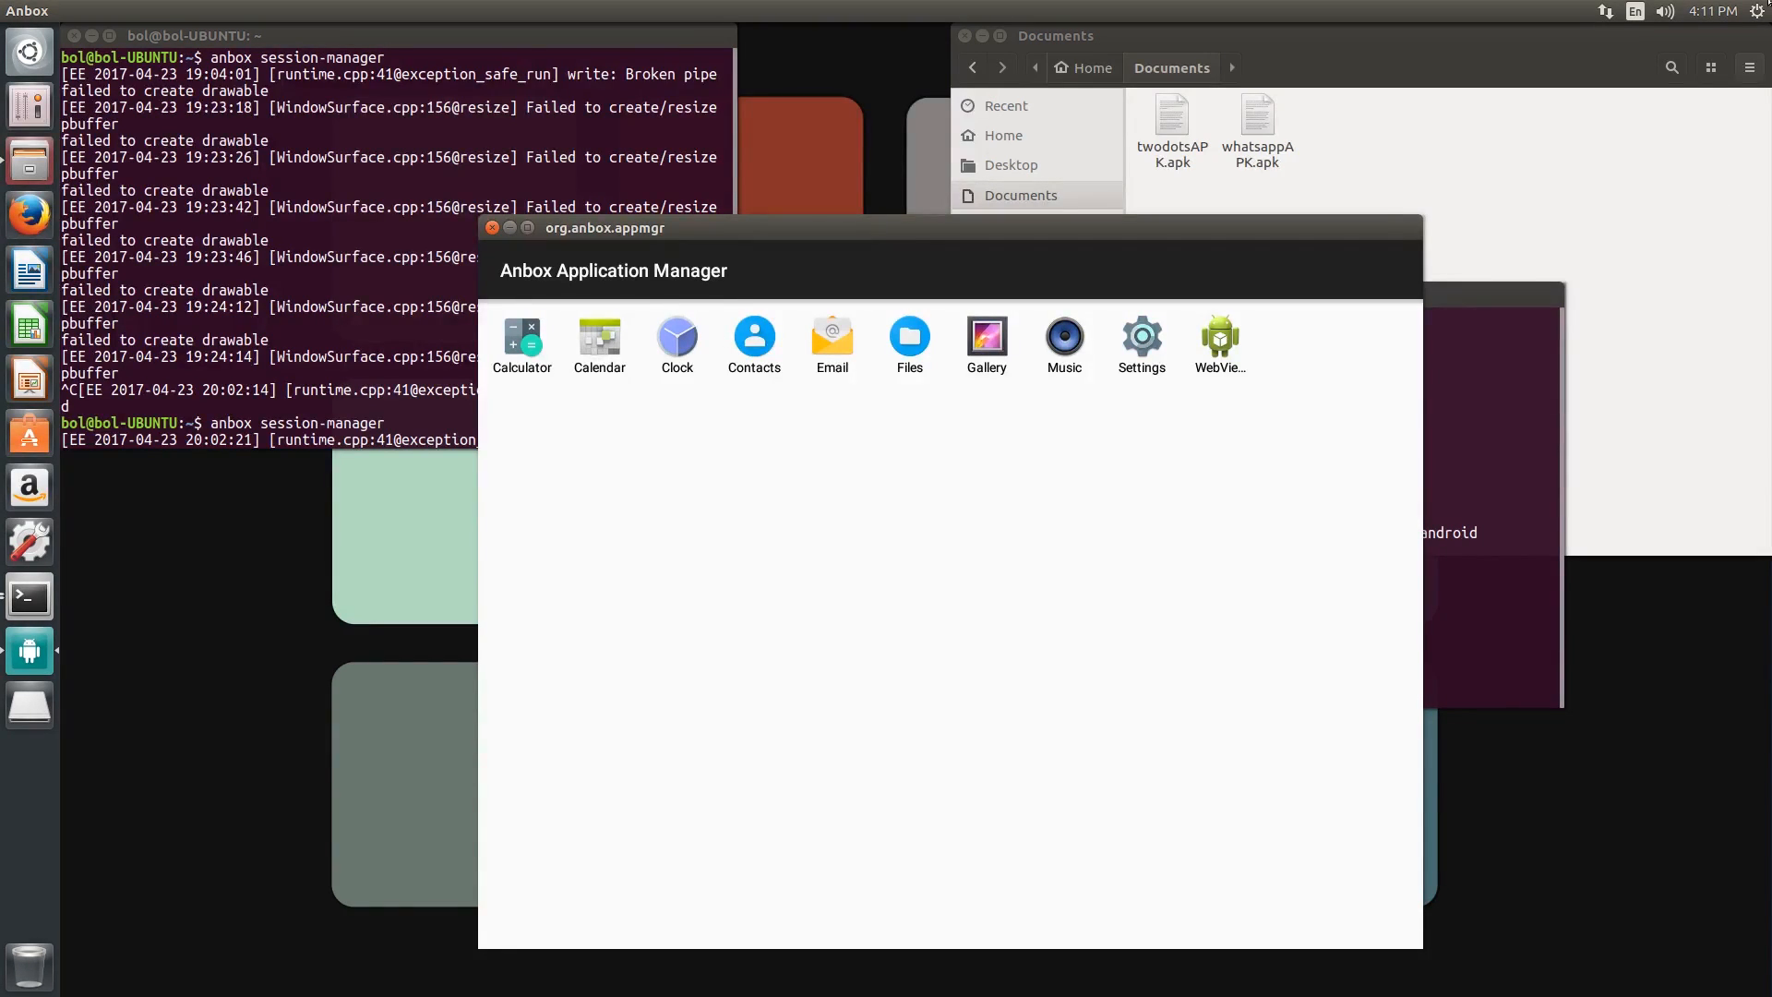
Step: Open the Ubuntu system menu with Log Out and Shut Down options
left_click(1758, 11)
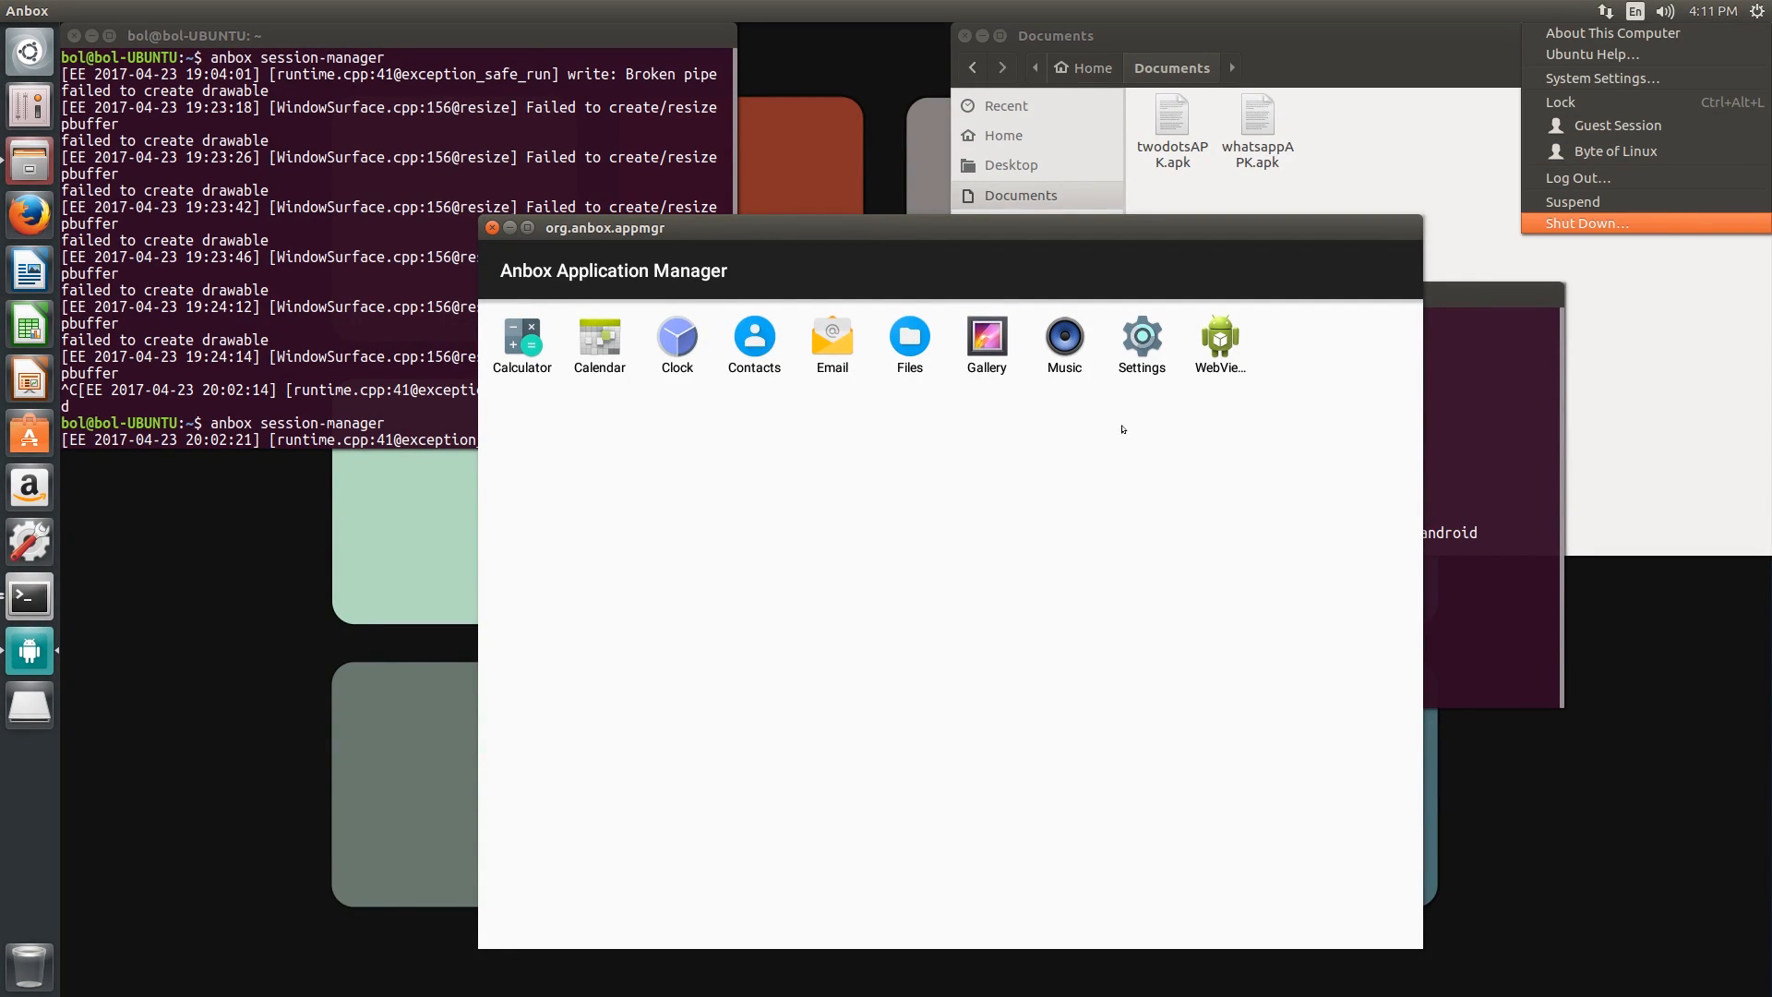